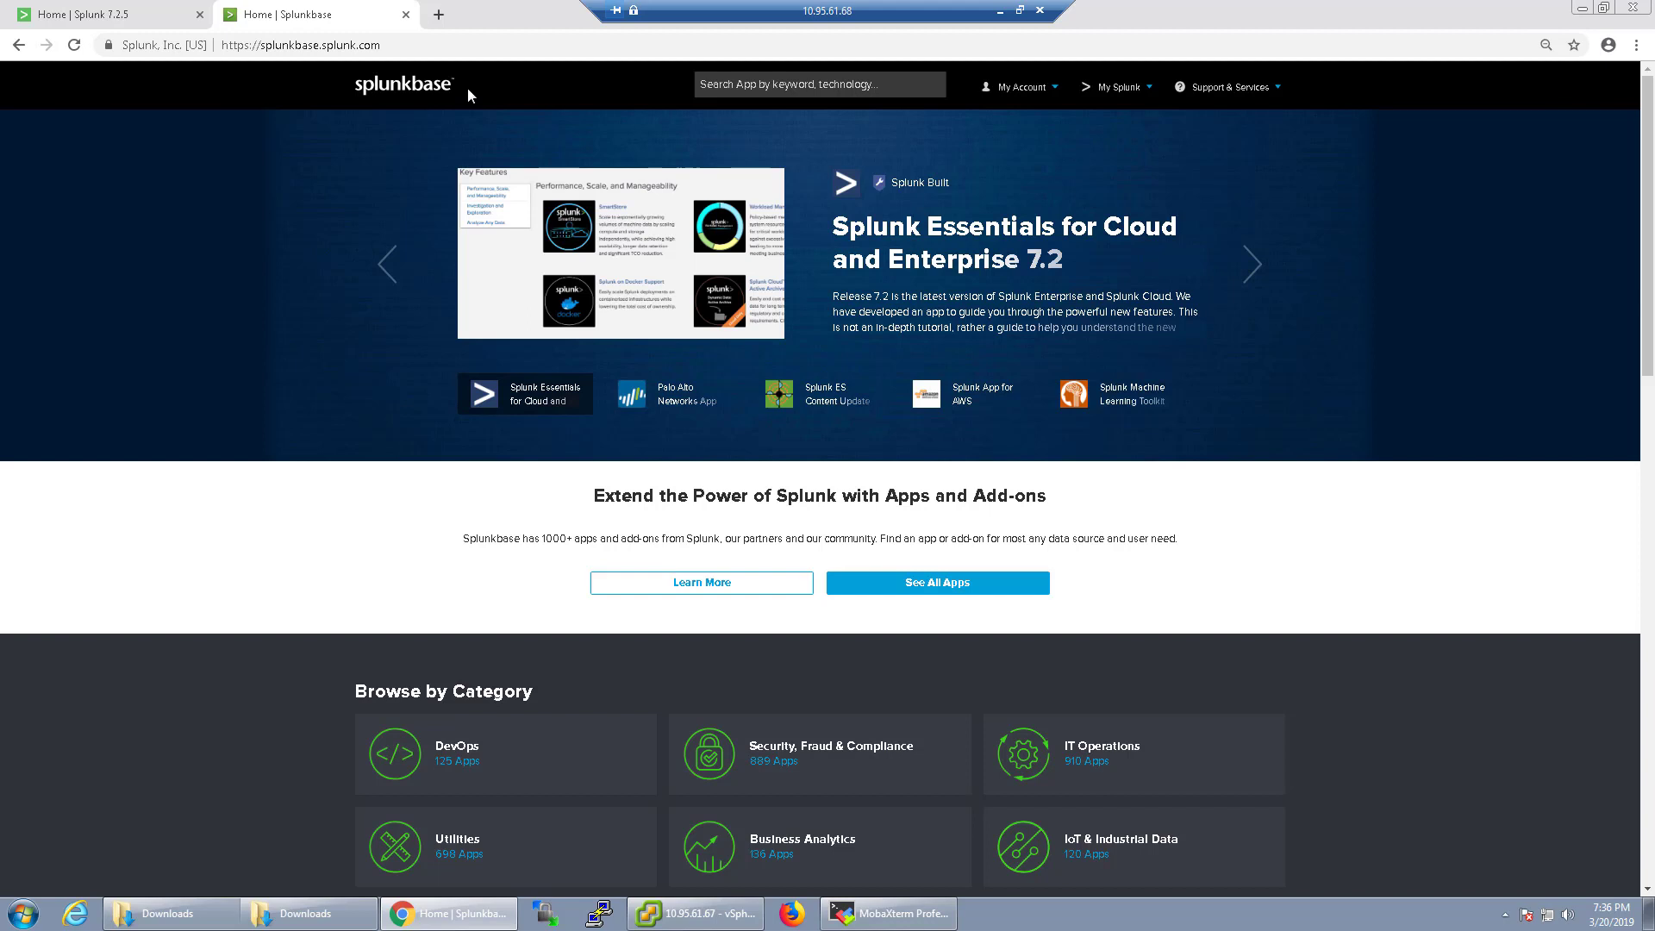
Search Splunkbase for 'cisco' and scroll through the 64 matching apps and add-ons
left_click(301, 44)
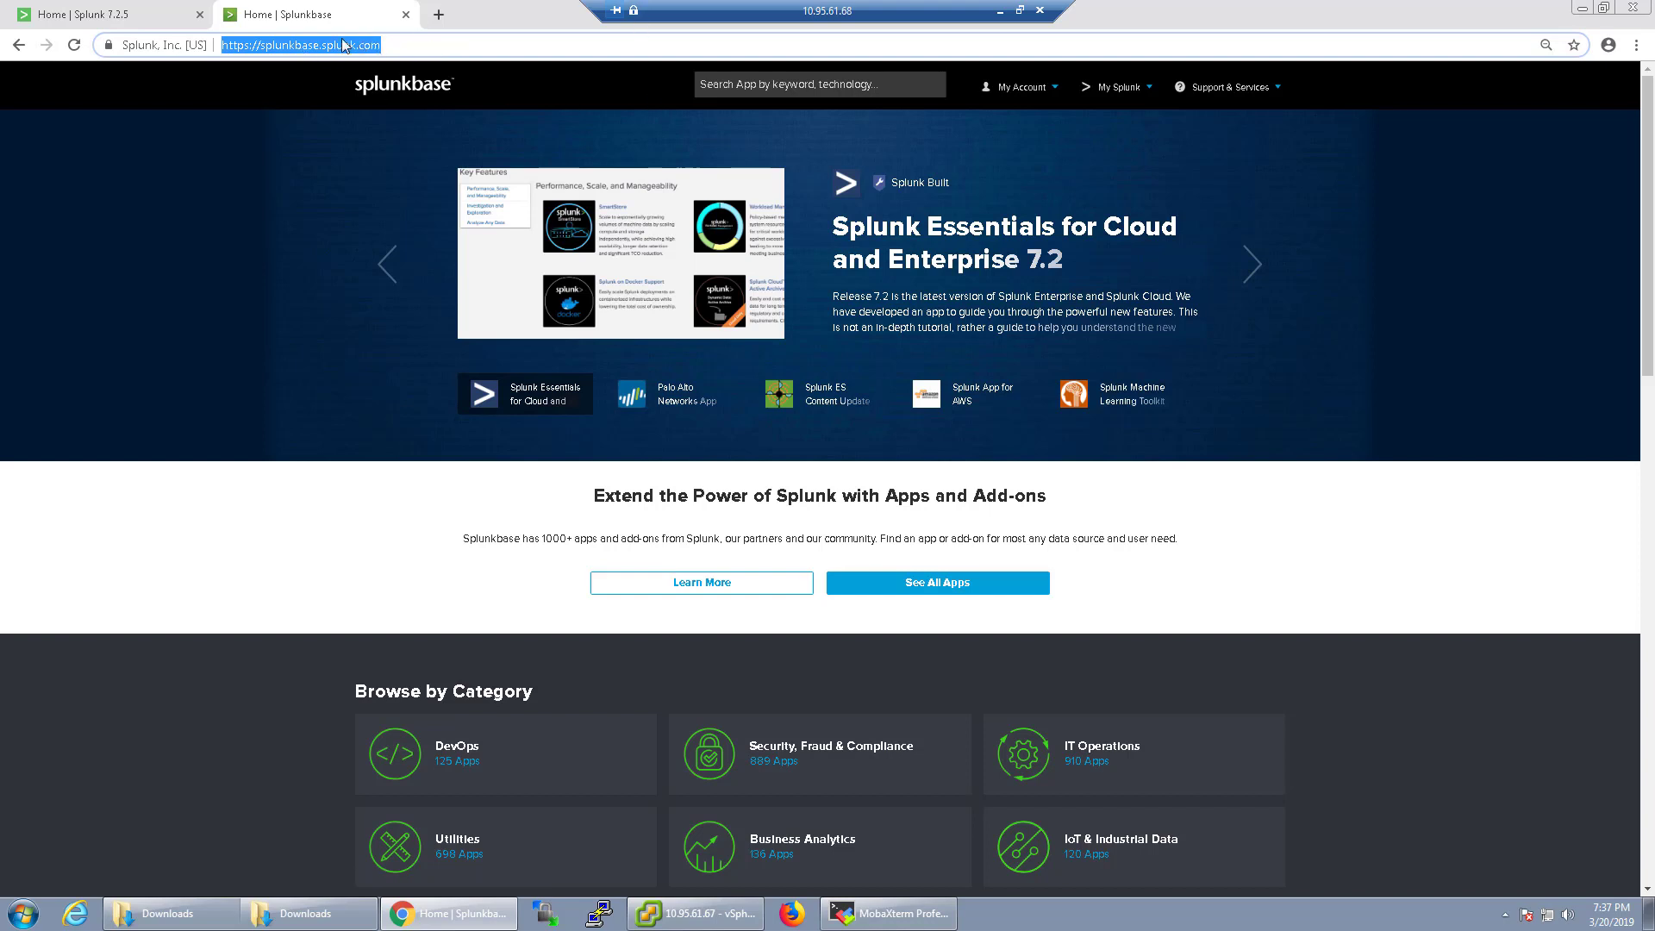
mouse_move(678, 140)
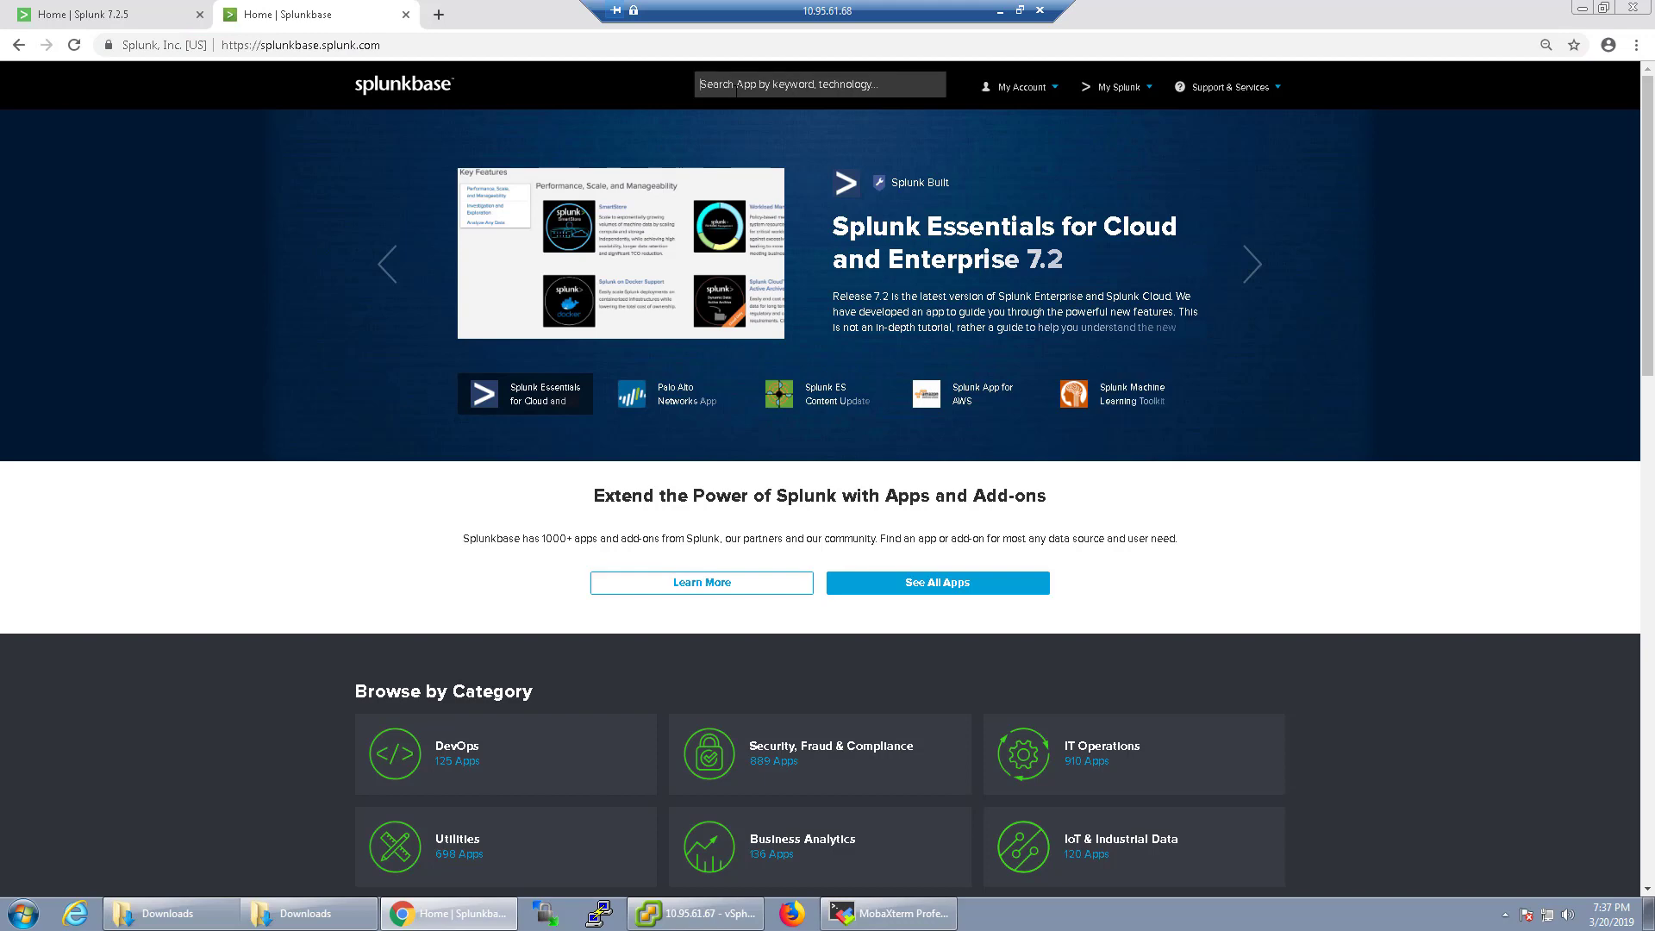
type("cisco")
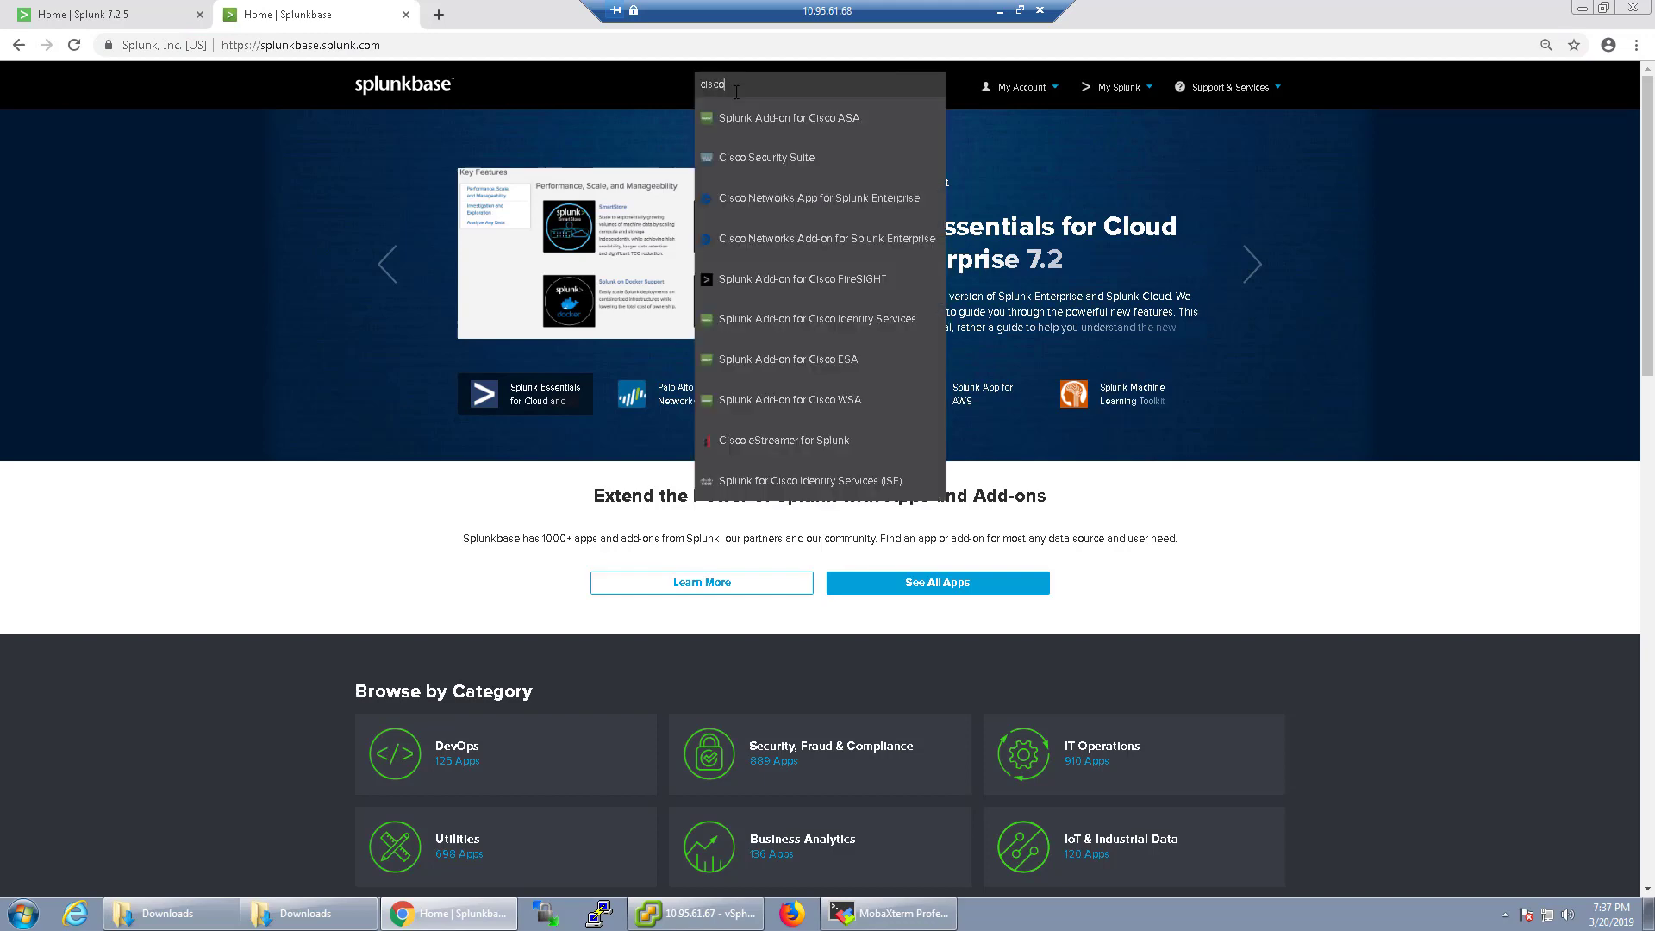
key("Return")
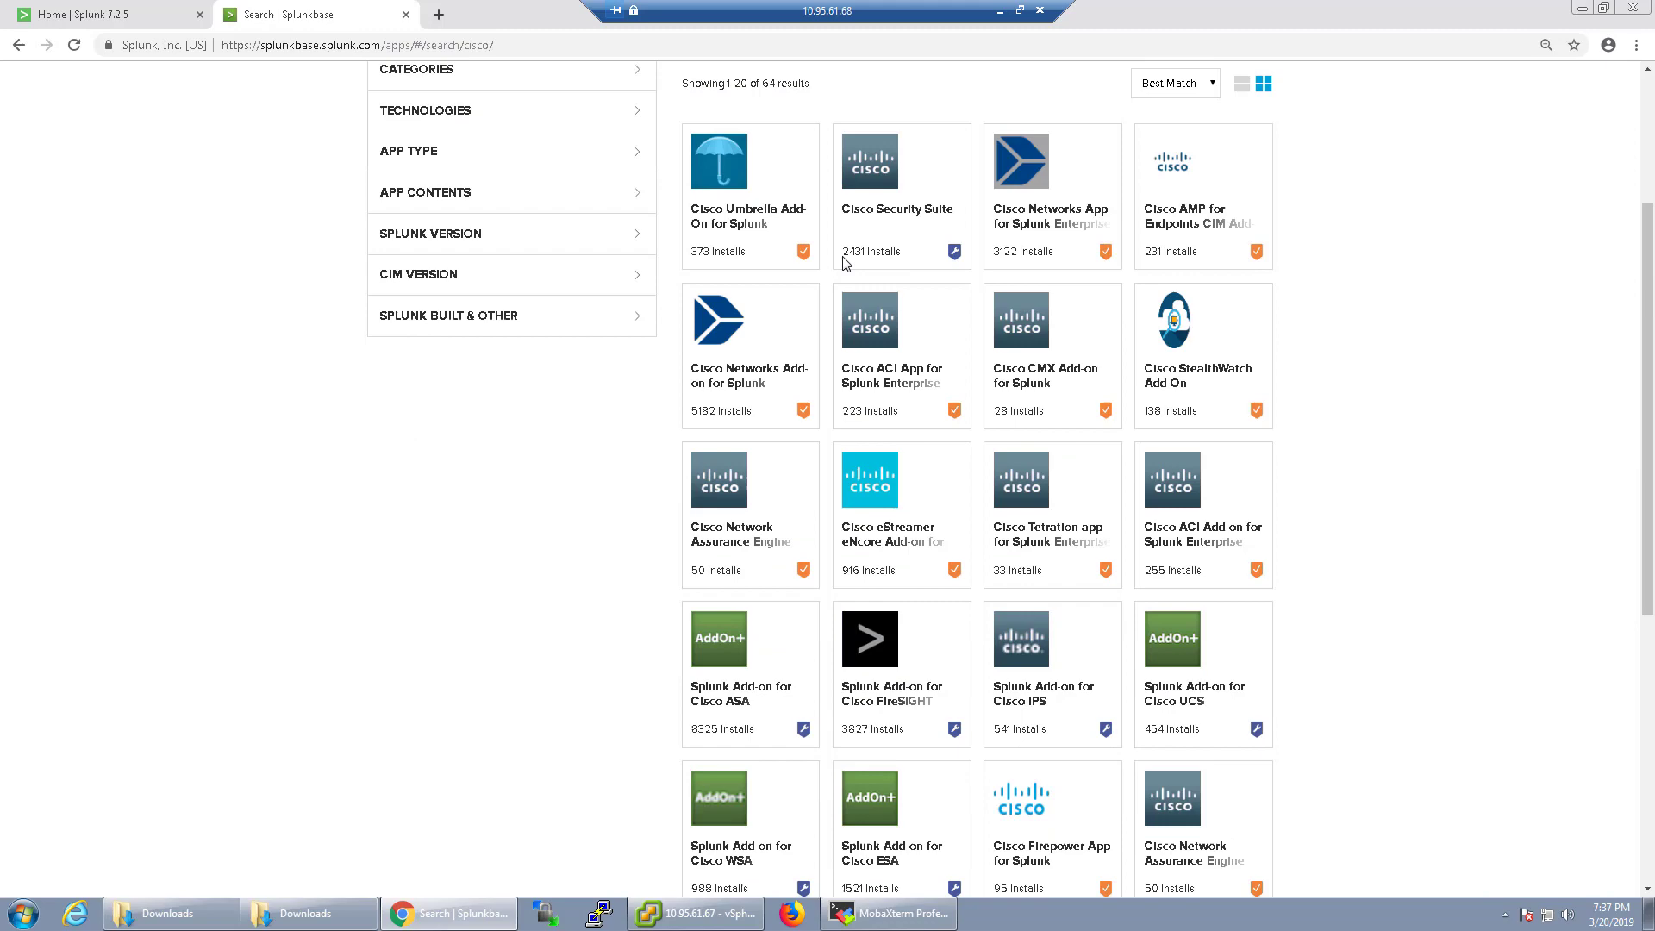
scroll("down", 3)
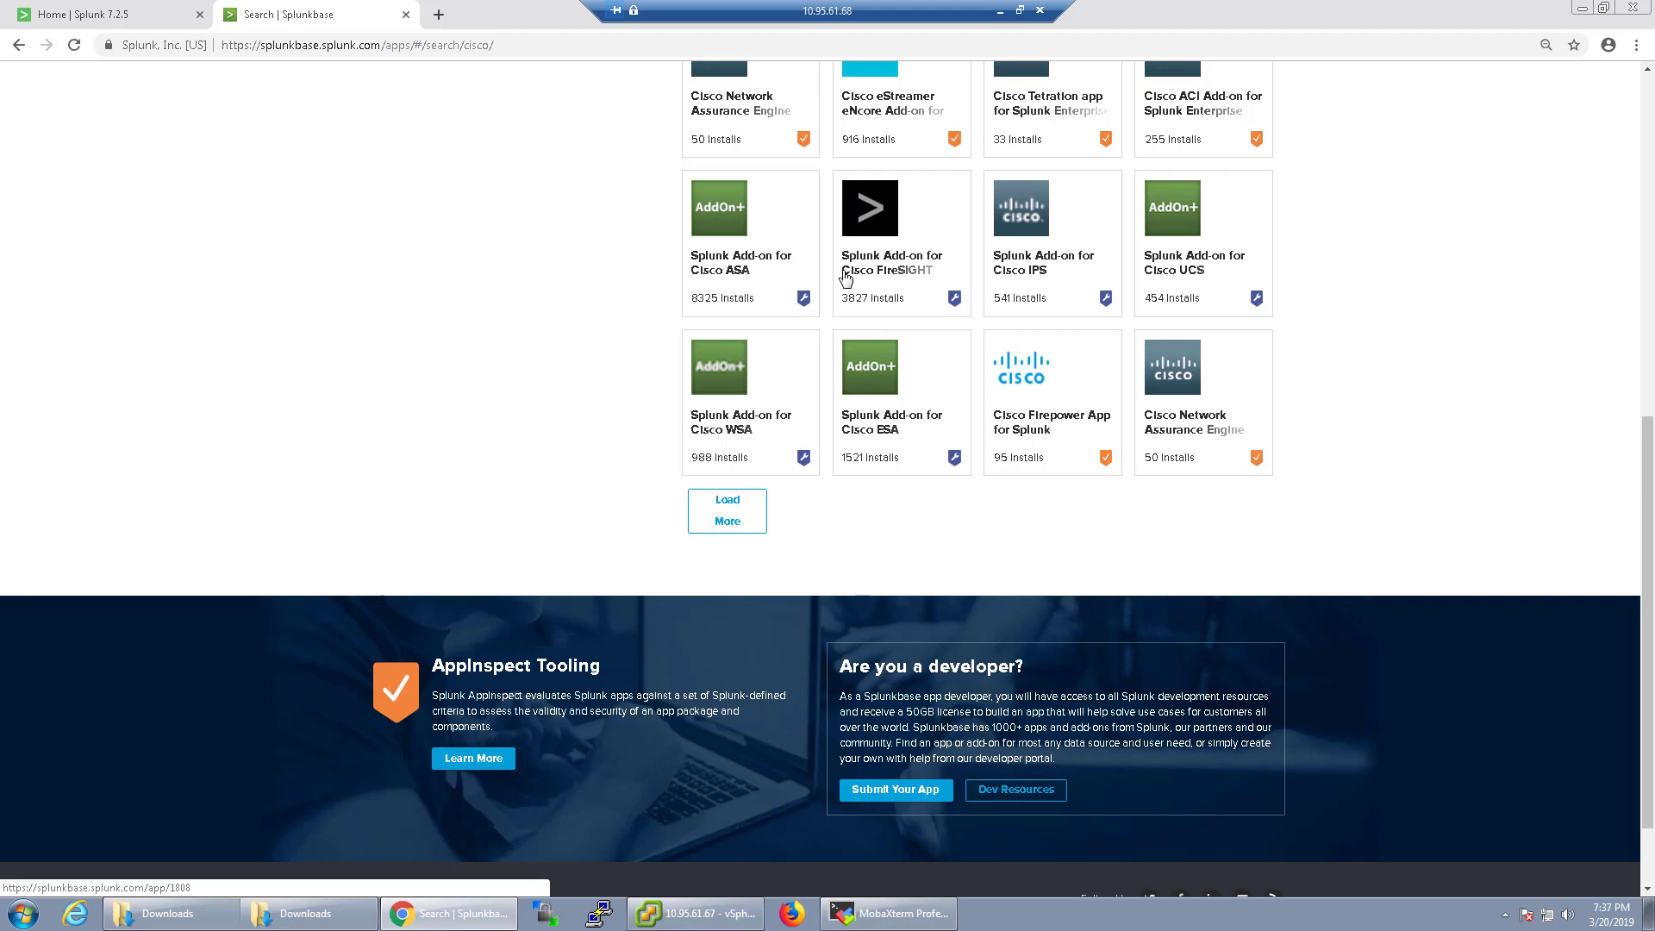
mouse_move(730, 425)
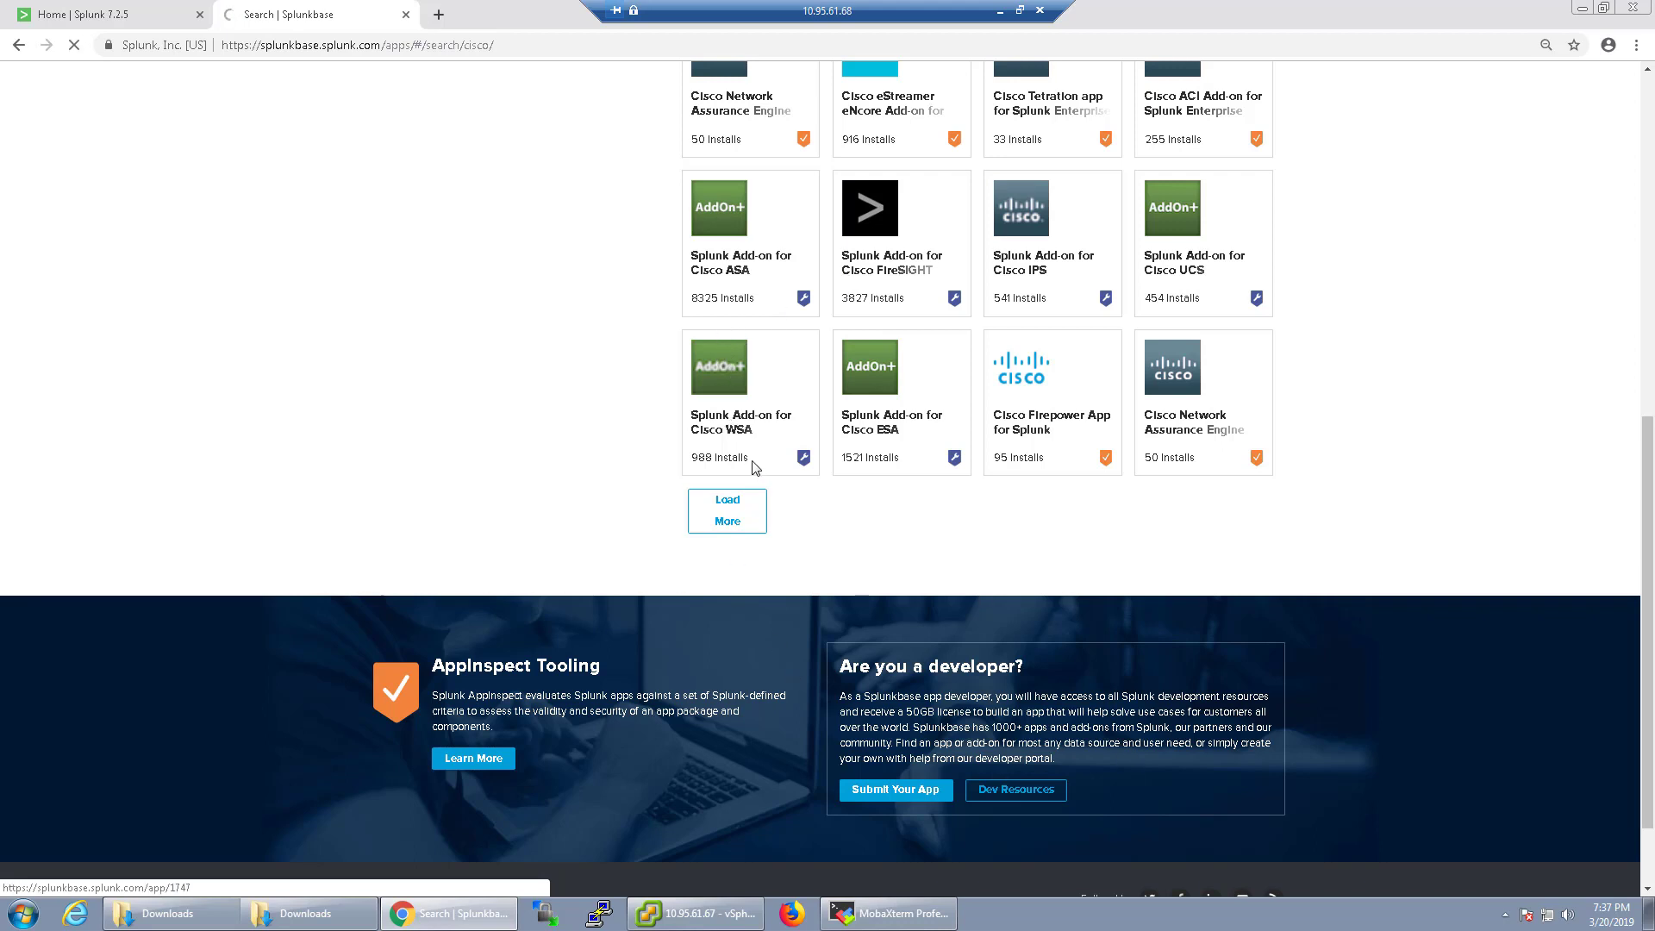
mouse_move(785, 465)
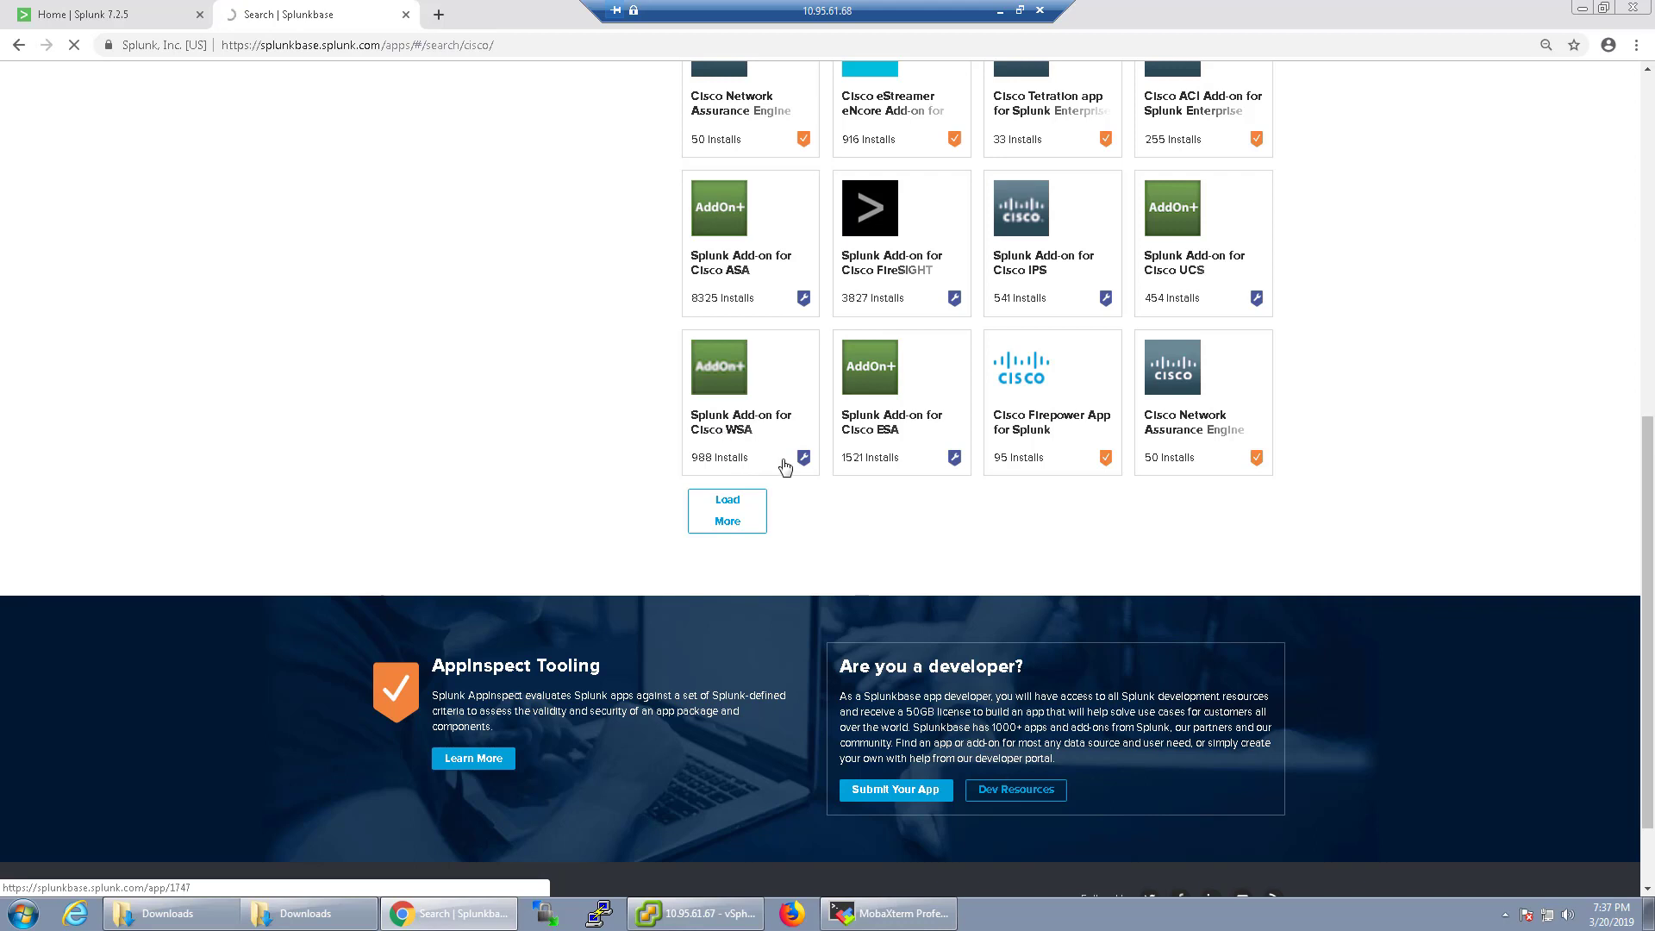
View the Cisco WSA add-on 3.3.0 details and follow its Splunk Docs link
left_click(739, 422)
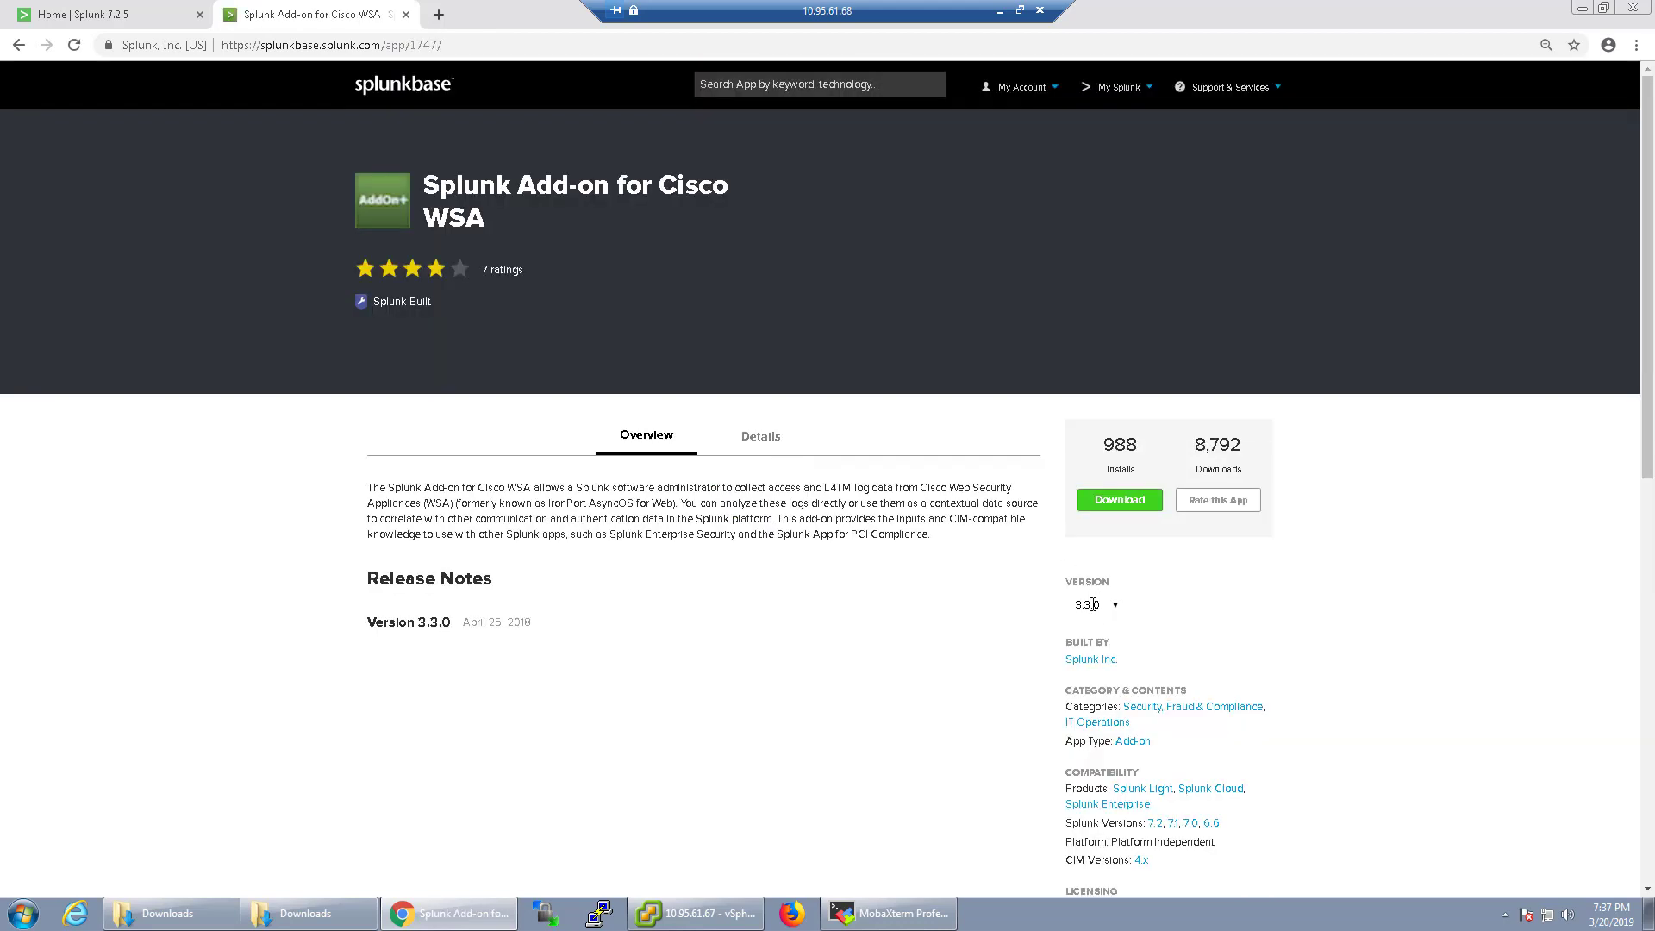
left_click(759, 434)
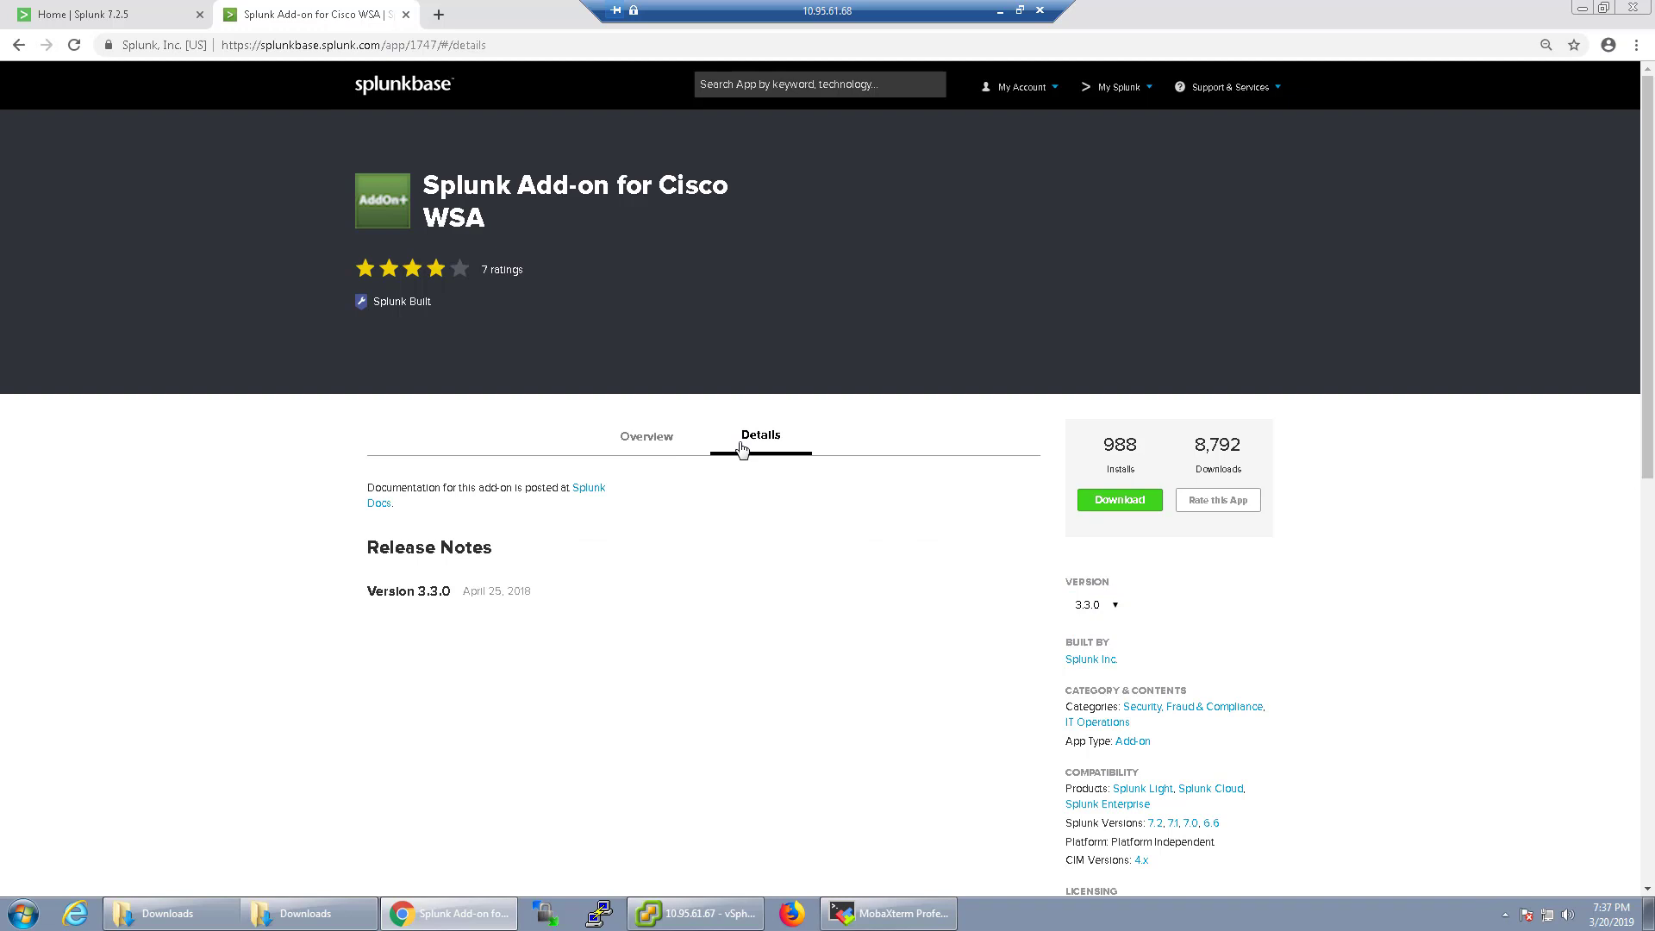
mouse_move(655, 498)
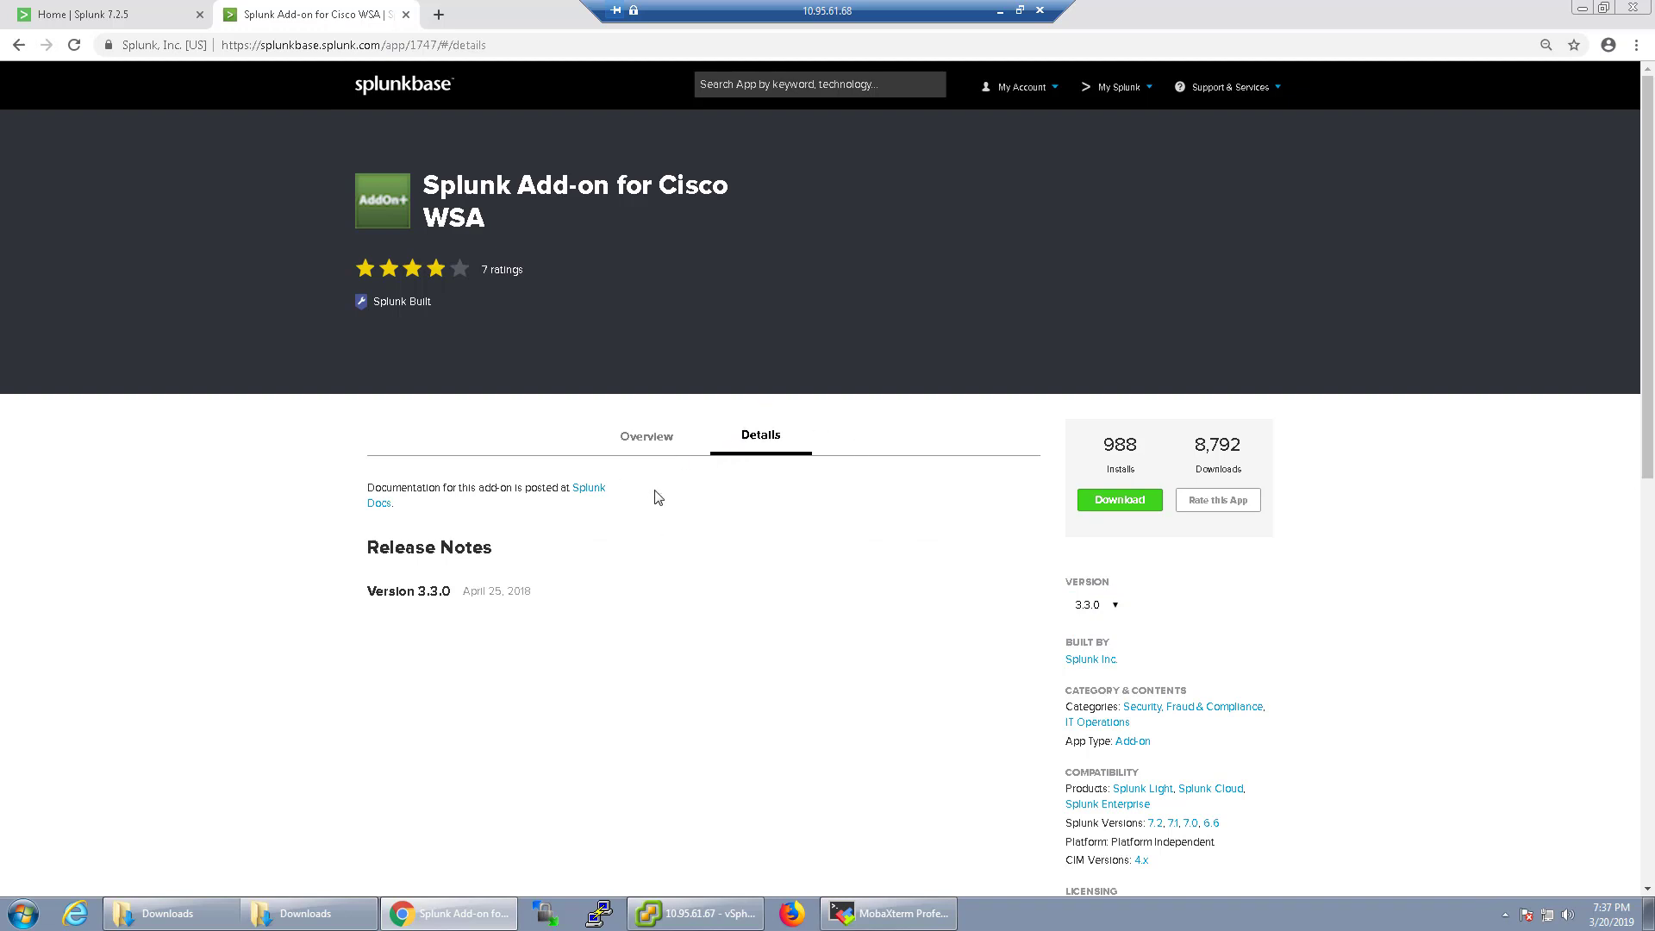
mouse_move(588, 488)
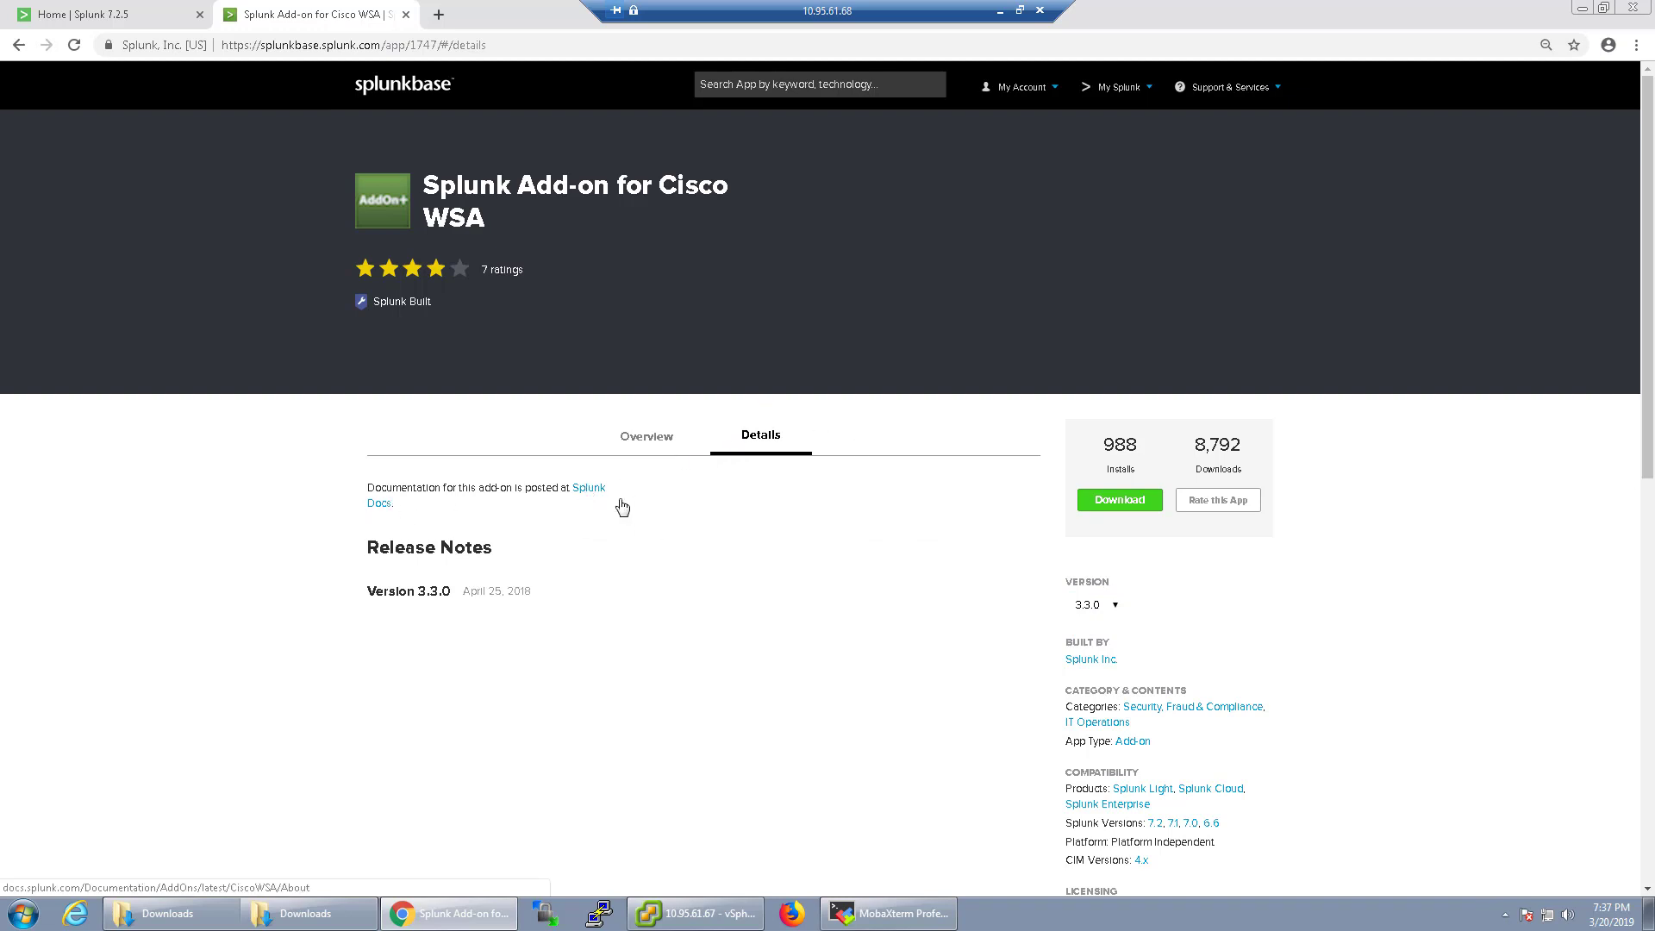
left_click(588, 487)
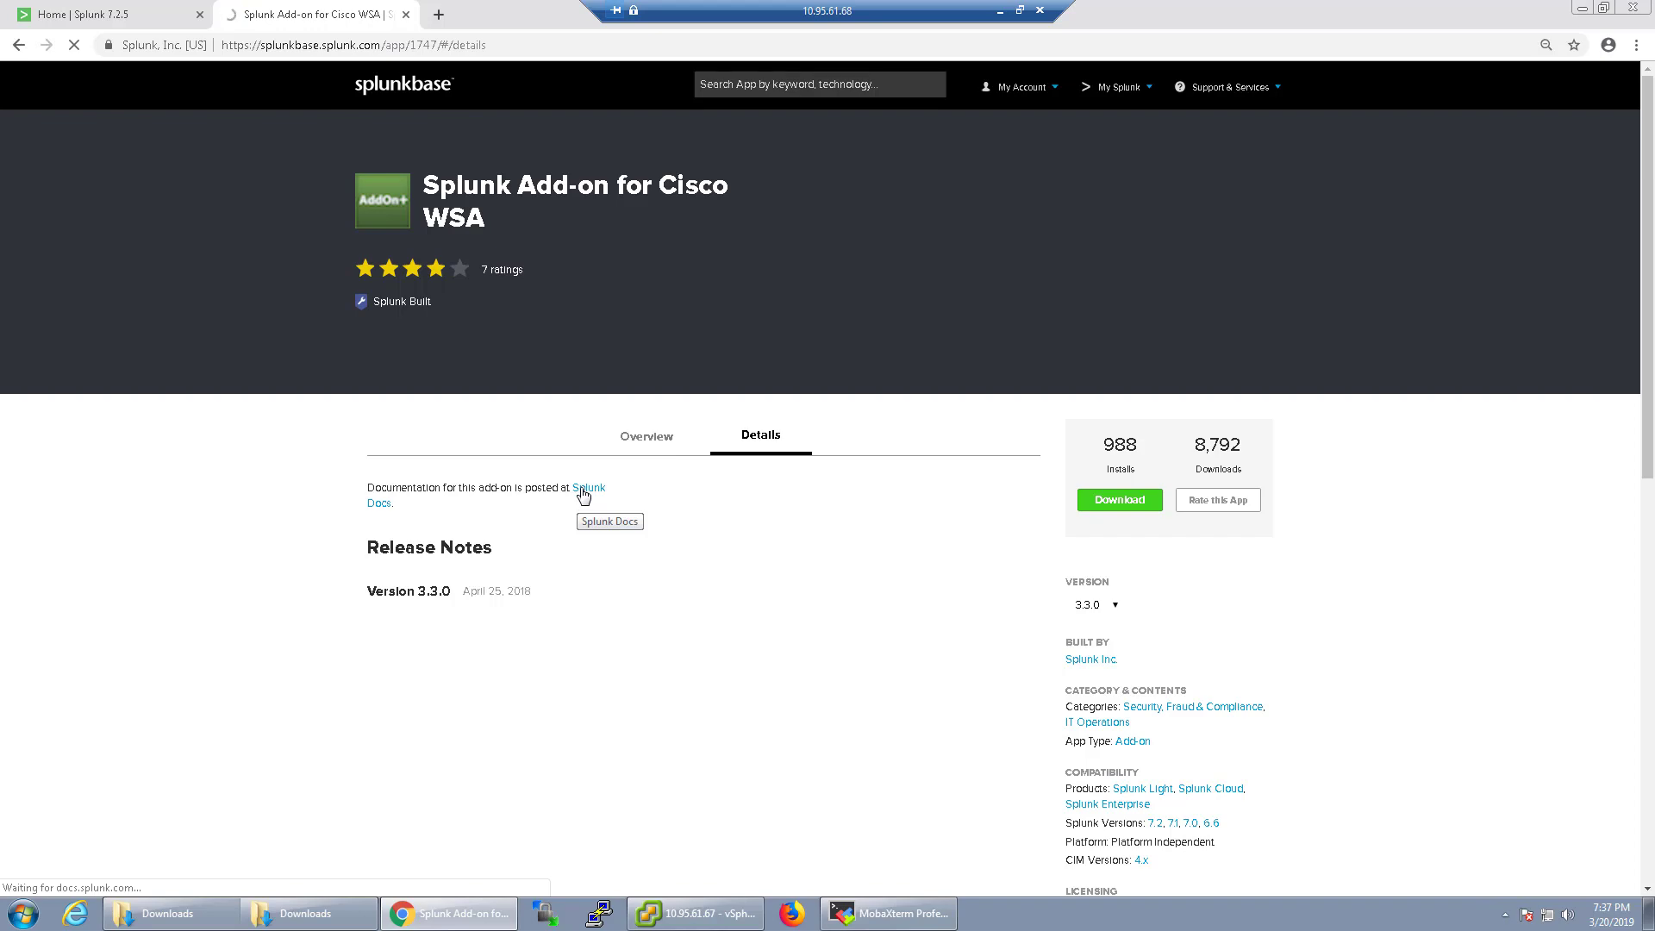
View the 'About the Splunk Add-on for Cisco WSA' page for version 3.3.0
left_click(588, 488)
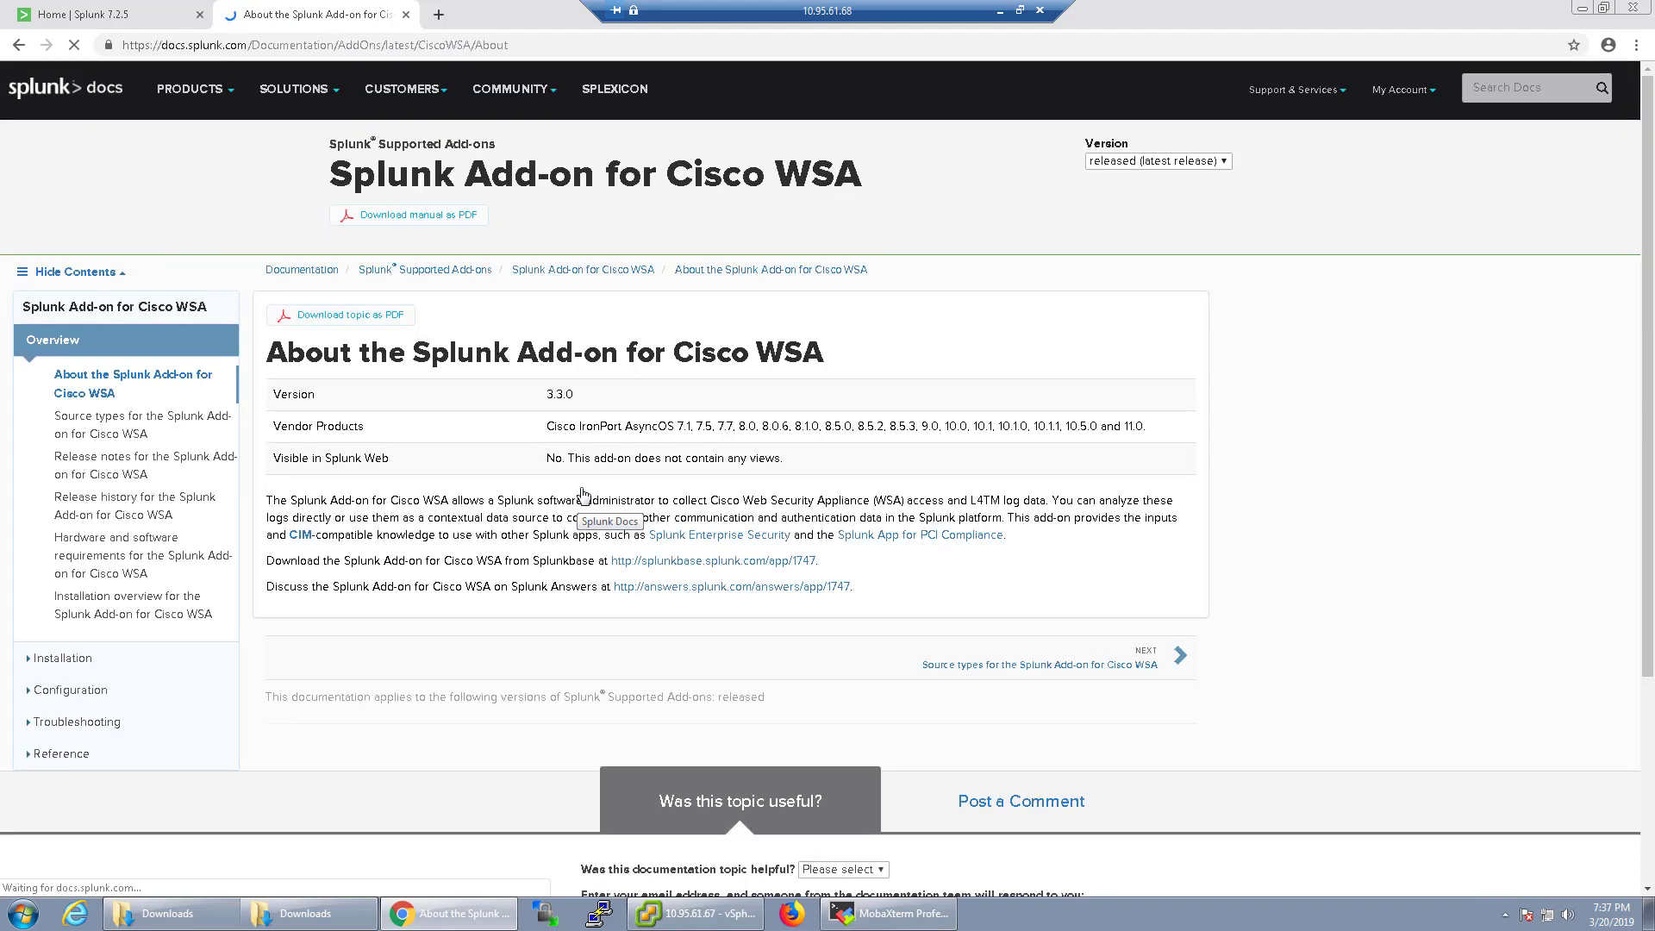
mouse_move(135, 455)
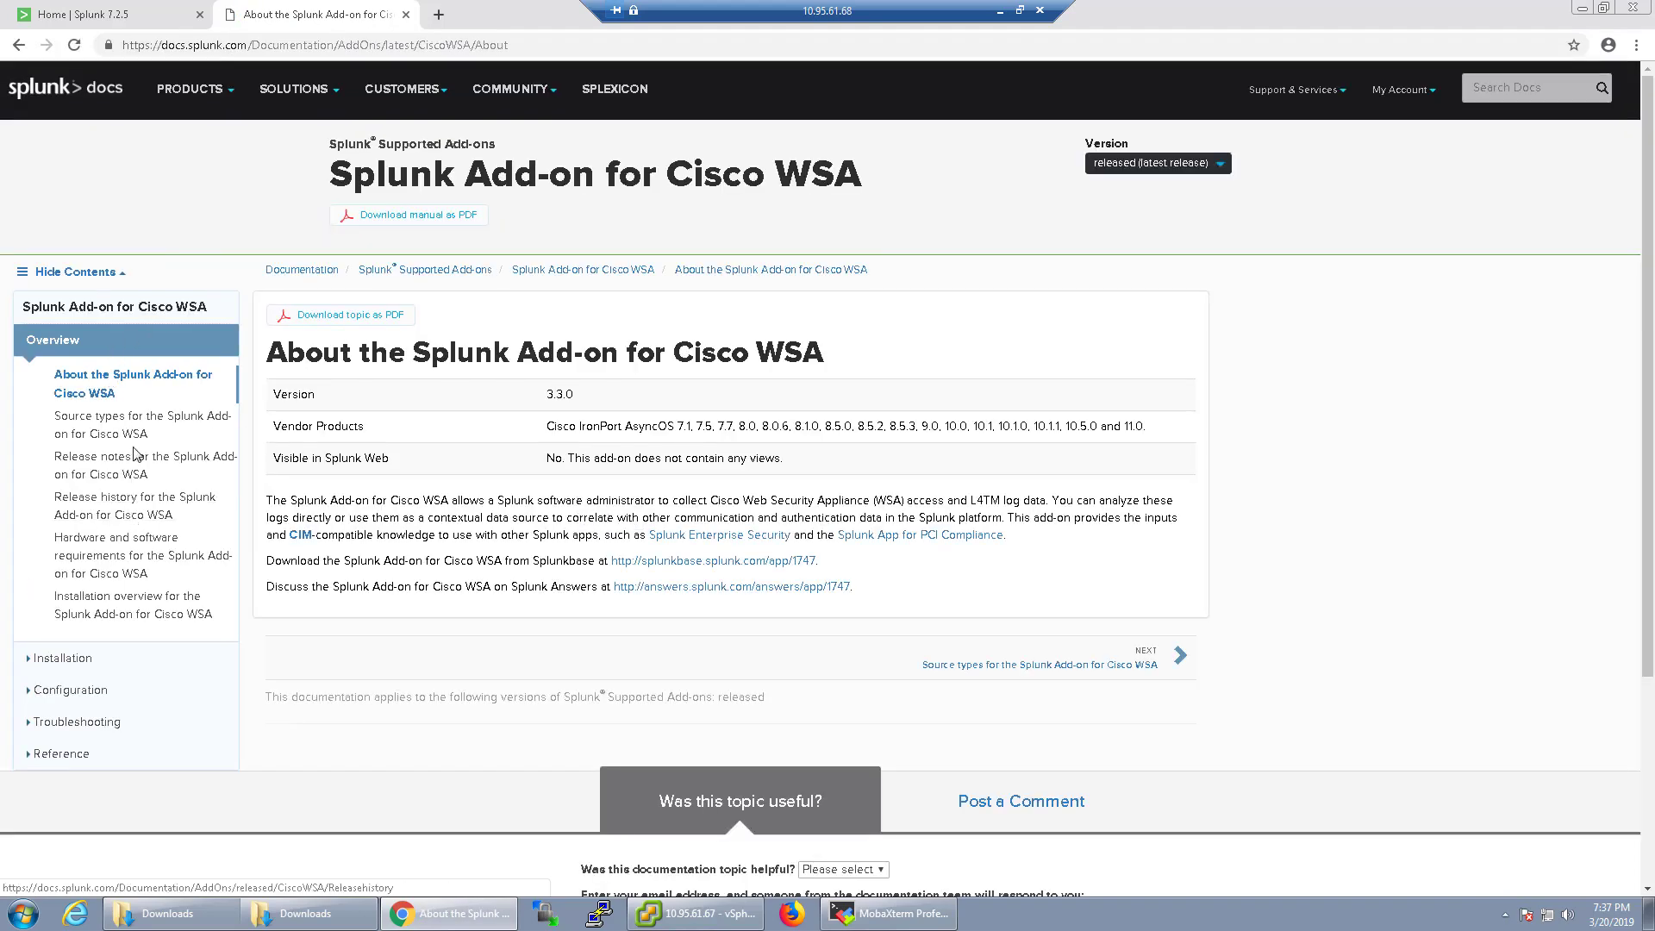
mouse_move(145, 594)
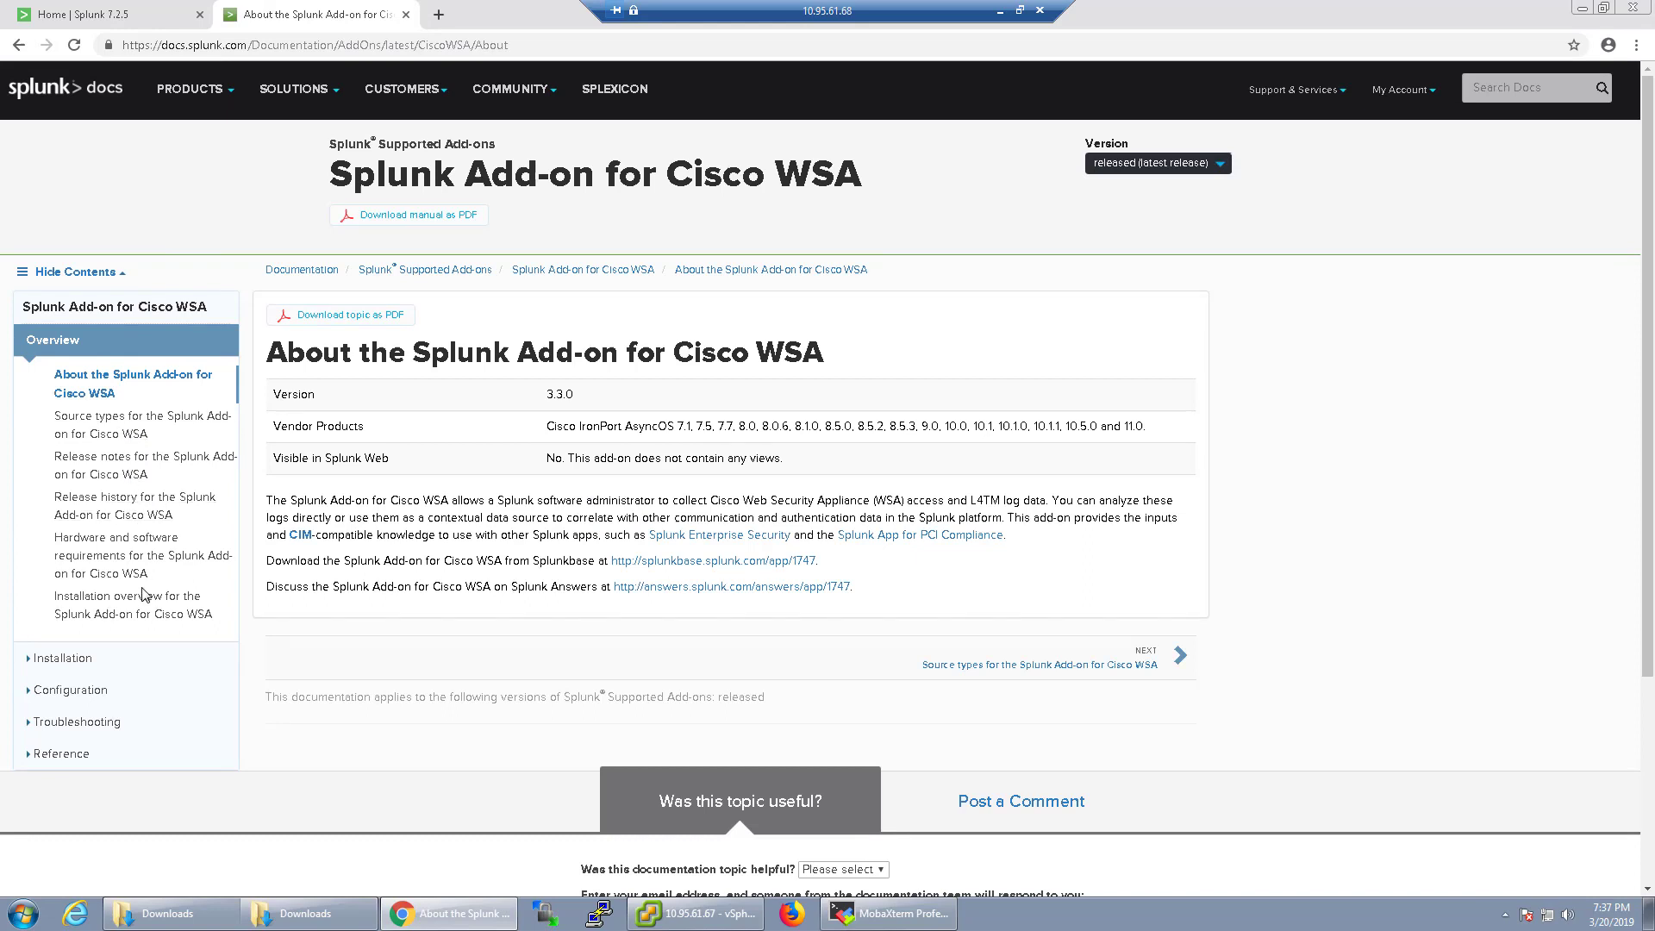
mouse_move(131, 23)
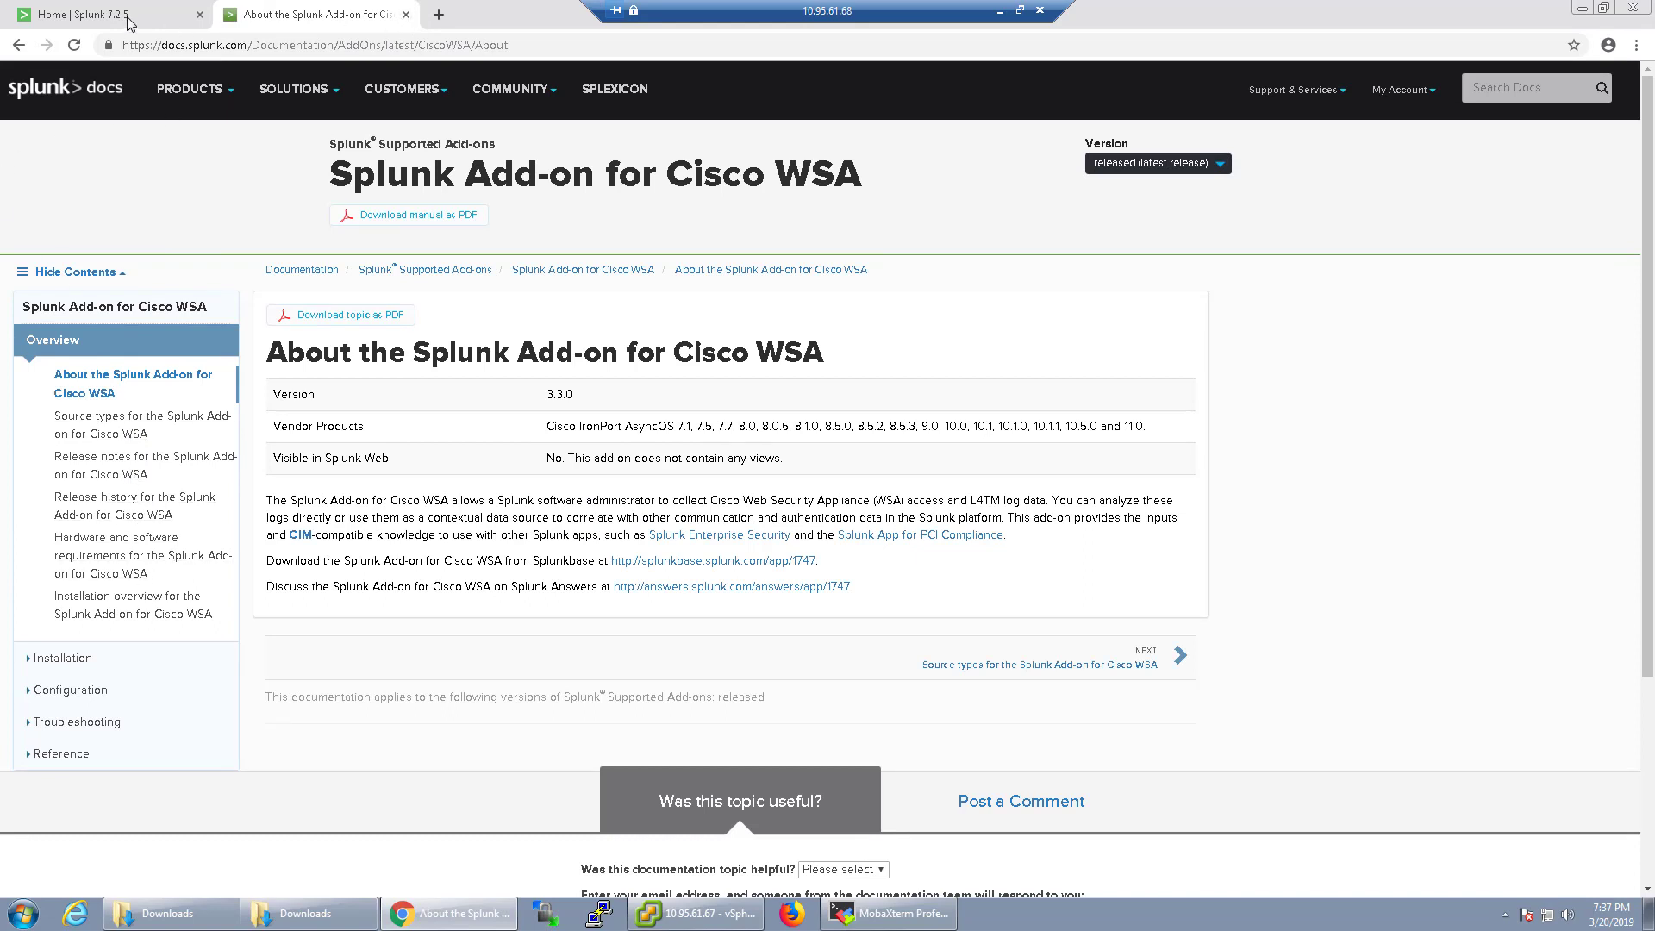
Switch back to the Home | Splunk tab listing only Search & Reporting
left_click(100, 14)
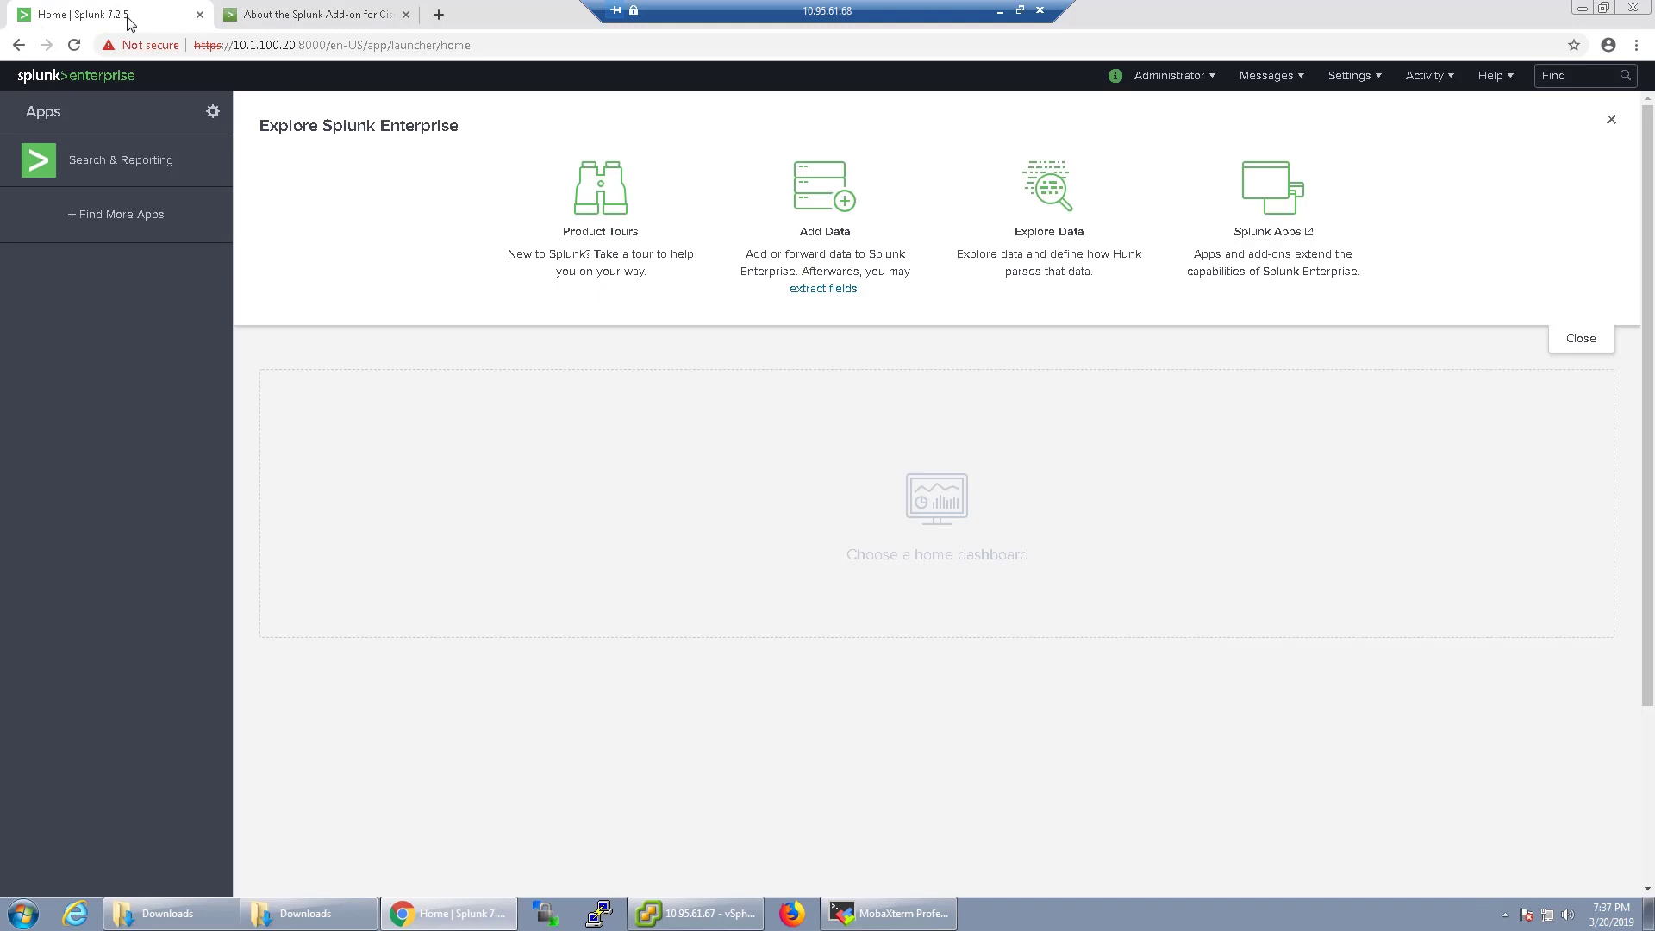
mouse_move(212, 113)
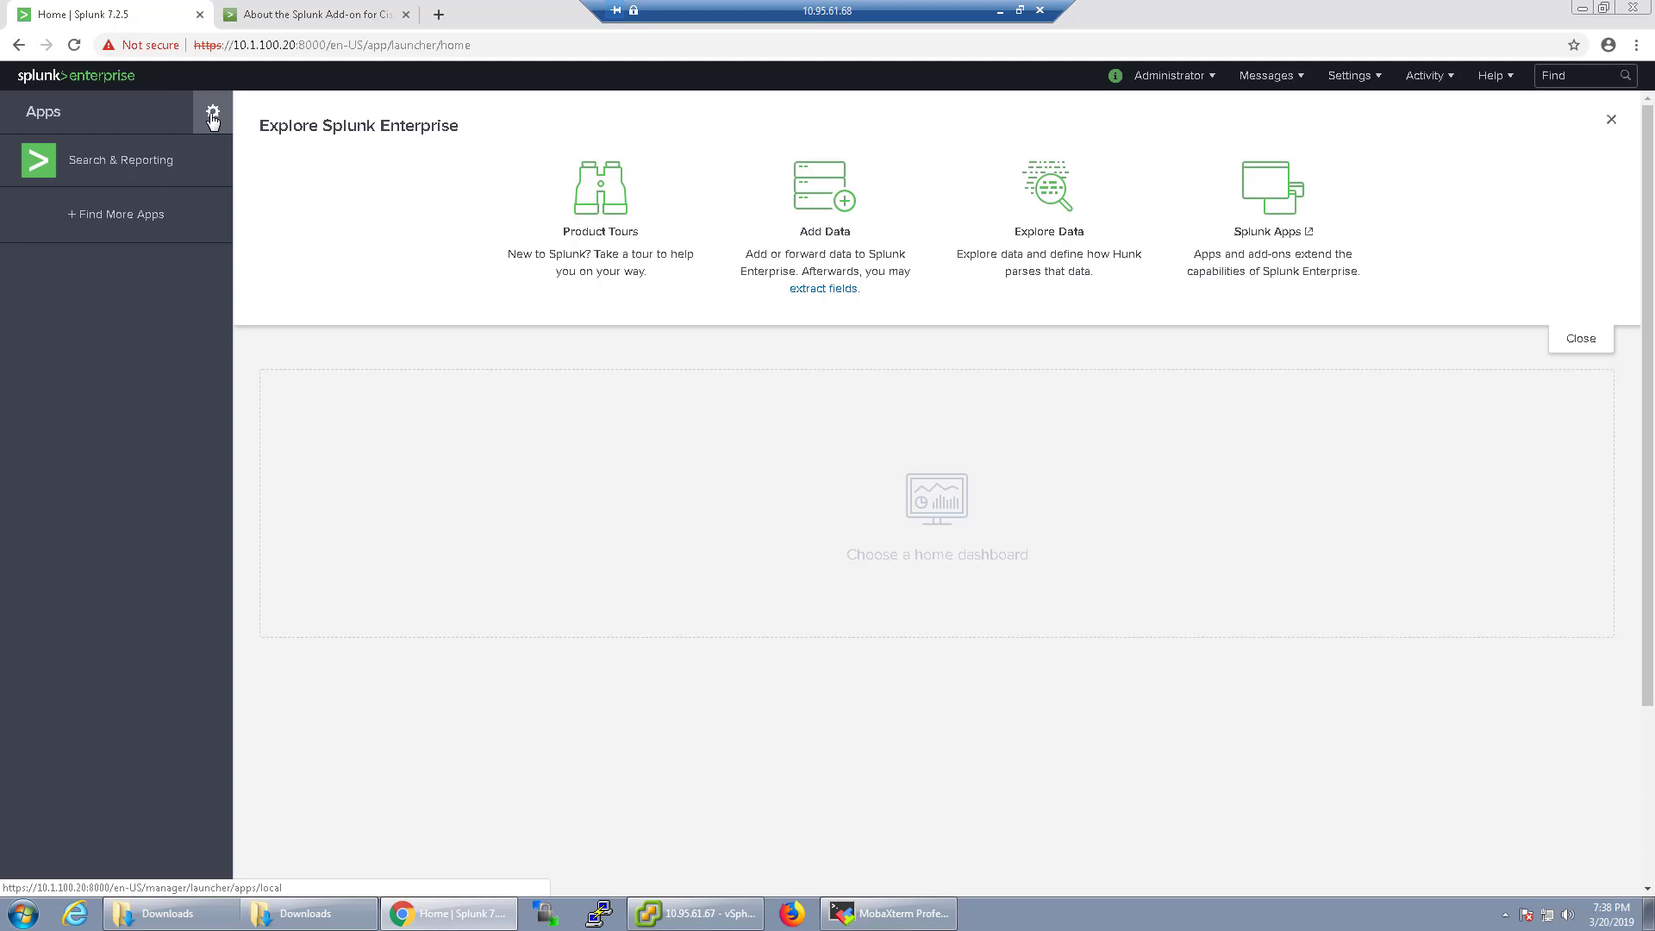
mouse_move(116, 214)
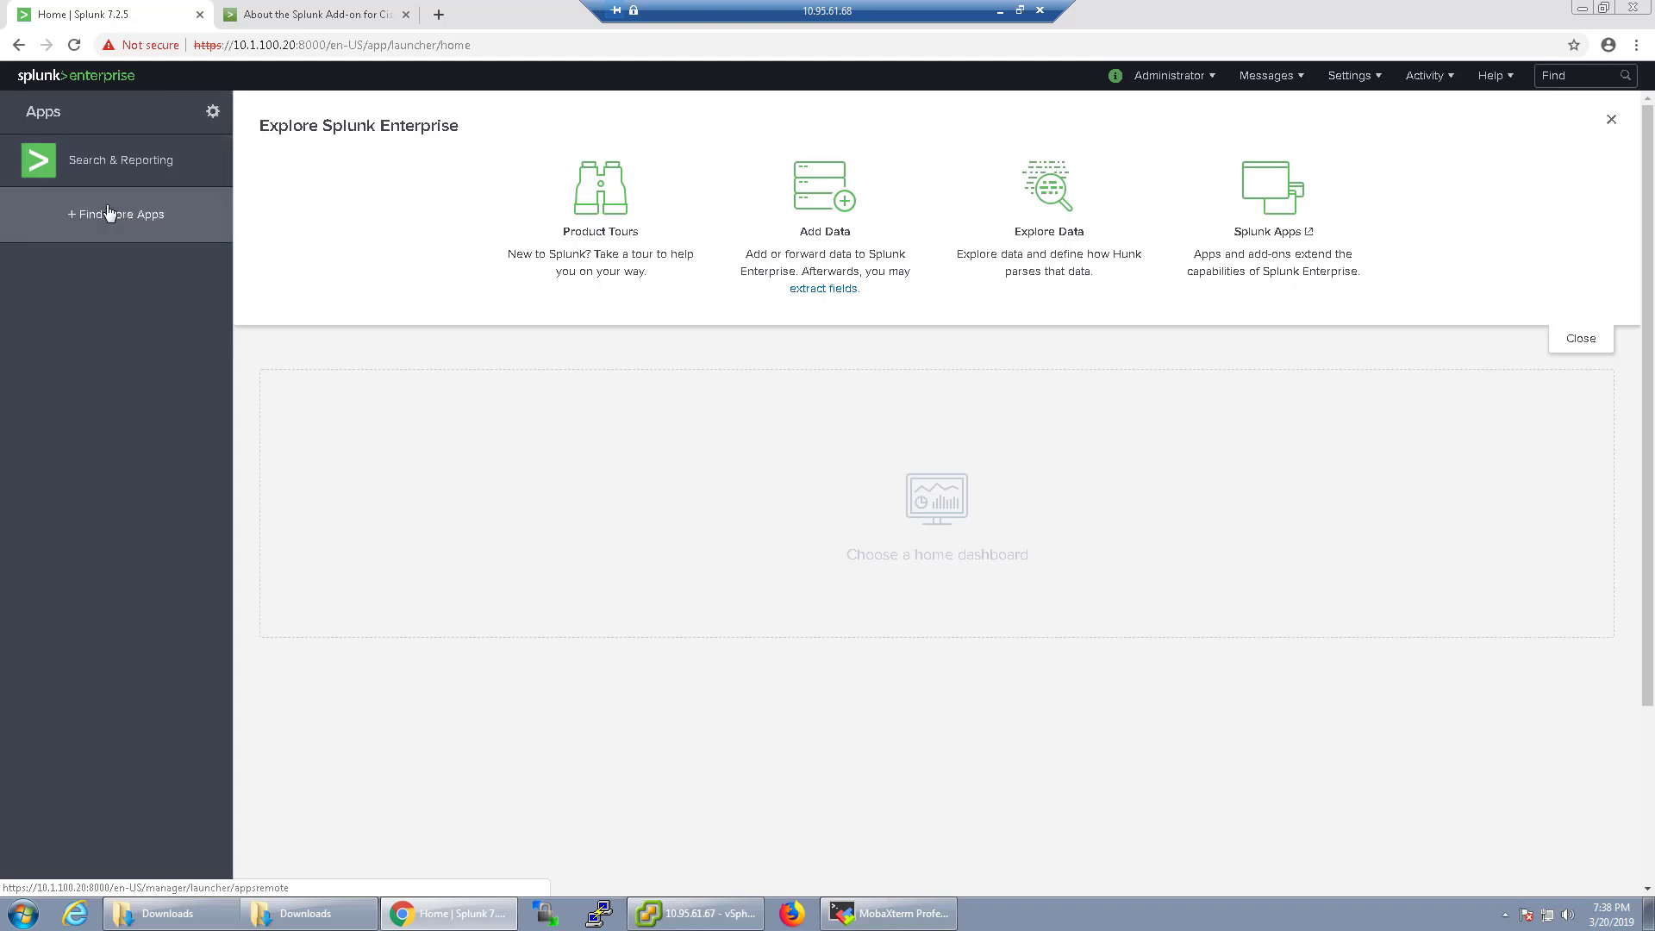
mouse_move(89, 222)
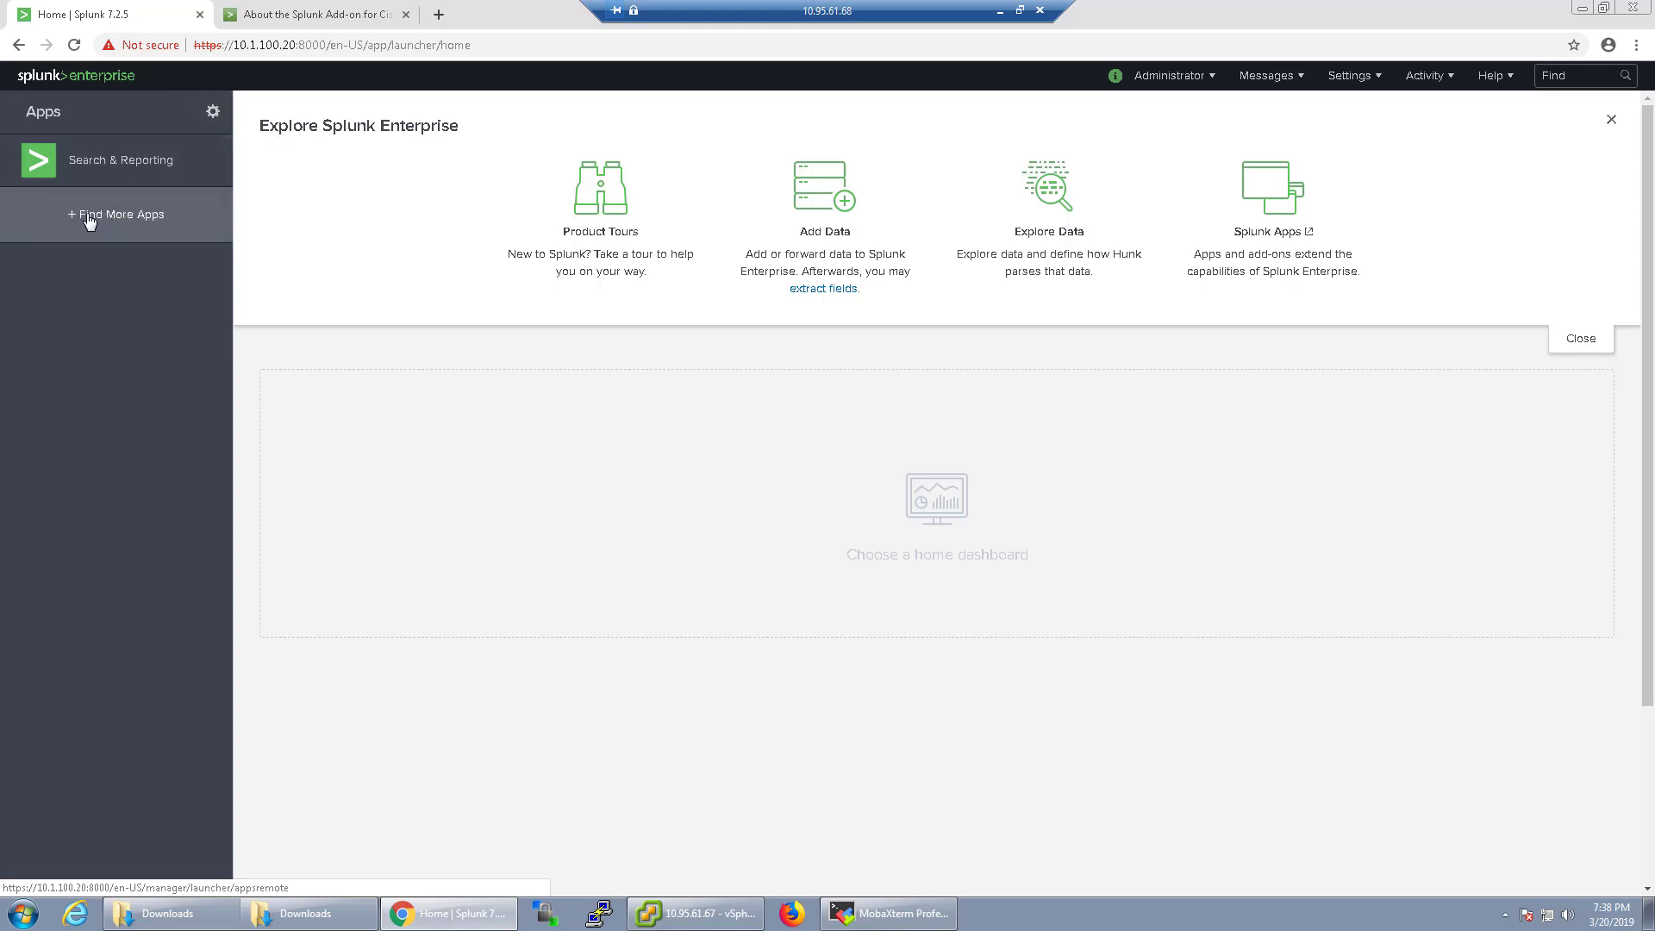
mouse_move(212, 112)
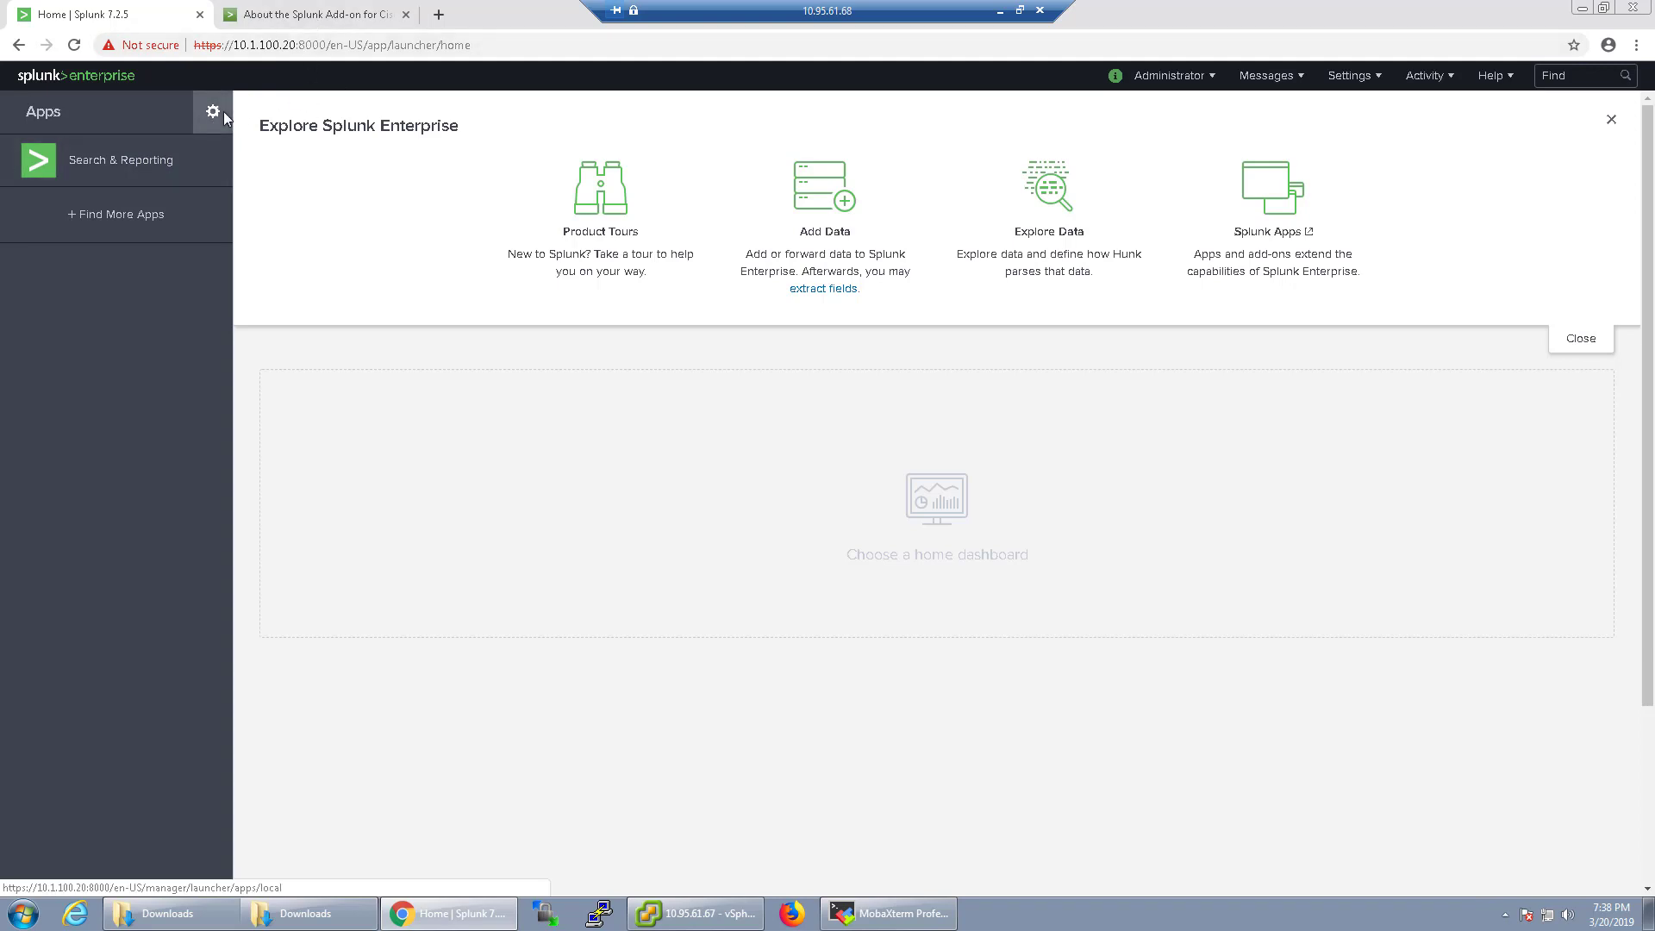
mouse_move(212, 113)
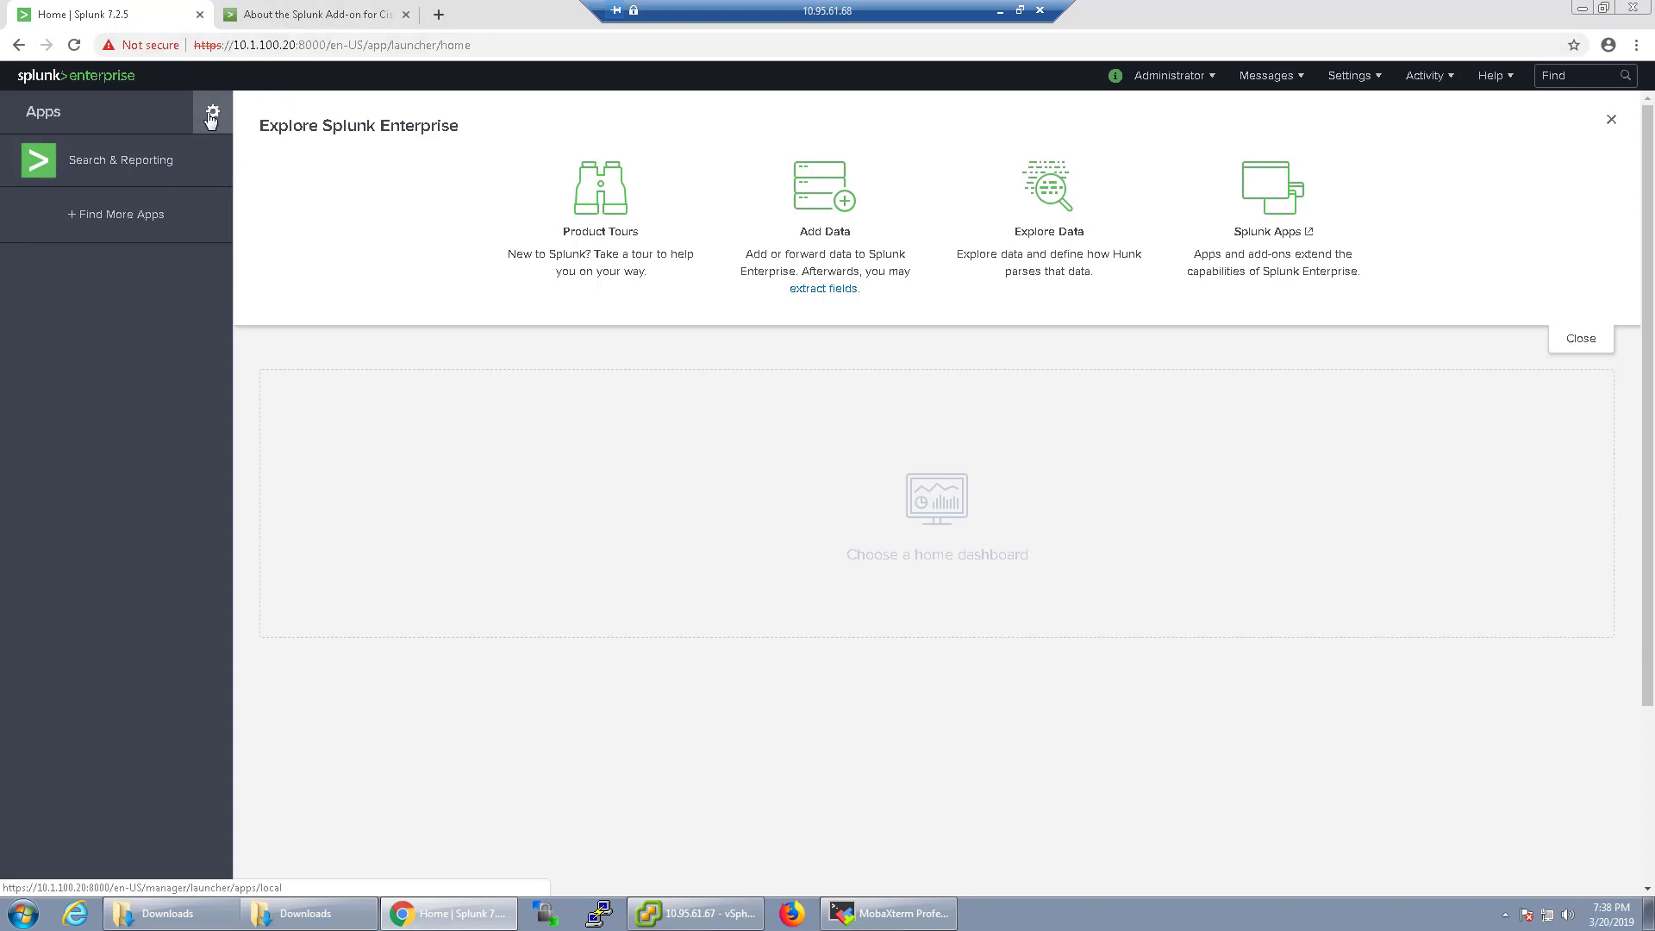
Go to the Apps management page and start 'Install app from file'
left_click(210, 113)
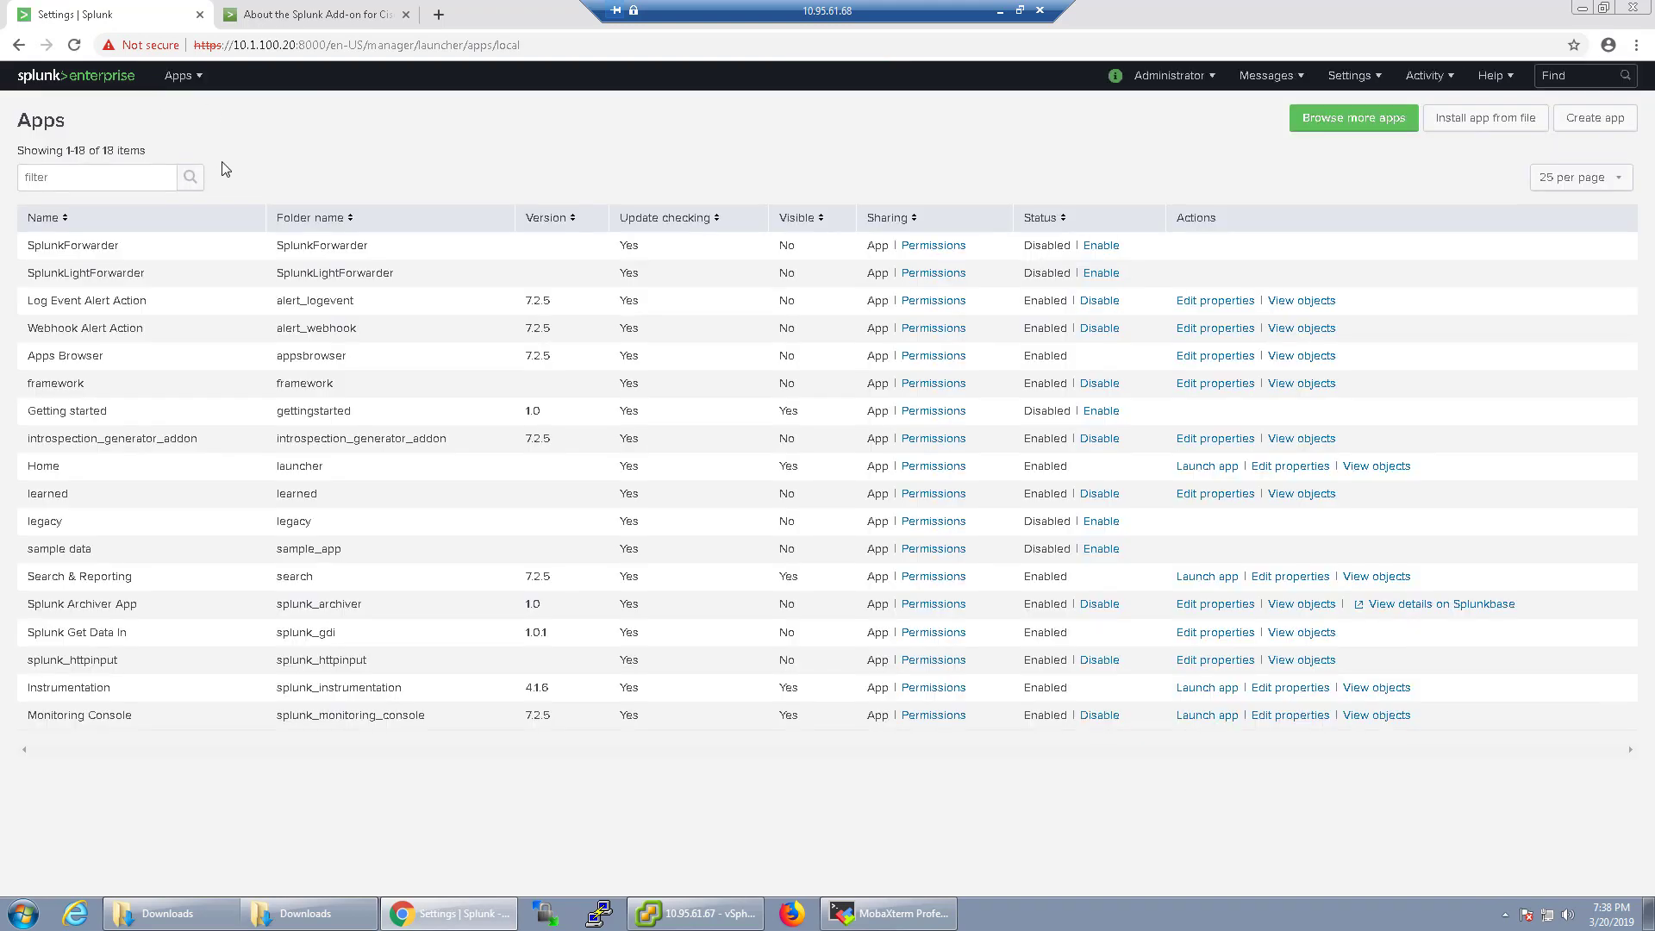
mouse_move(415, 195)
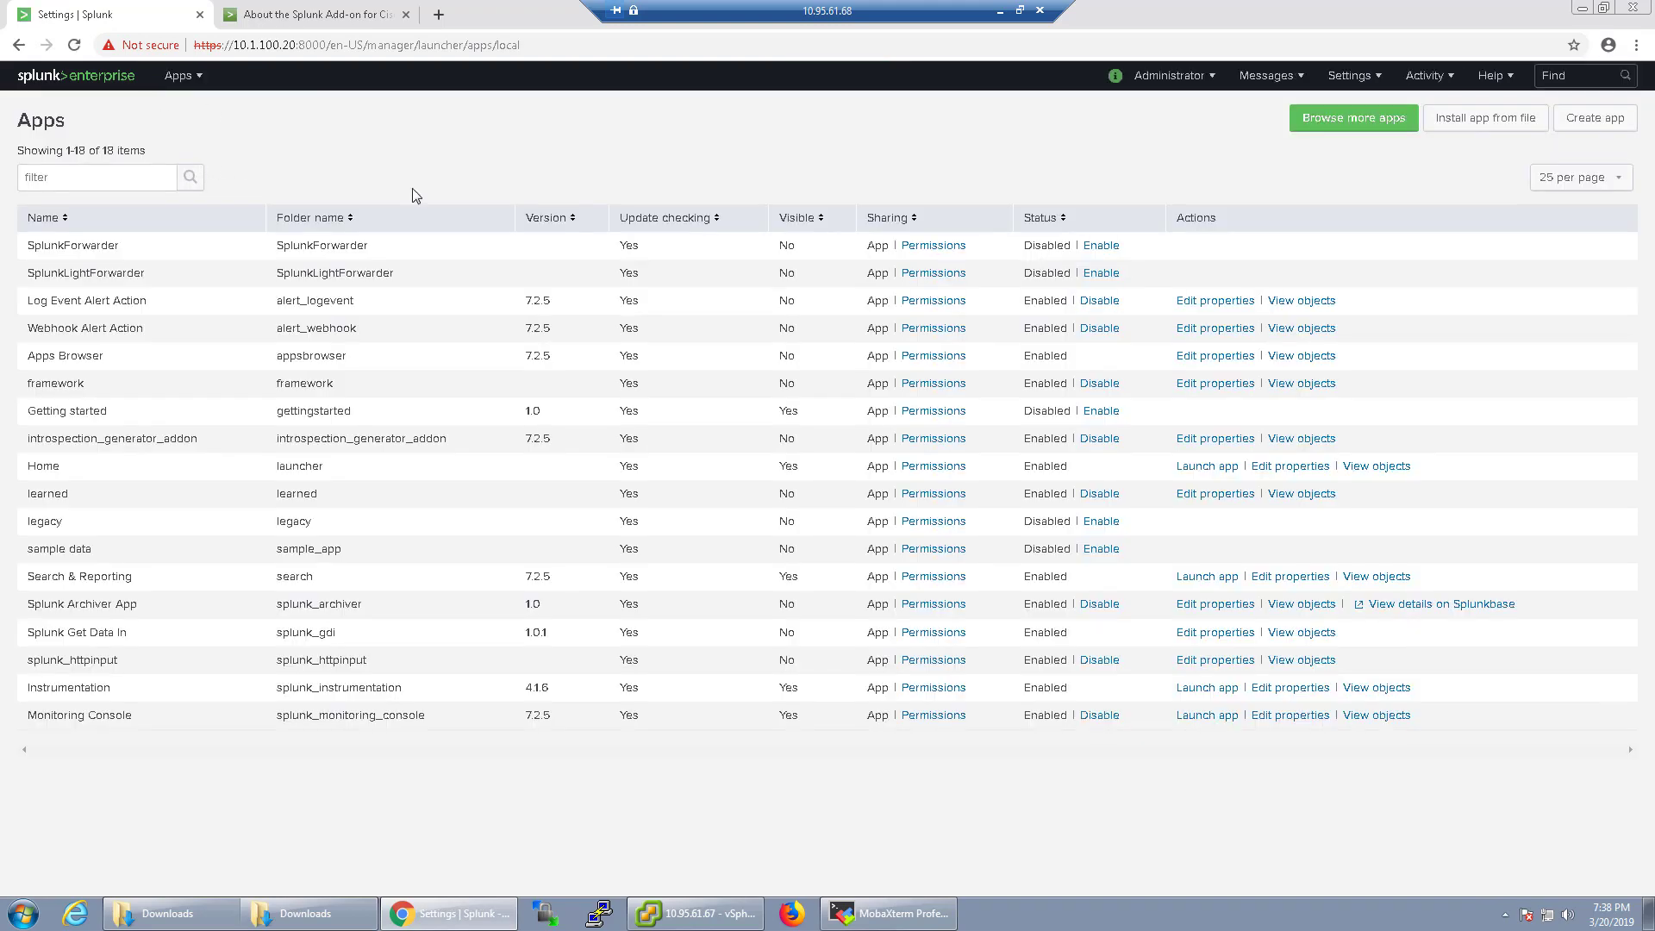
mouse_move(1485, 117)
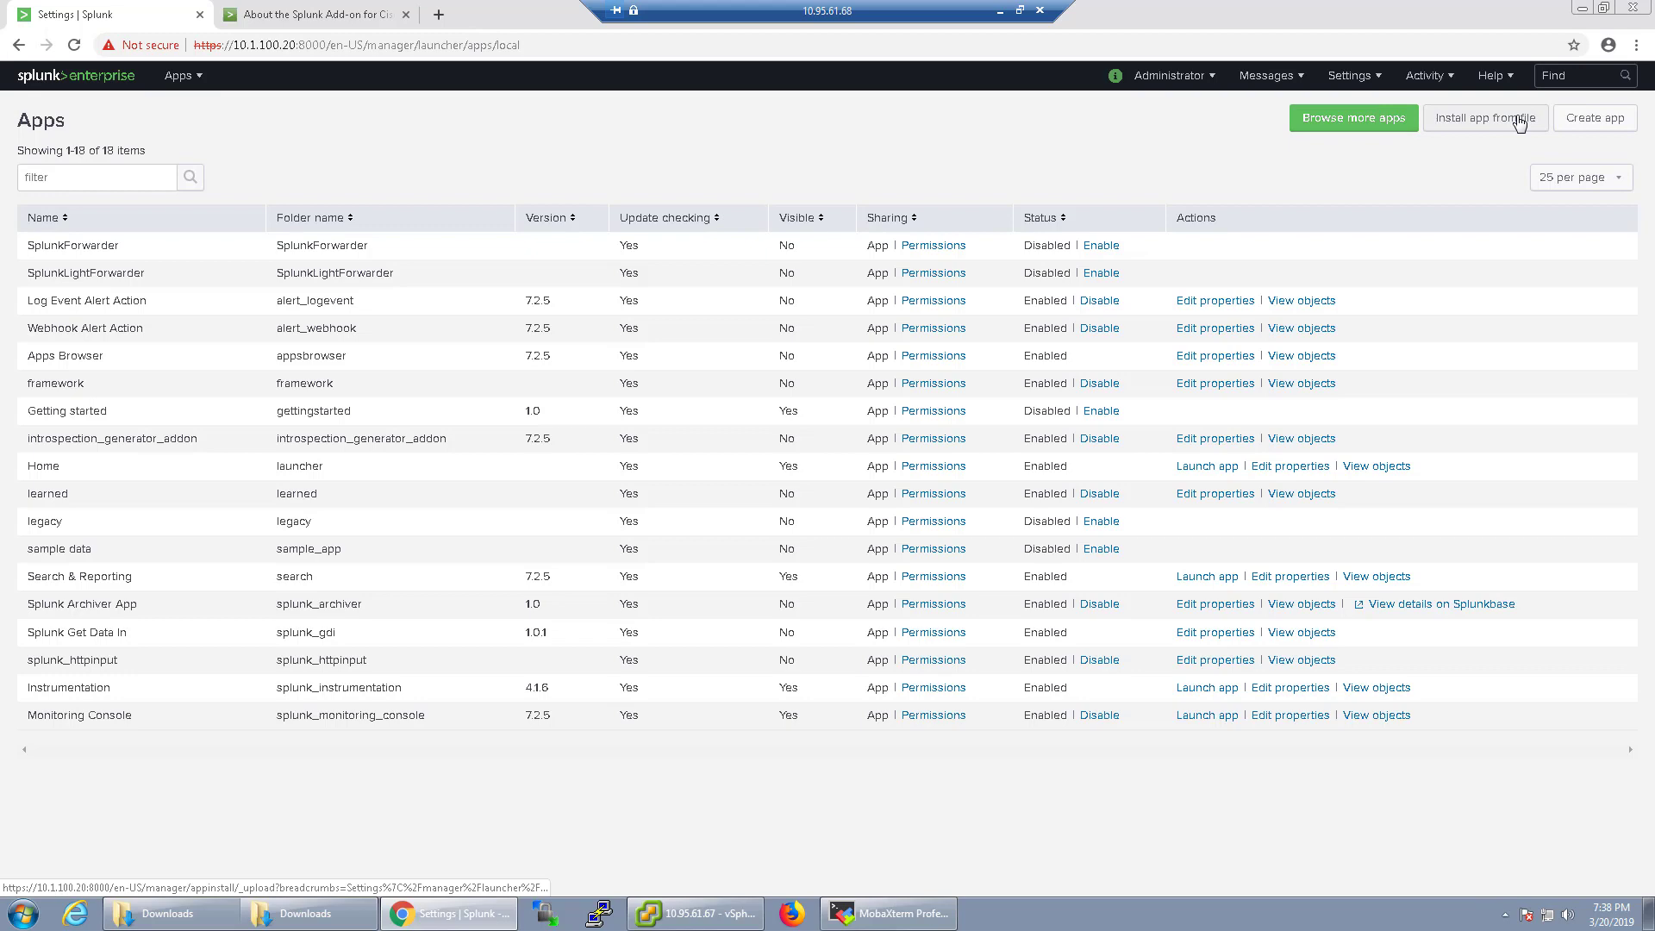
left_click(1485, 117)
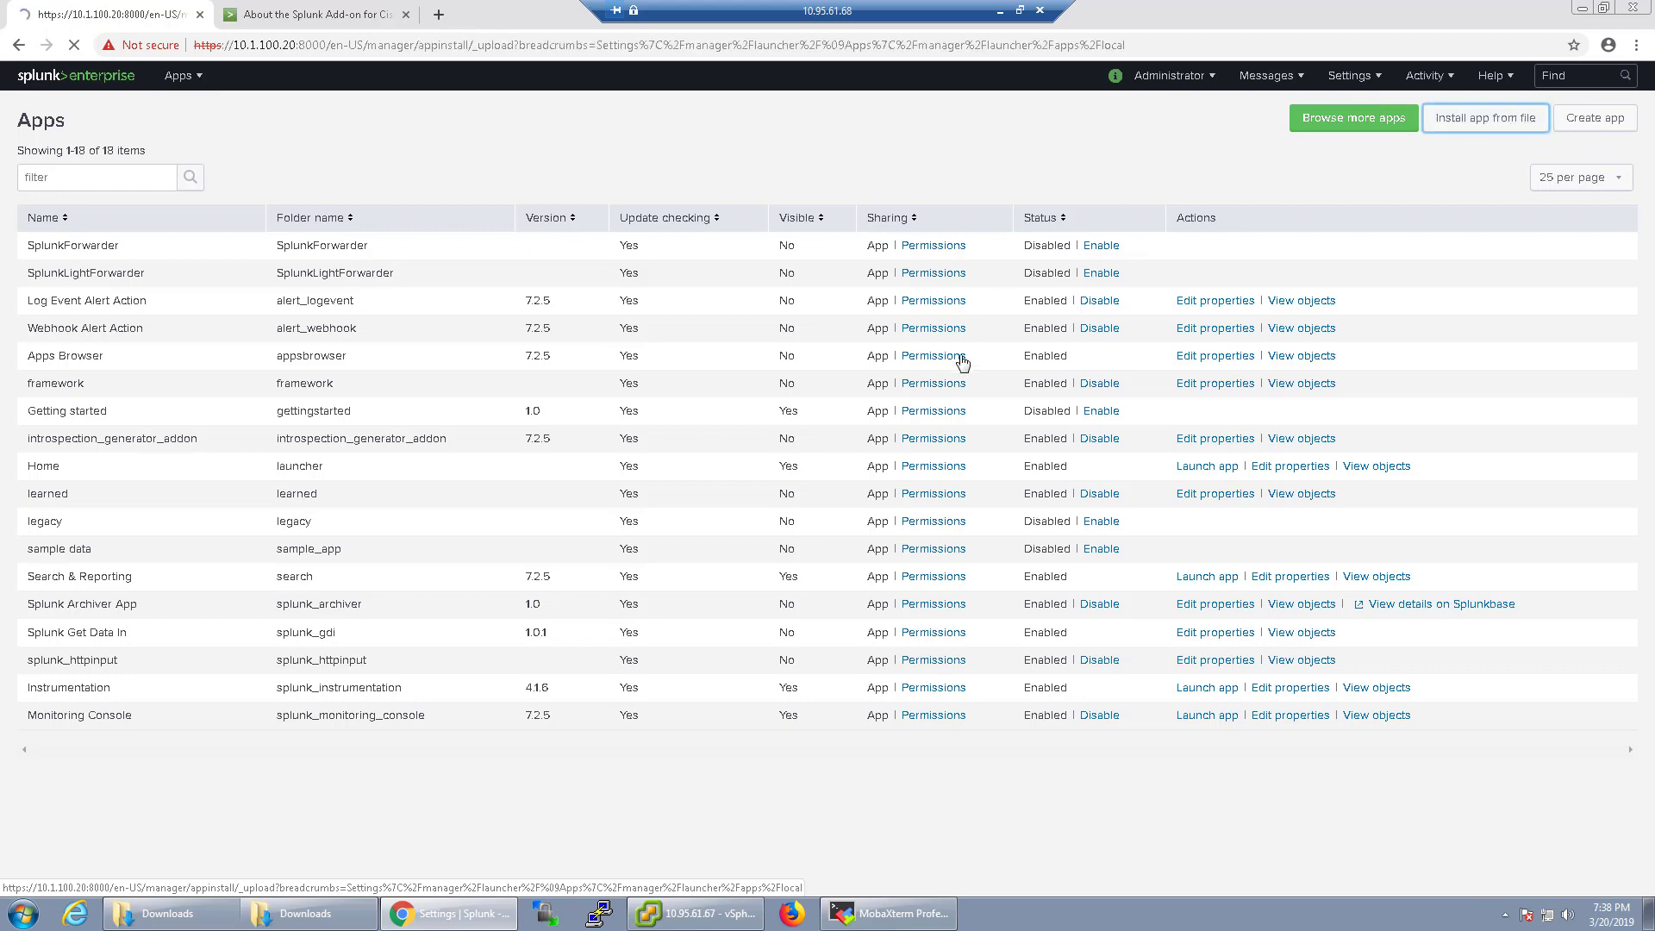
Choose cisco-security-suite_312.tgz from Downloads as the app file to upload
left_click(1485, 118)
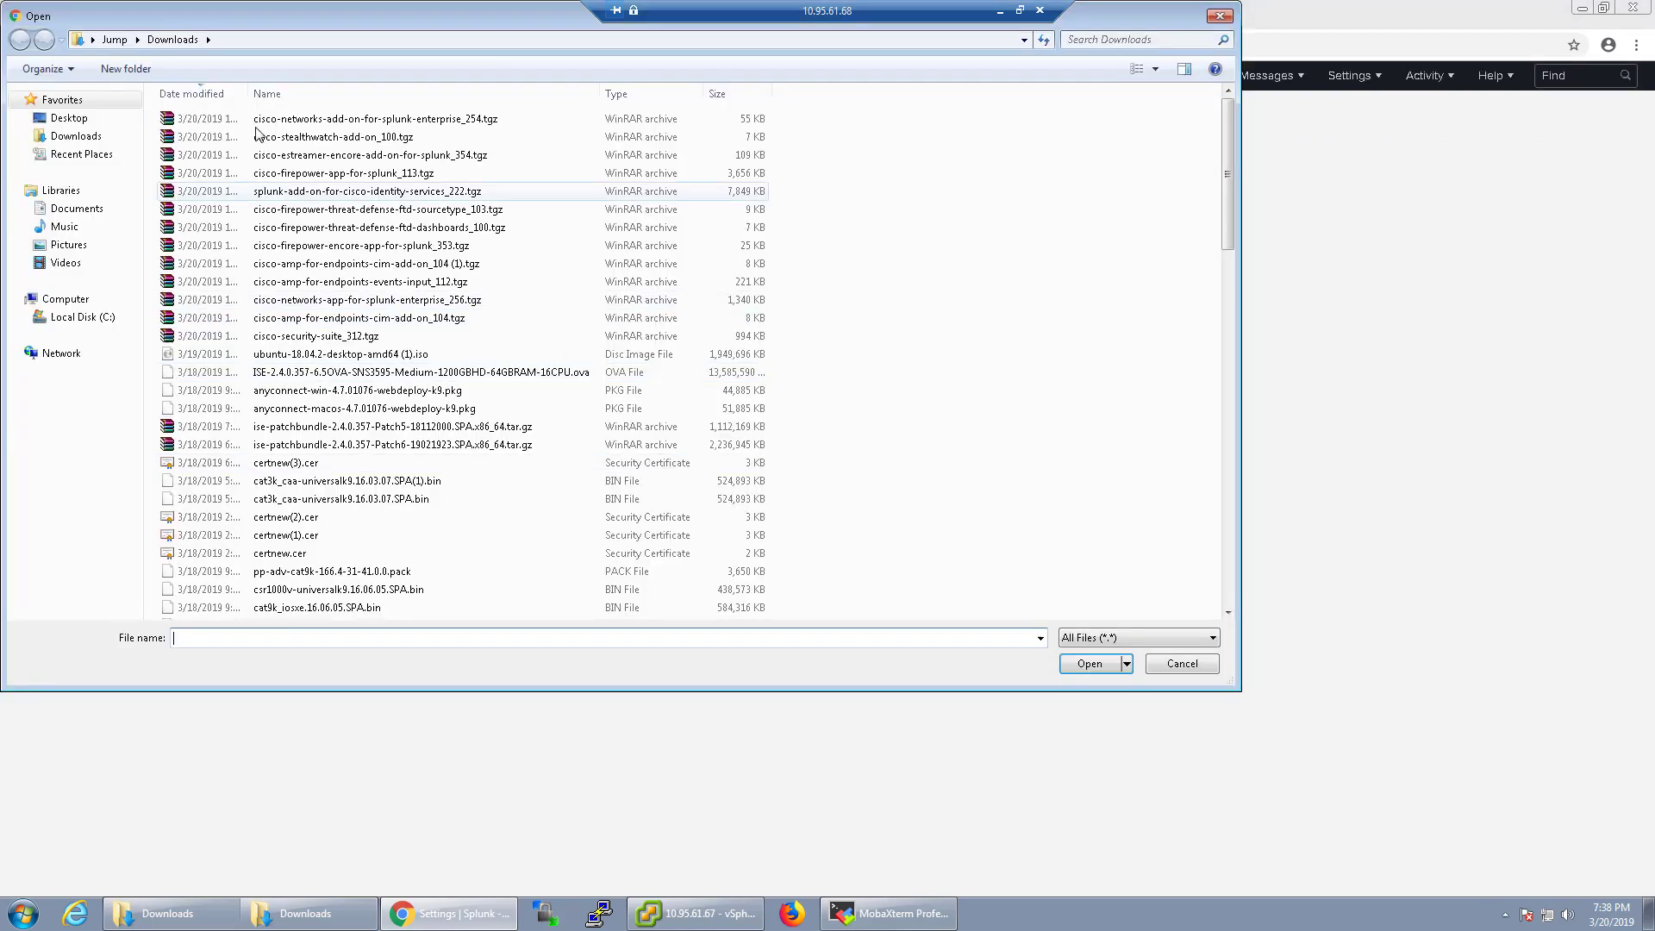
left_click(1088, 664)
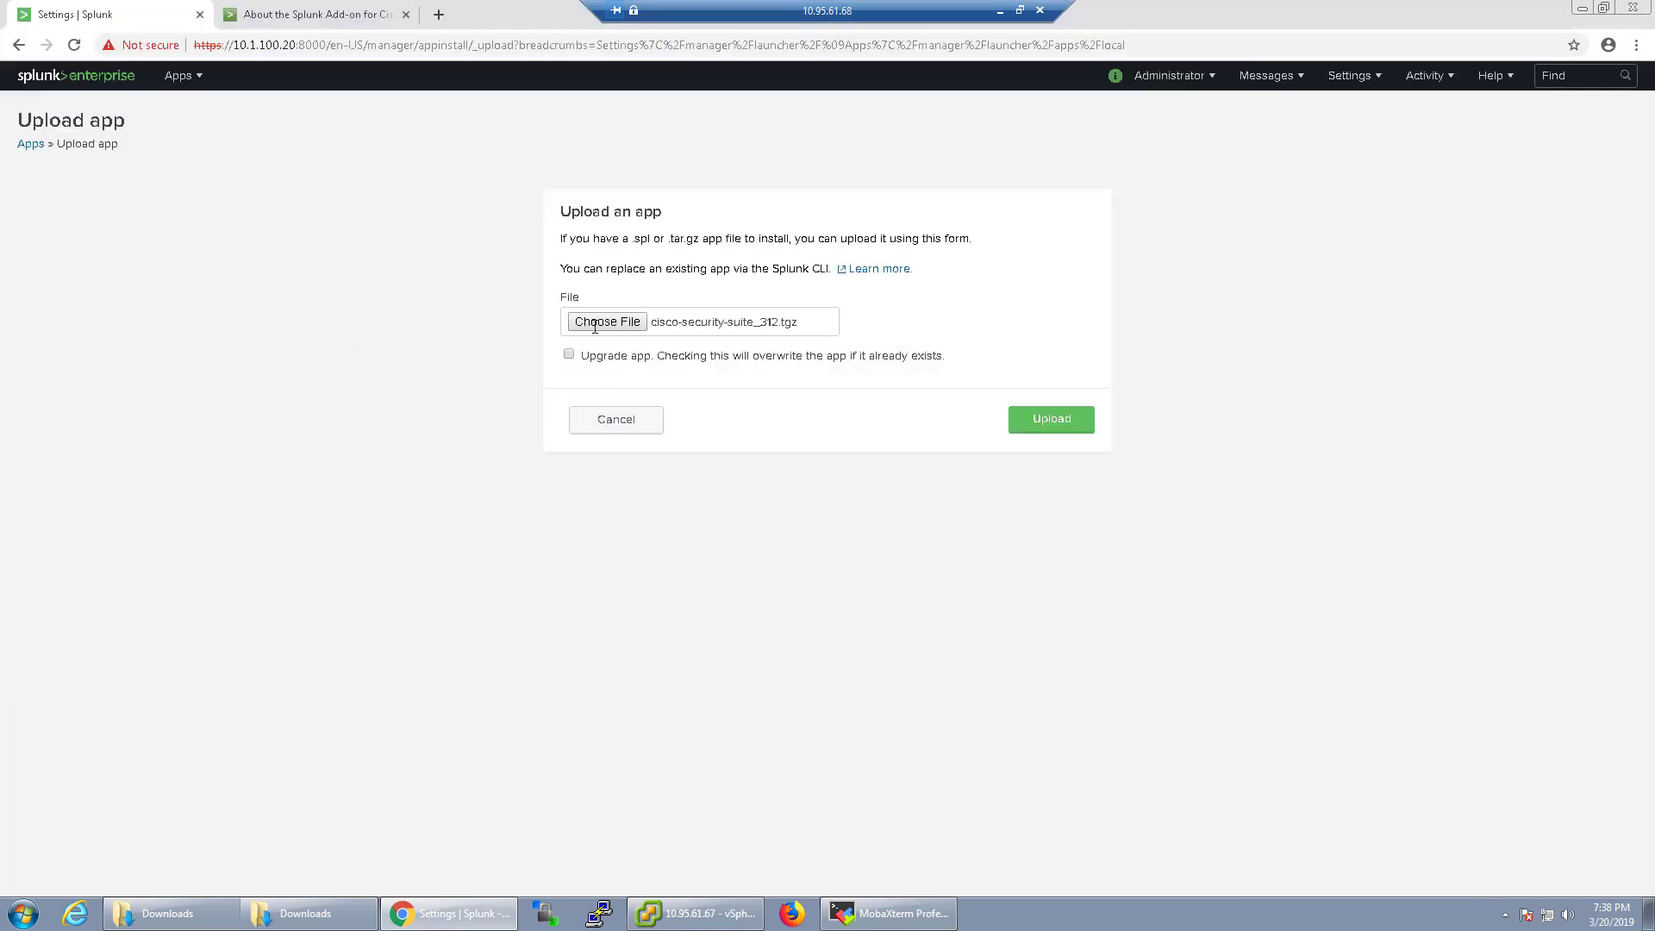
mouse_move(1091, 423)
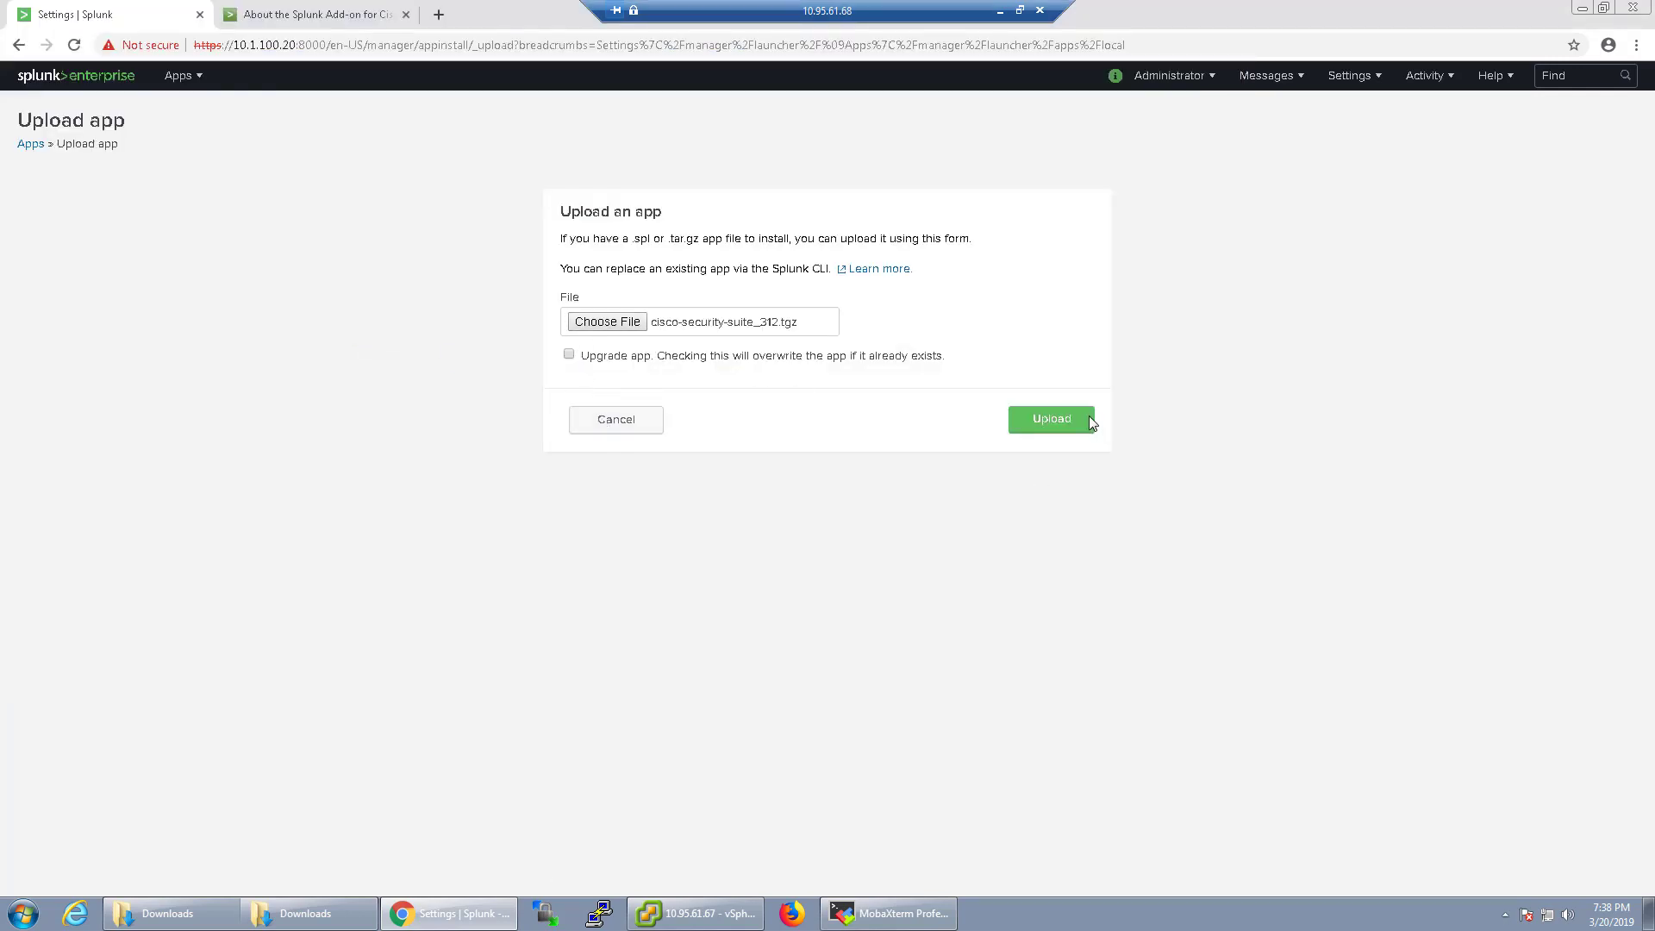
Upload the Cisco Security Suite 3.1.2 package and choose Restart Later
left_click(1048, 419)
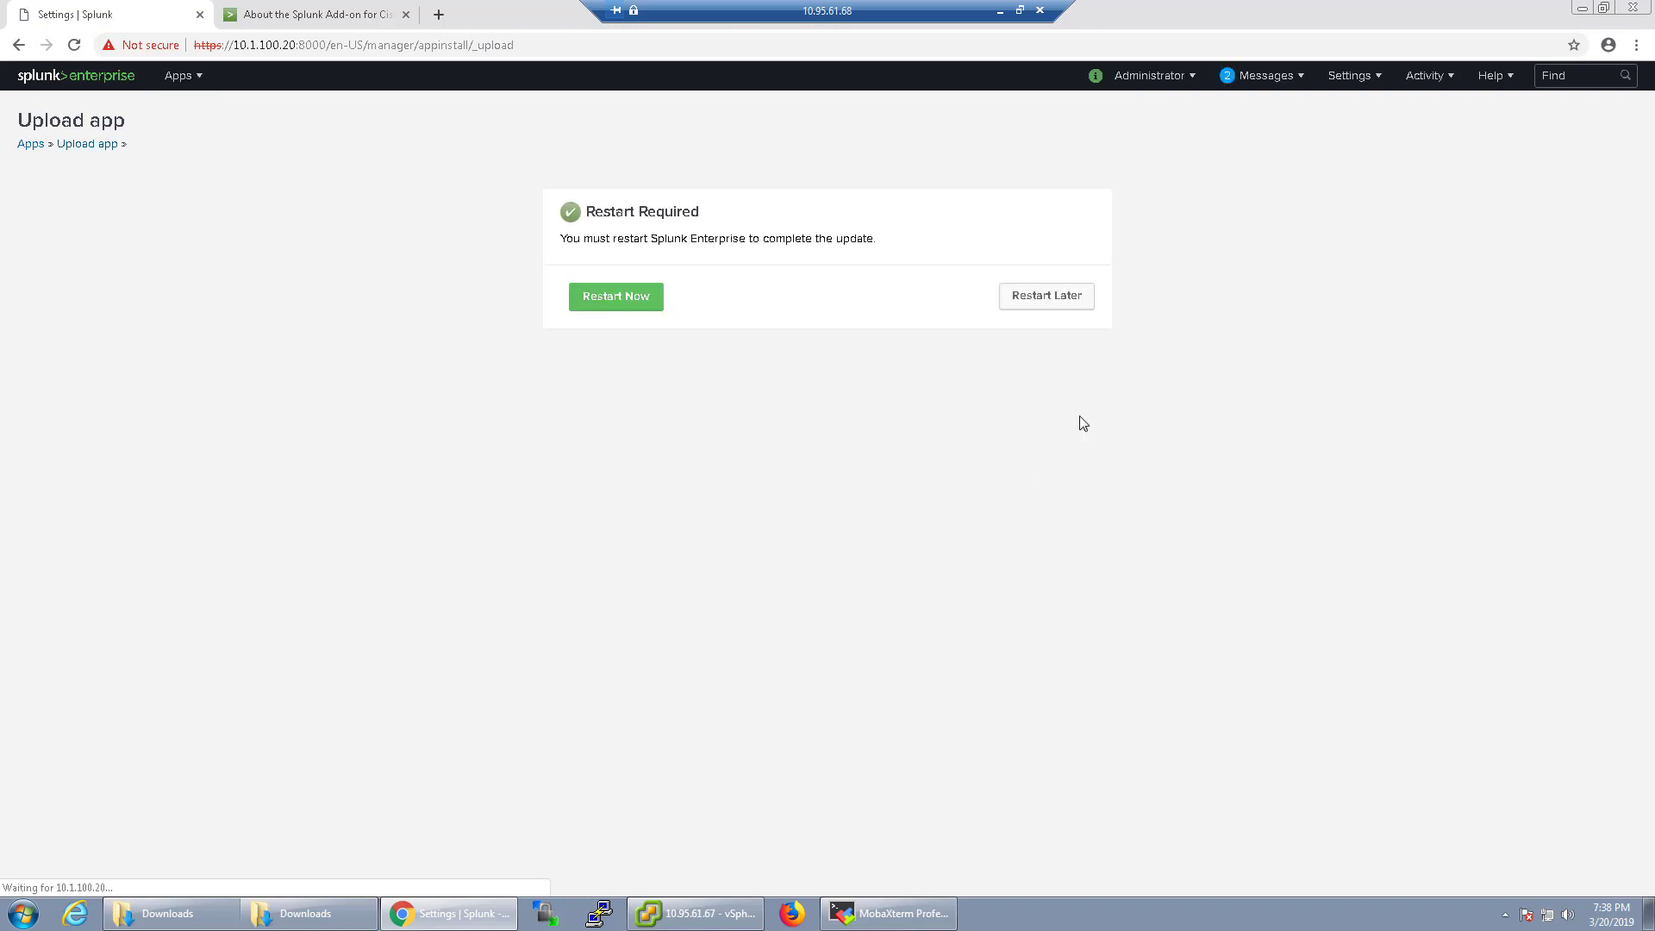
mouse_move(913, 320)
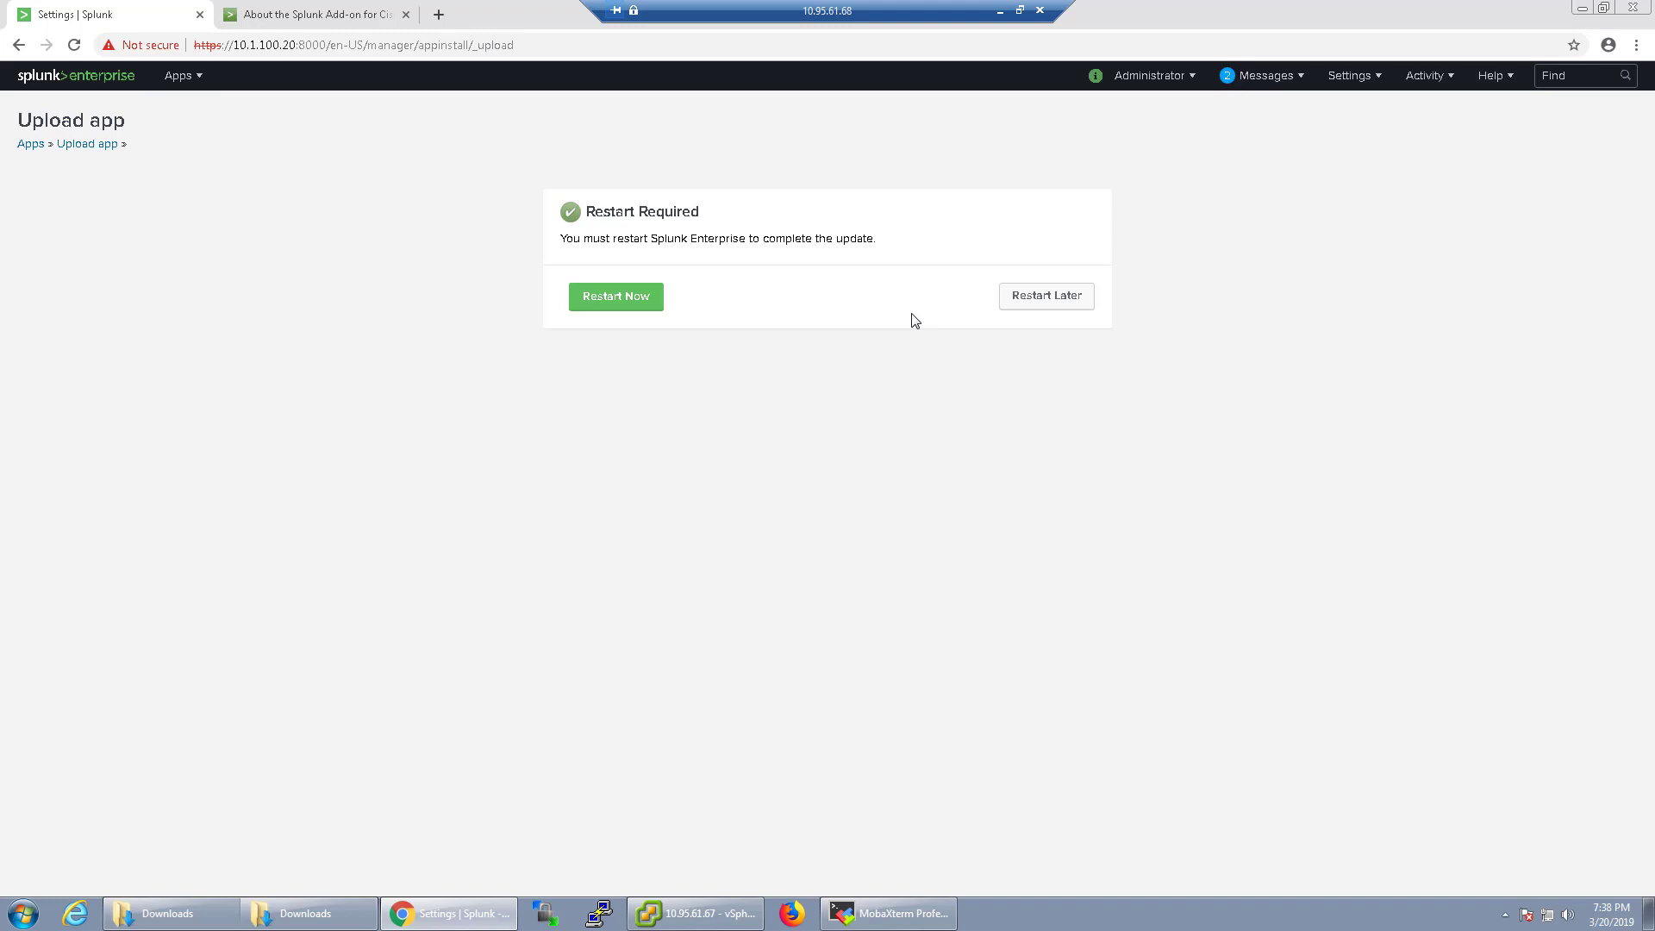
mouse_move(1035, 311)
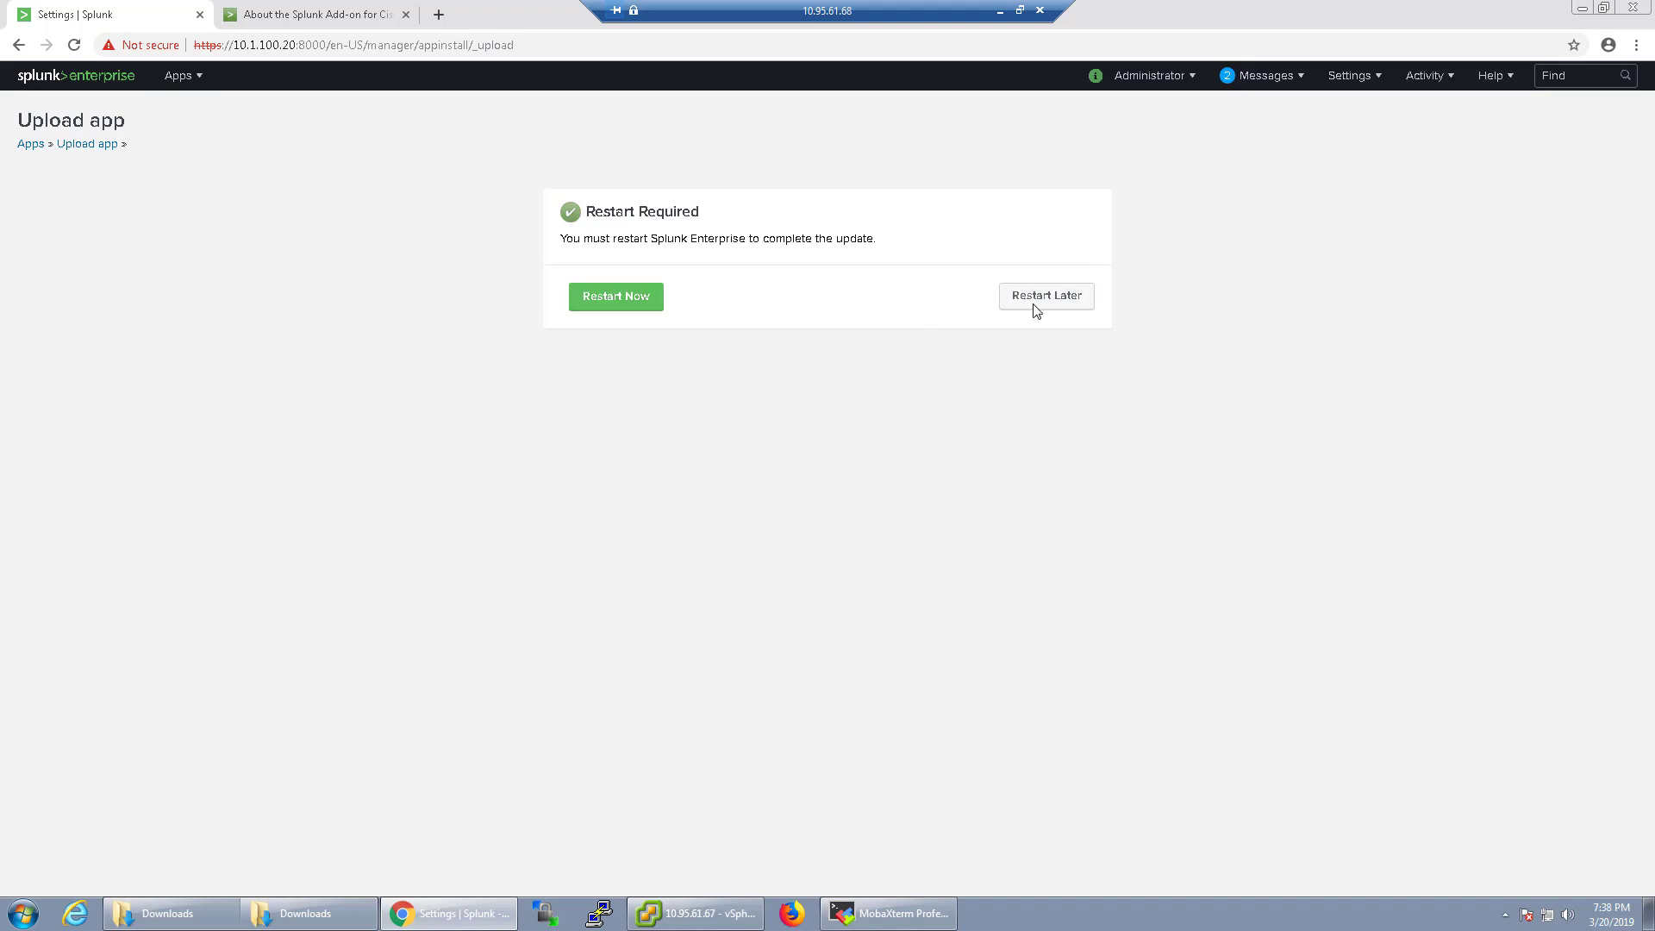
left_click(1045, 295)
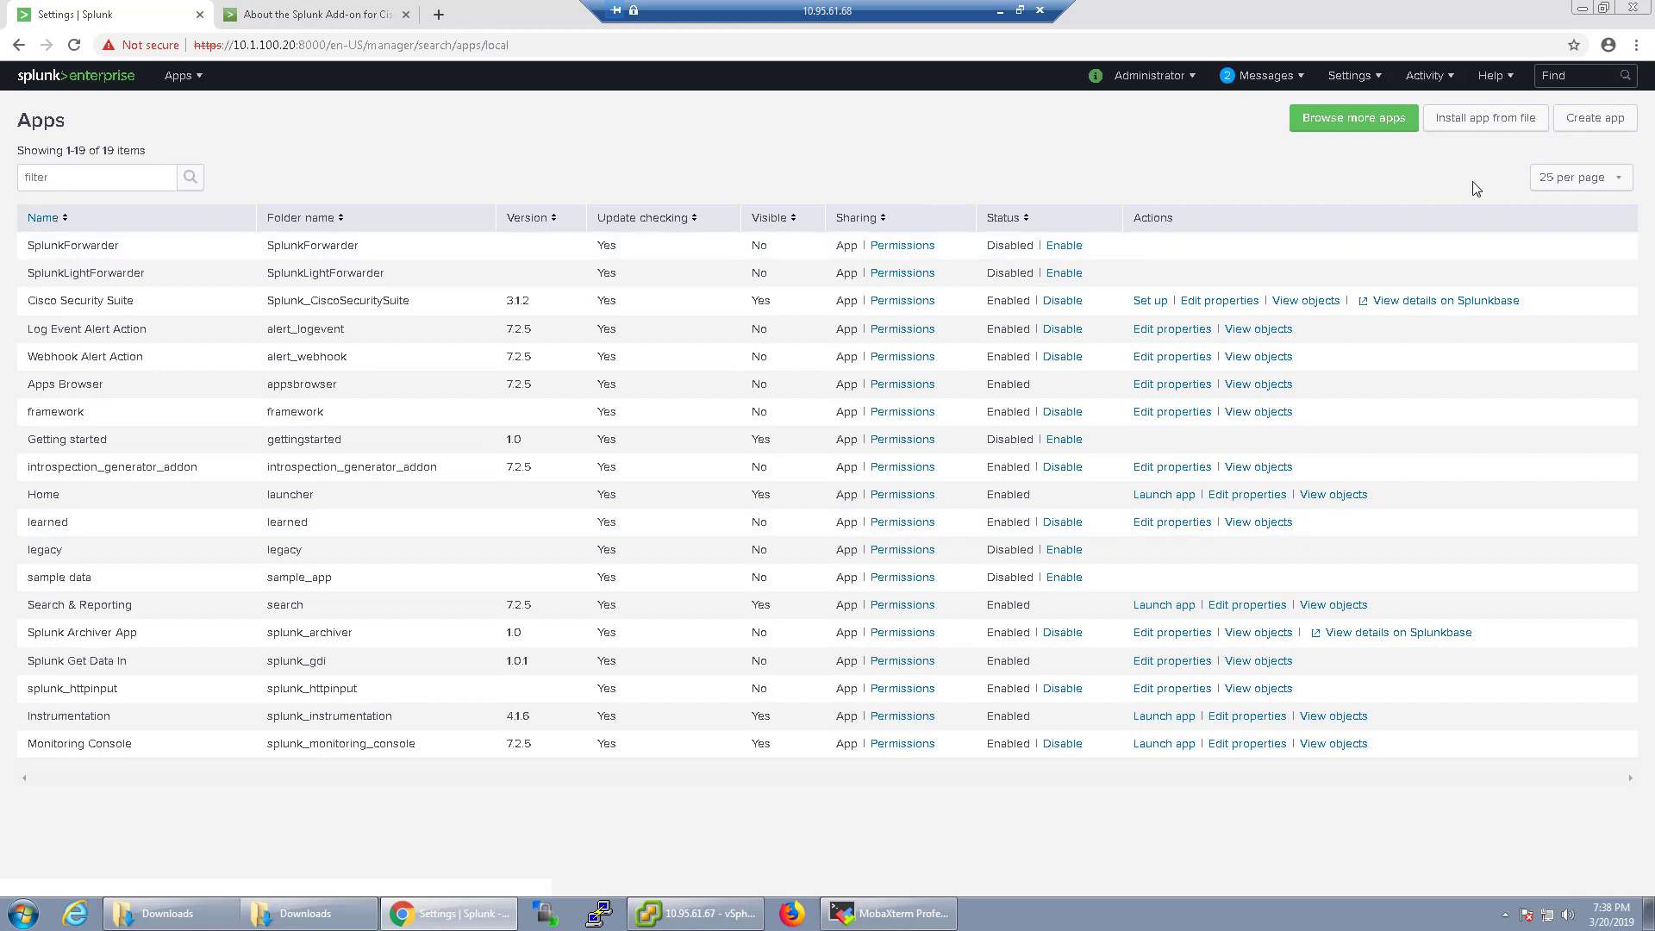
mouse_move(1456, 142)
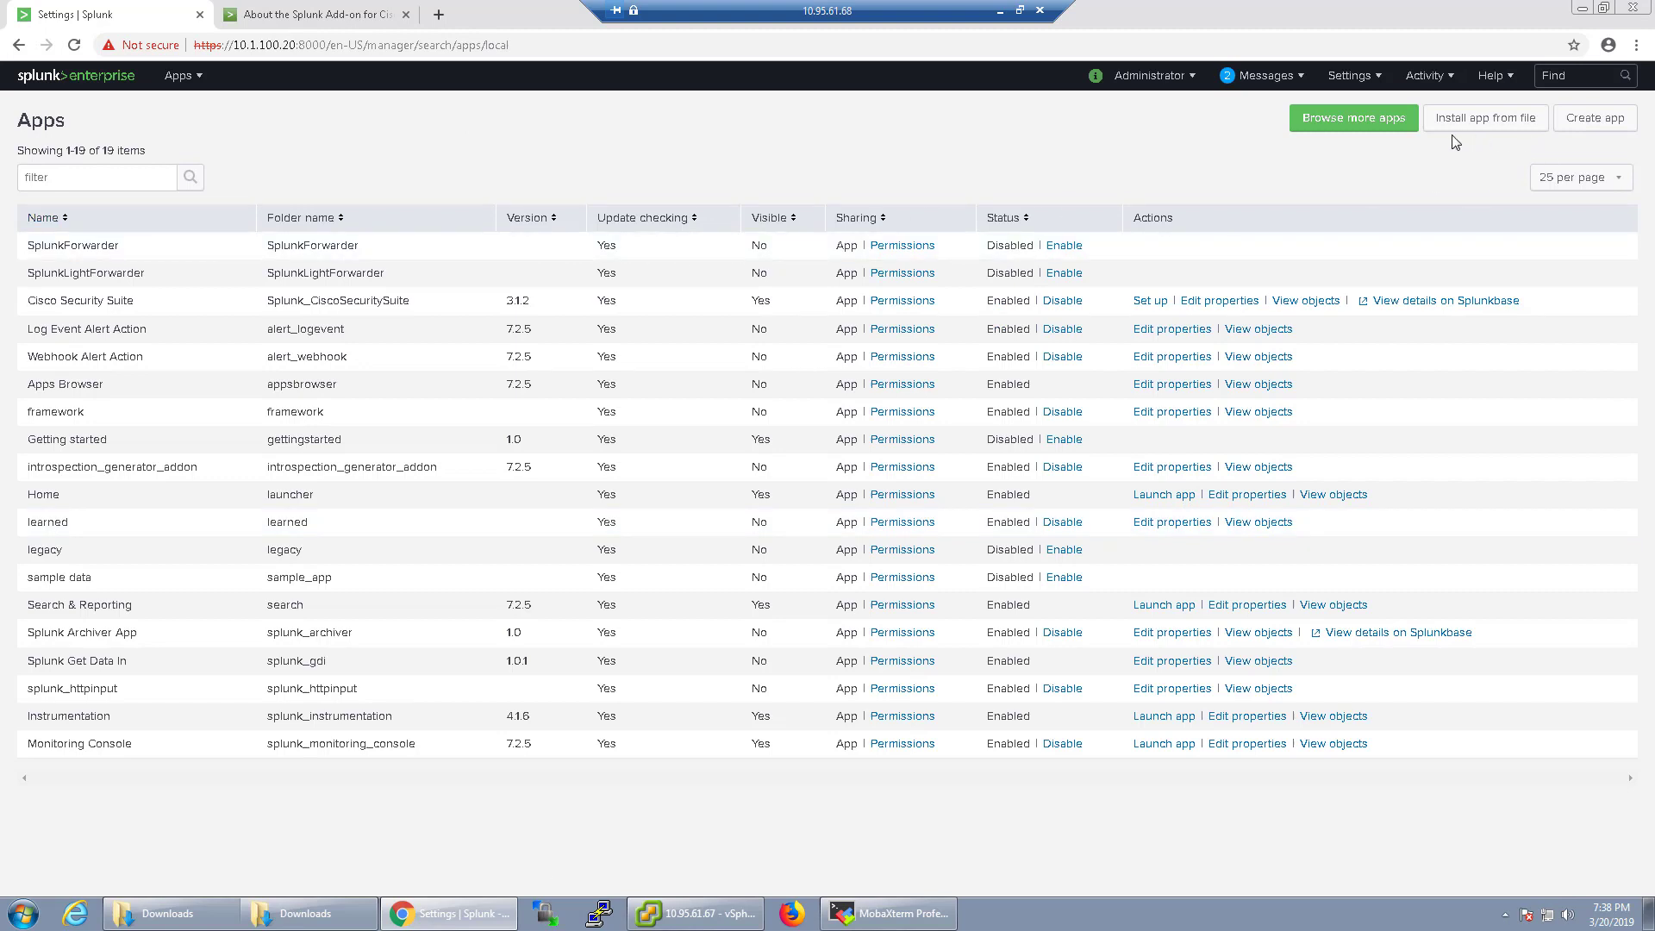
mouse_move(1392, 151)
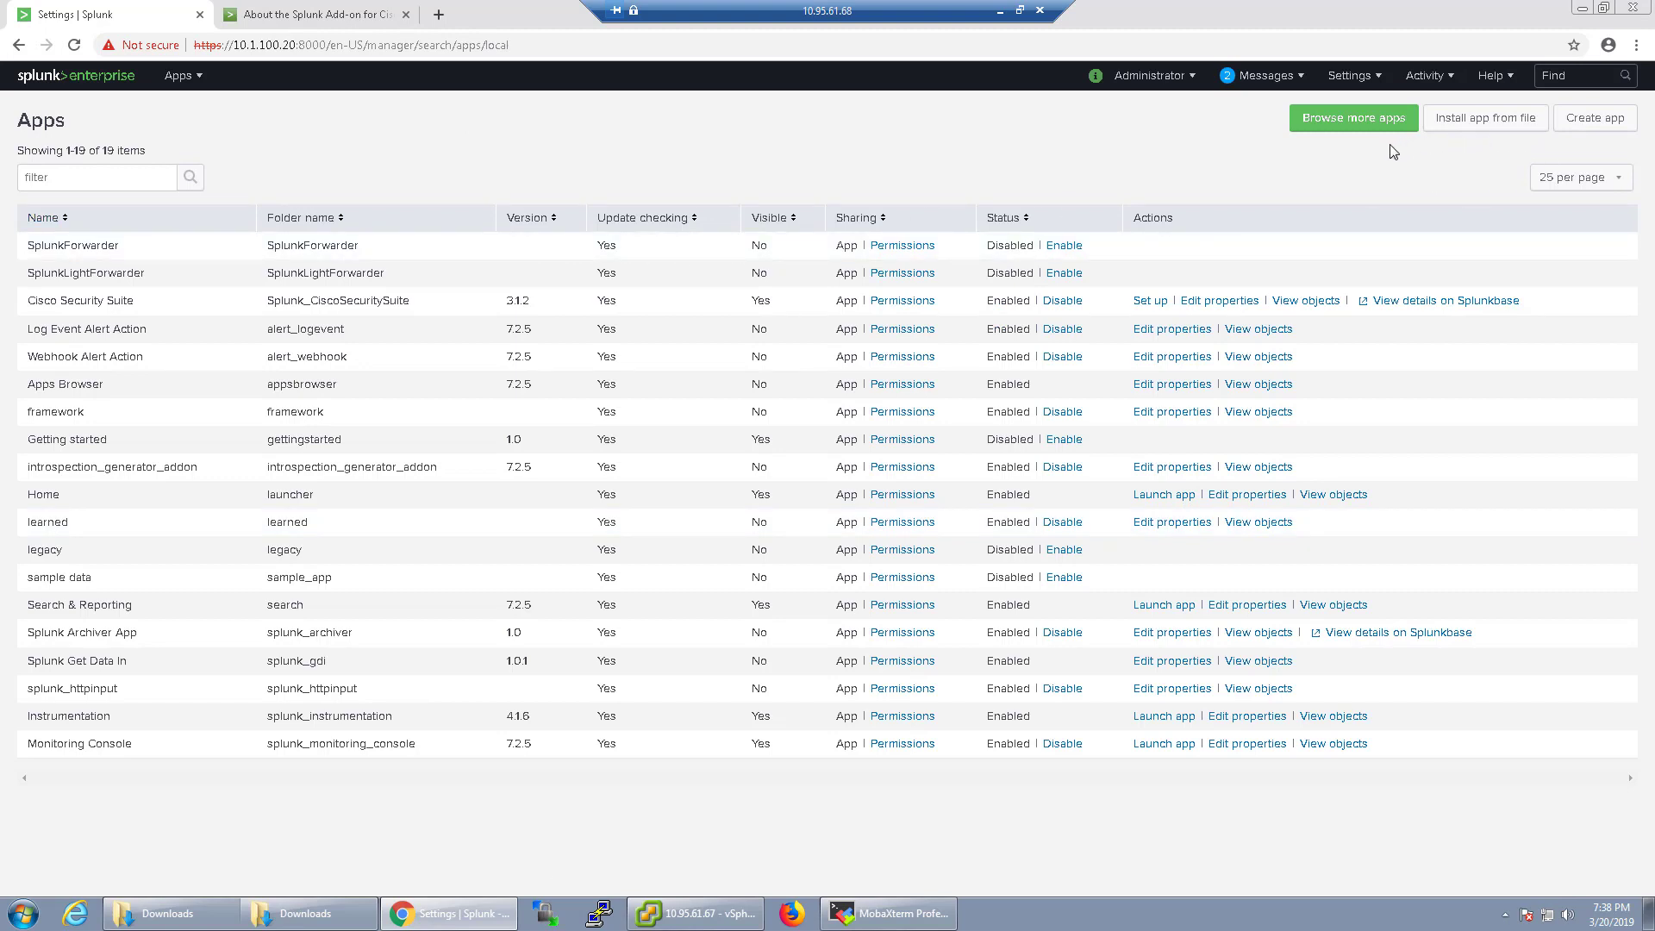
mouse_move(1429, 138)
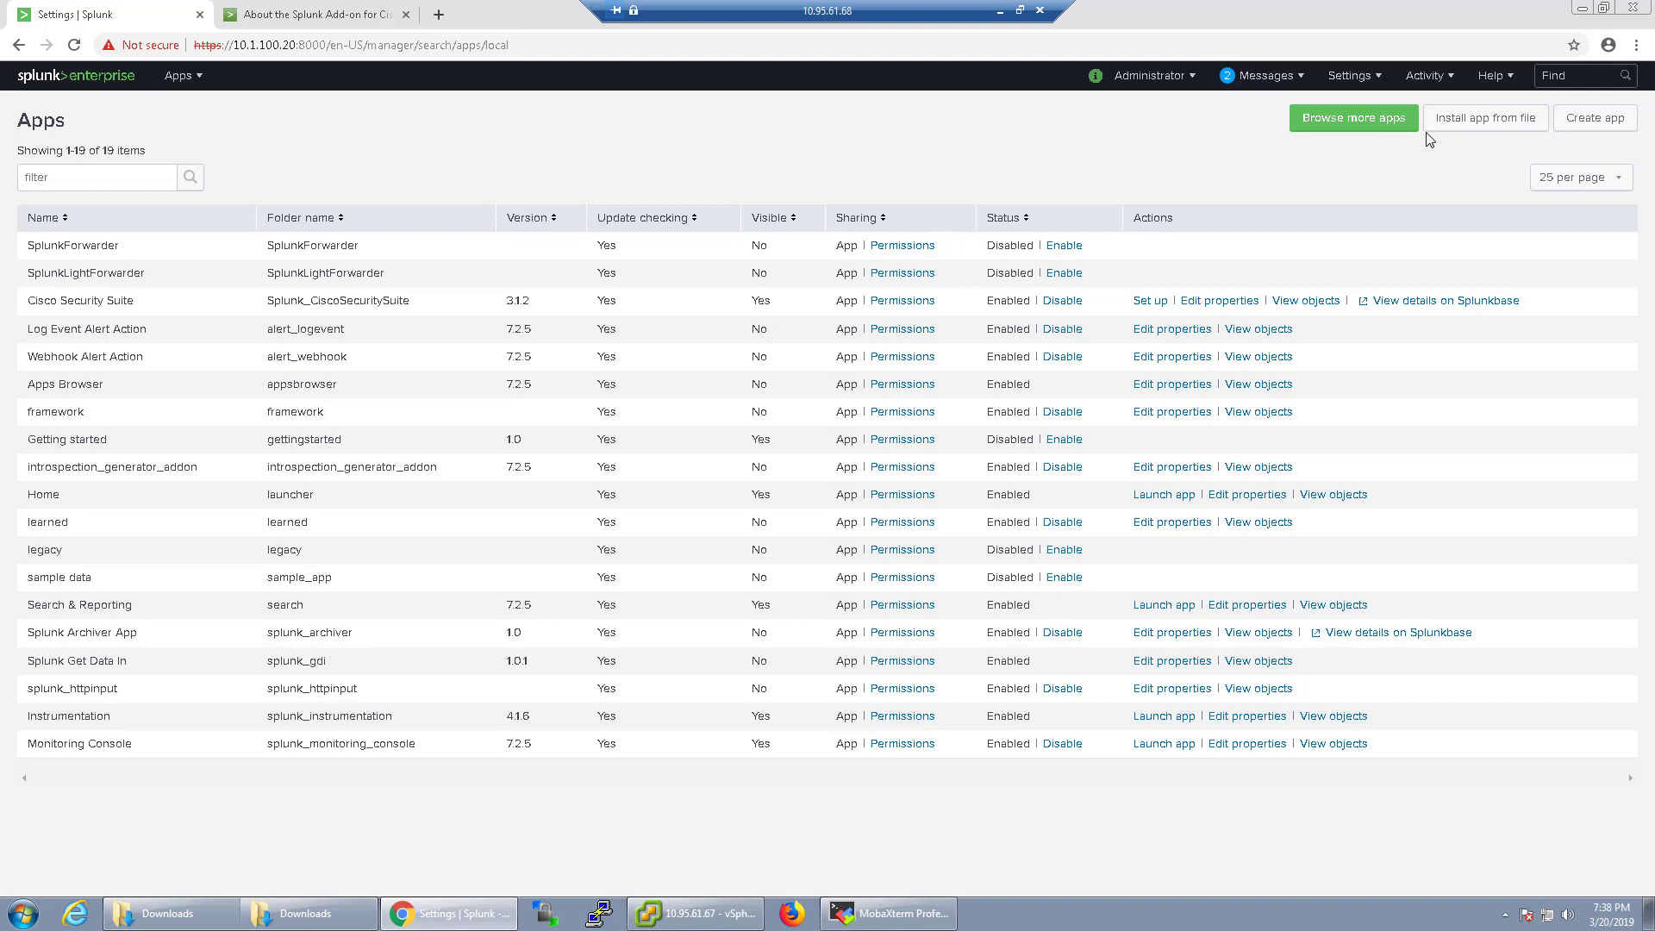
Install cisco-amp-for-endpoints-cim-add-on_104.tgz from file, postponing the restart
left_click(1485, 118)
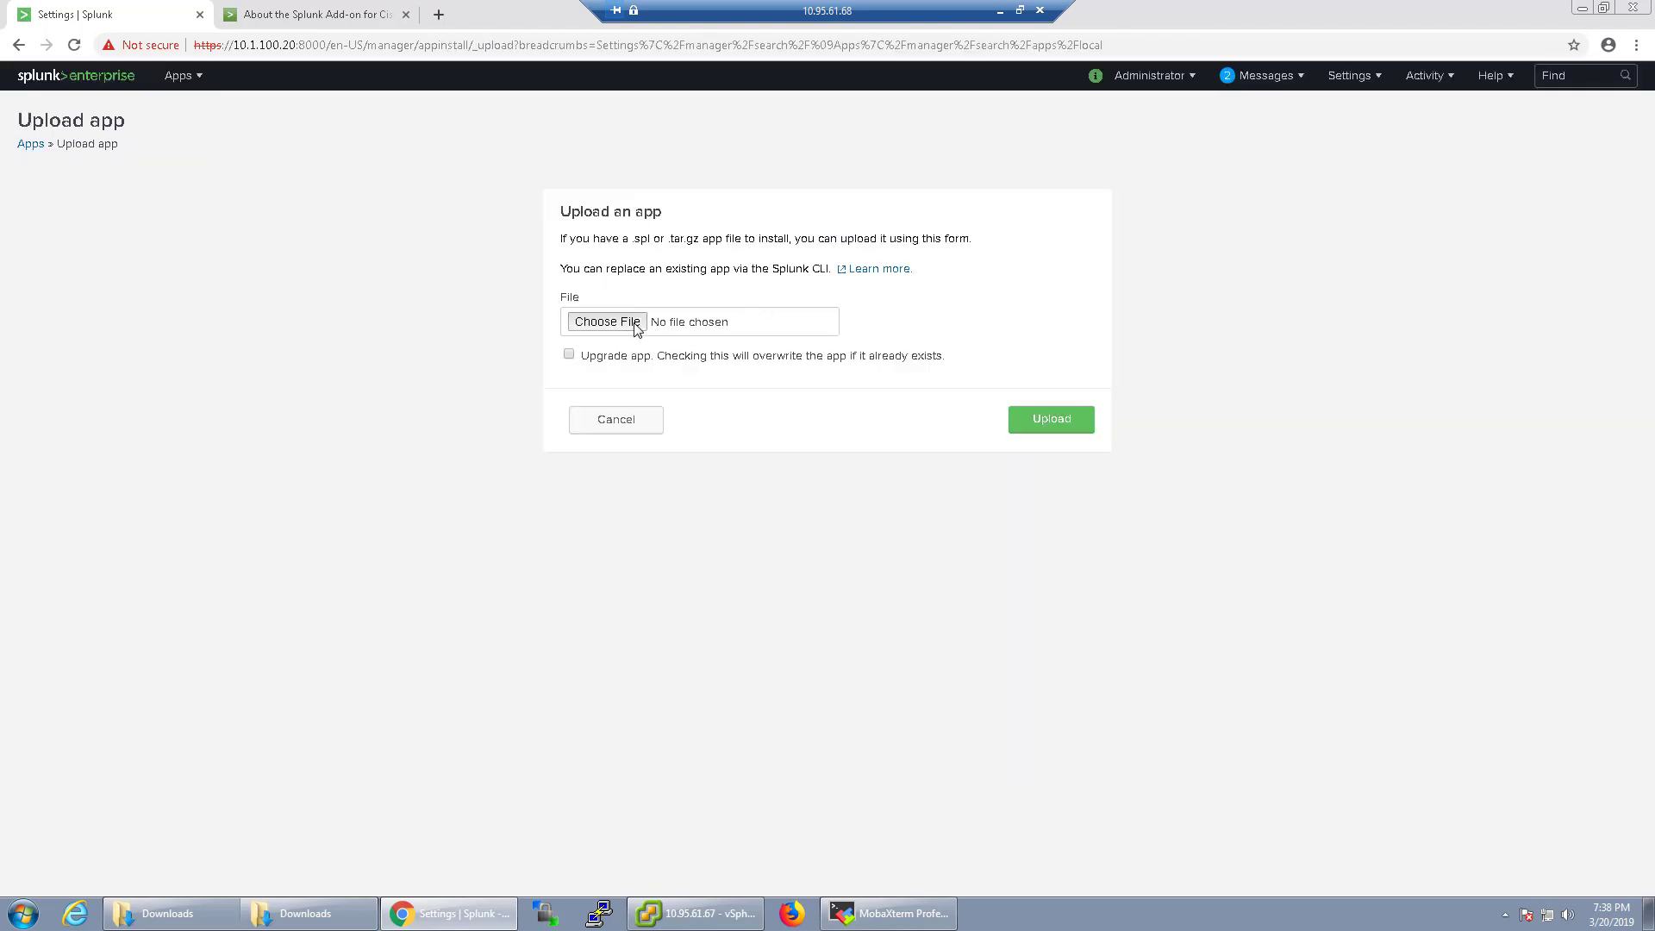
left_click(605, 321)
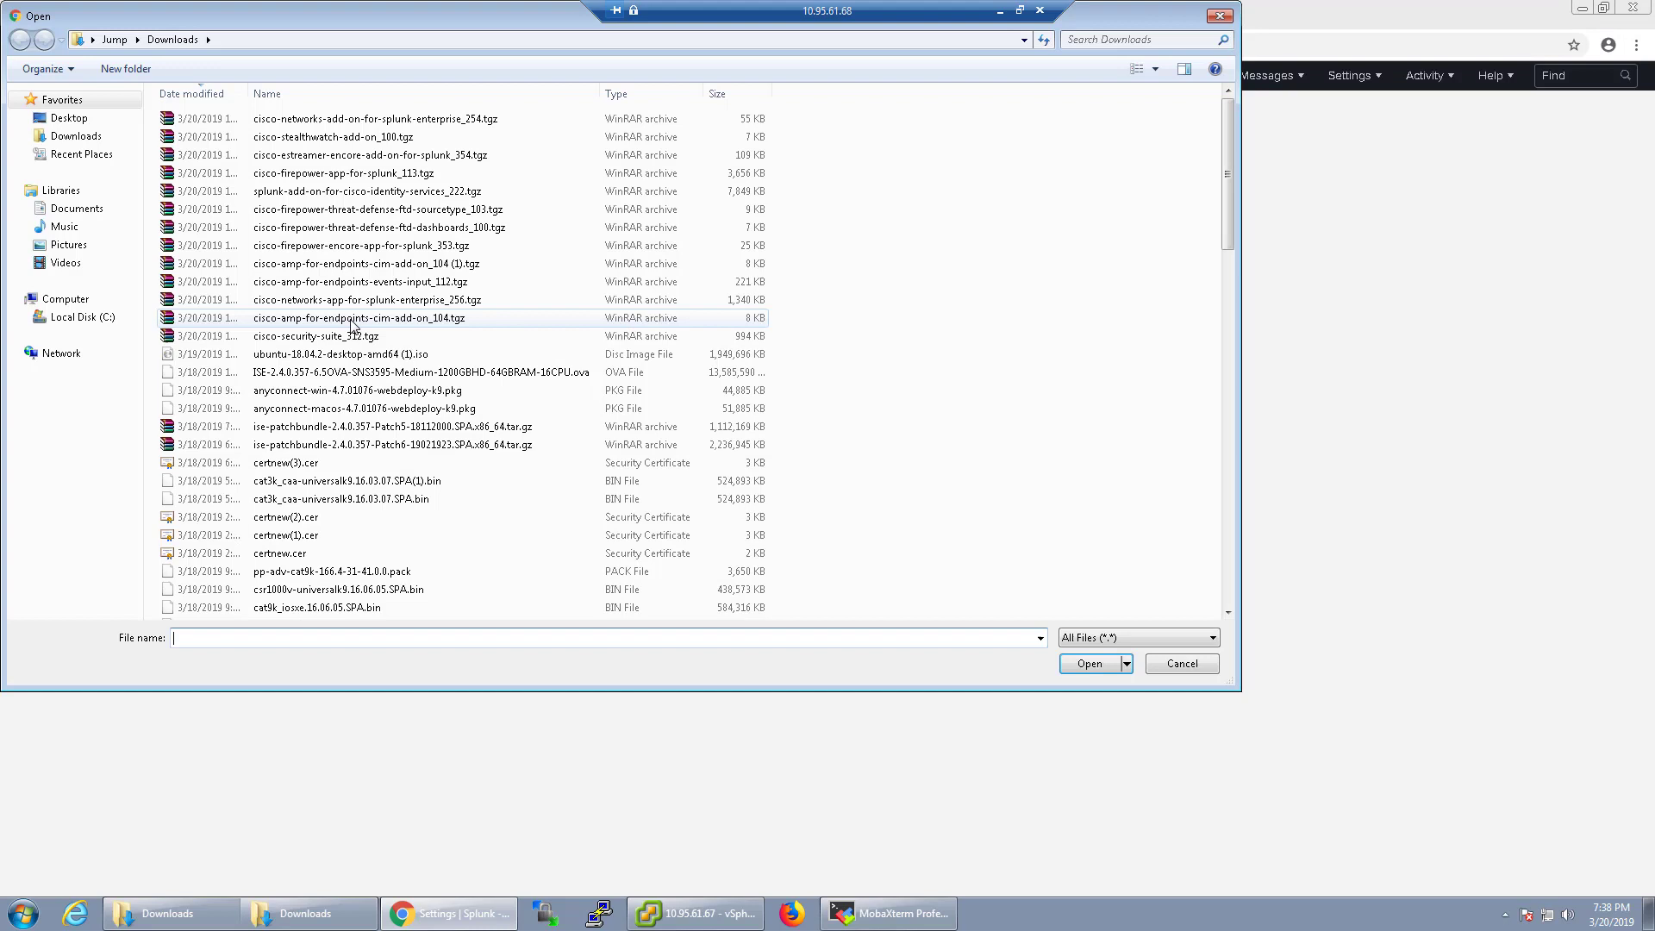
left_click(1087, 663)
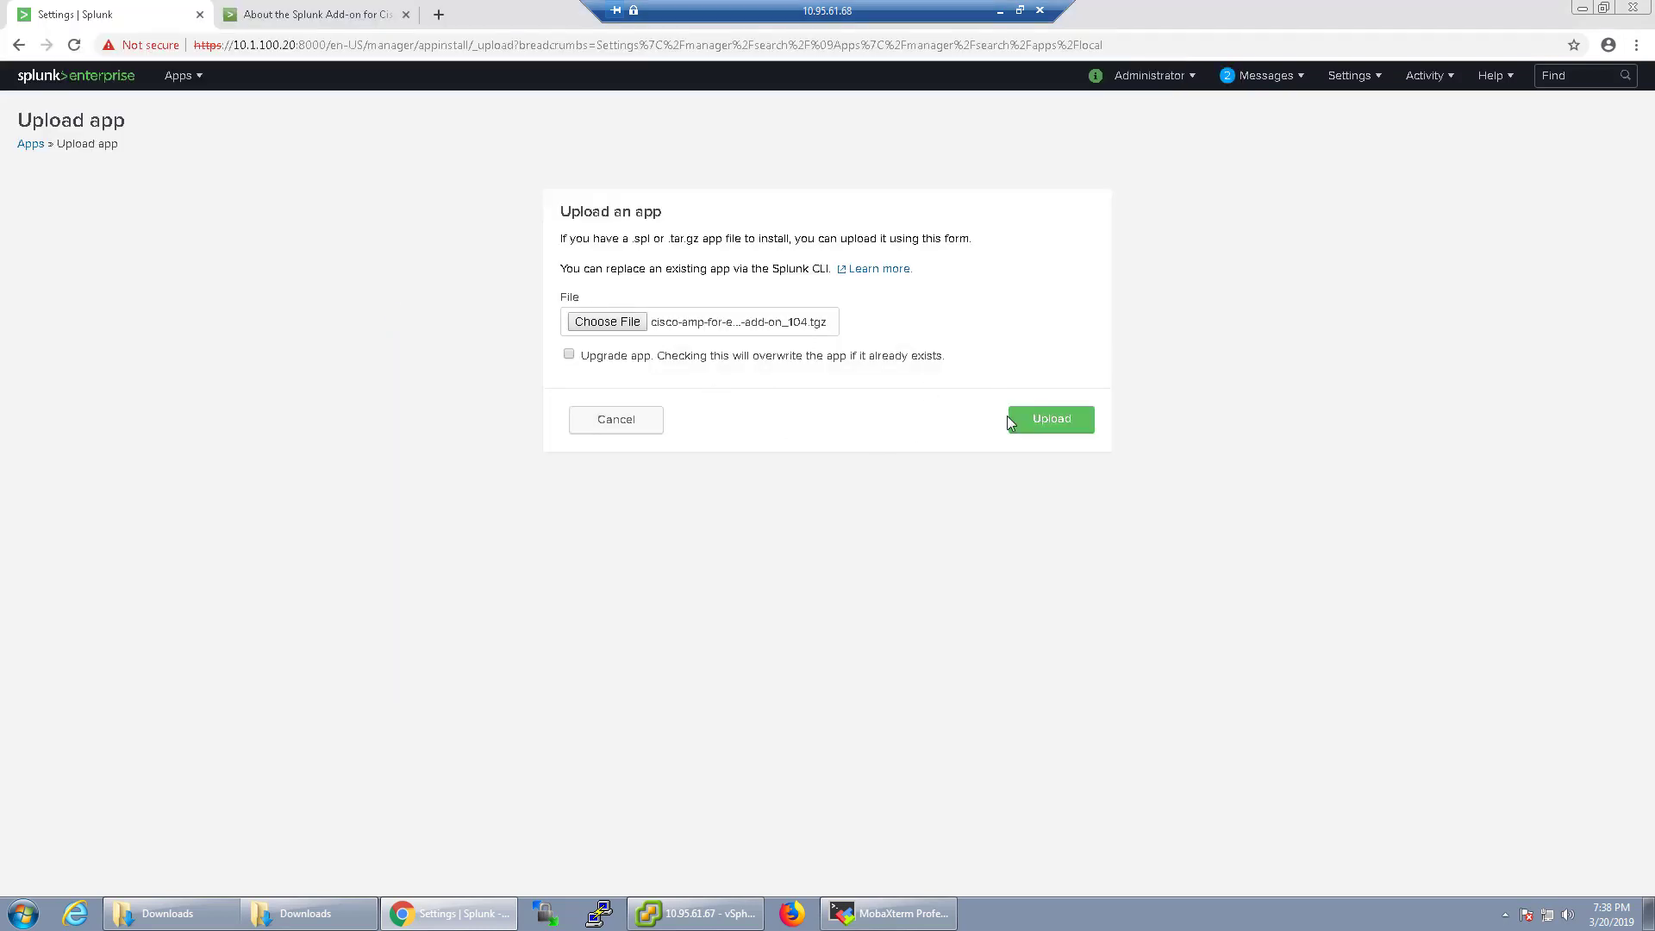
left_click(1049, 419)
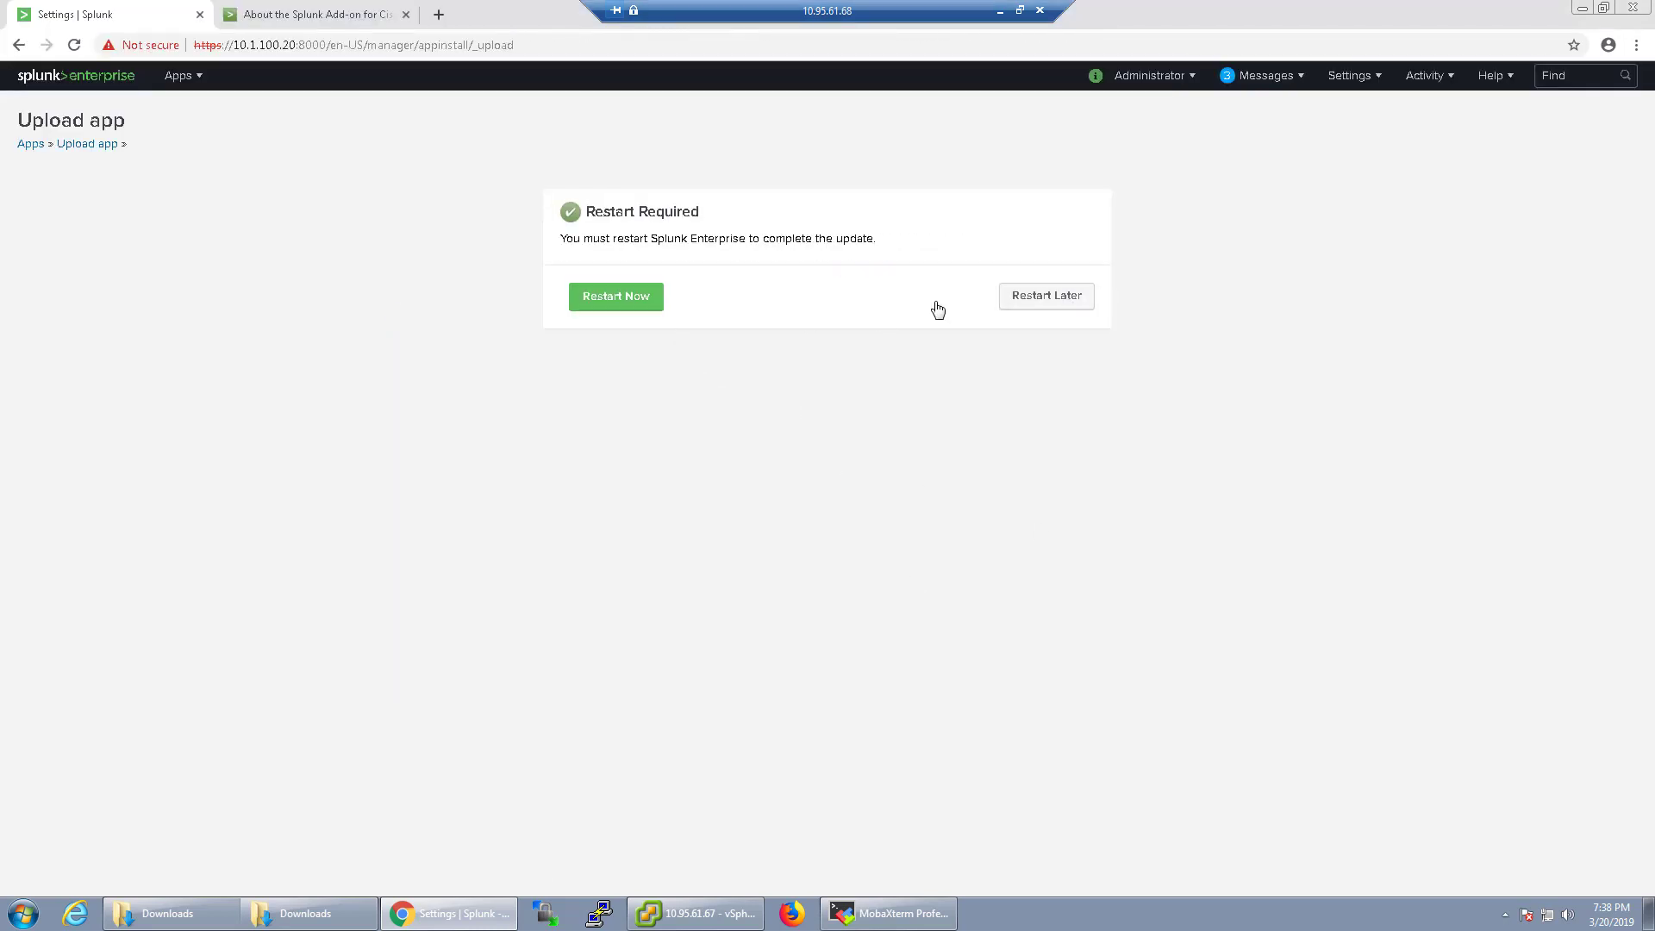
left_click(1045, 296)
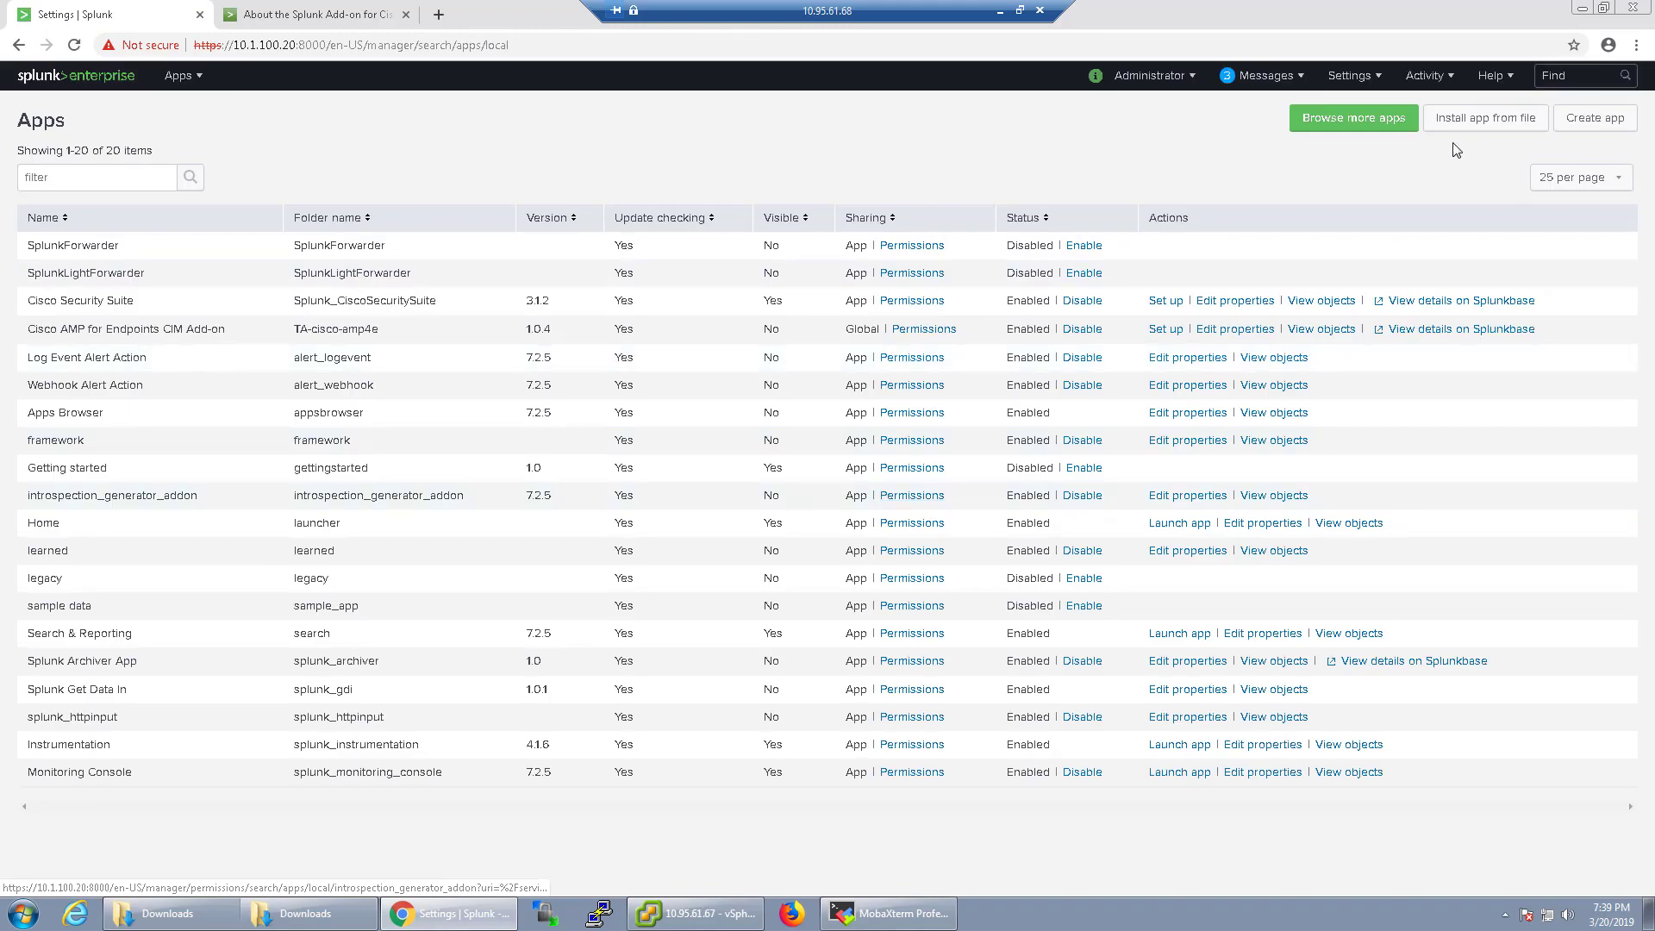
Install cisco-networks-app-for-splunk-enterprise_256.tgz from file, postponing the restart
left_click(1484, 118)
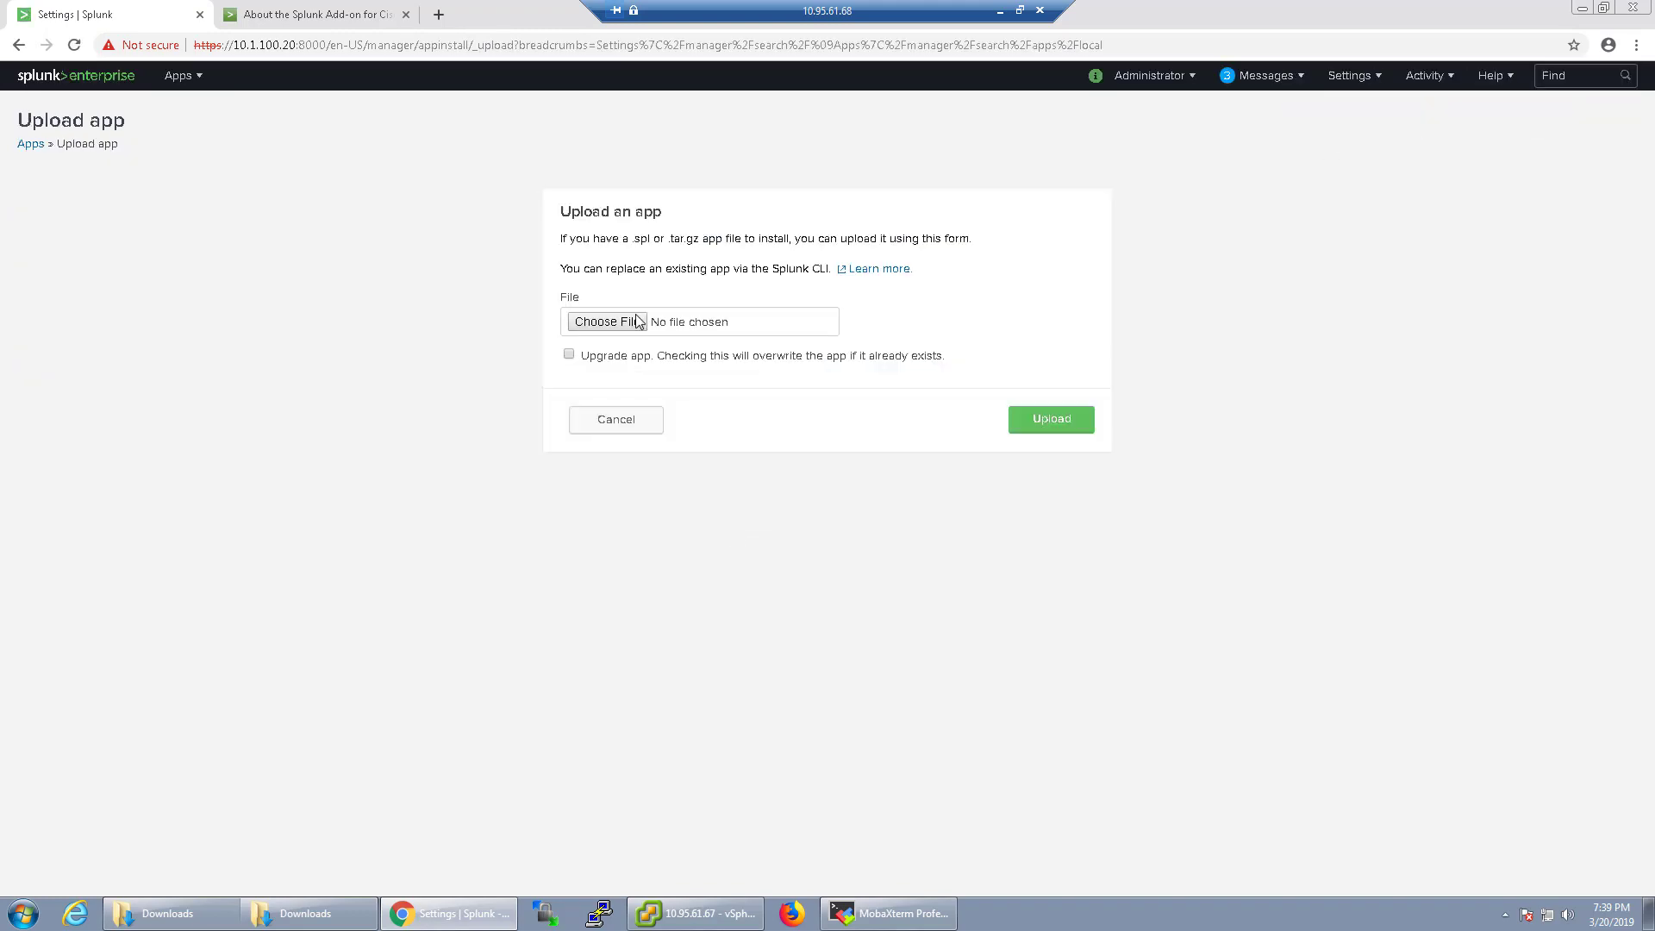
left_click(605, 321)
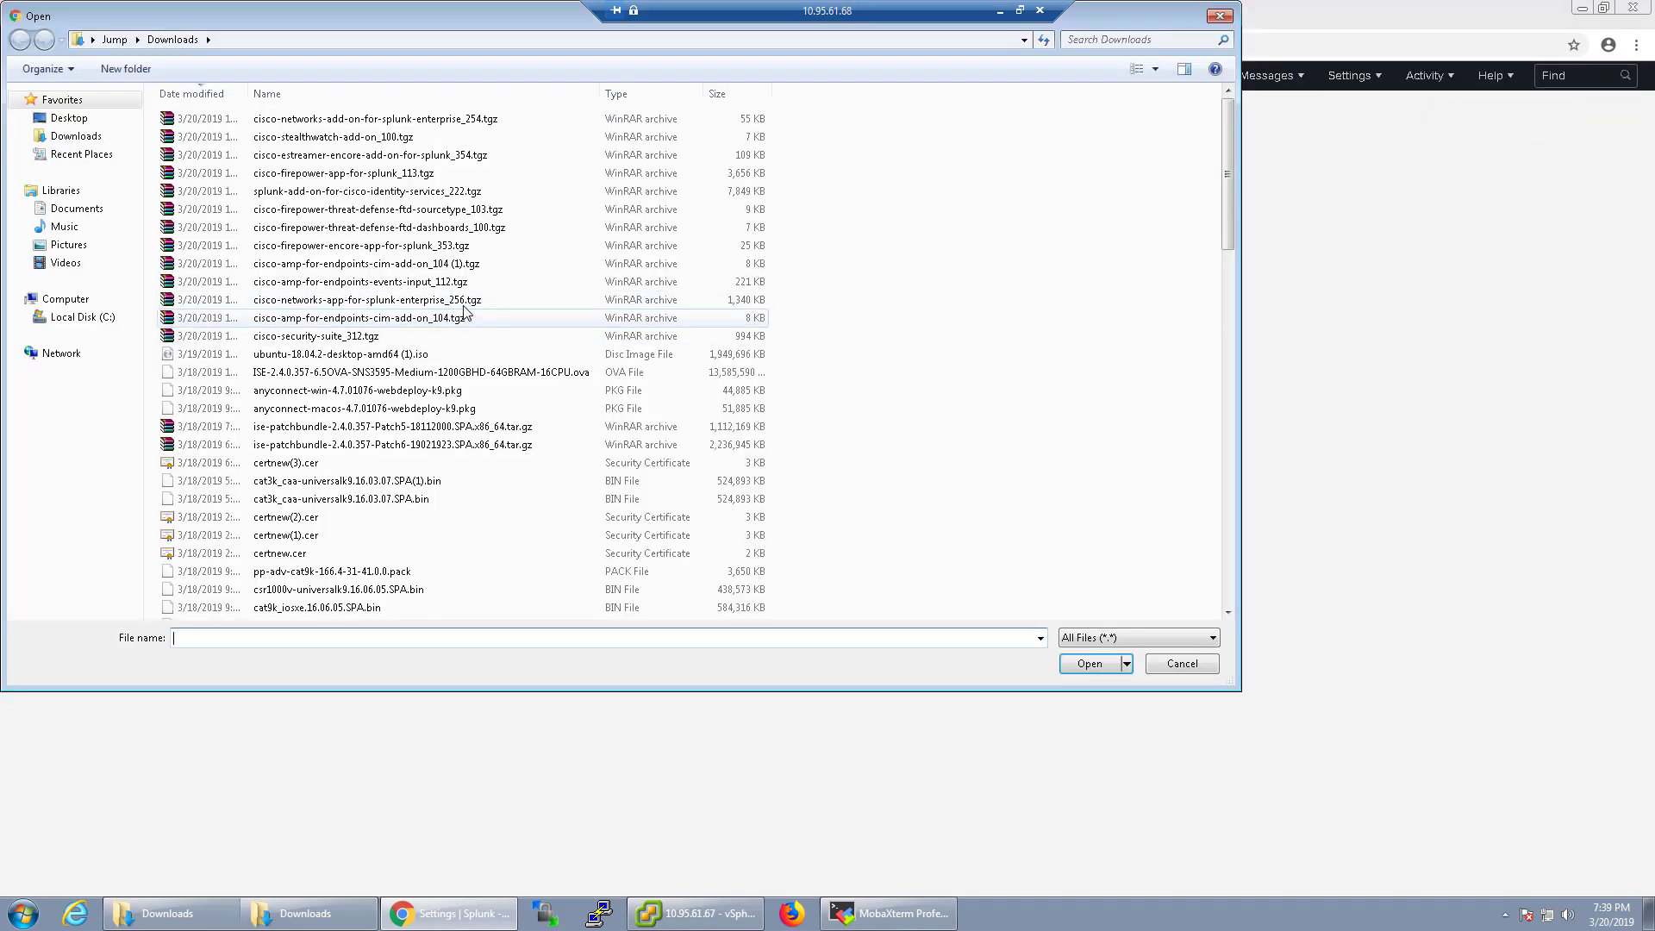
mouse_move(459, 306)
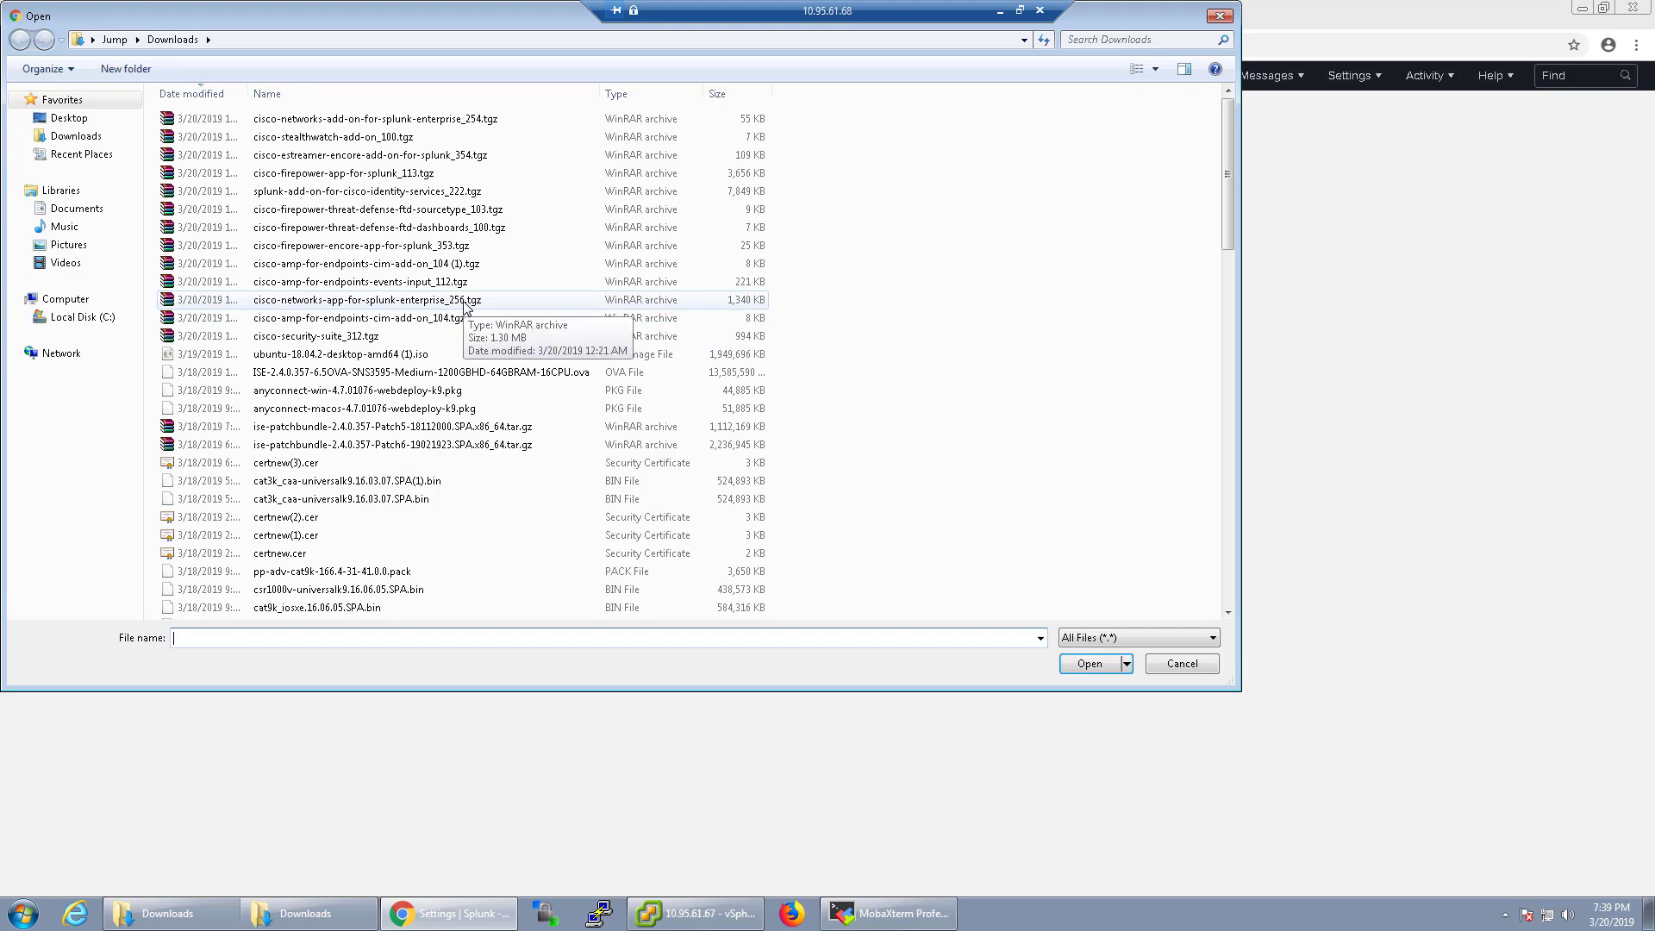
left_click(1087, 664)
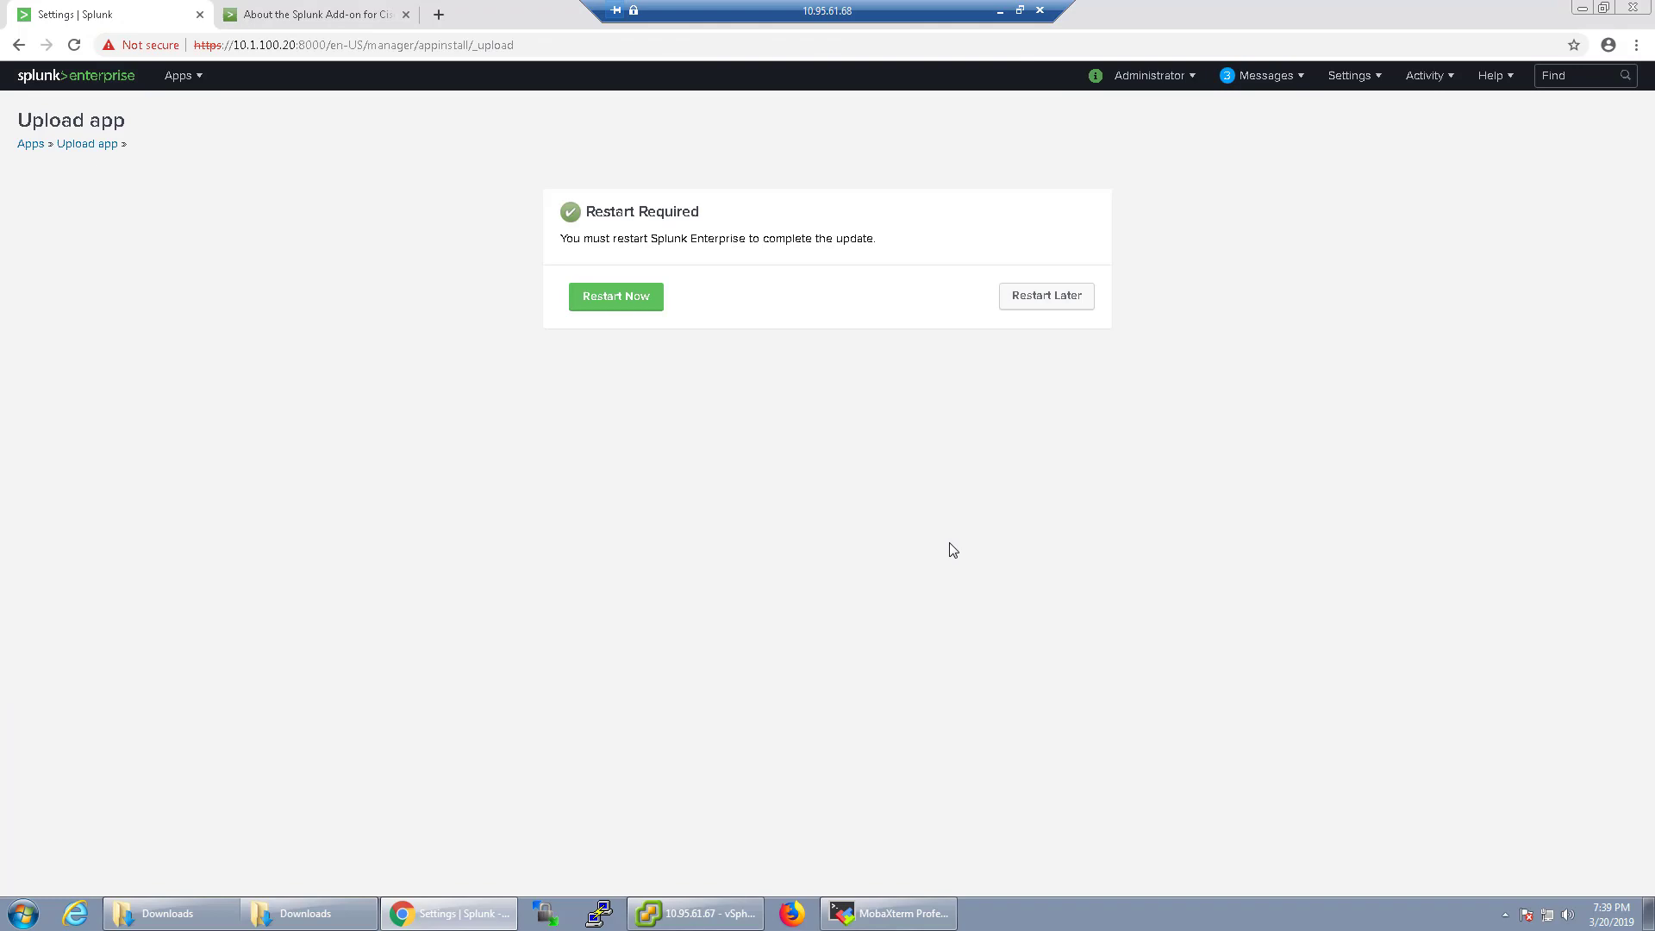
left_click(1045, 296)
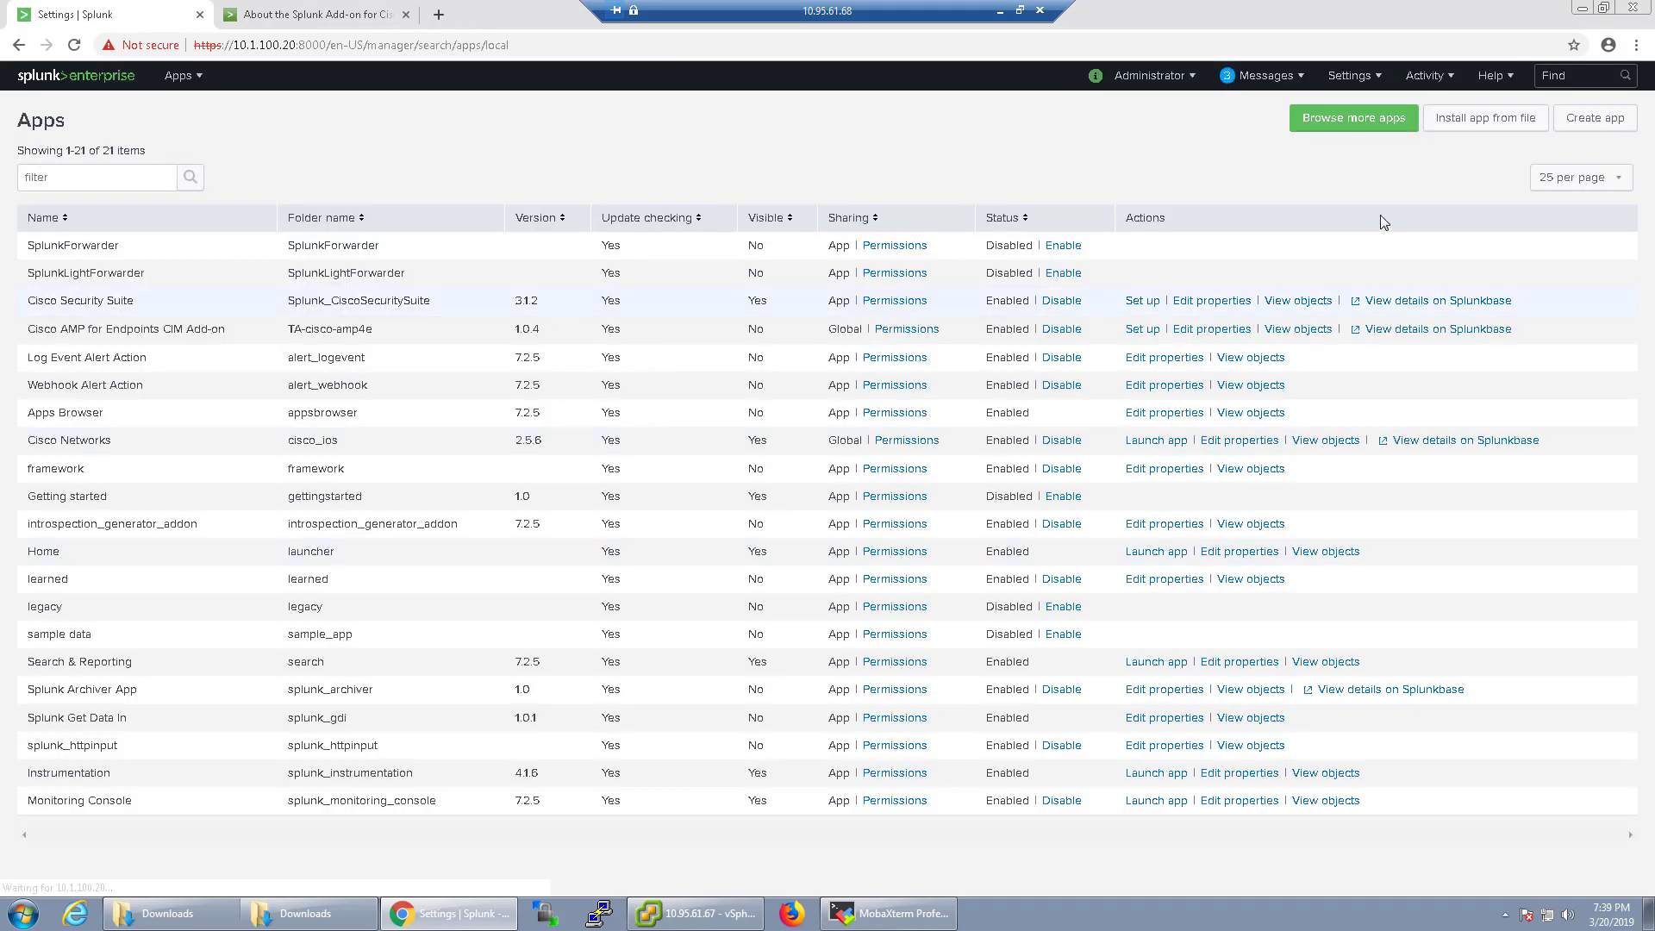
Install eNcore Dashboard 3.5.3, postpone restart, and upload the FTD Dashboards package
left_click(1484, 117)
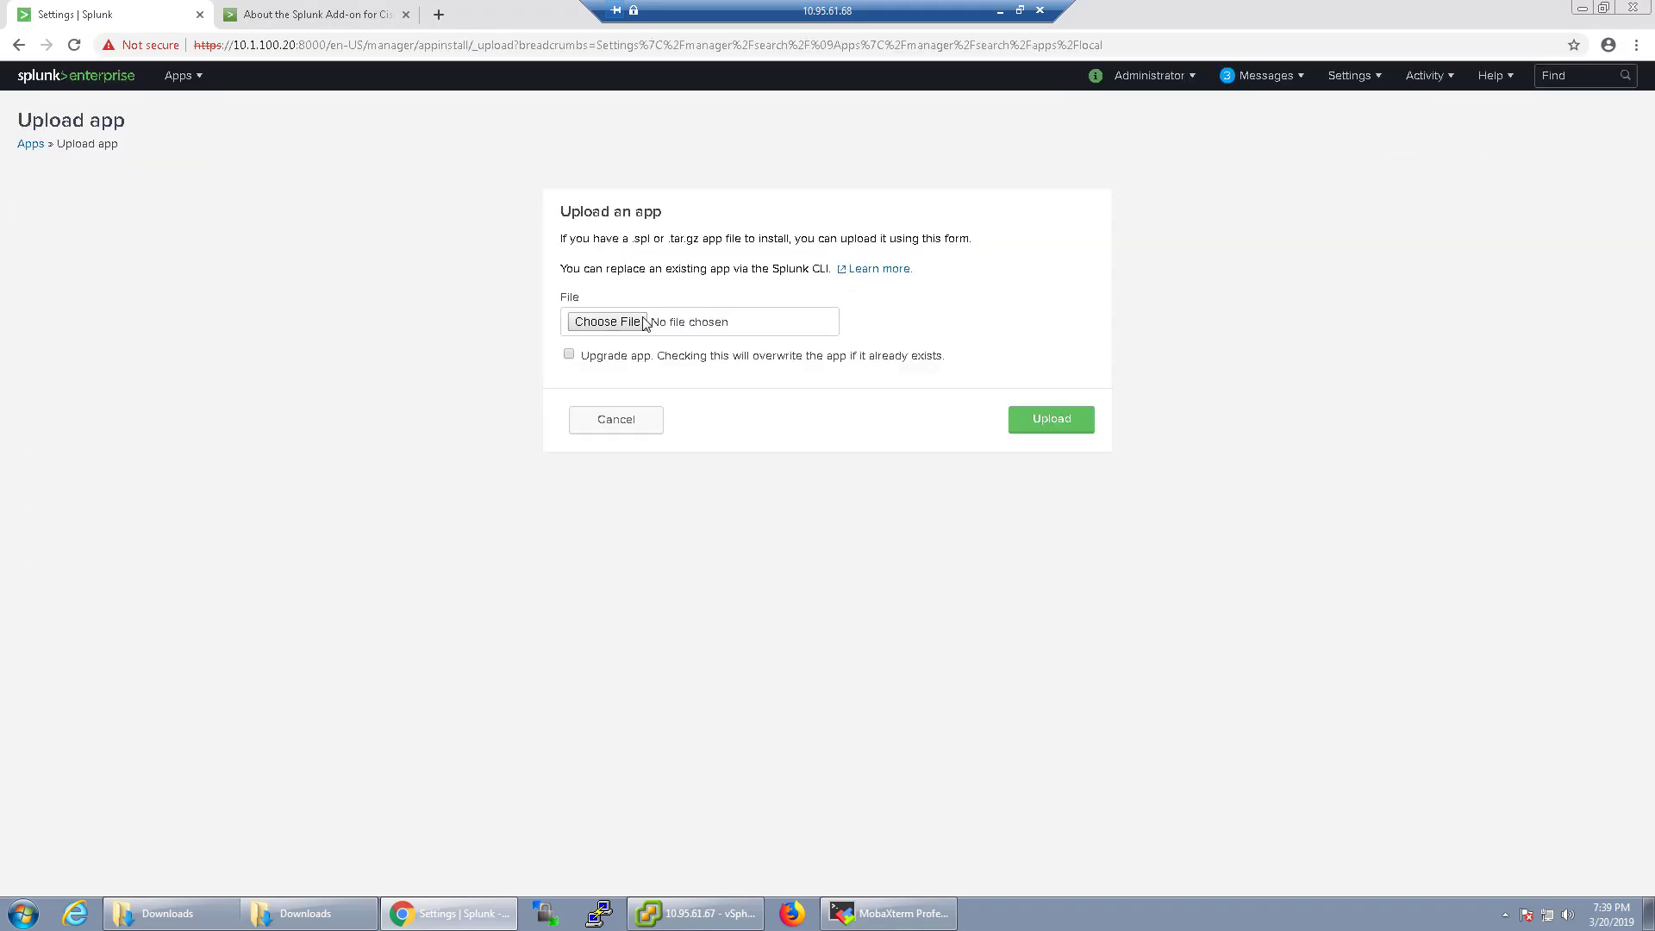
left_click(607, 321)
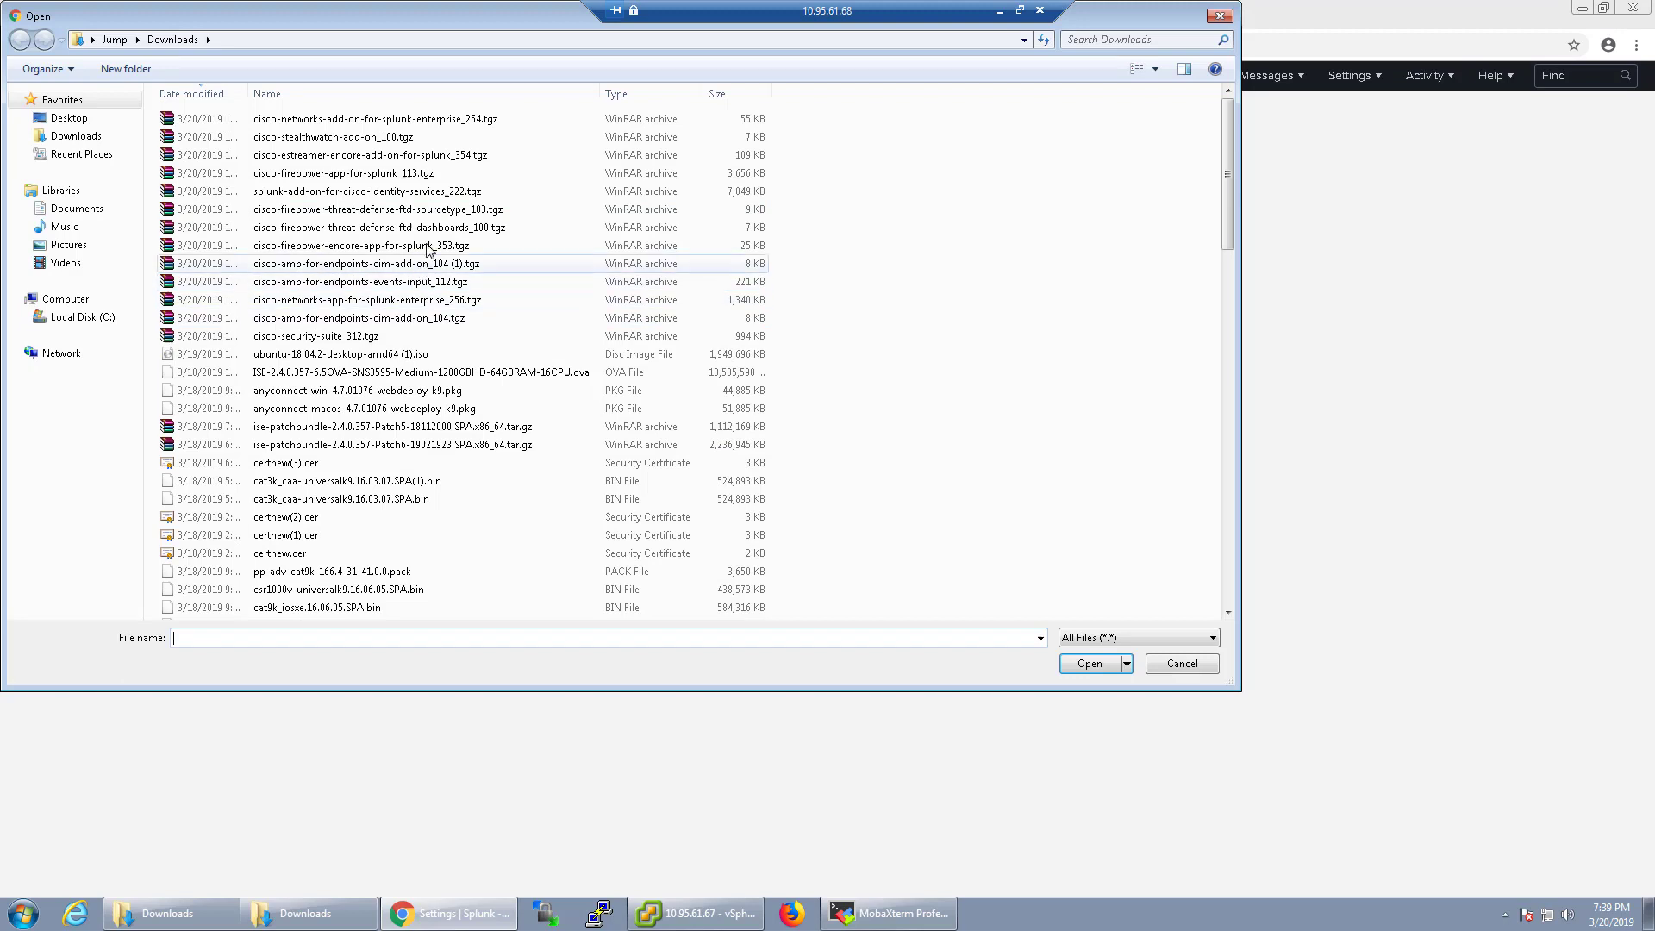
left_click(1087, 663)
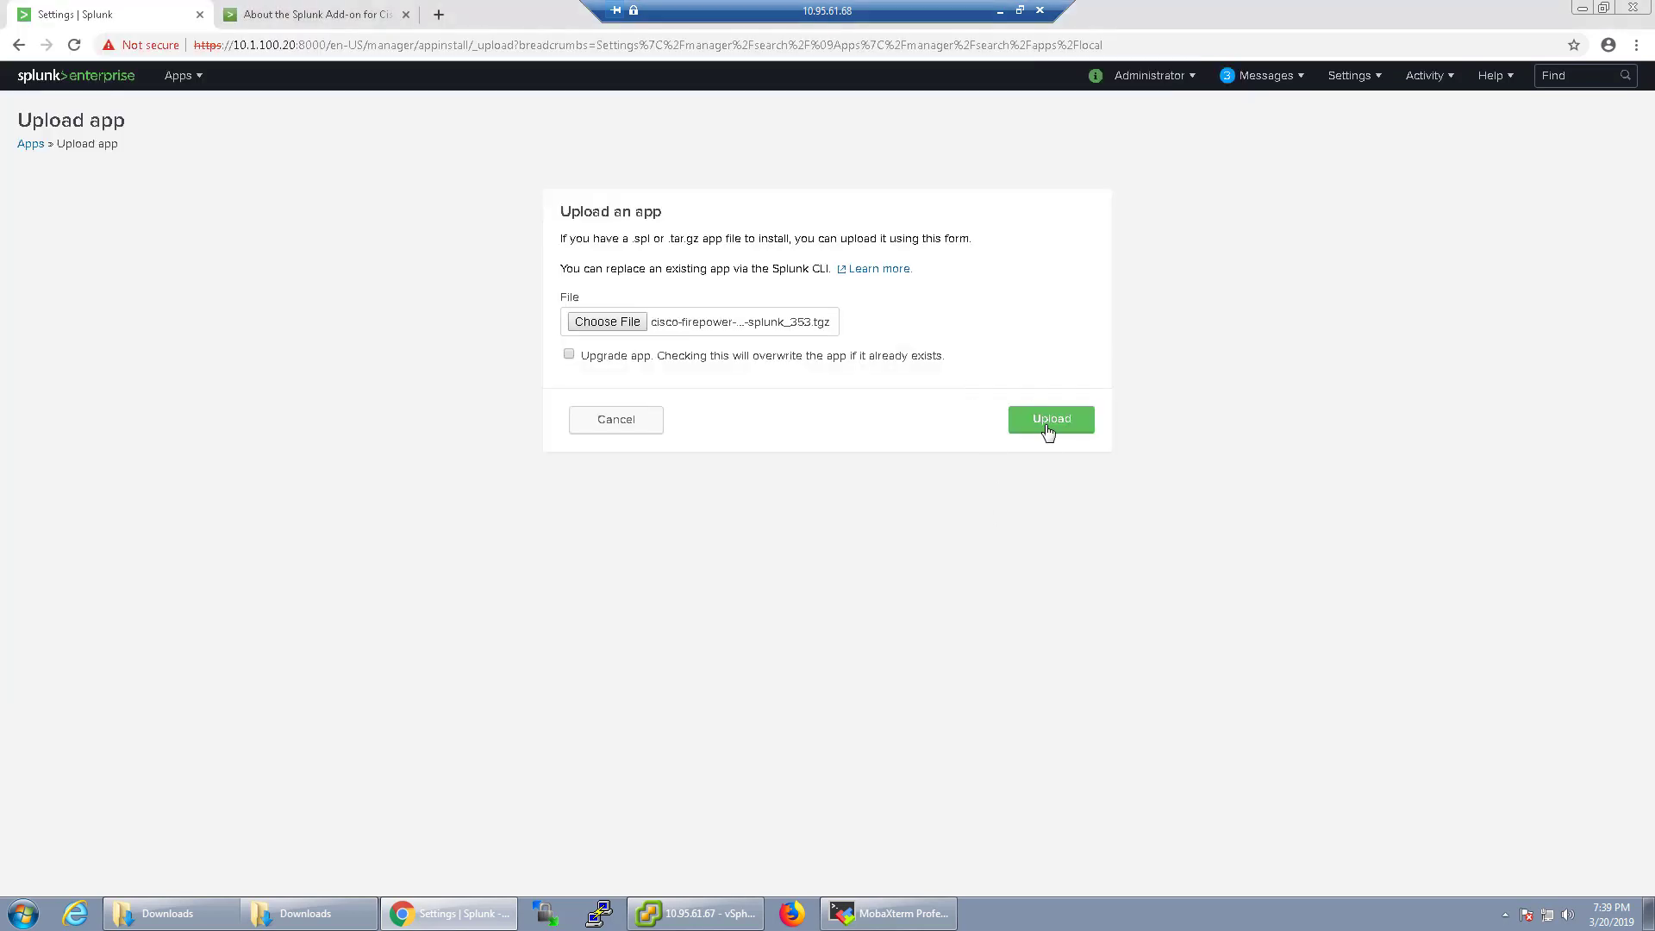
left_click(1050, 418)
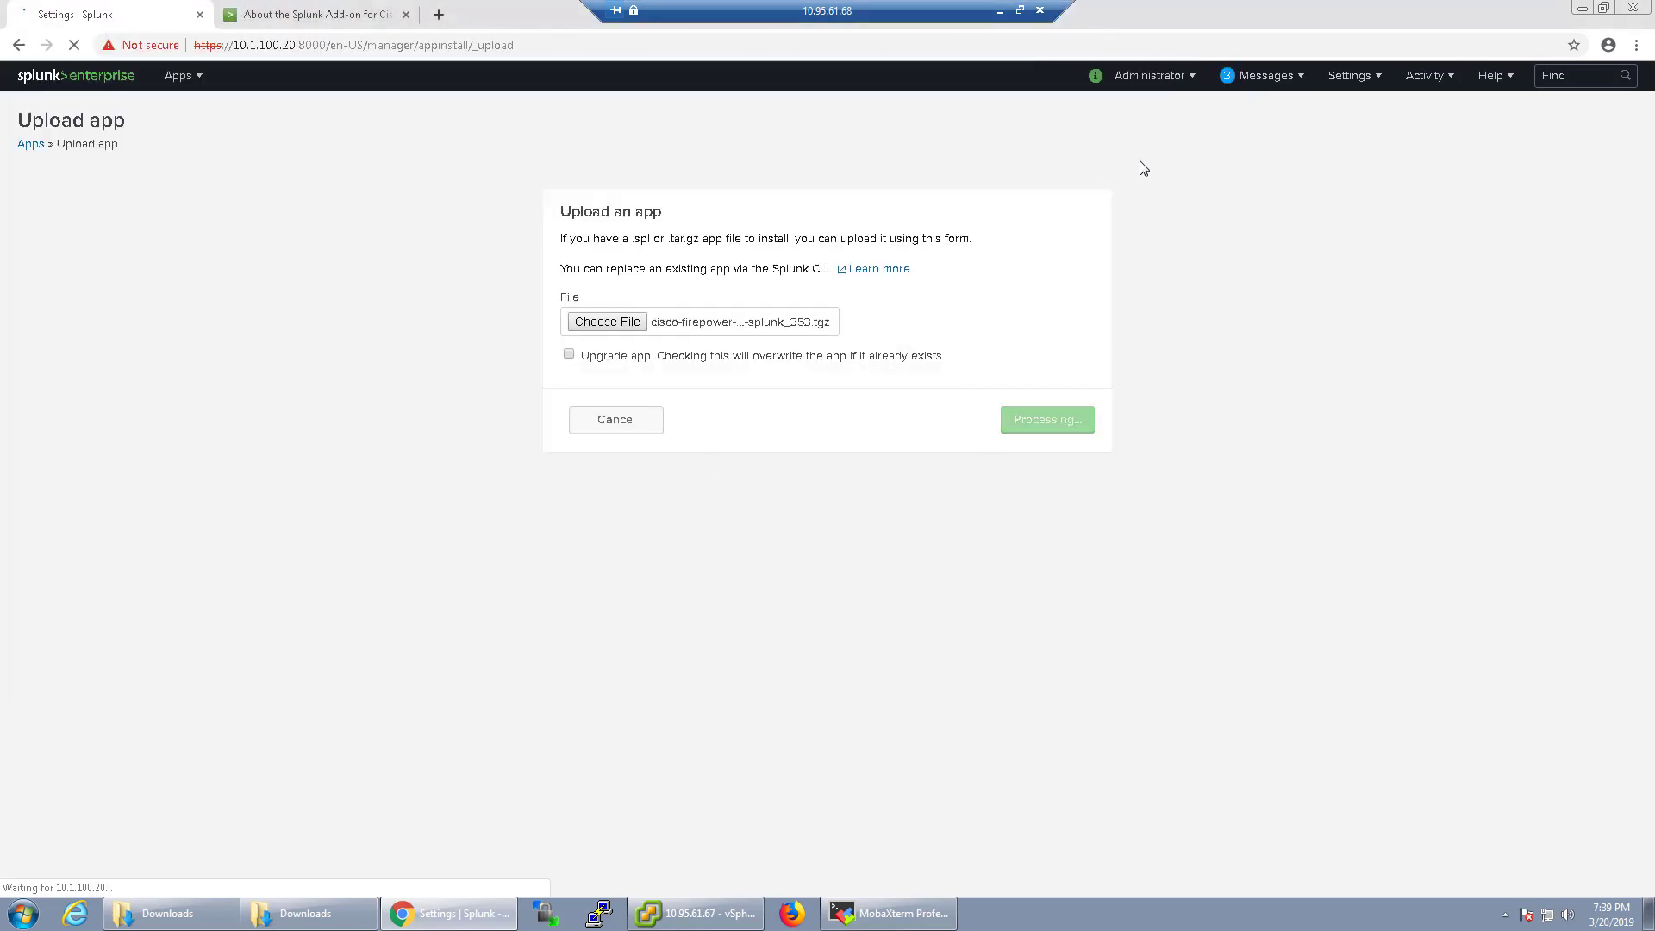
mouse_move(1115, 222)
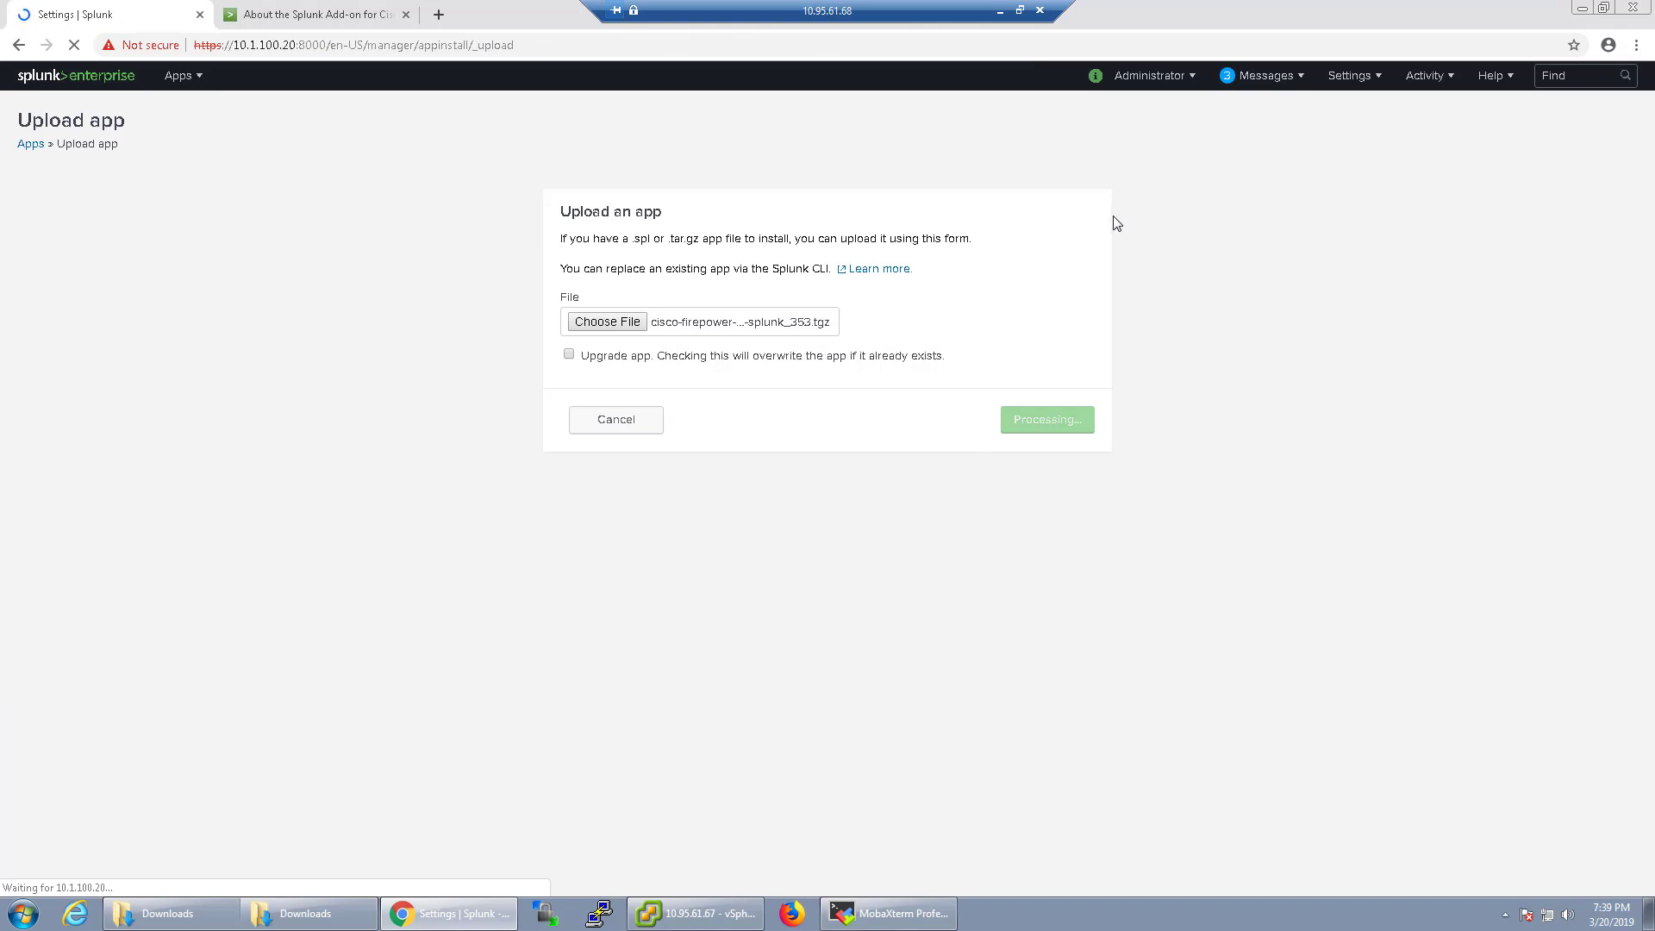
left_click(1045, 418)
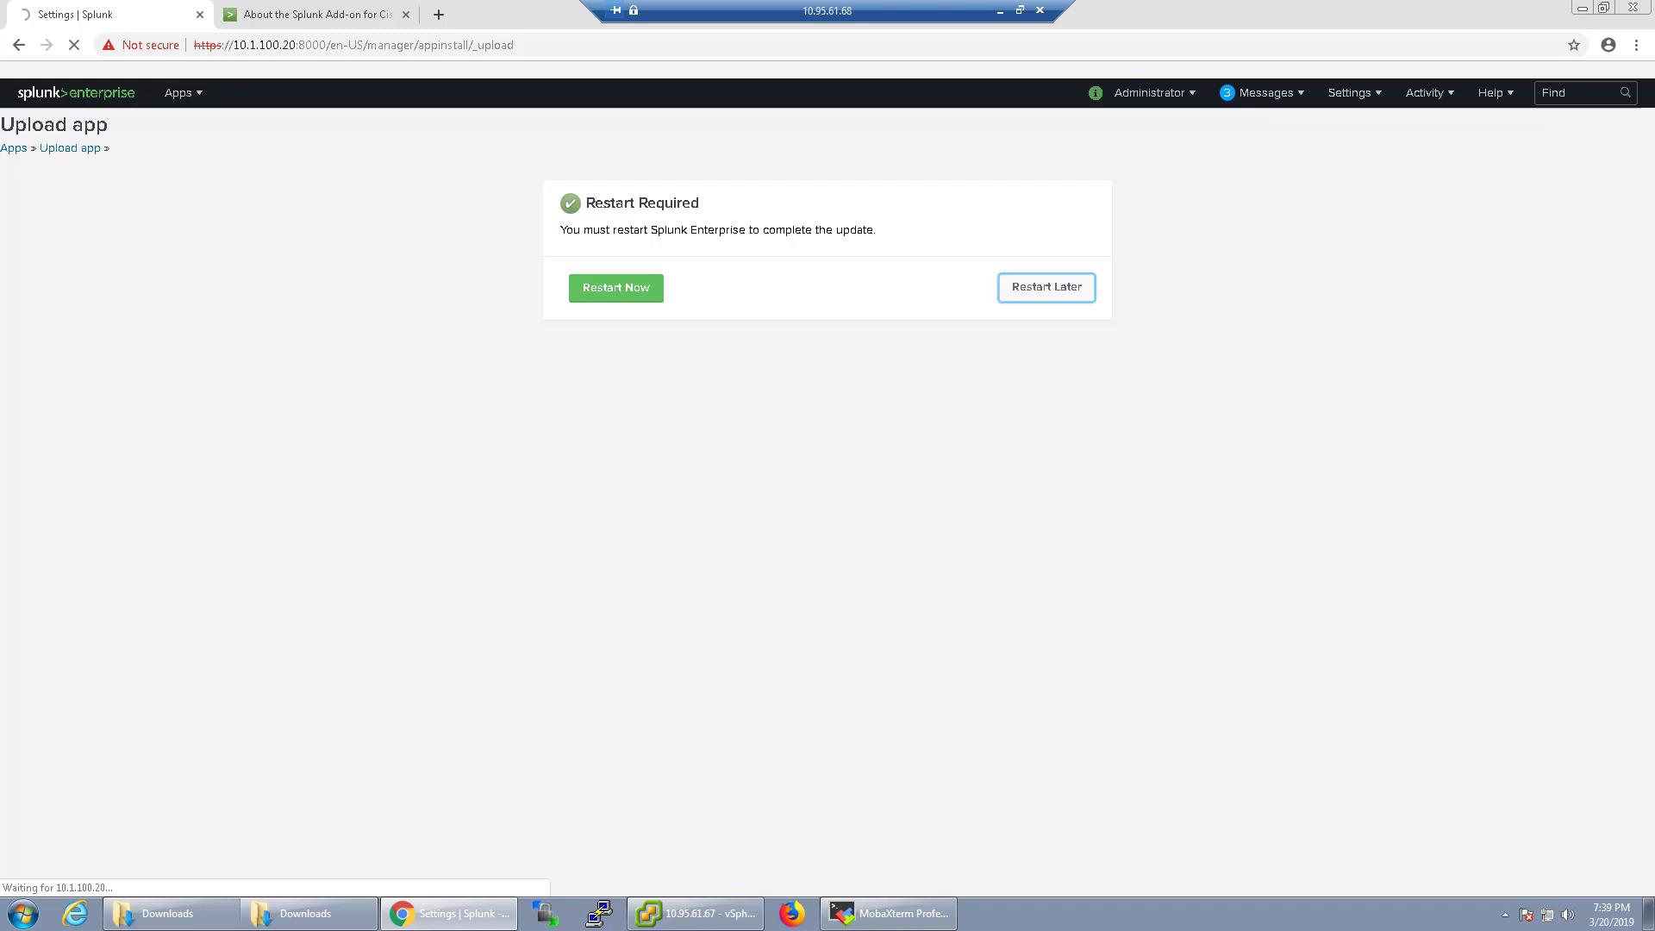
left_click(1045, 287)
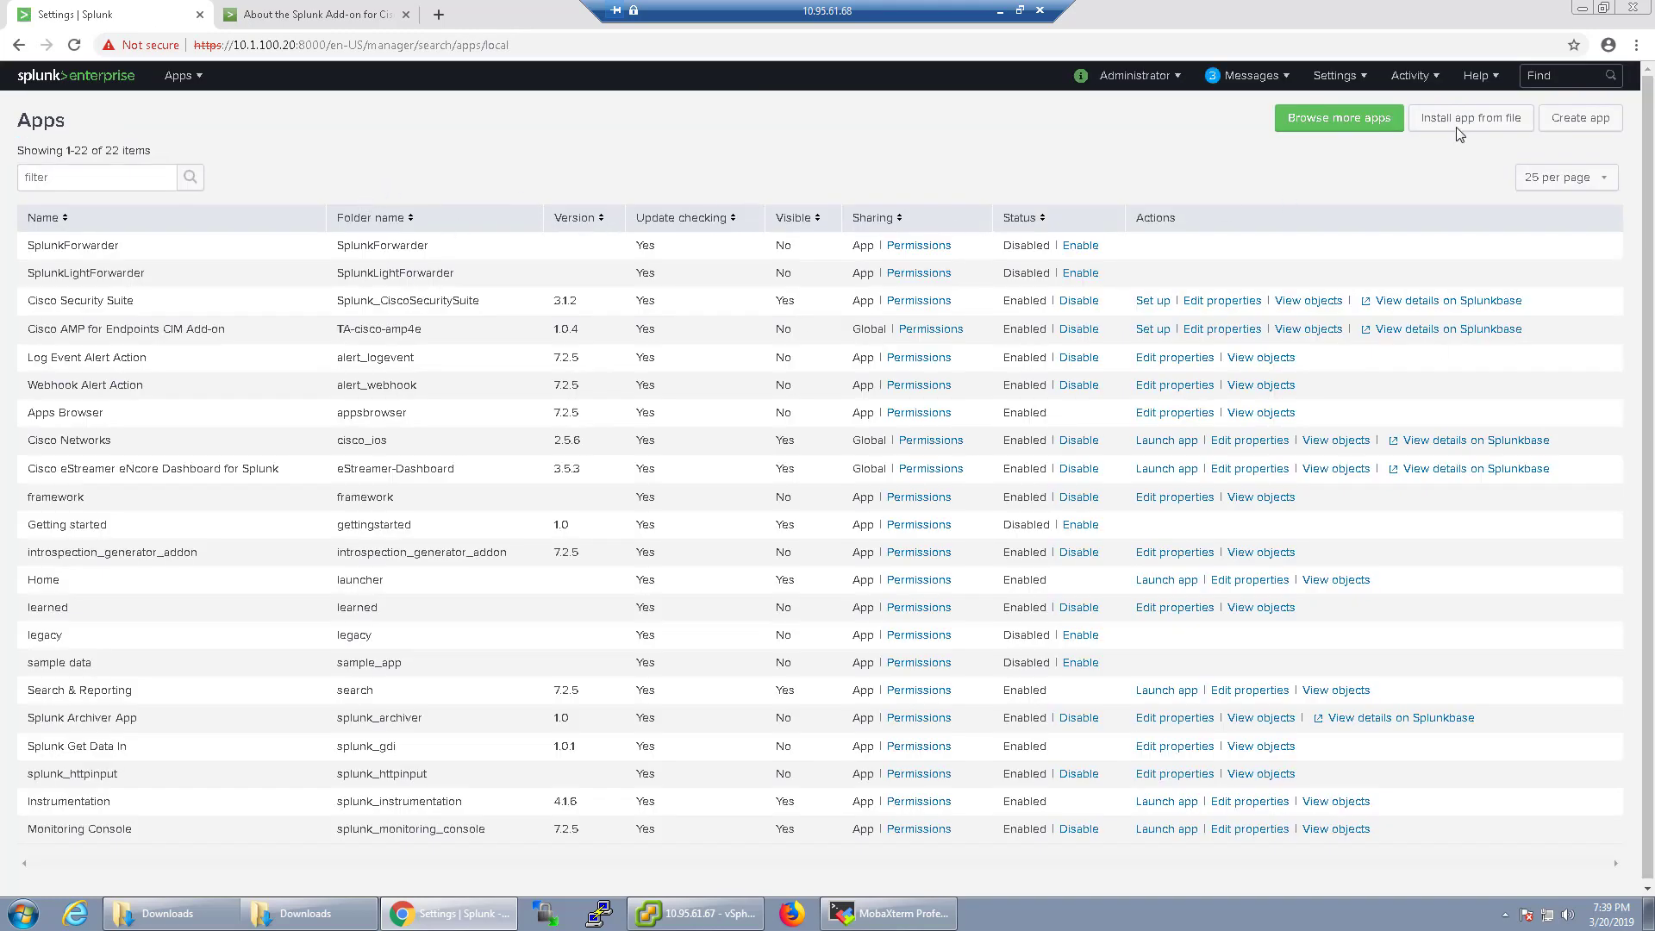
left_click(1470, 117)
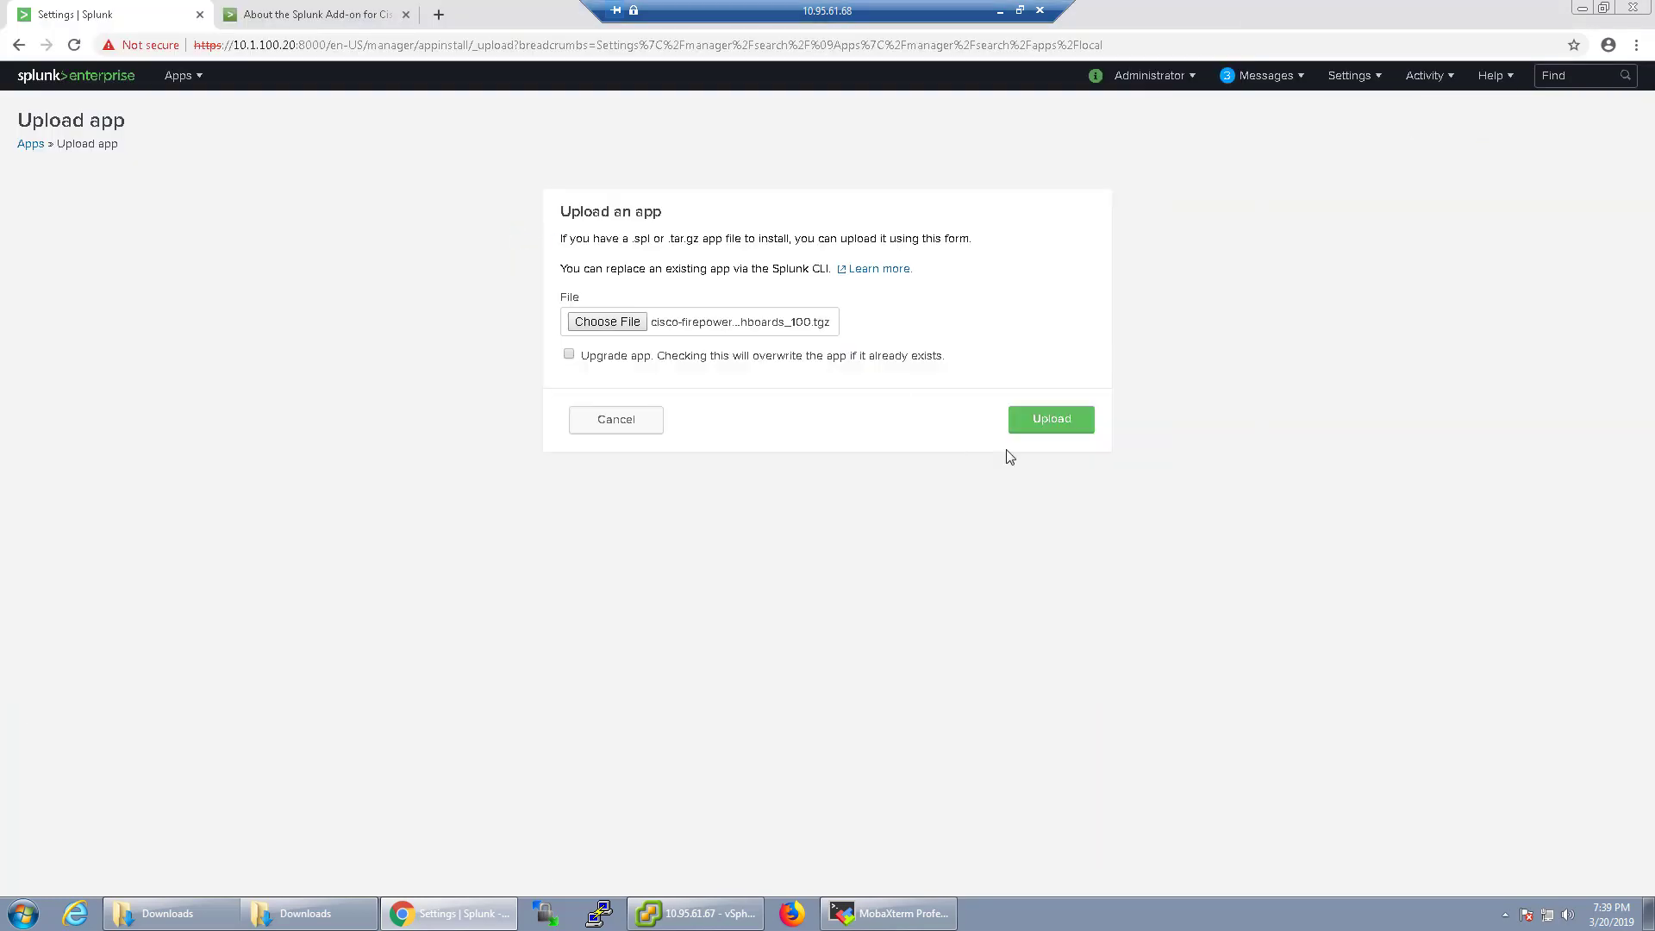
left_click(1049, 419)
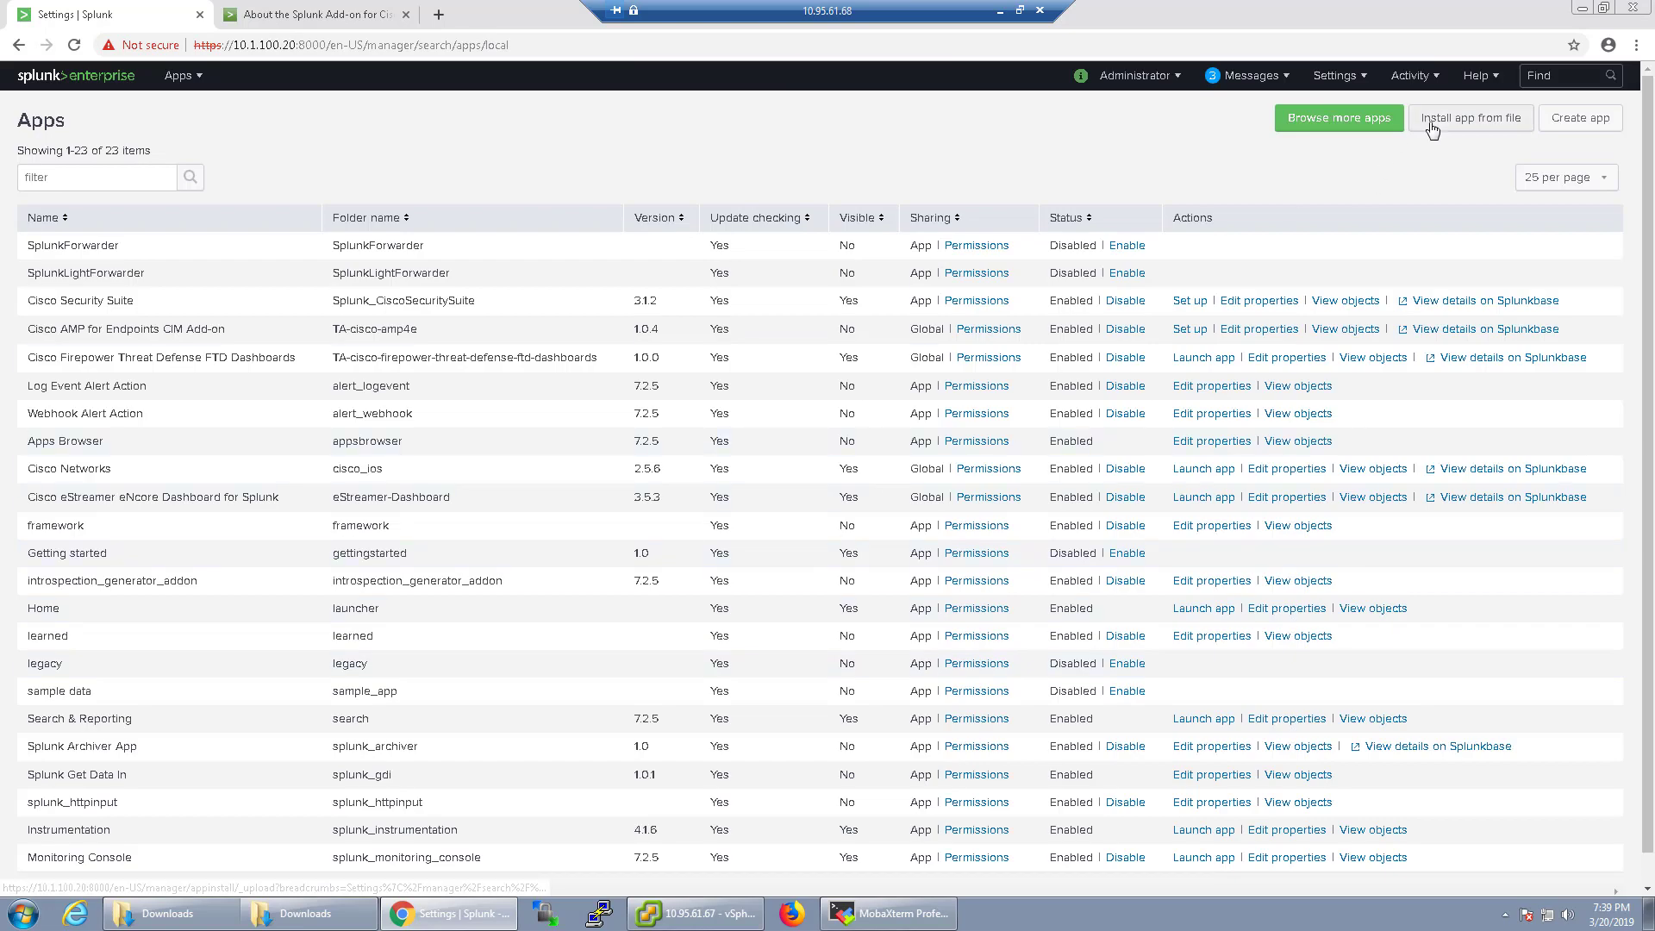
Install Cisco ISE add-on 2.2.2, FTD sourcetype 1.0.3 and Firepower App 1.1.3, postponing restarts
left_click(1469, 118)
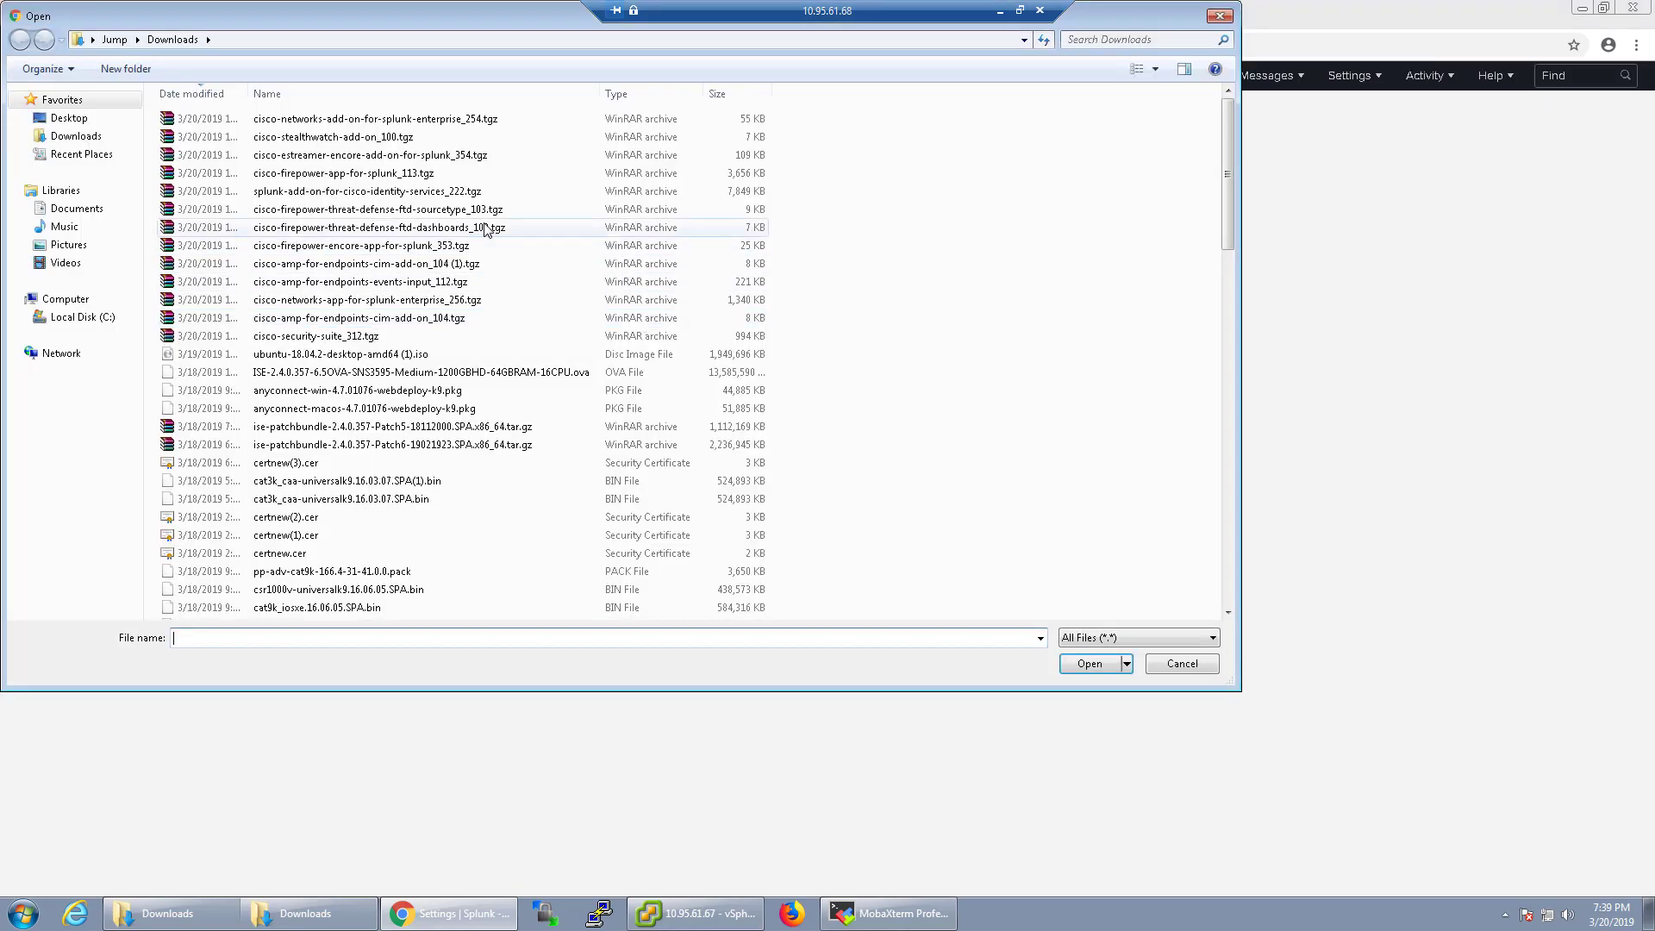
left_click(1088, 664)
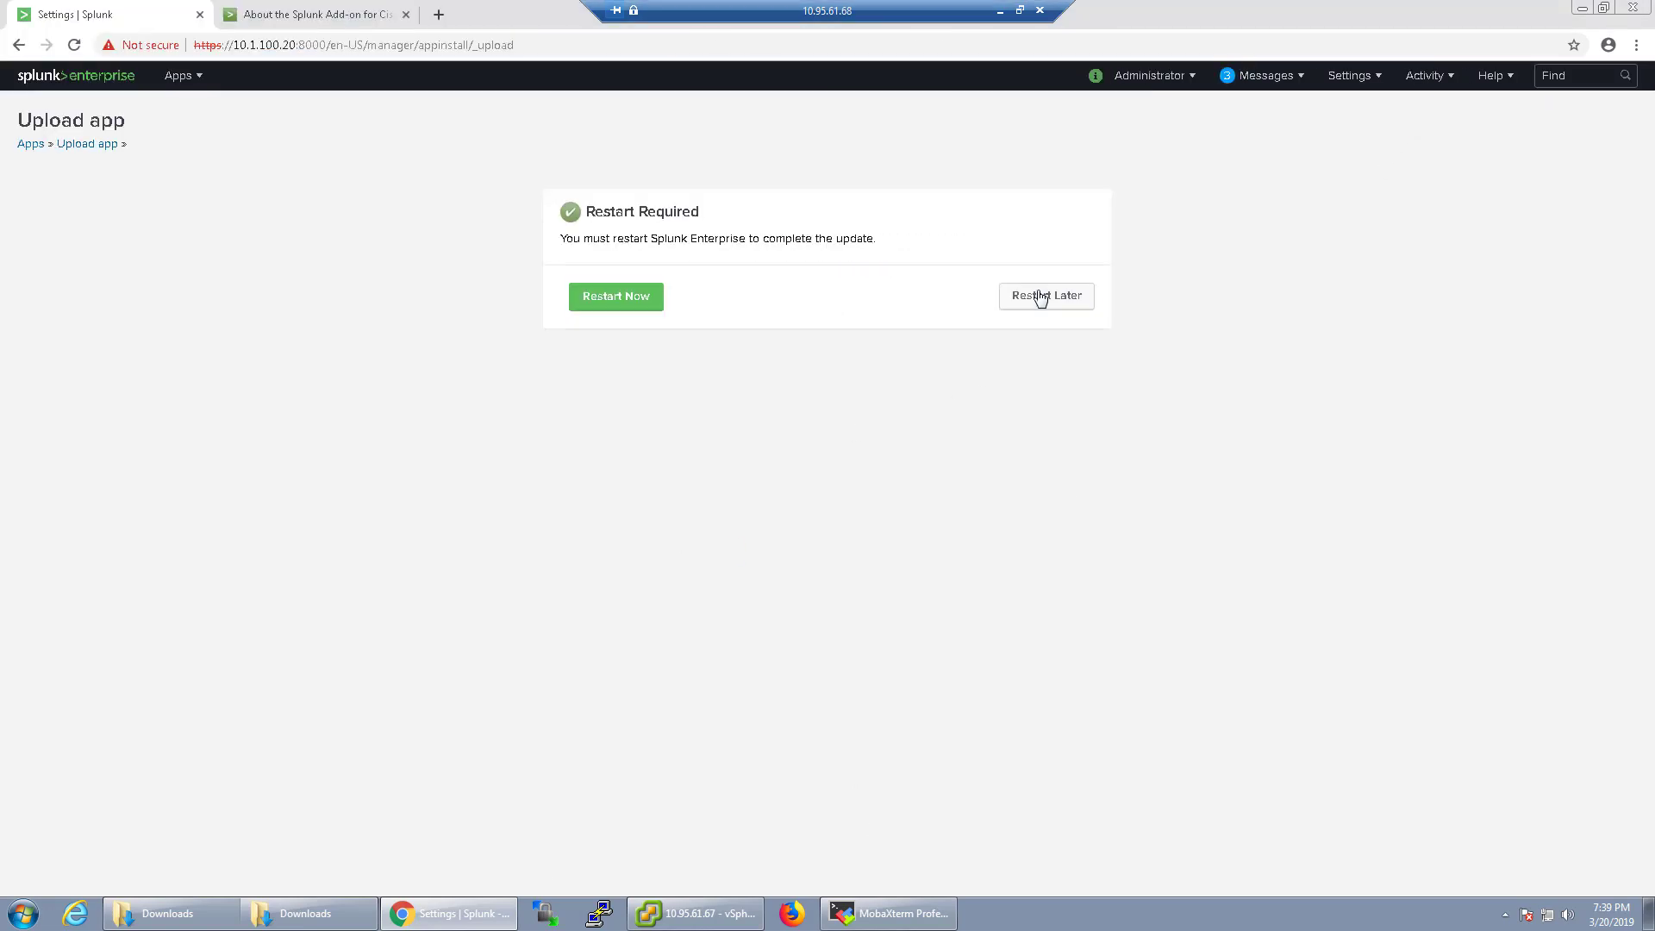
left_click(1045, 295)
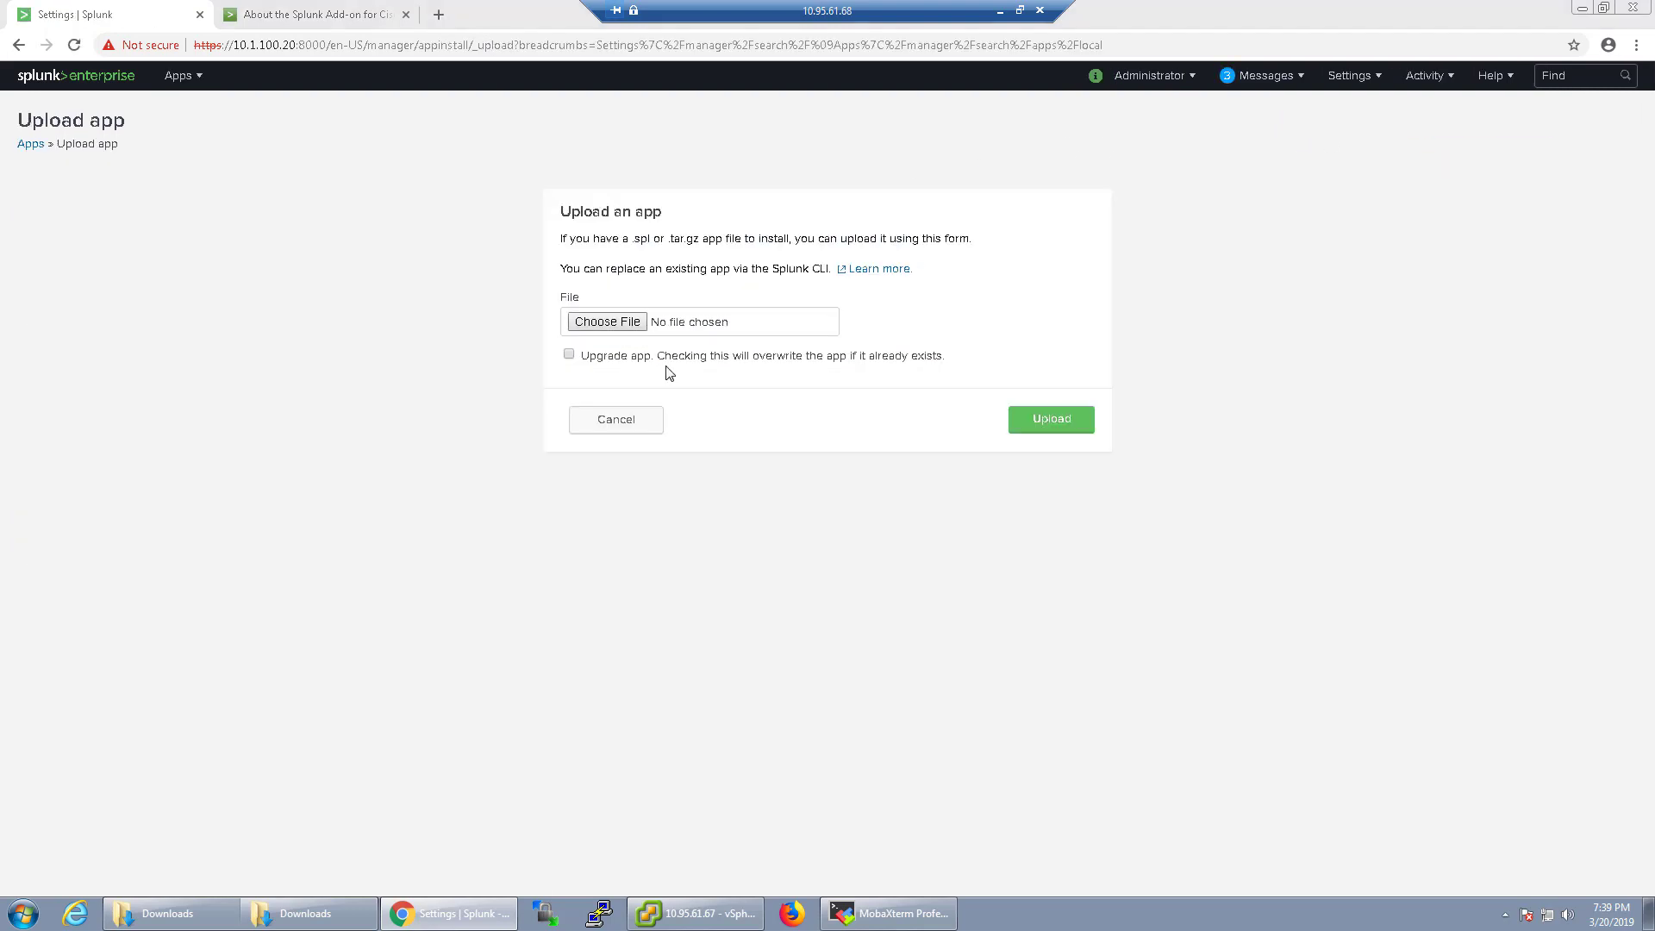
left_click(1050, 419)
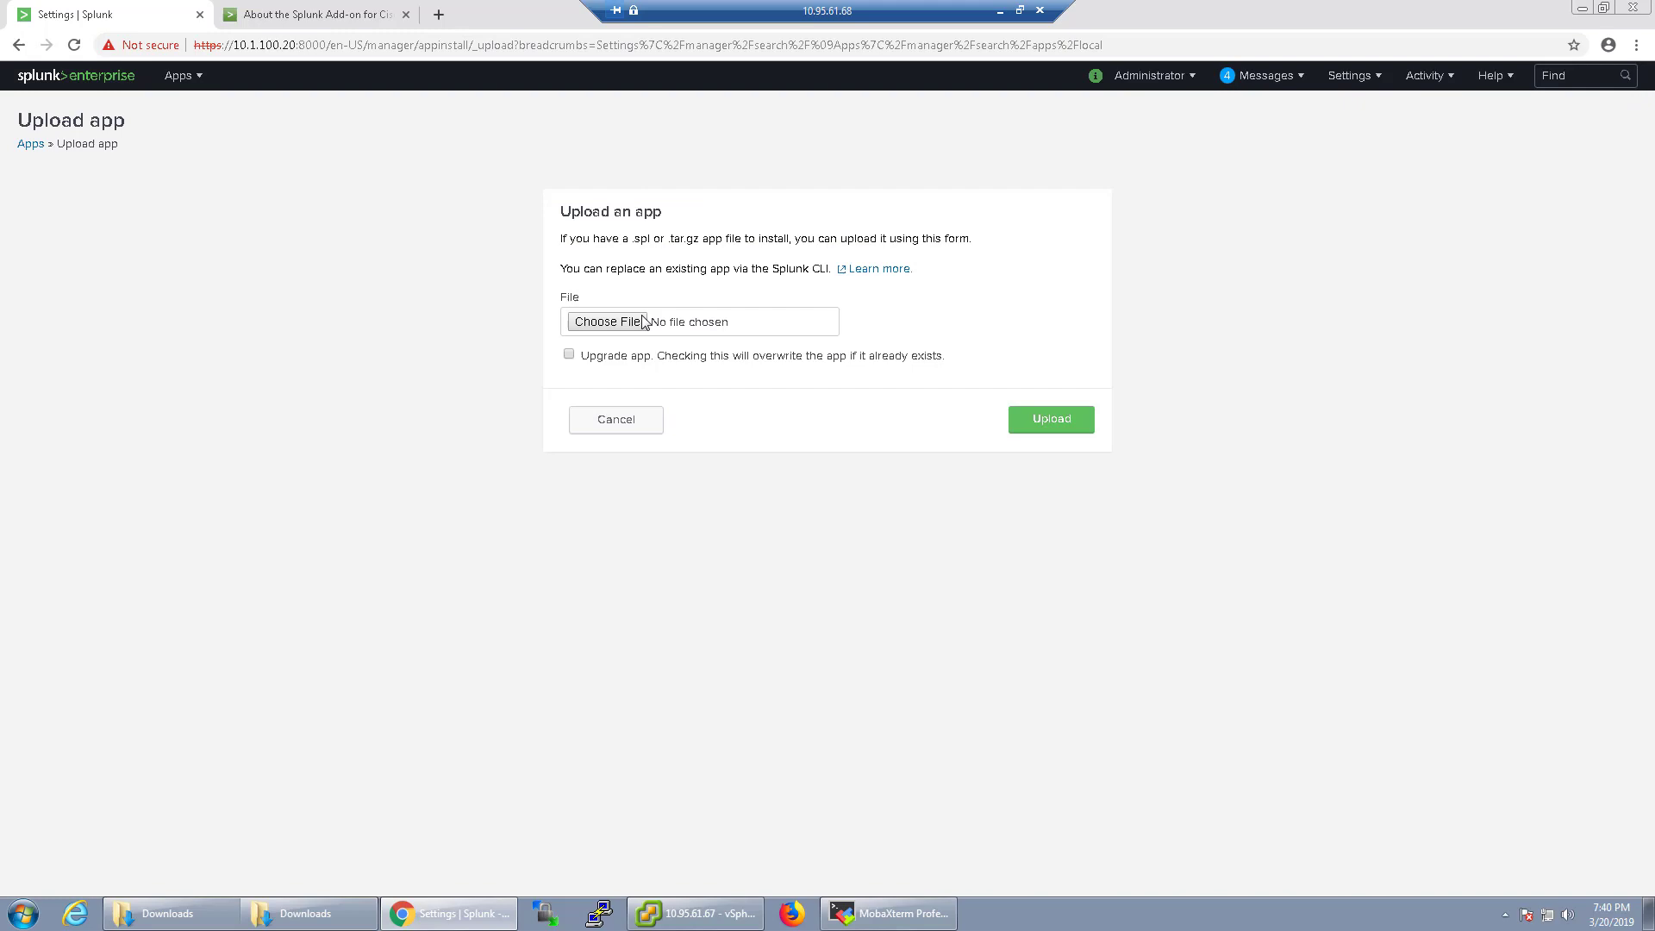
left_click(606, 320)
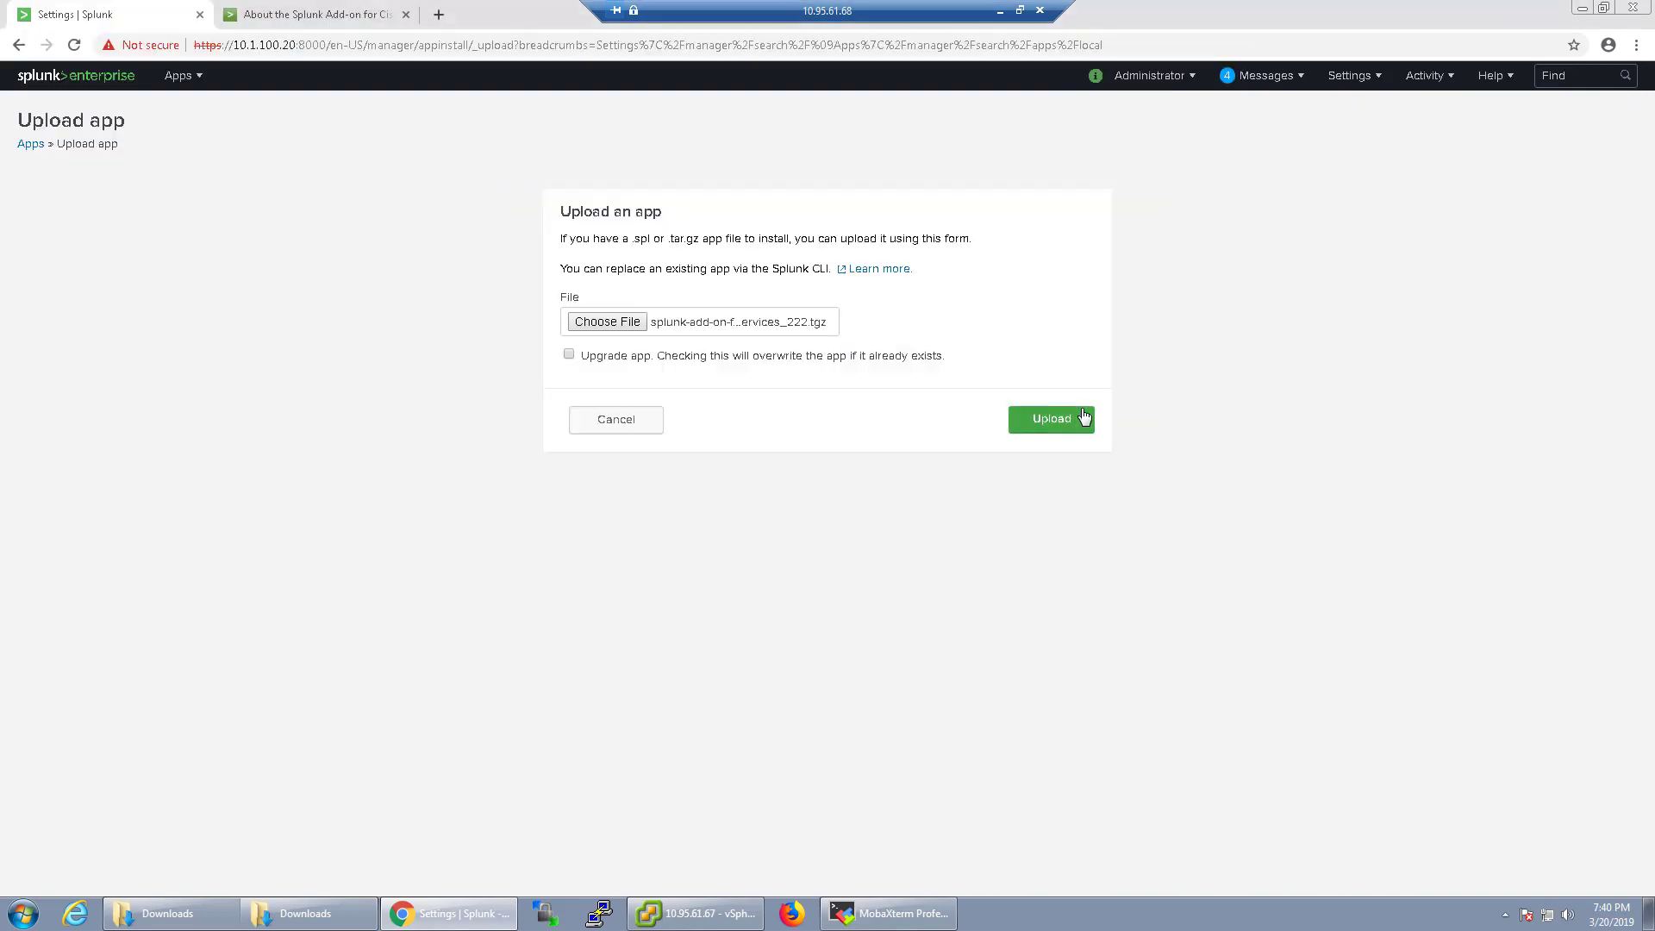
left_click(606, 321)
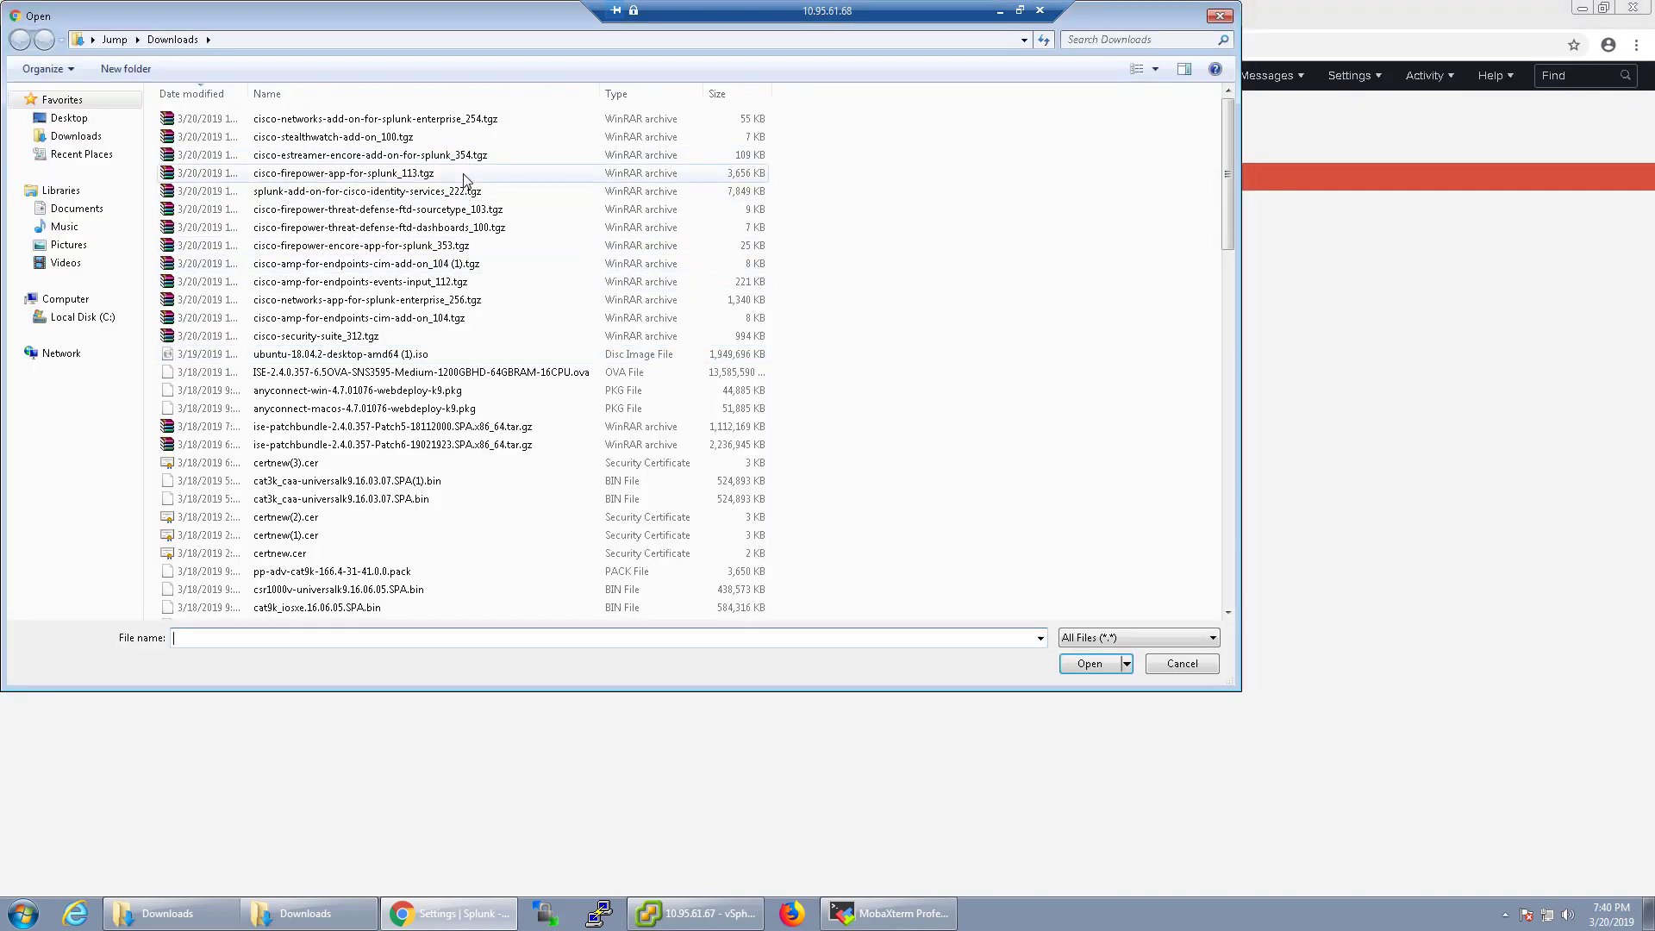
left_click(1087, 663)
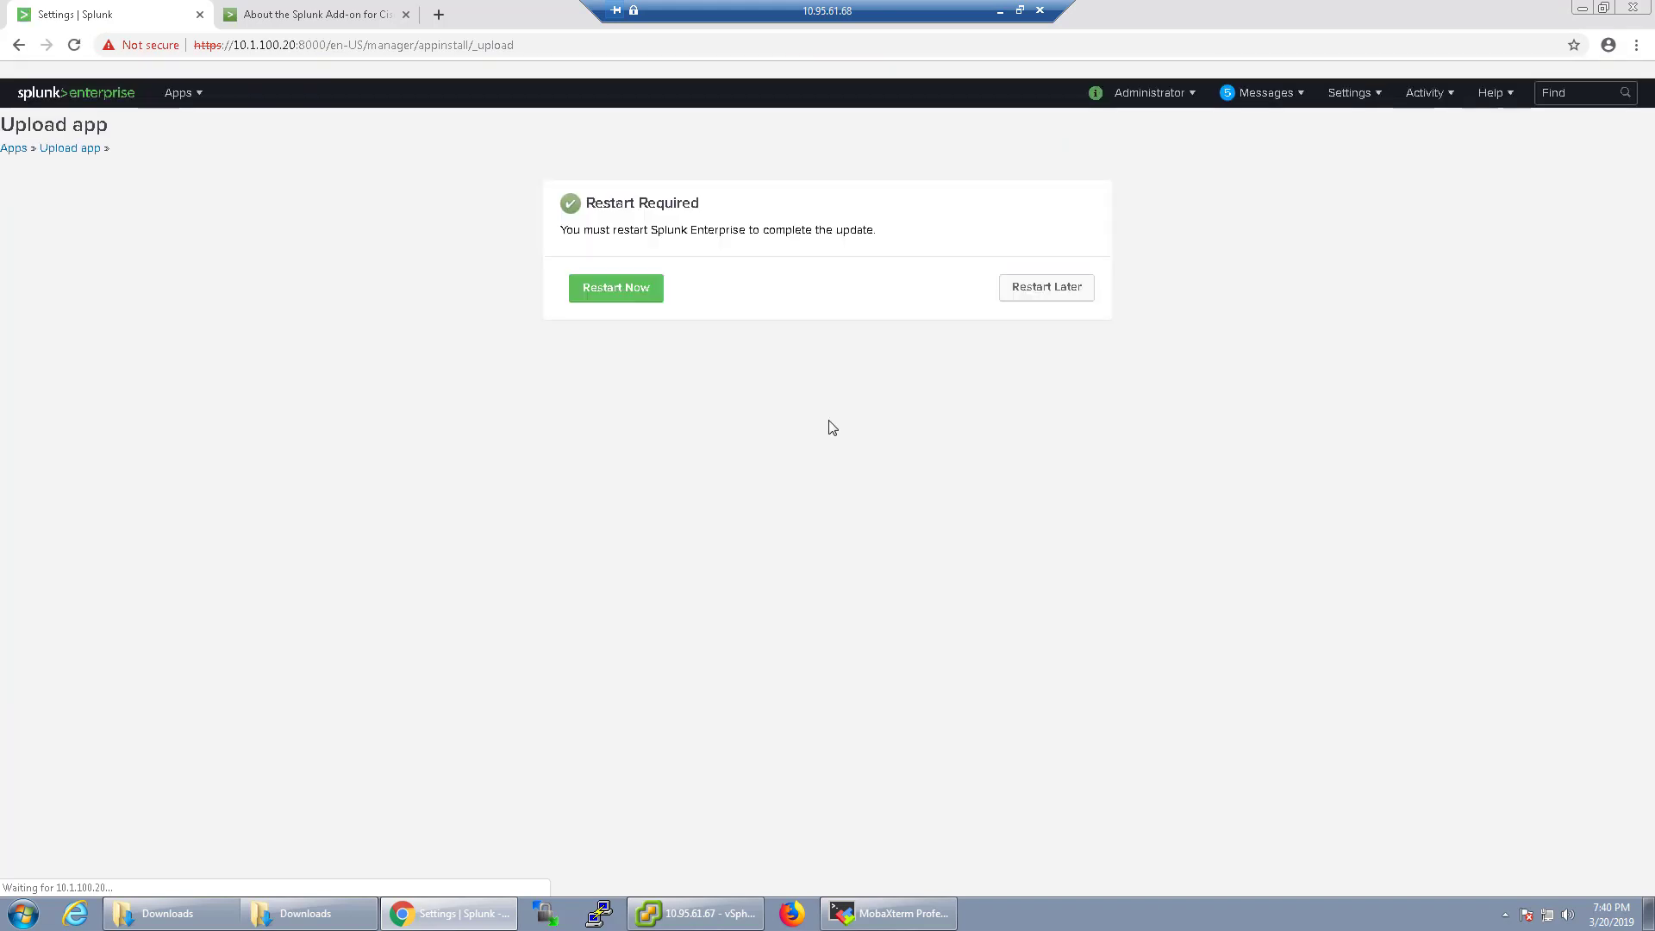
left_click(1046, 287)
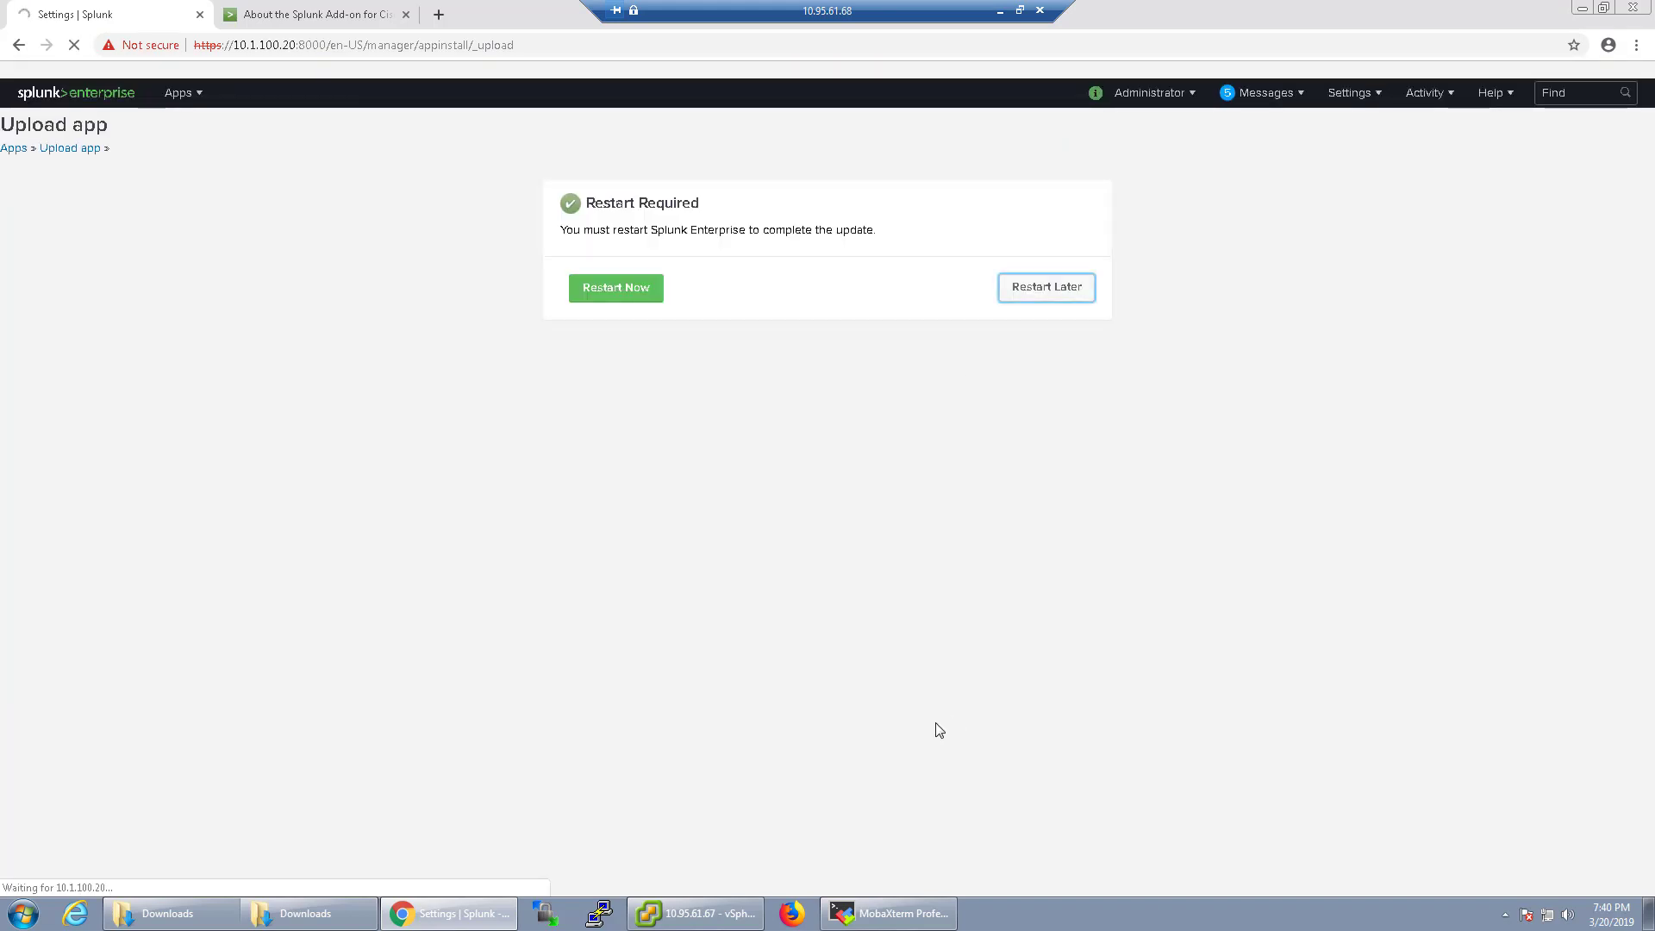
left_click(1044, 287)
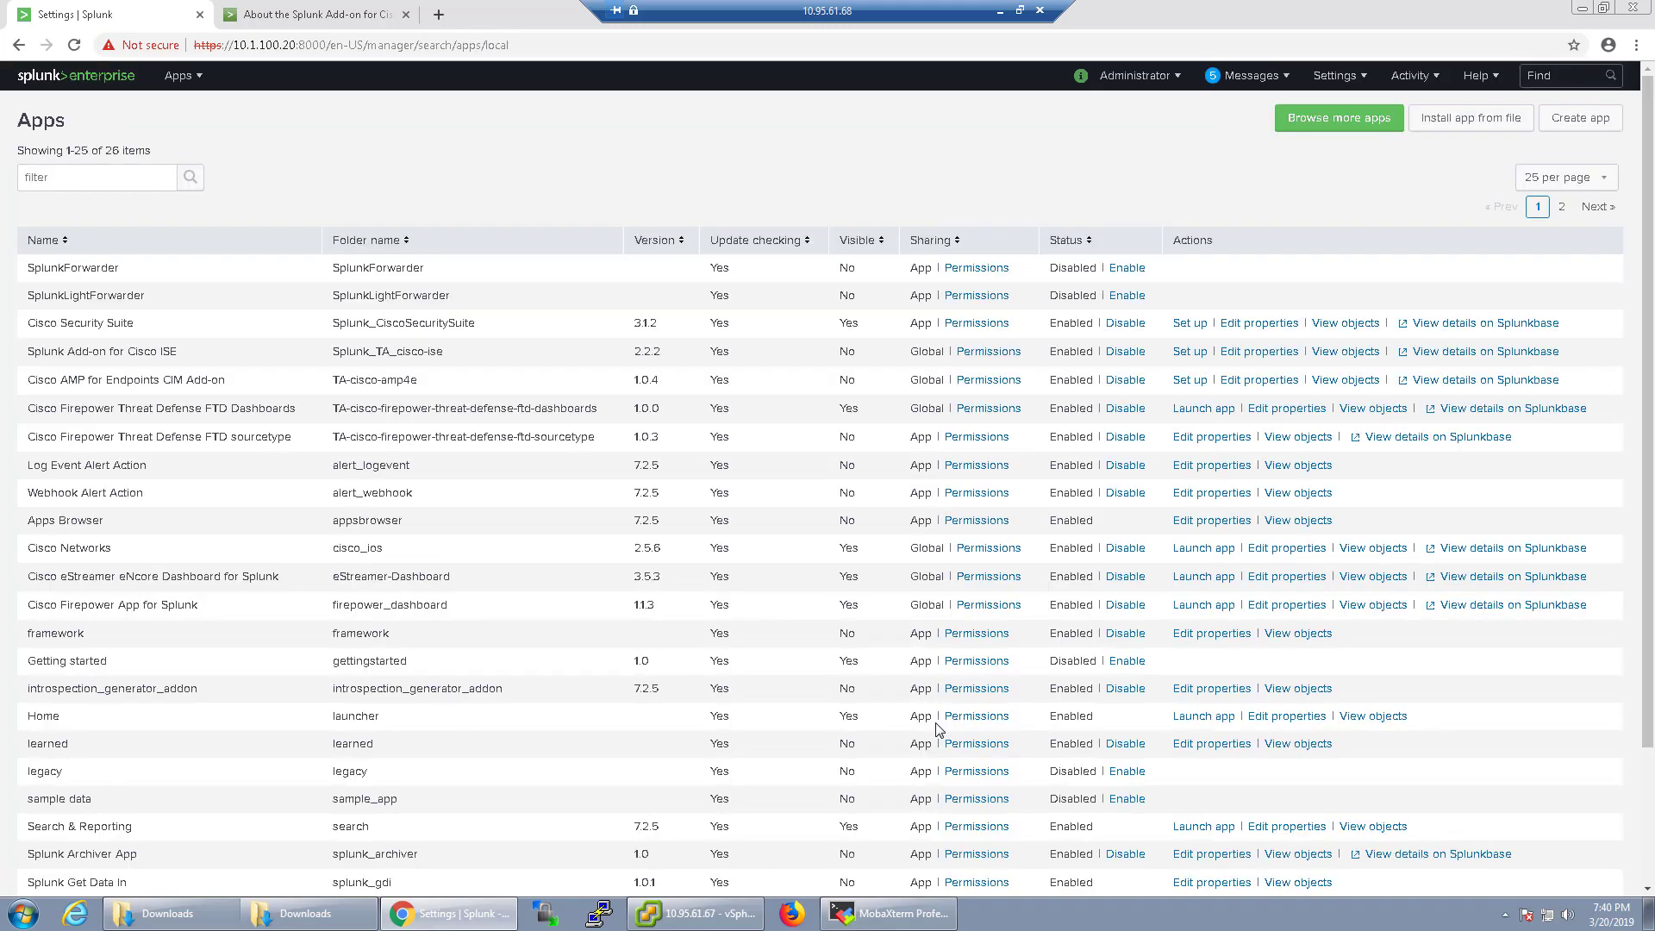
Upload another Cisco app package from file, triggering the restart-required notice
left_click(1468, 117)
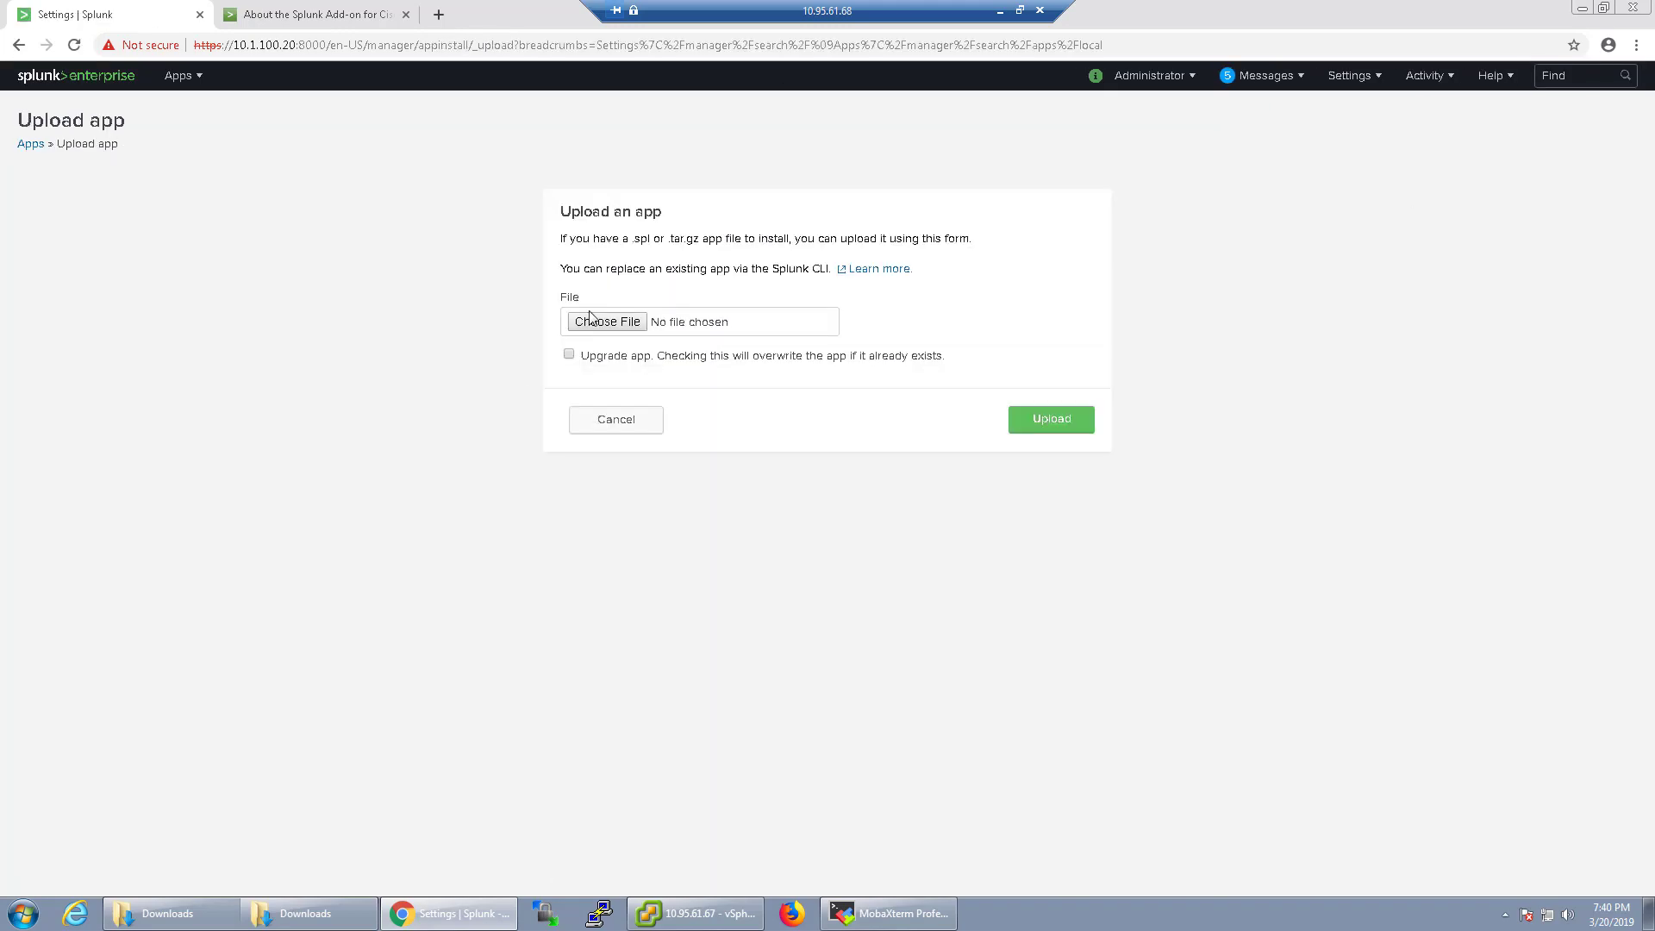
left_click(1049, 419)
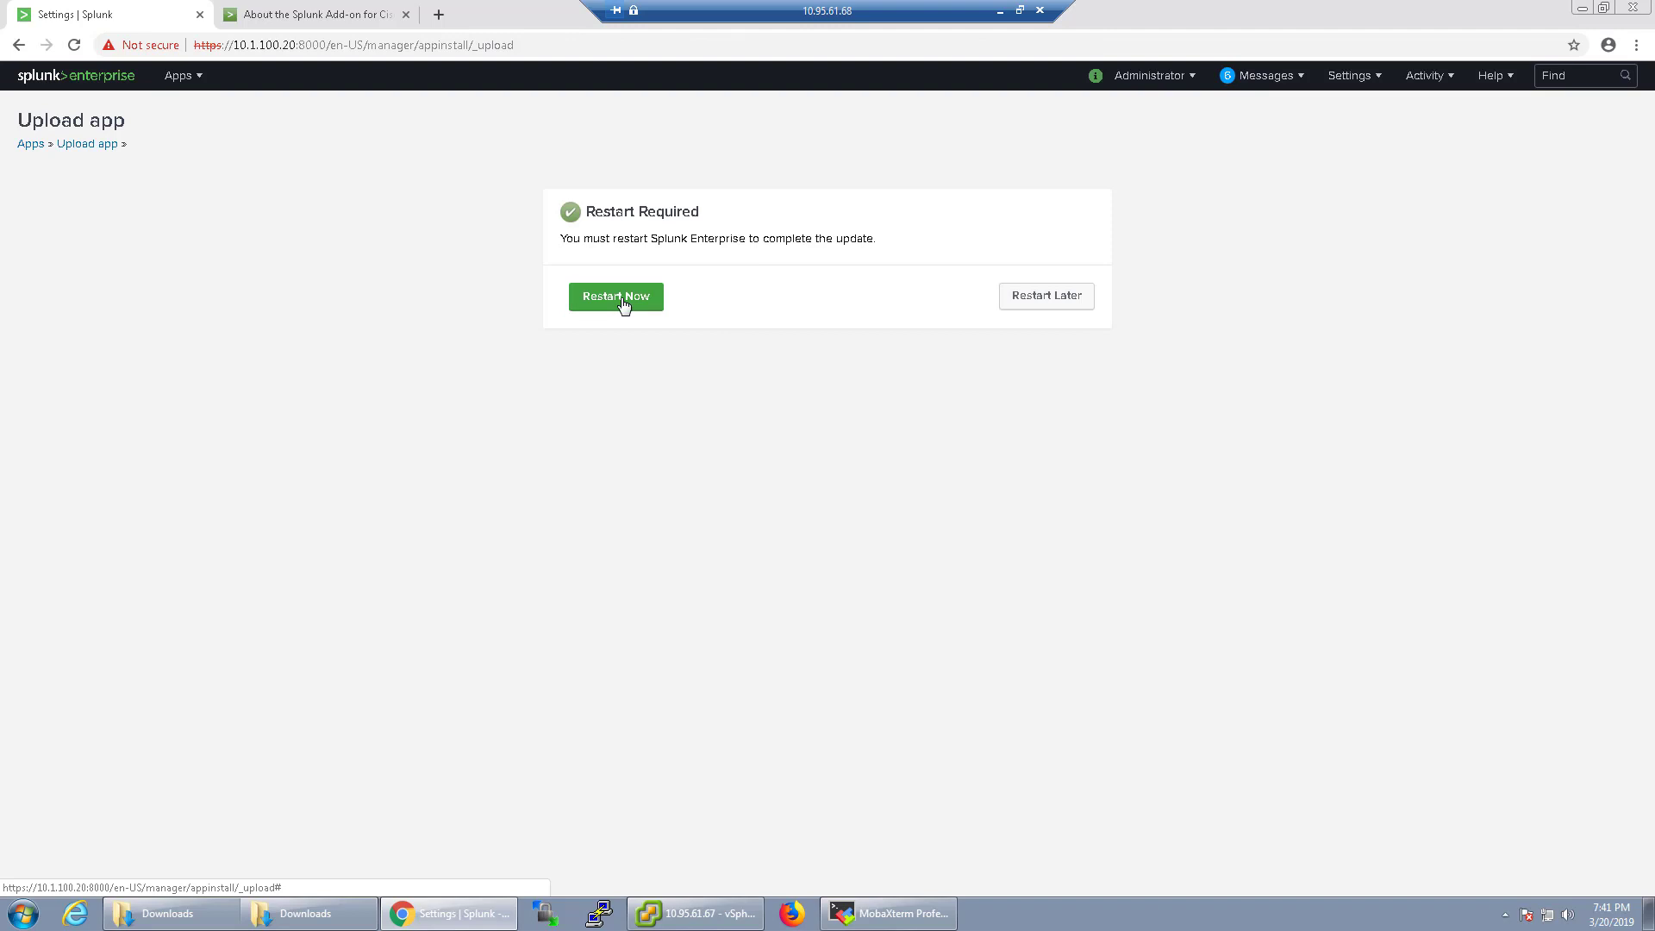
mouse_move(906, 147)
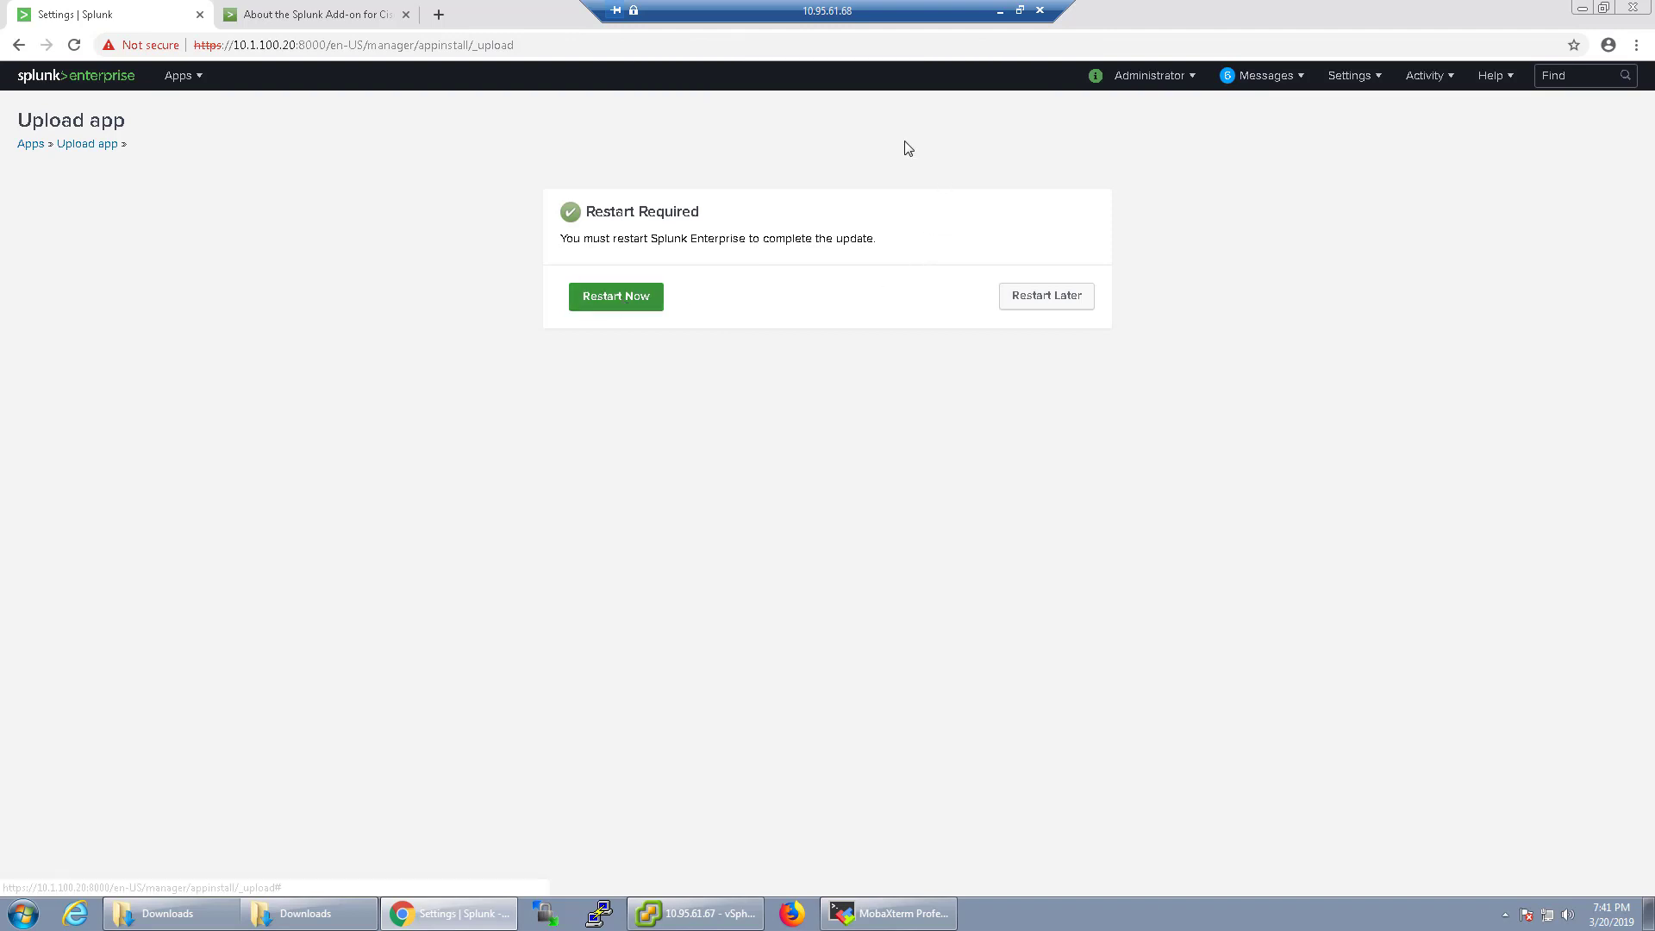
Restart Splunk now to finish installing the Cisco apps
left_click(615, 297)
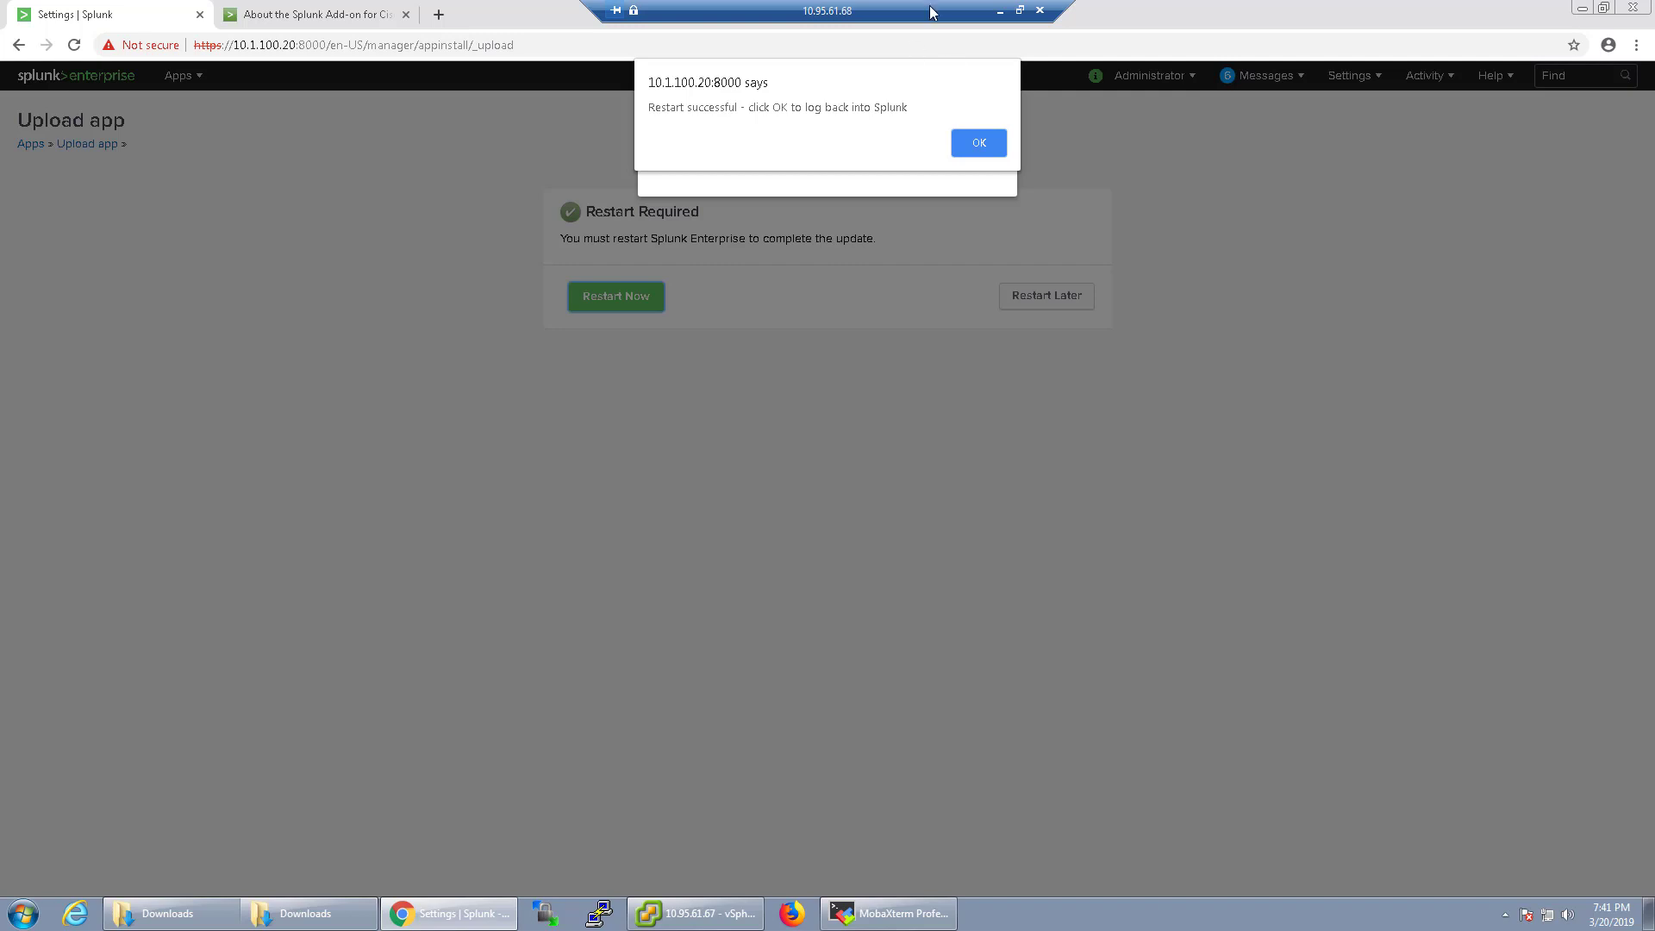
Dismiss the restart-successful alert and sign back in as admin
left_click(976, 142)
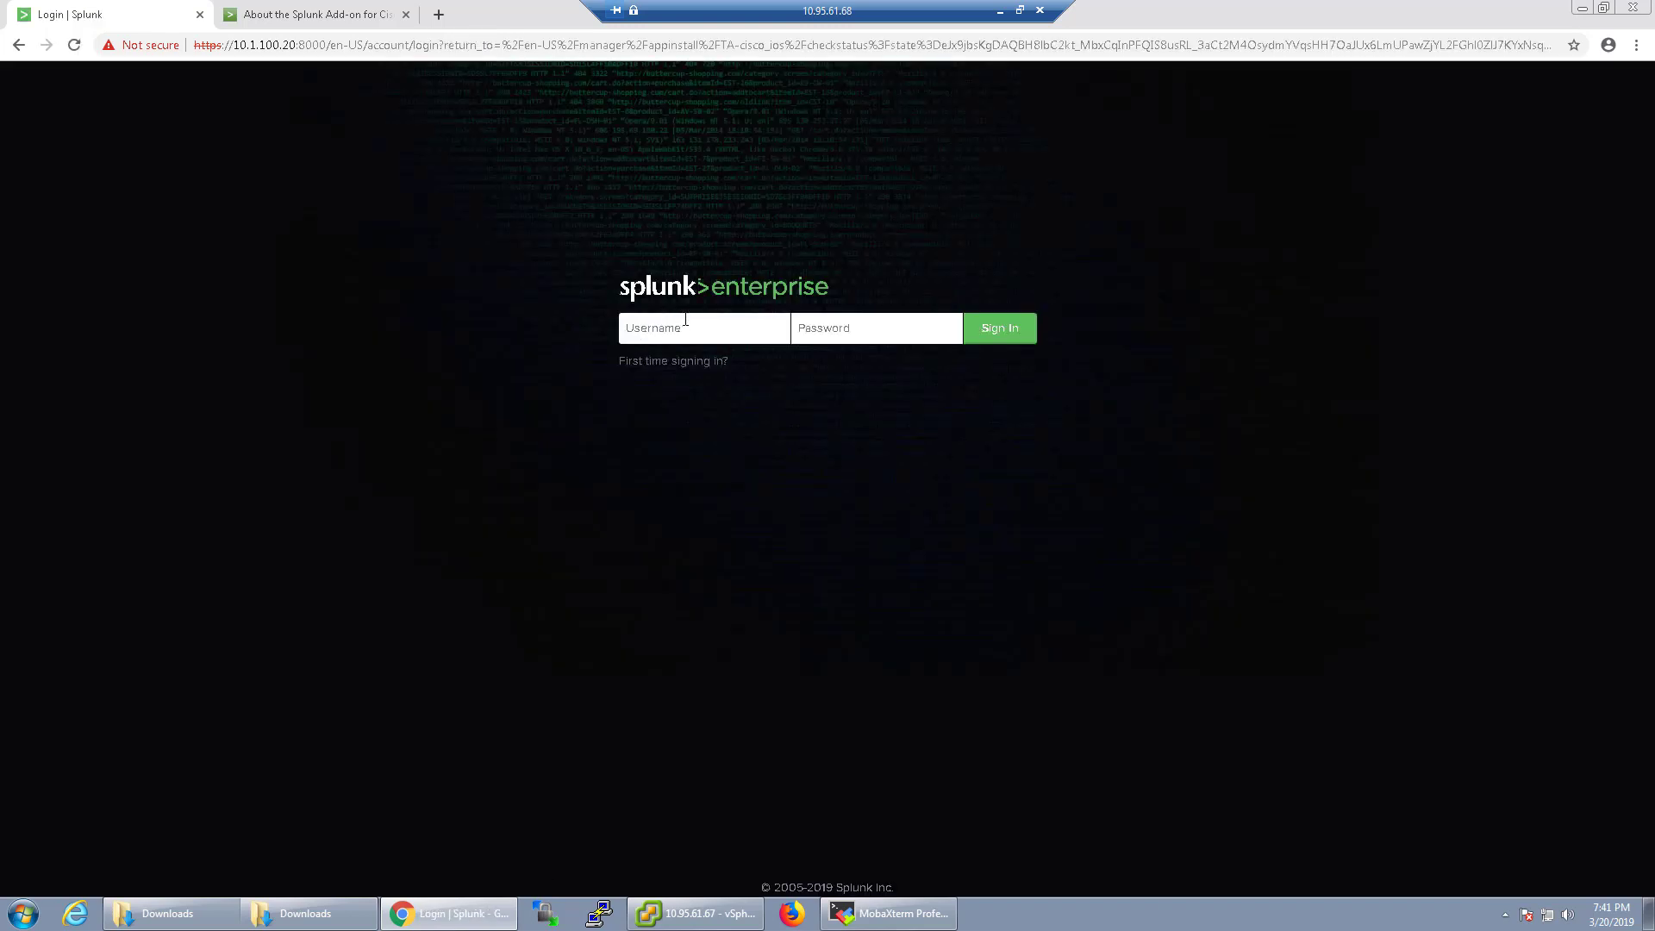
type("admin")
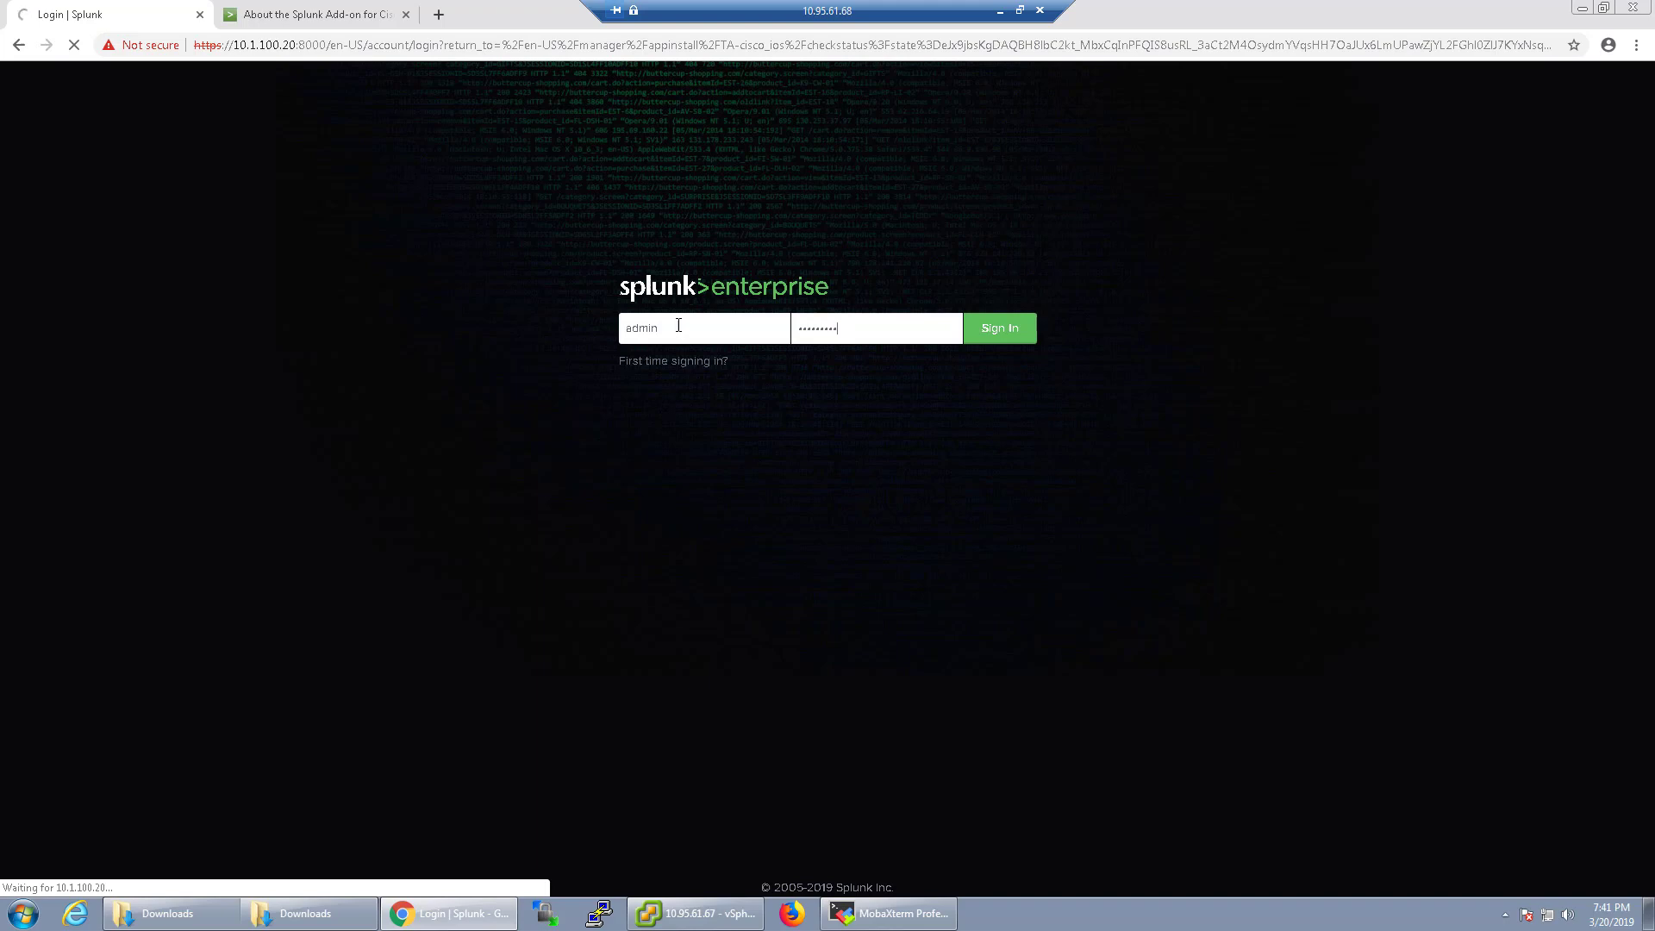
left_click(997, 328)
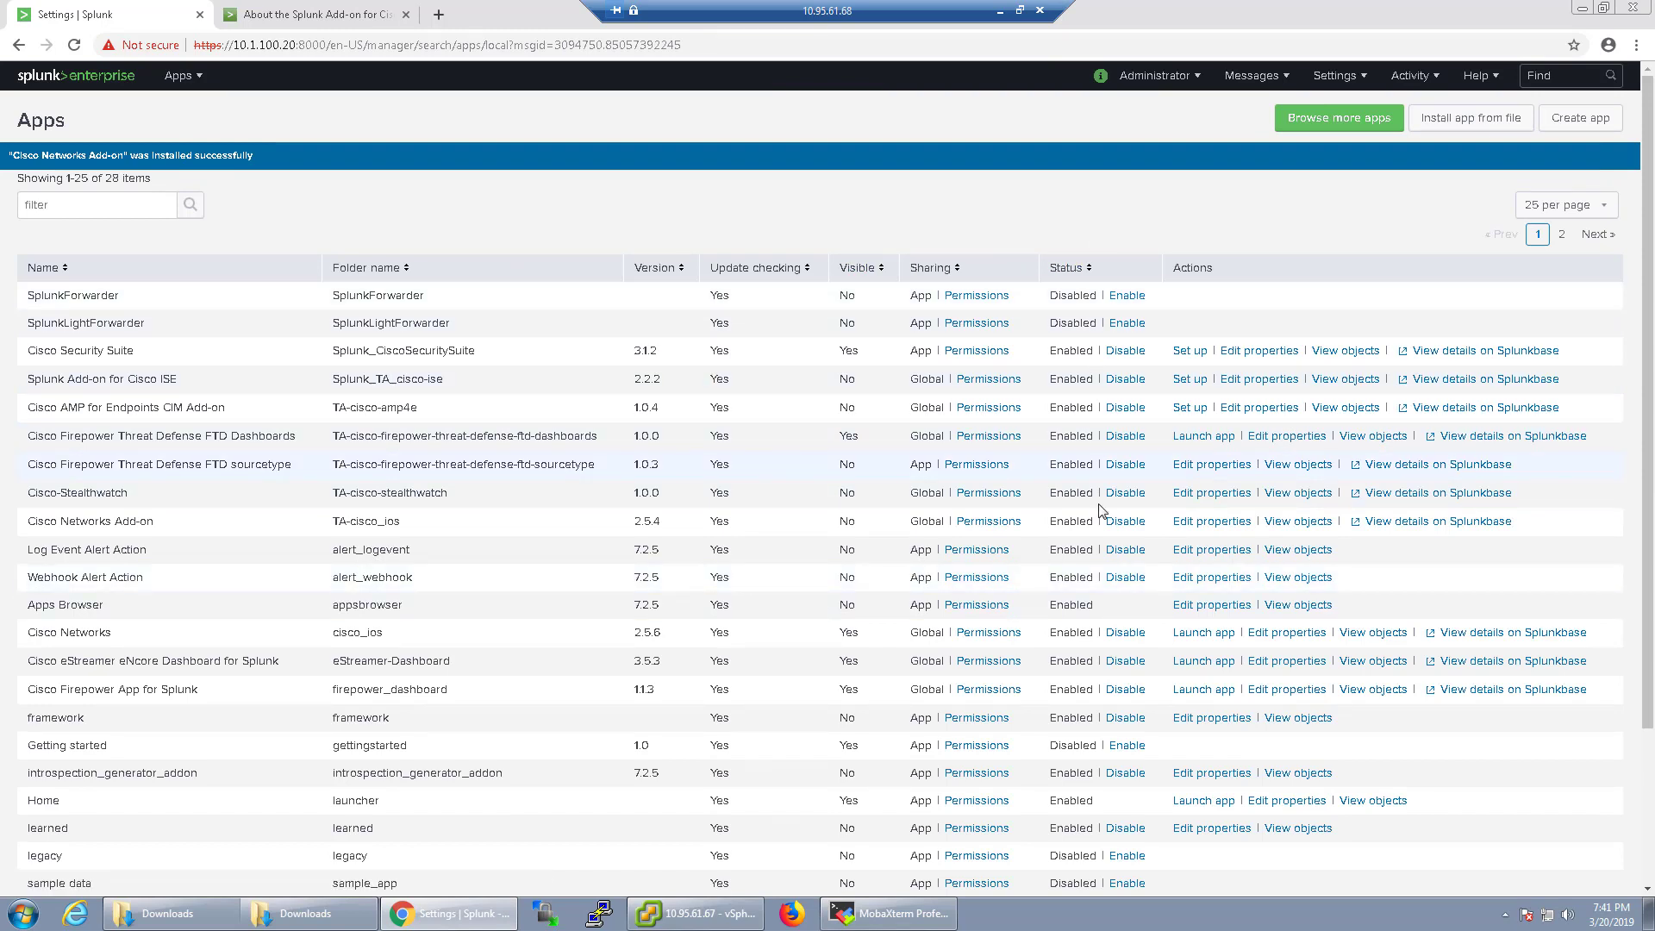
mouse_move(1073, 582)
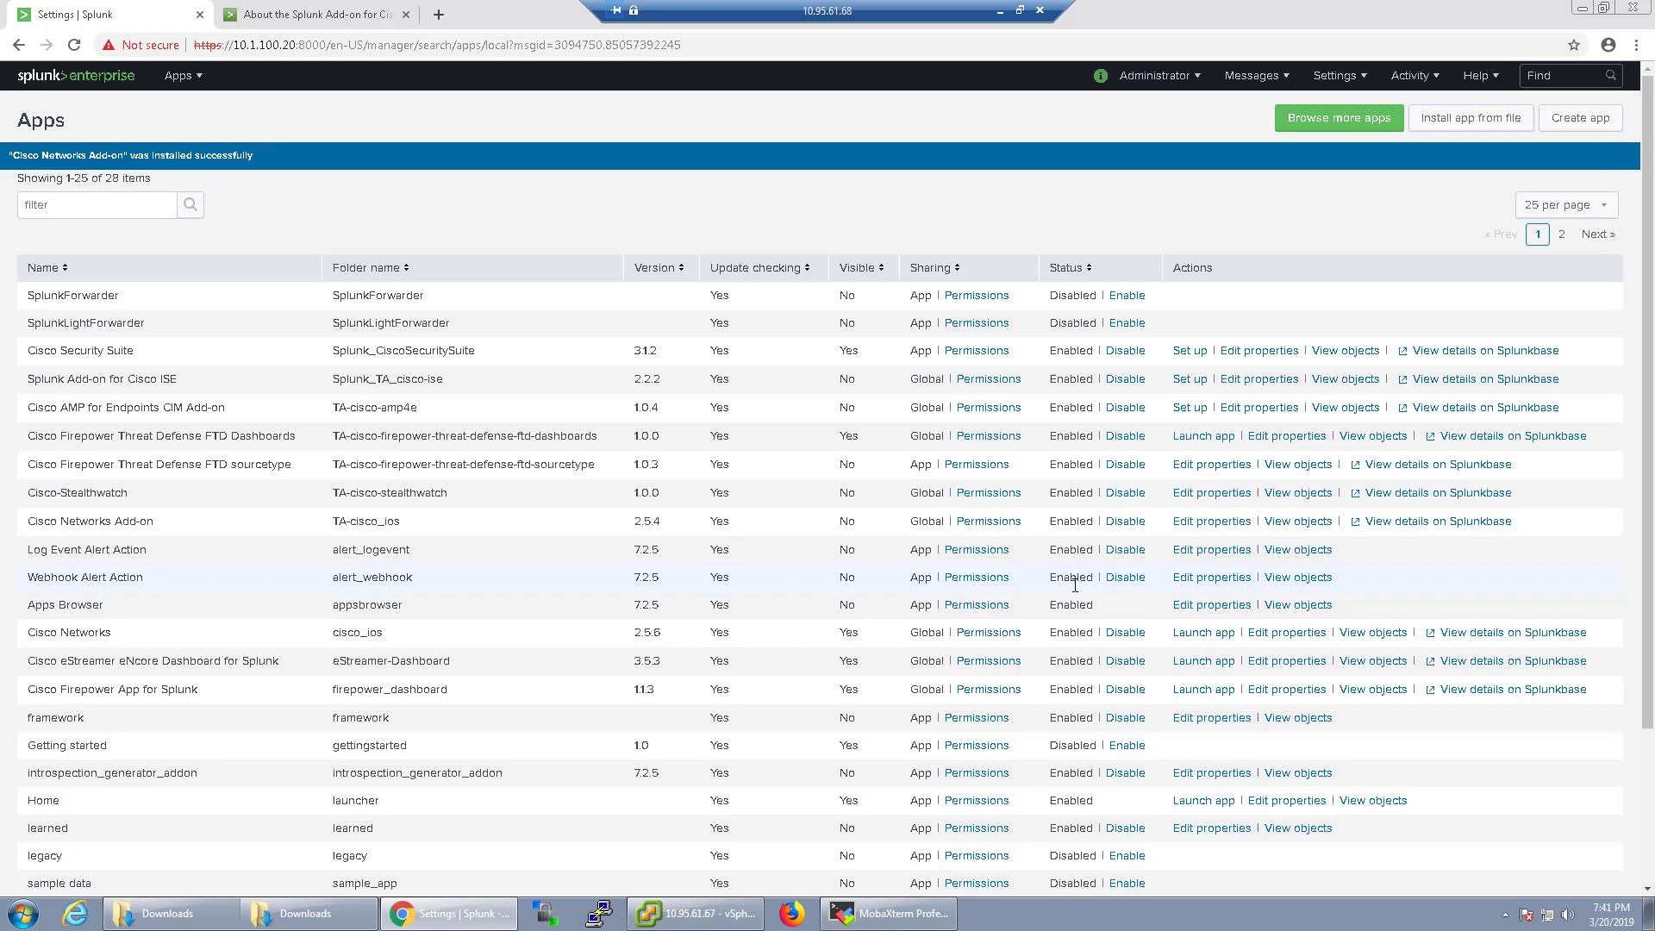
mouse_move(1043, 631)
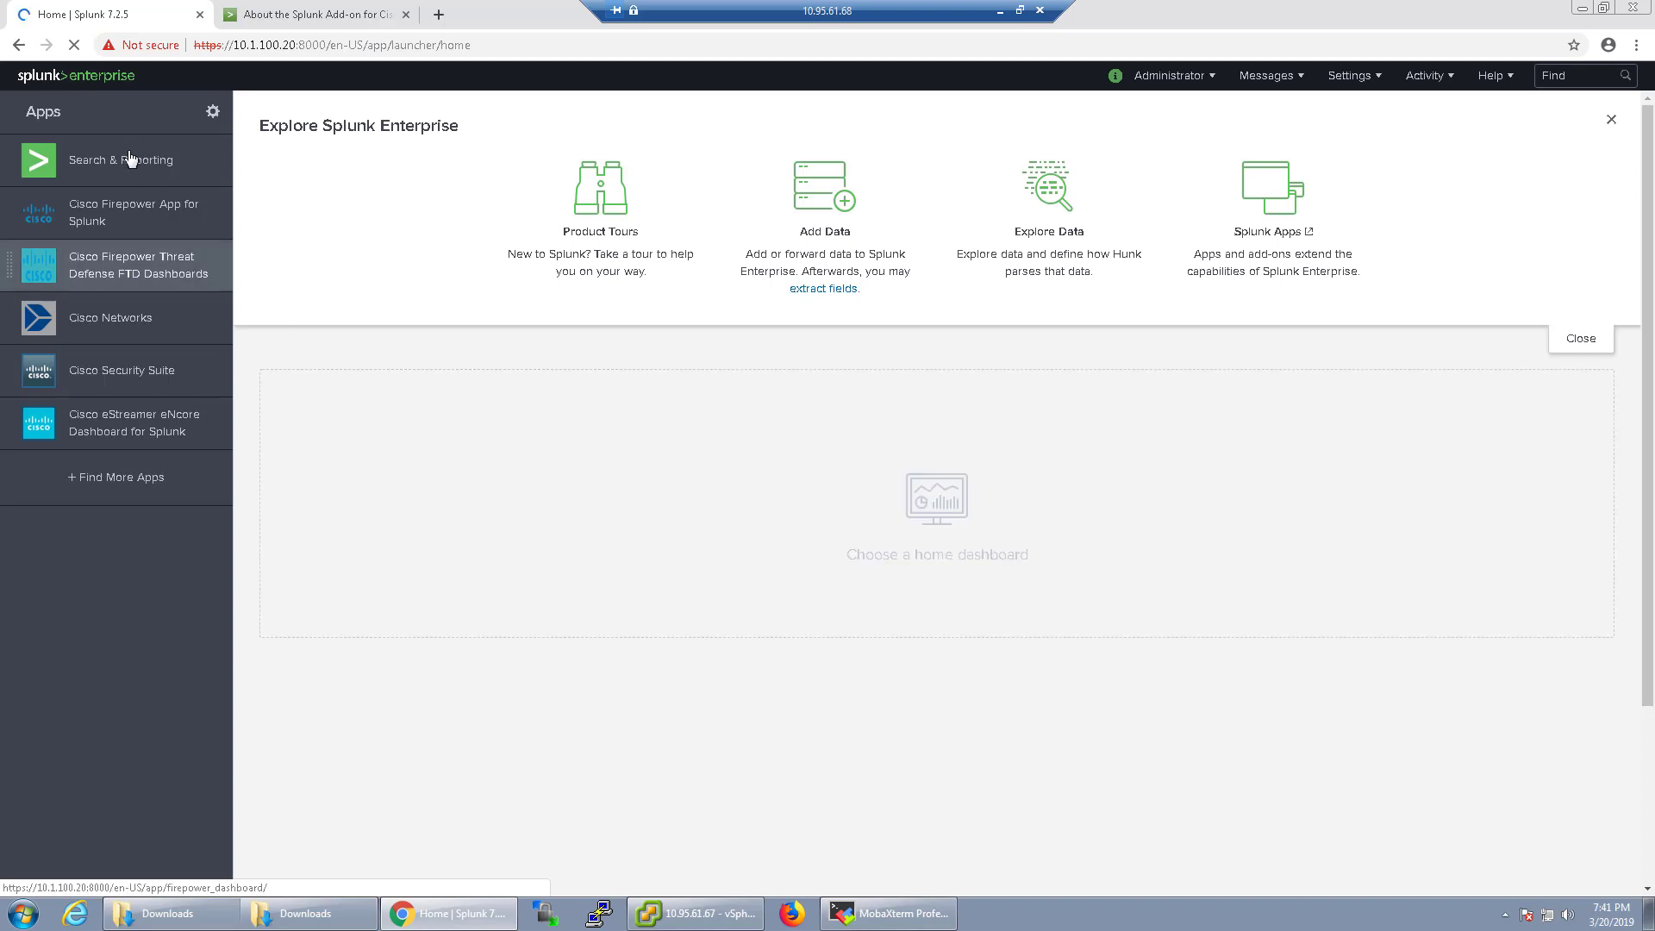
mouse_move(121, 370)
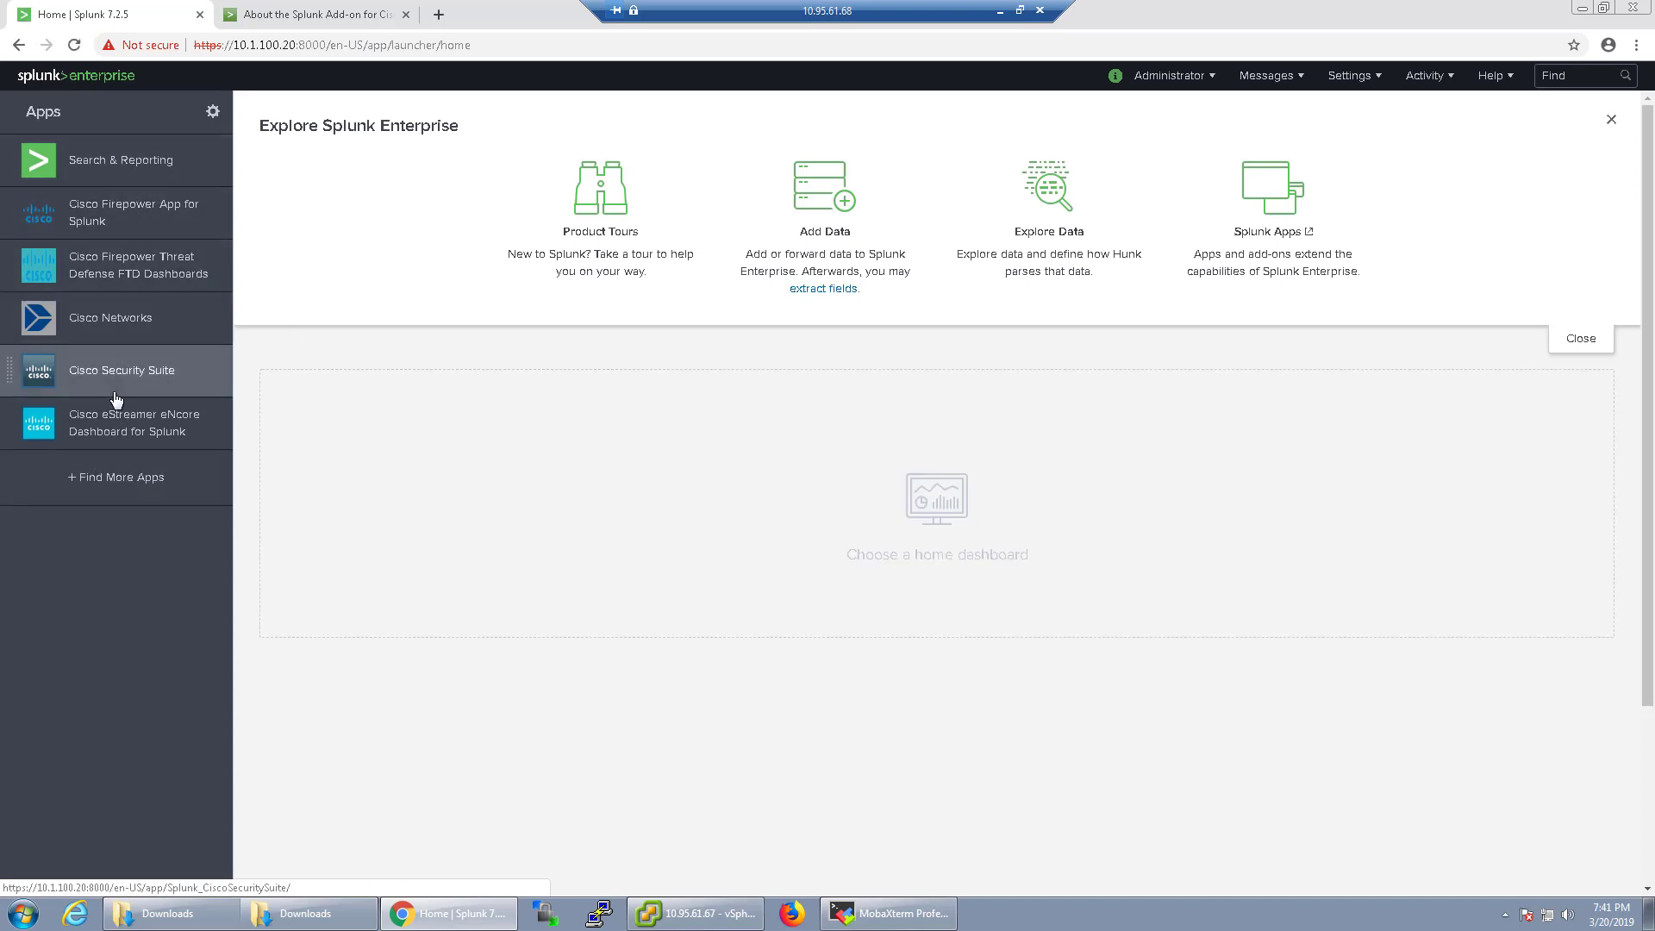
mouse_move(124, 393)
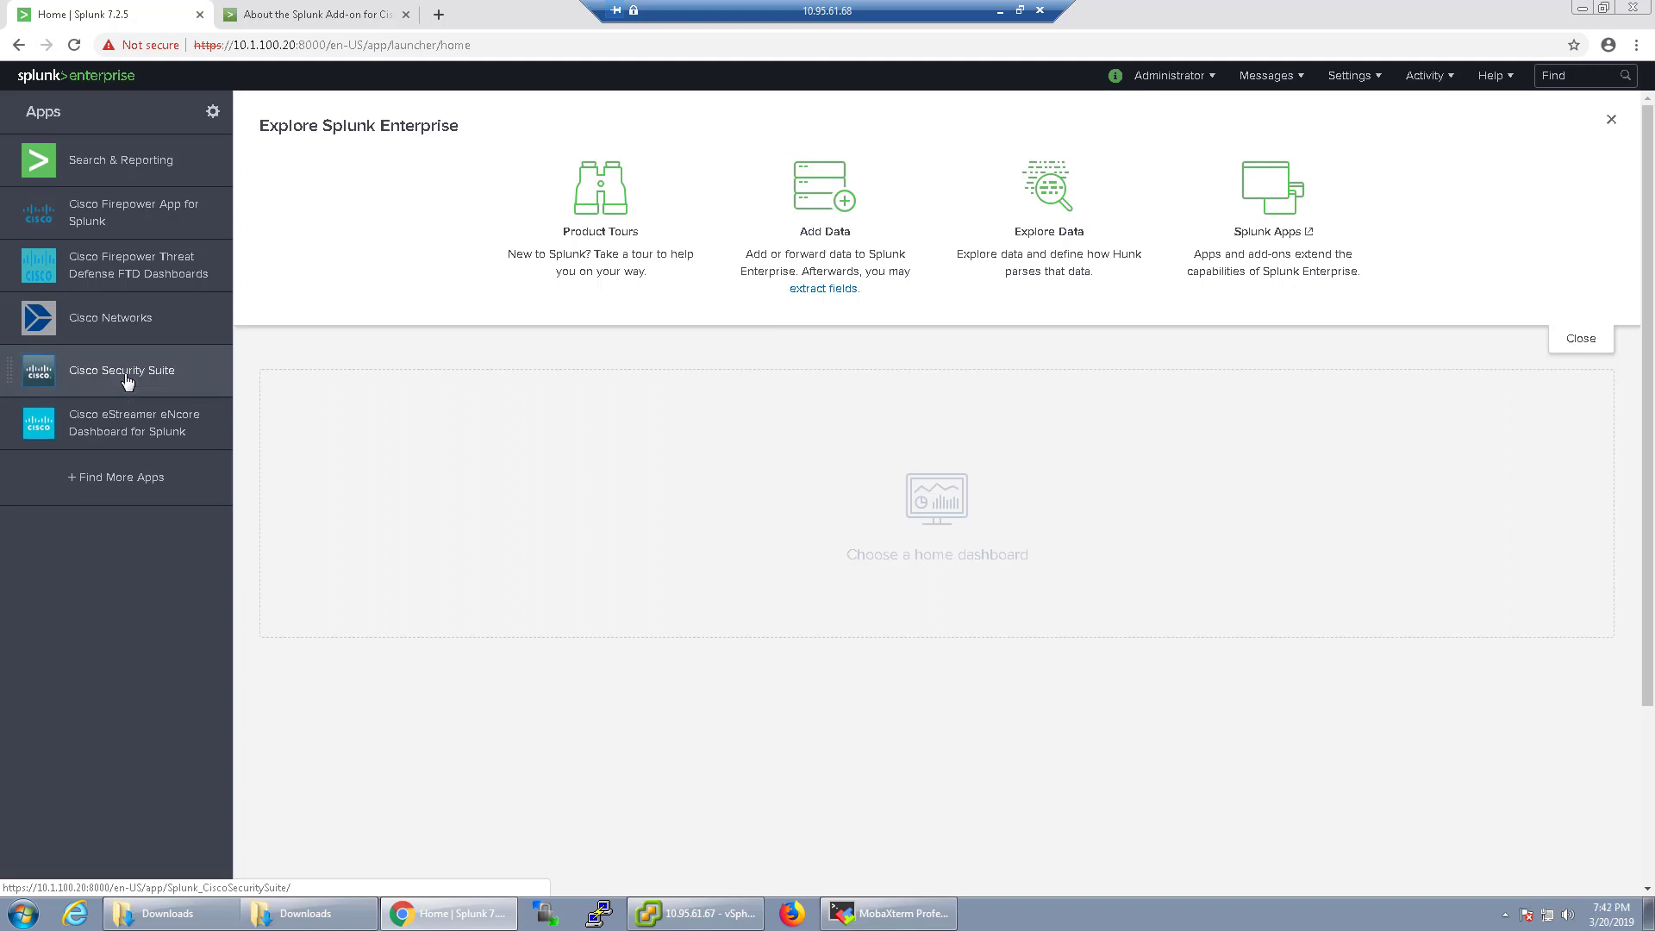
Launch Cisco Security Suite from the home page Apps sidebar
left_click(121, 370)
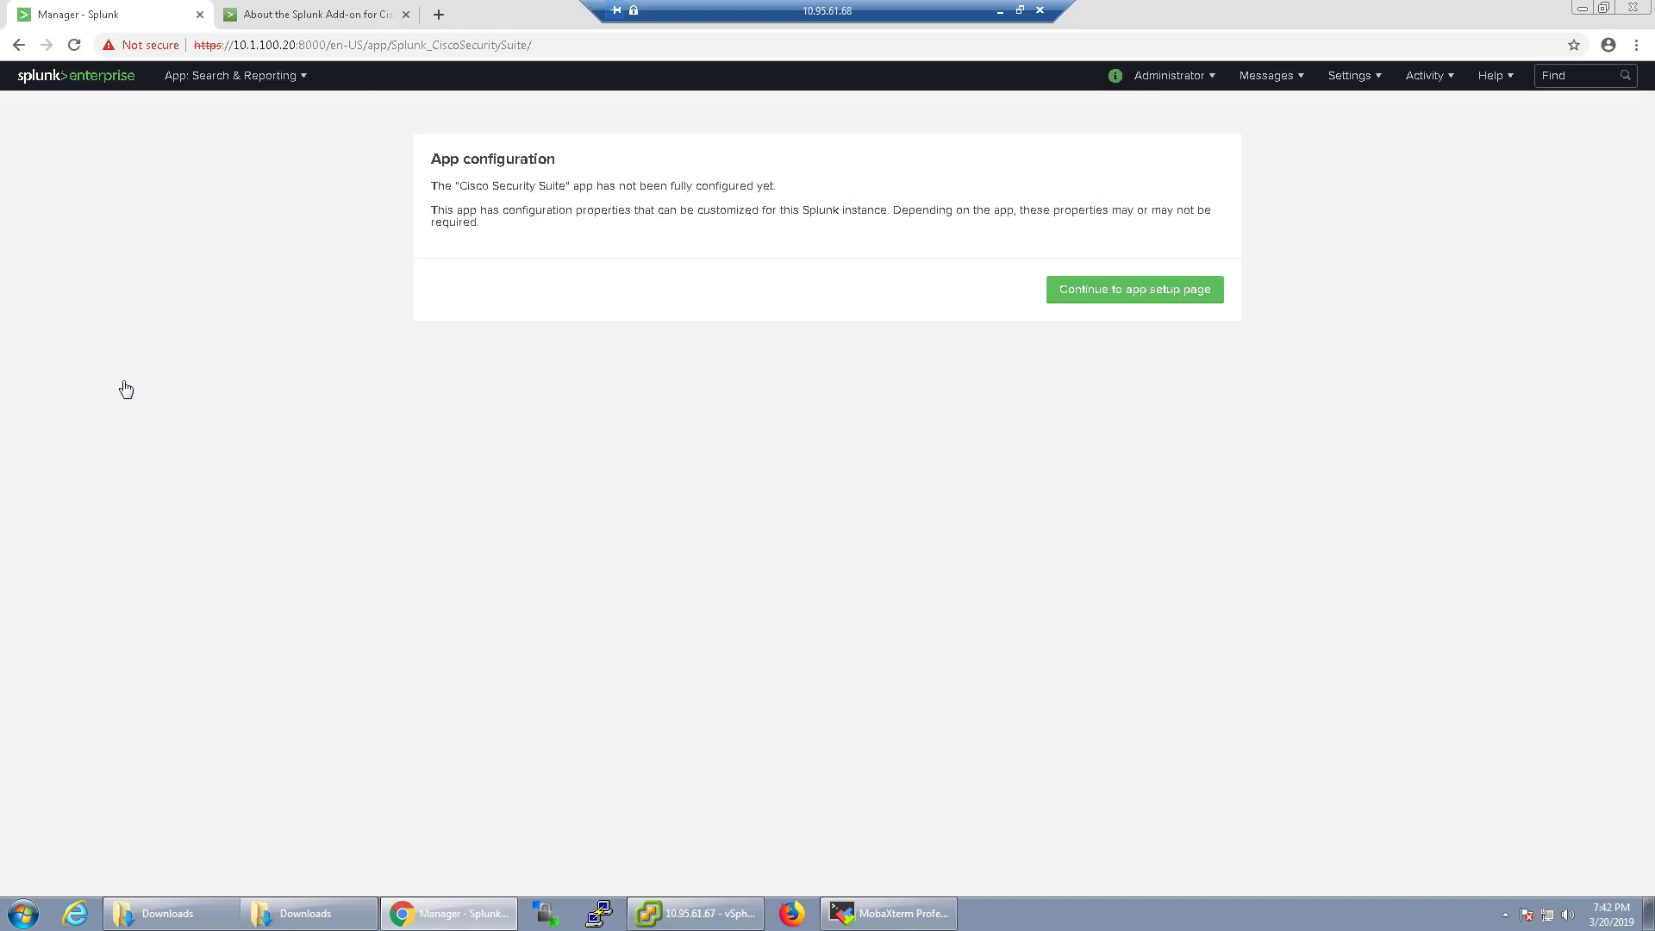
Enable the ASA and Sourcefire dashboards in Security Suite setup, leaving ISE off, then go home
left_click(1133, 290)
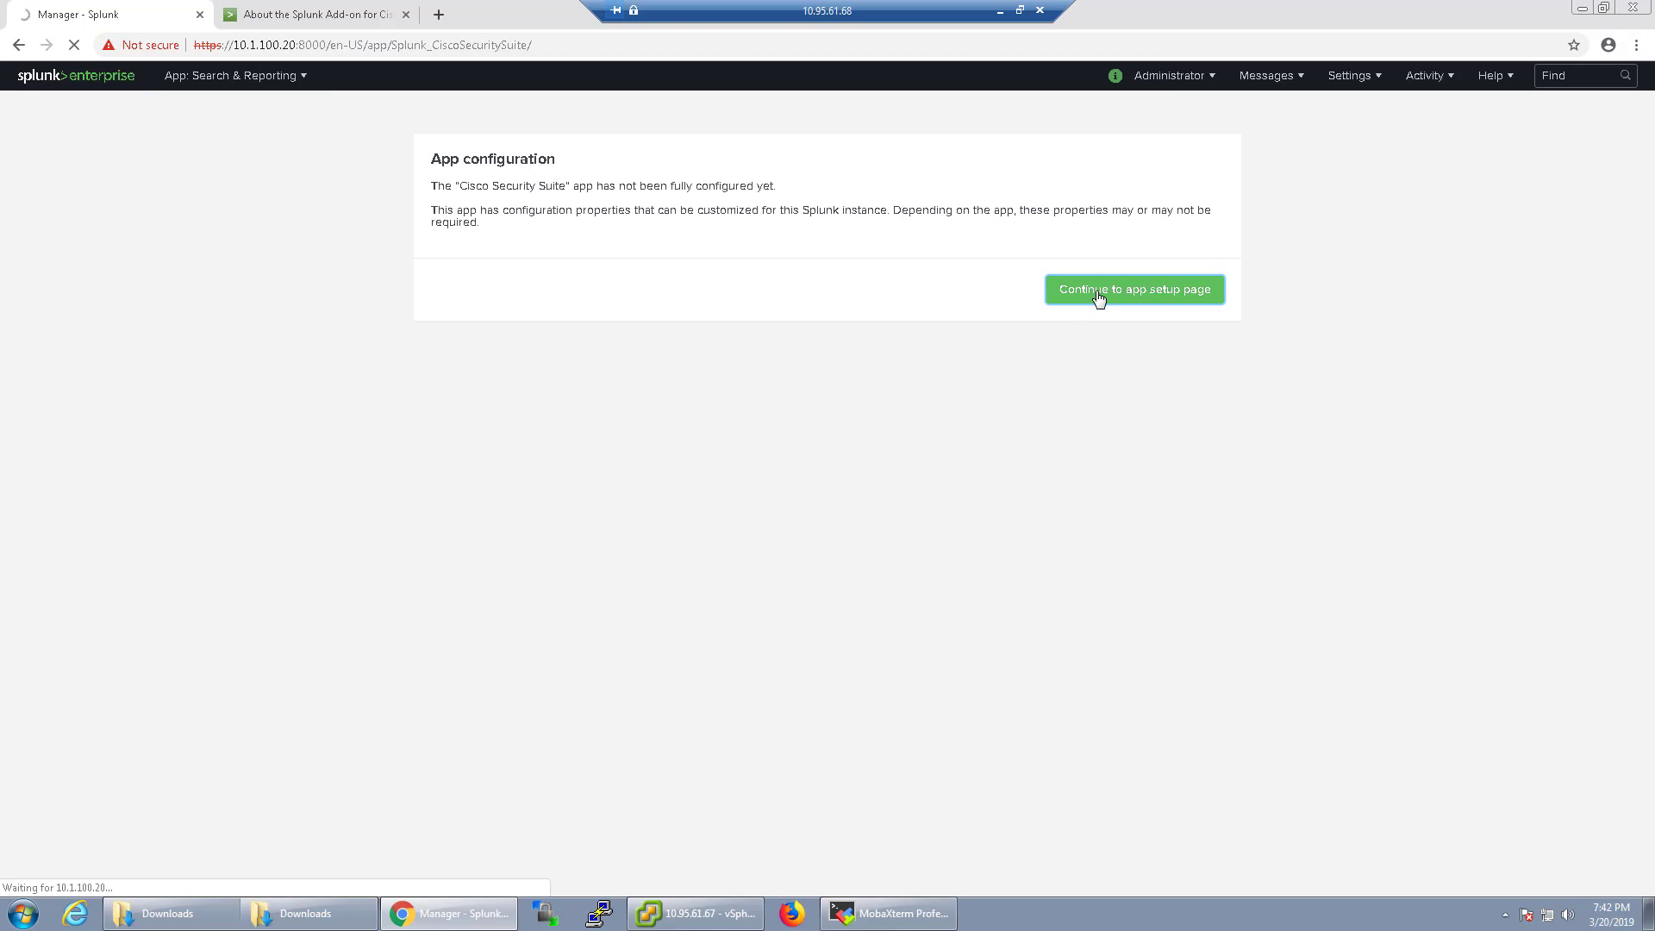
left_click(1134, 289)
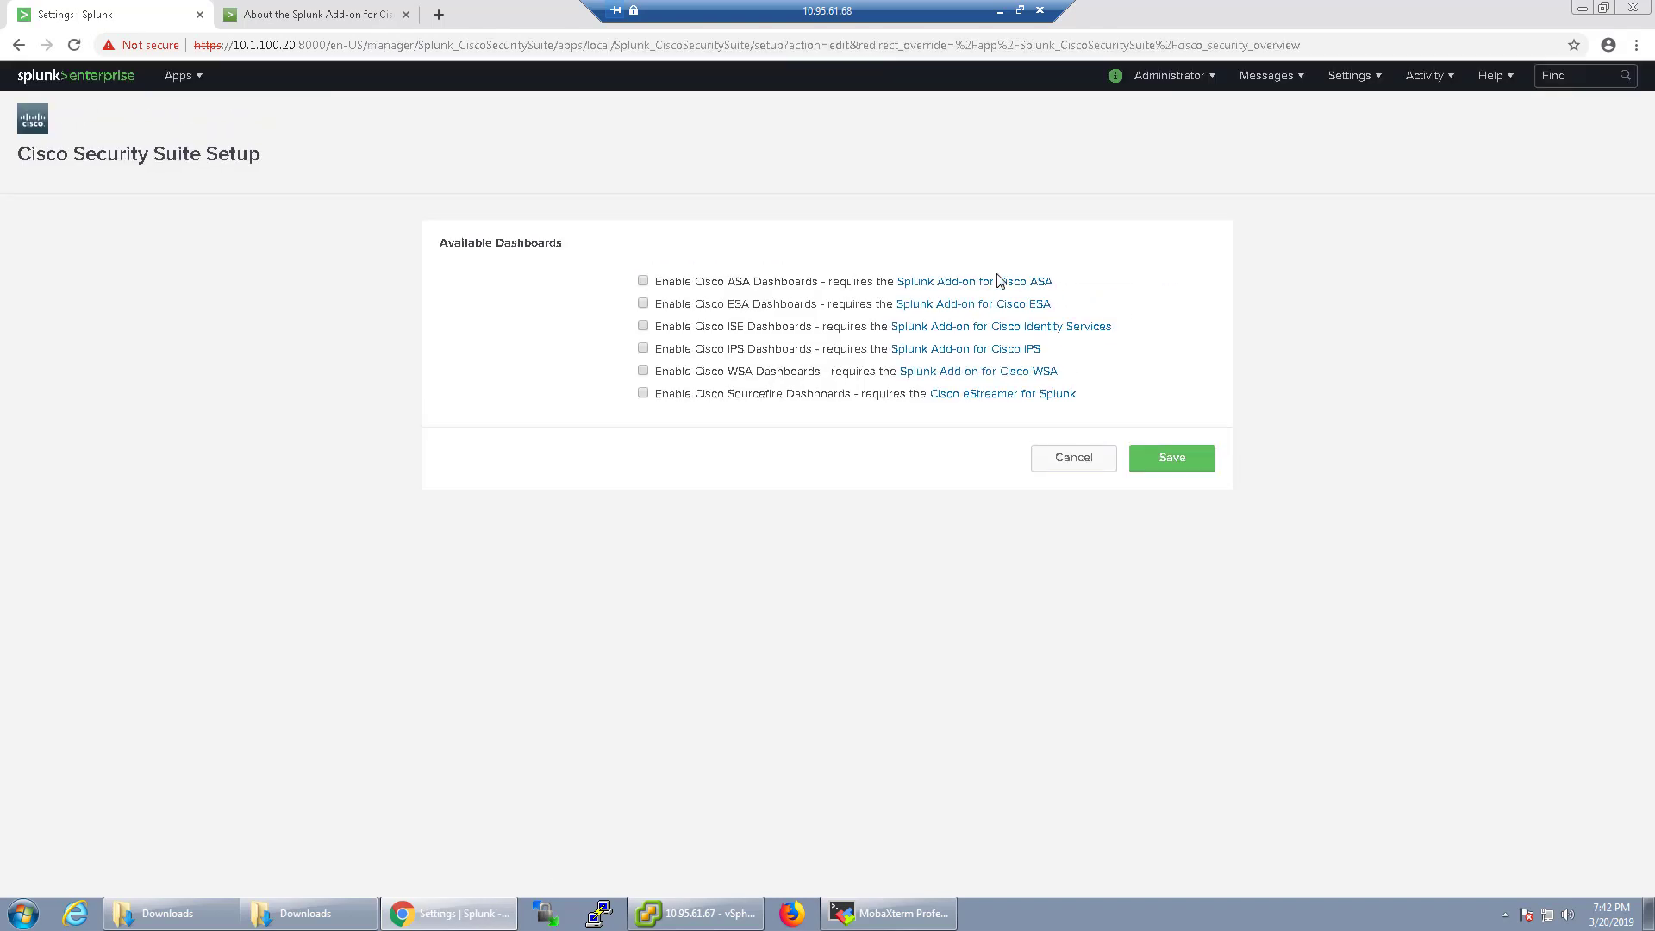
mouse_move(649, 264)
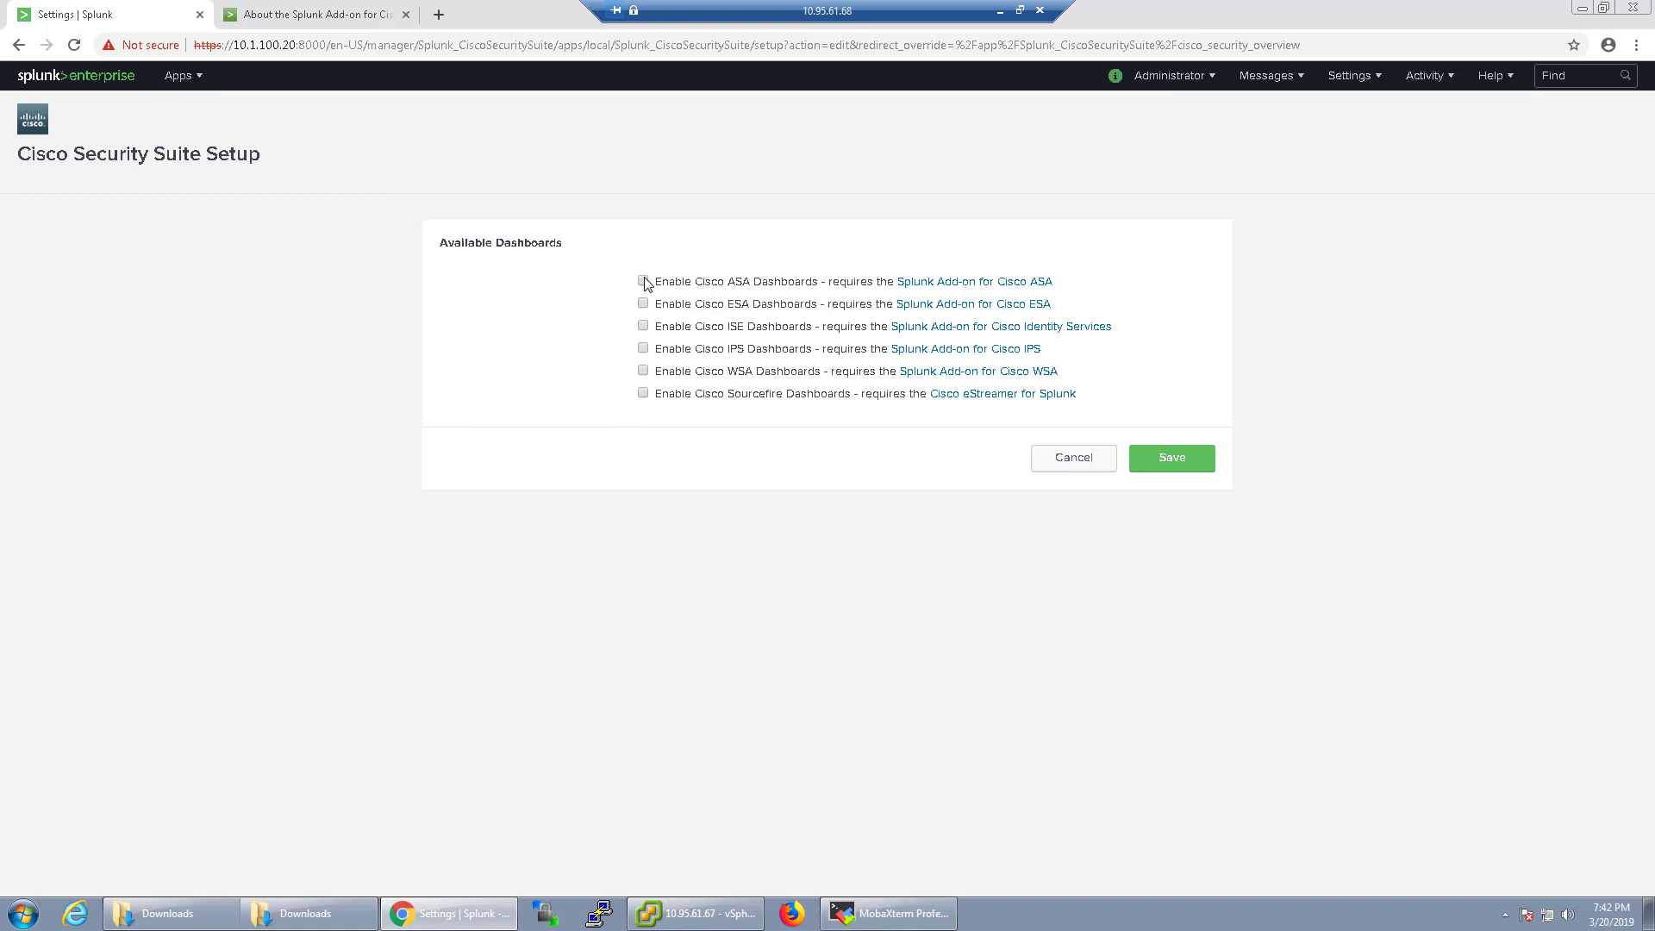
left_click(643, 281)
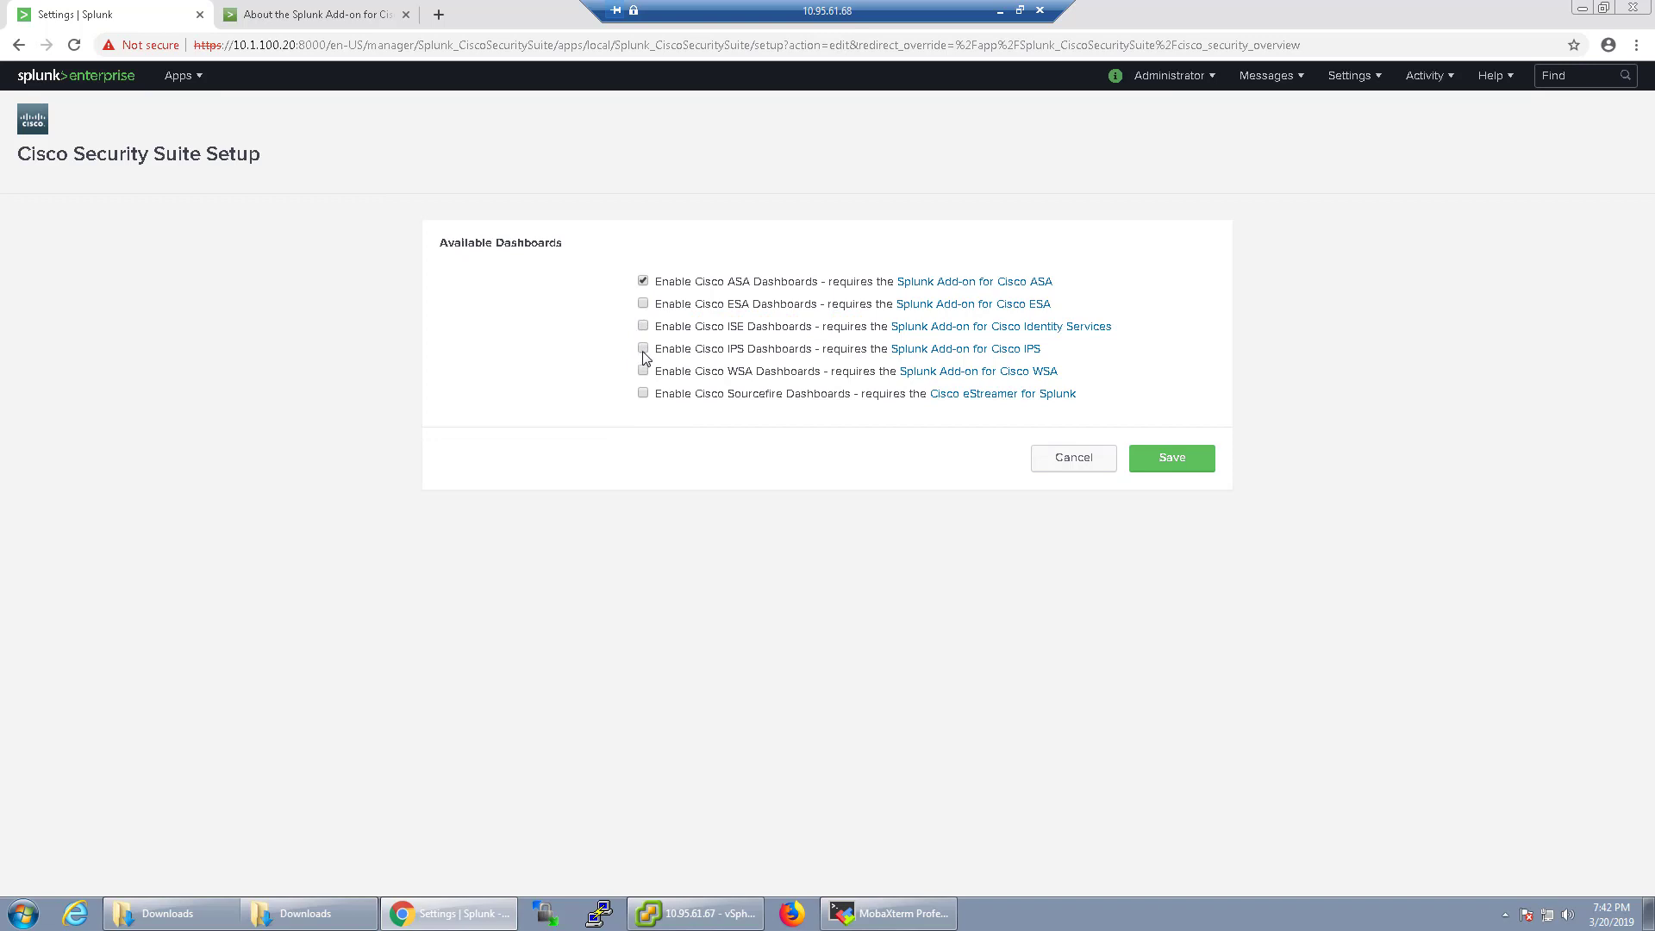
left_click(643, 325)
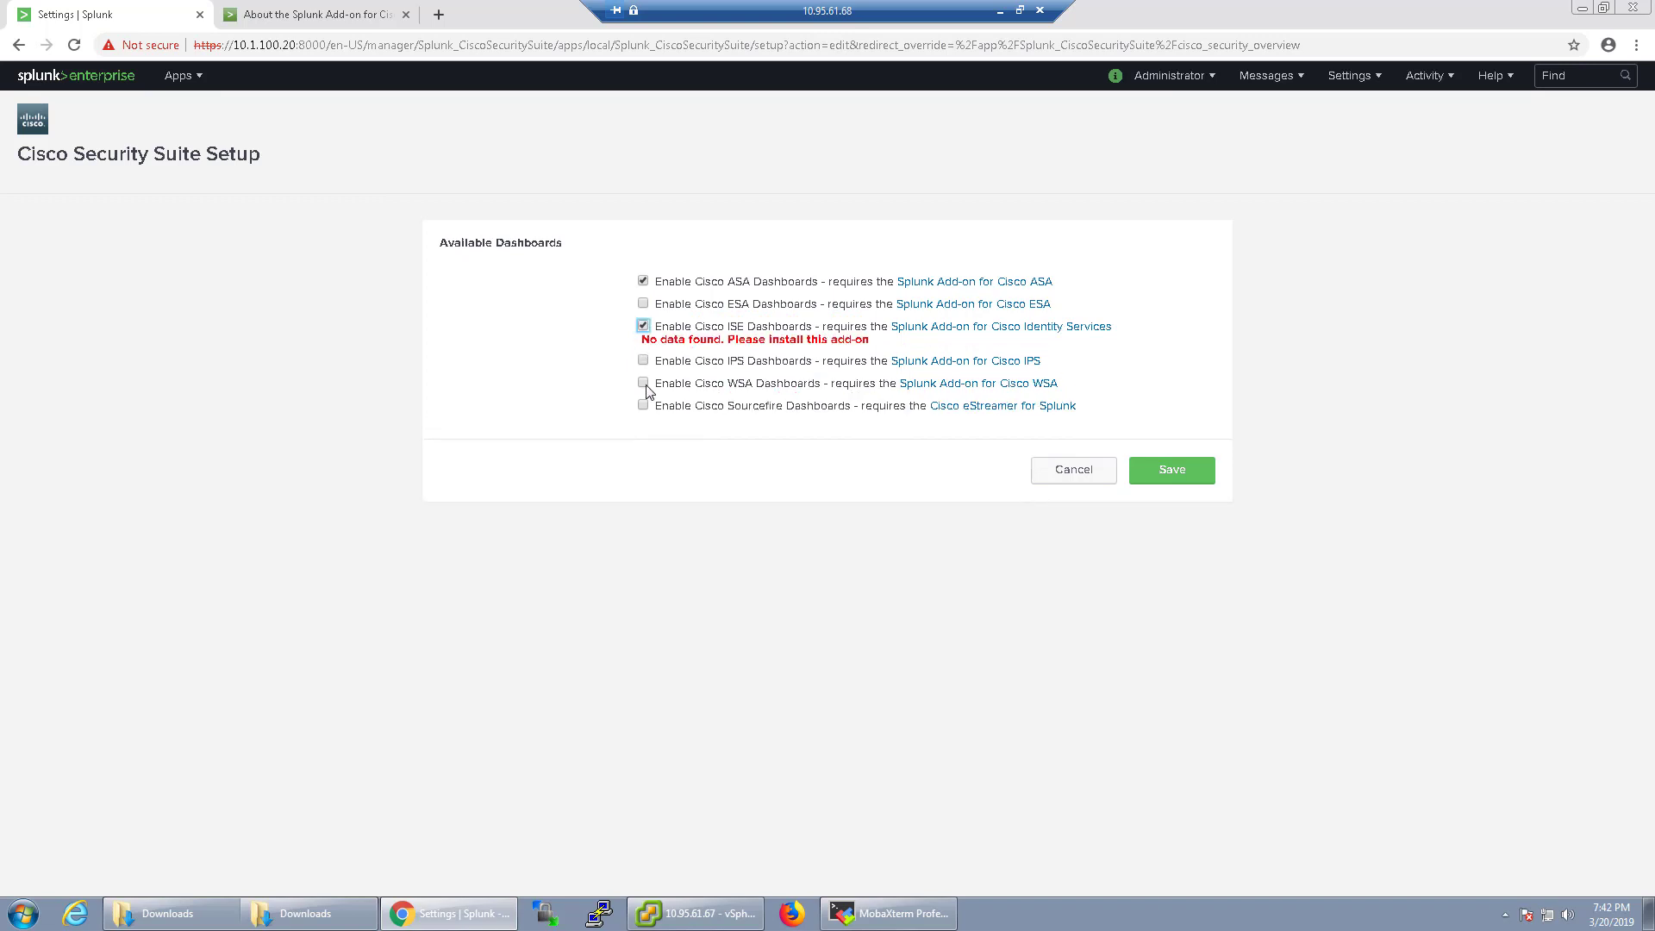
left_click(643, 325)
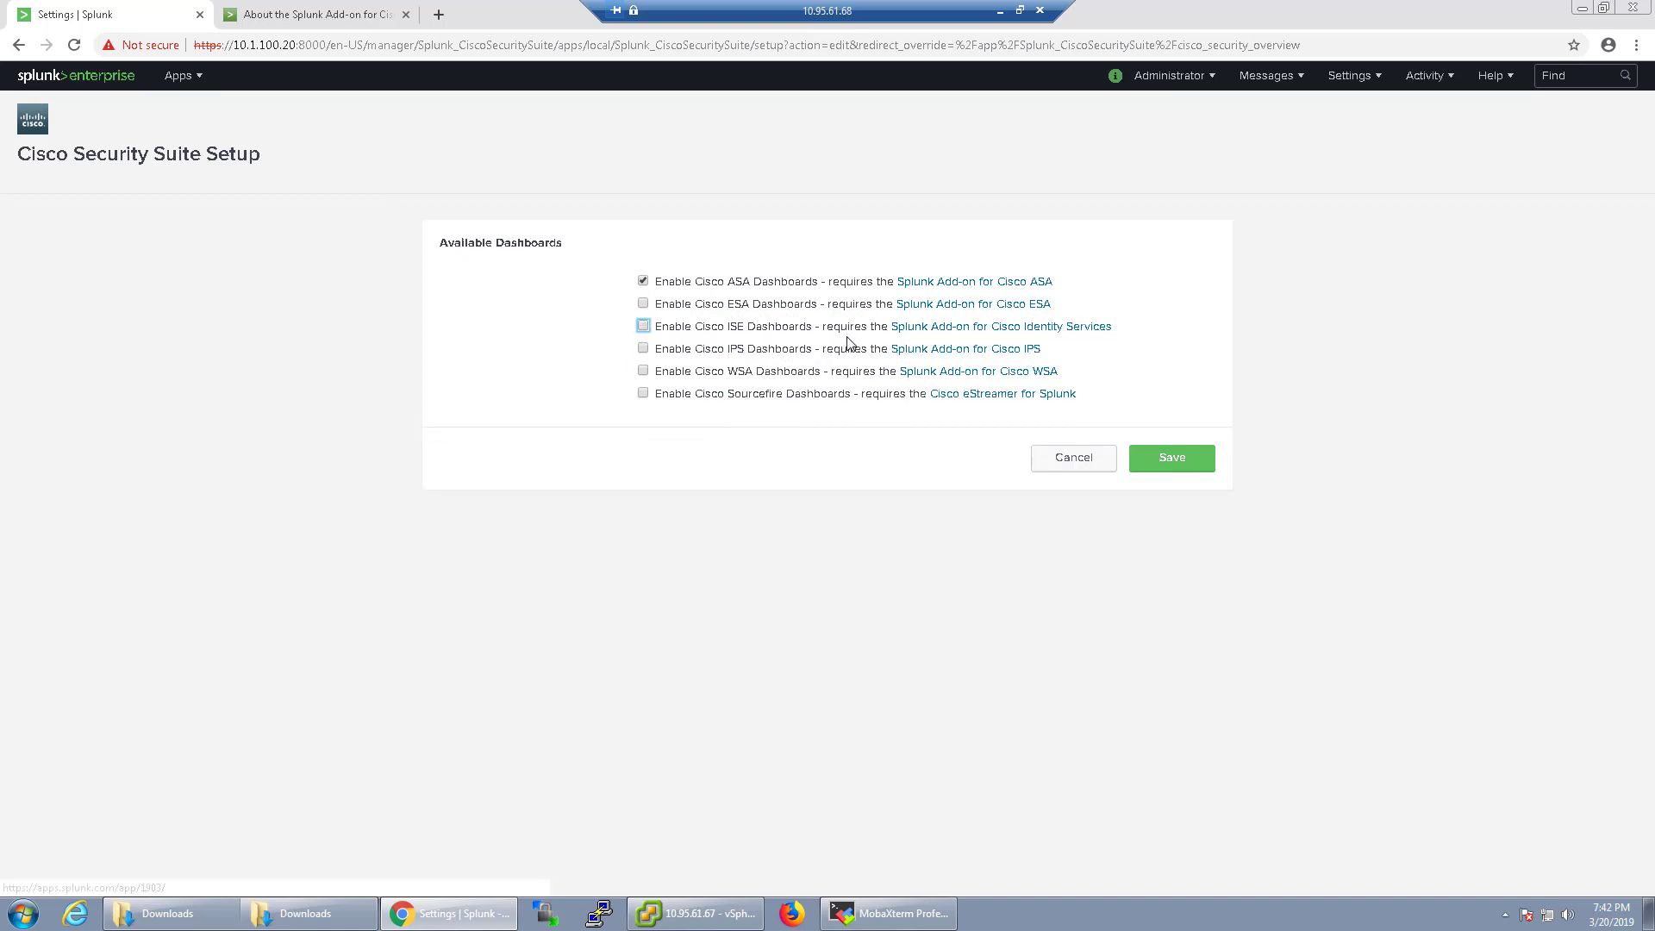
left_click(643, 393)
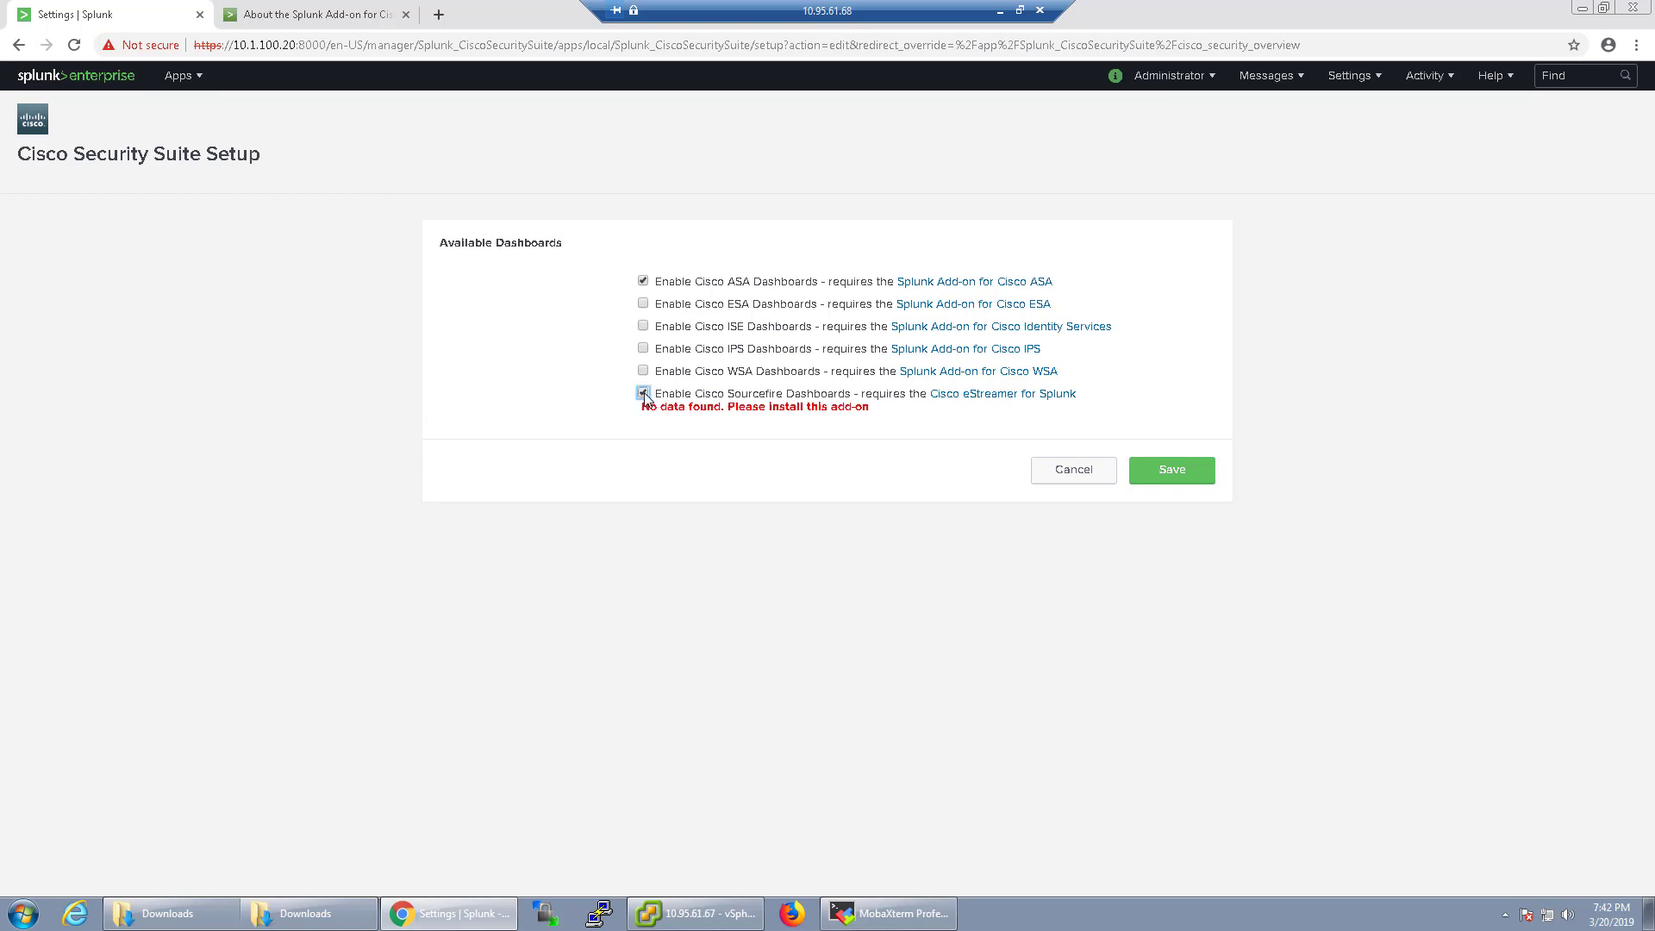
left_click(643, 394)
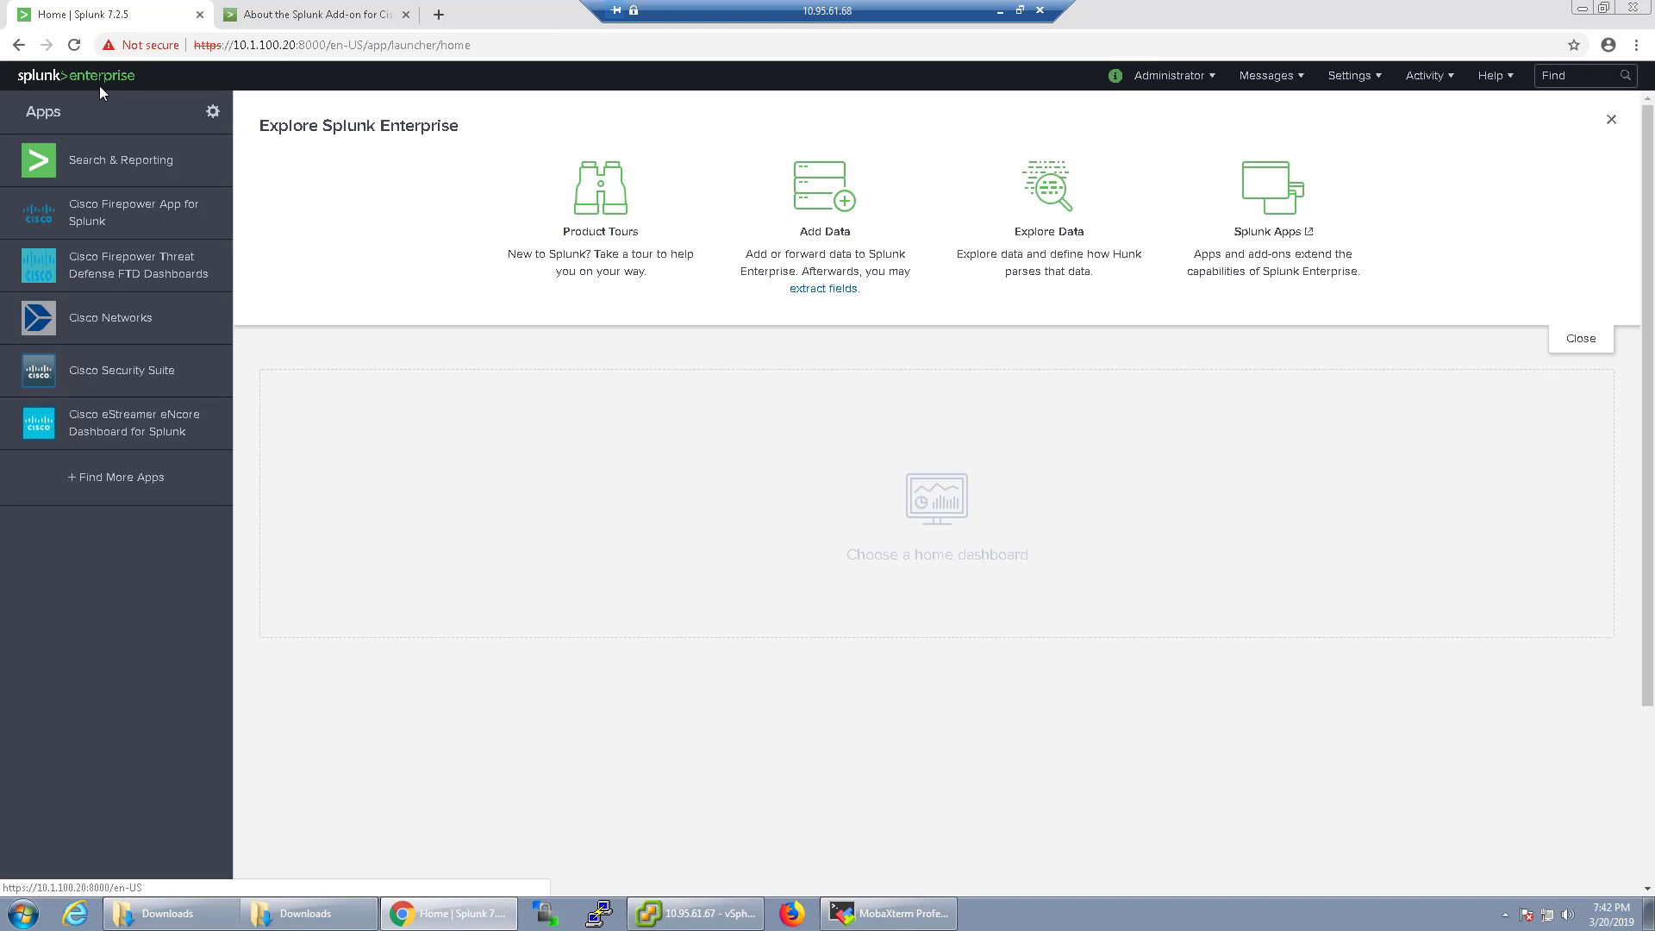
mouse_move(75, 75)
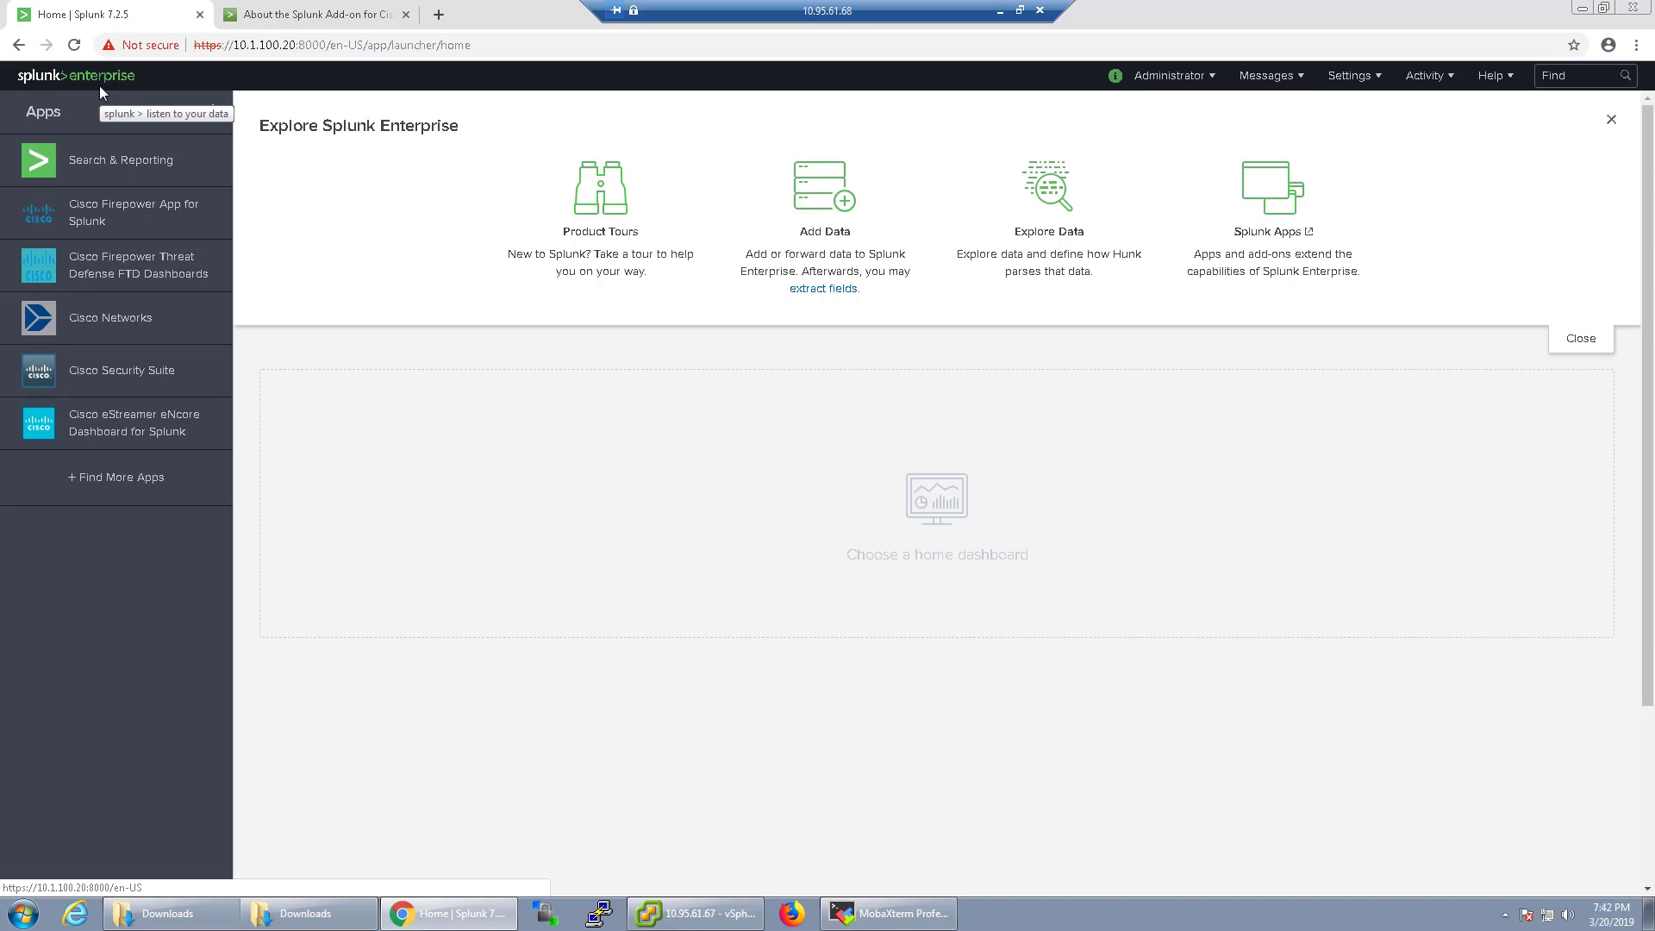
Switch to the 'About the Splunk Add-on for Cisco WSA' docs tab
left_click(314, 13)
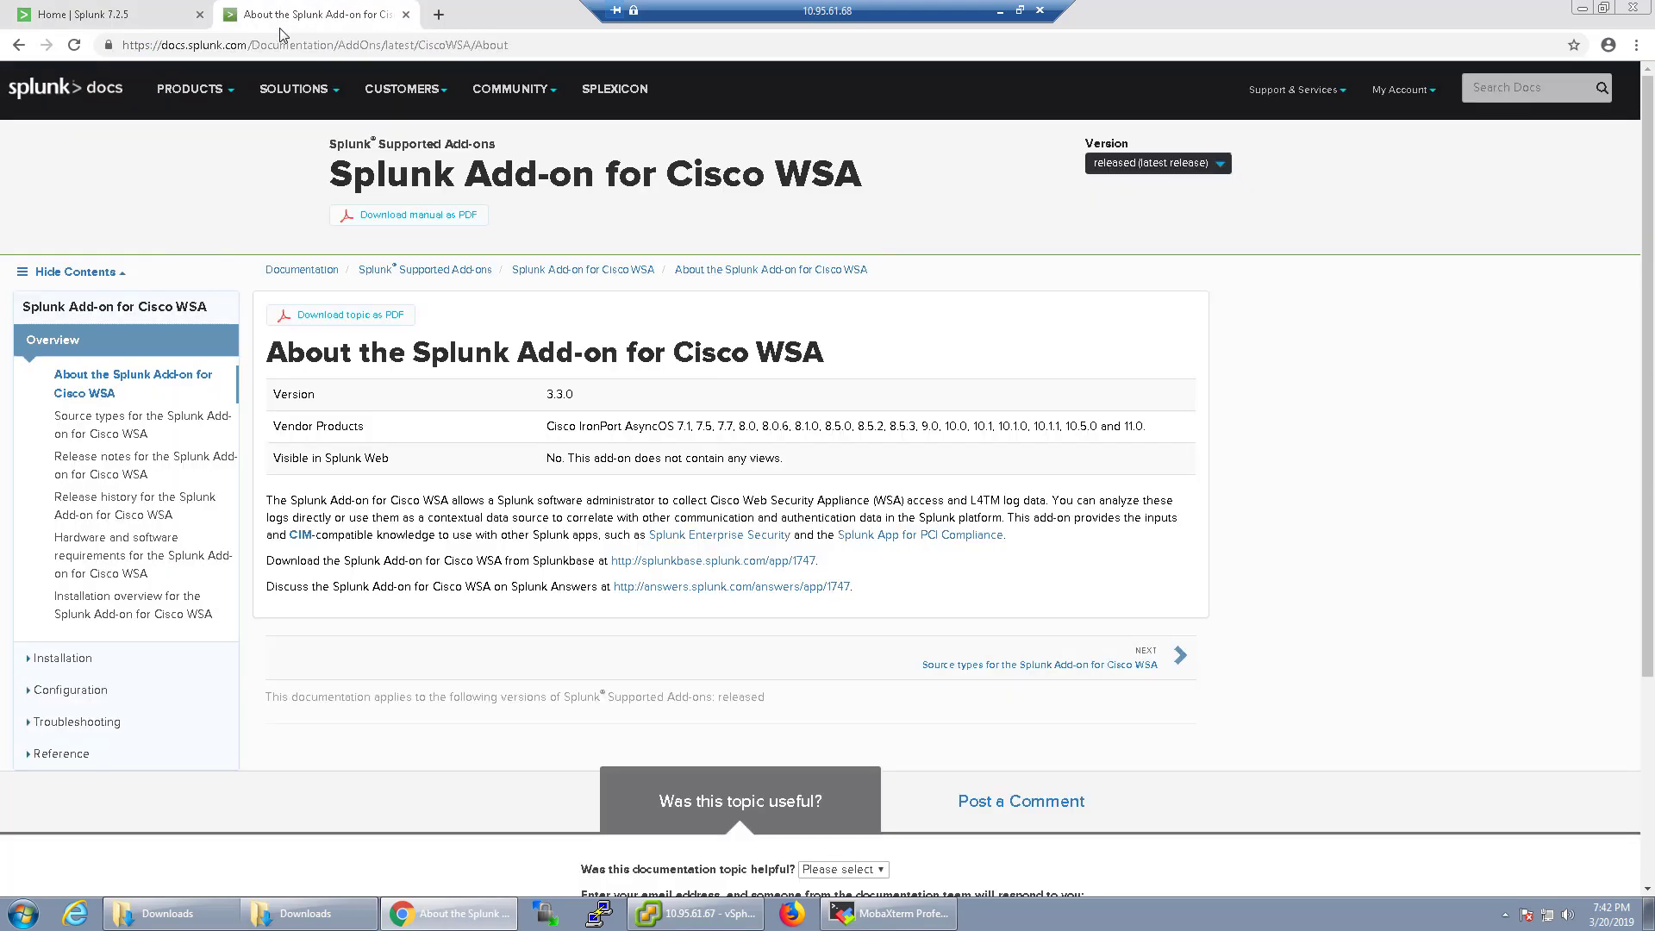
mouse_move(156, 30)
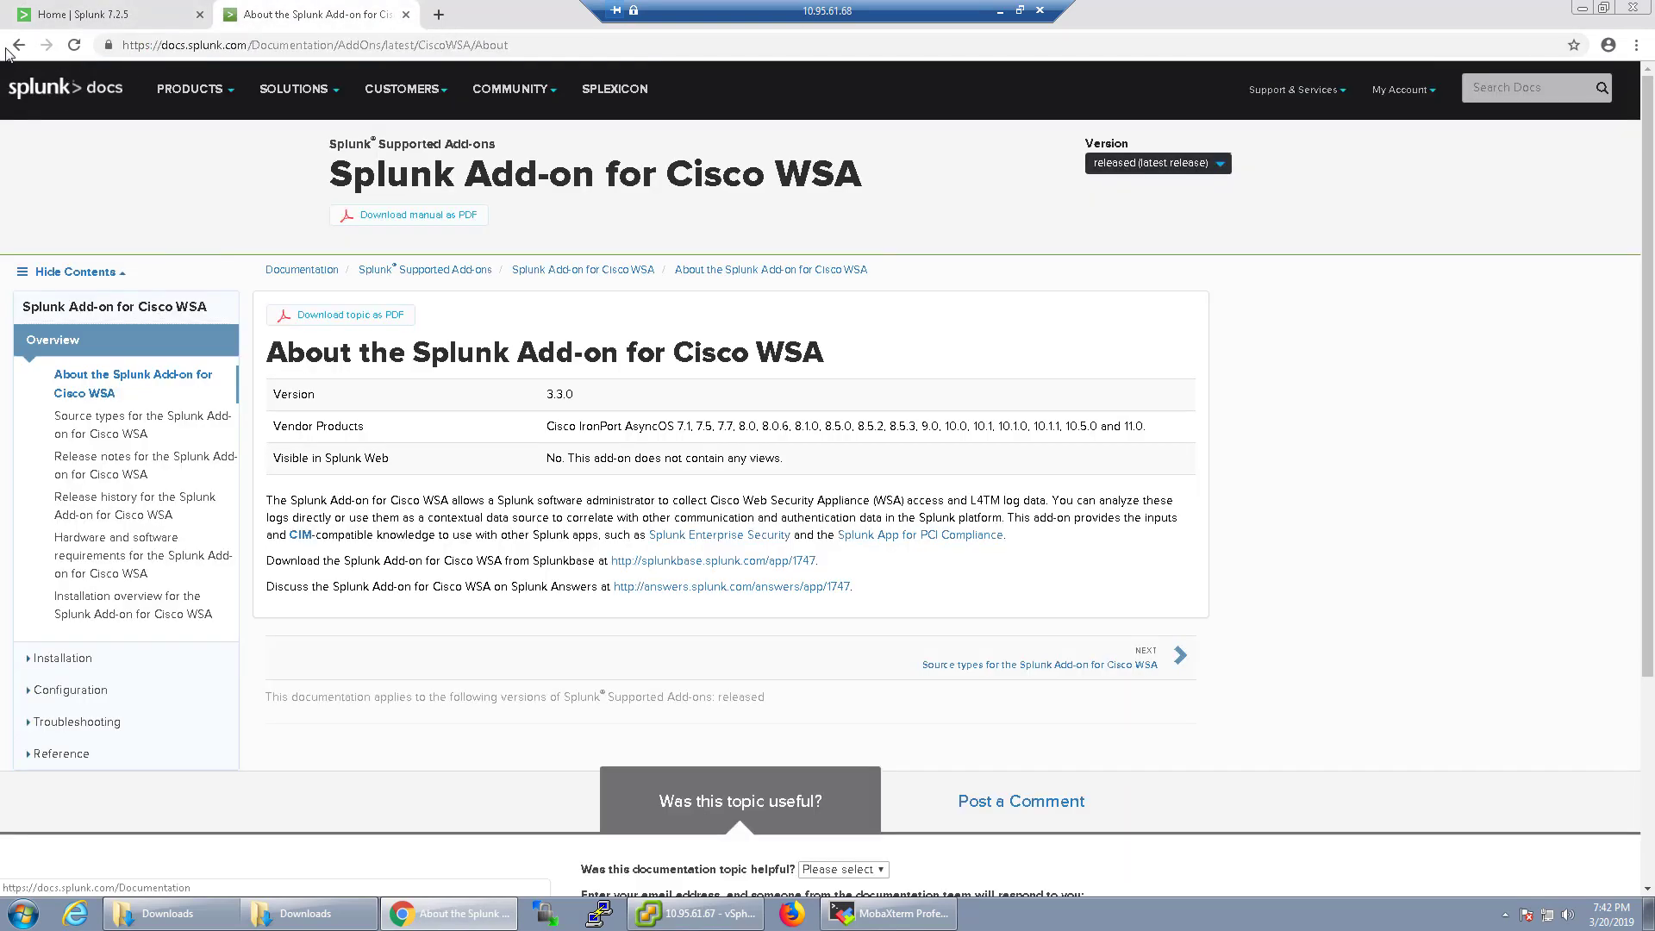
Search Splunkbase for 'Cisco' and open the Cisco Security Suite app page
left_click(708, 560)
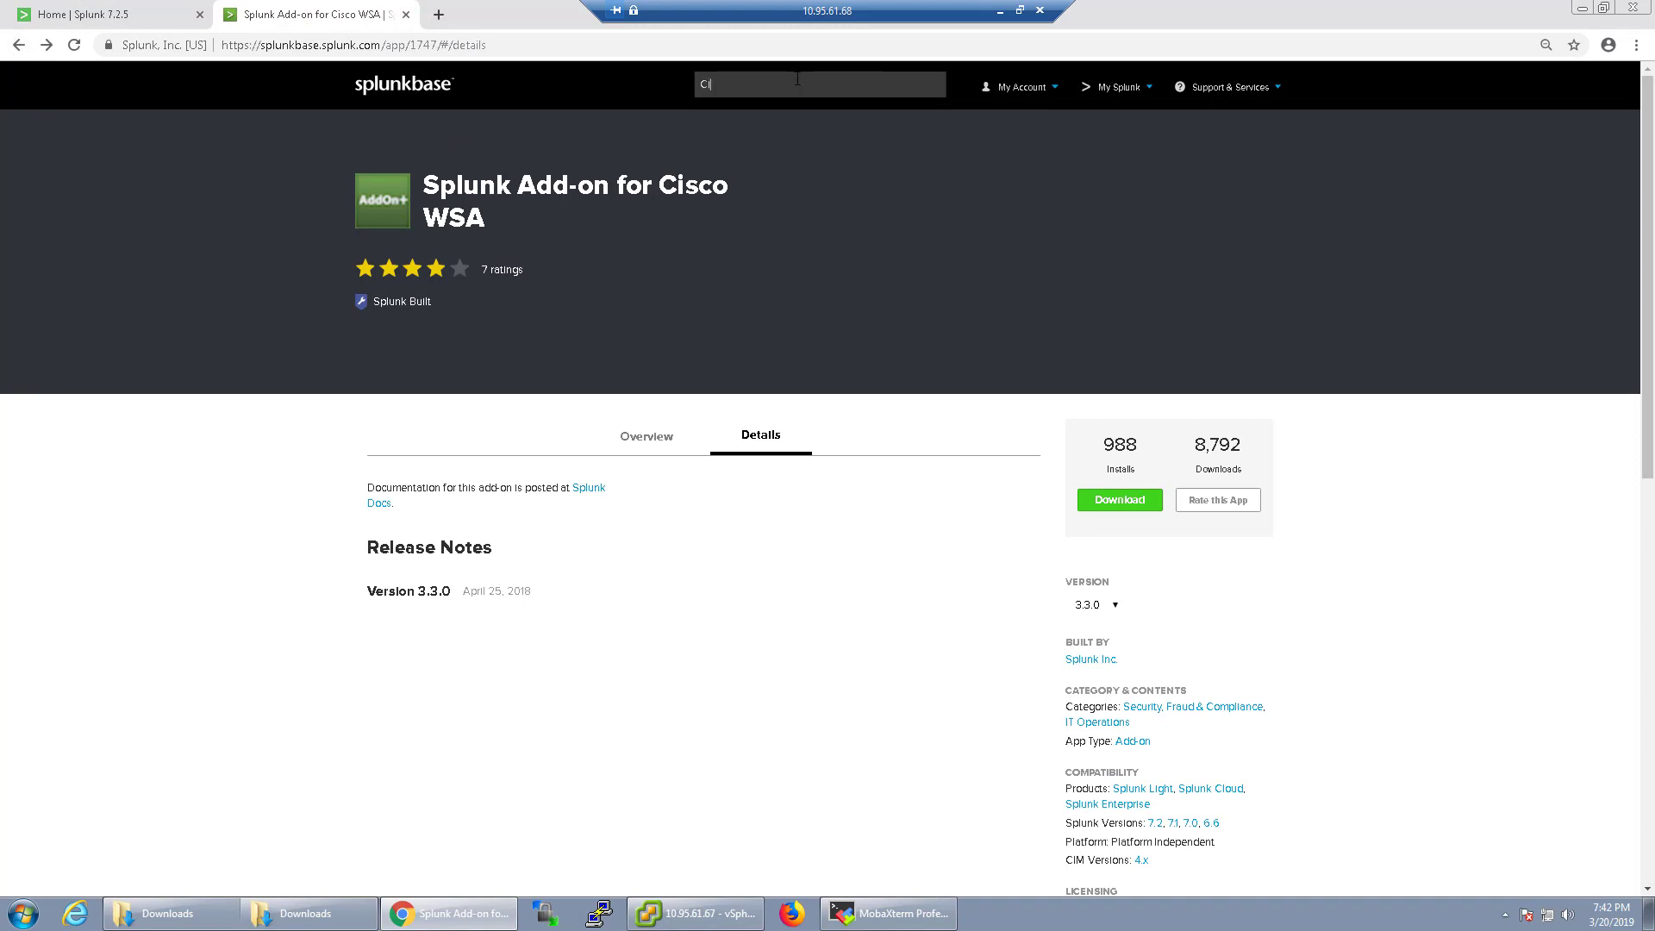
key("Return")
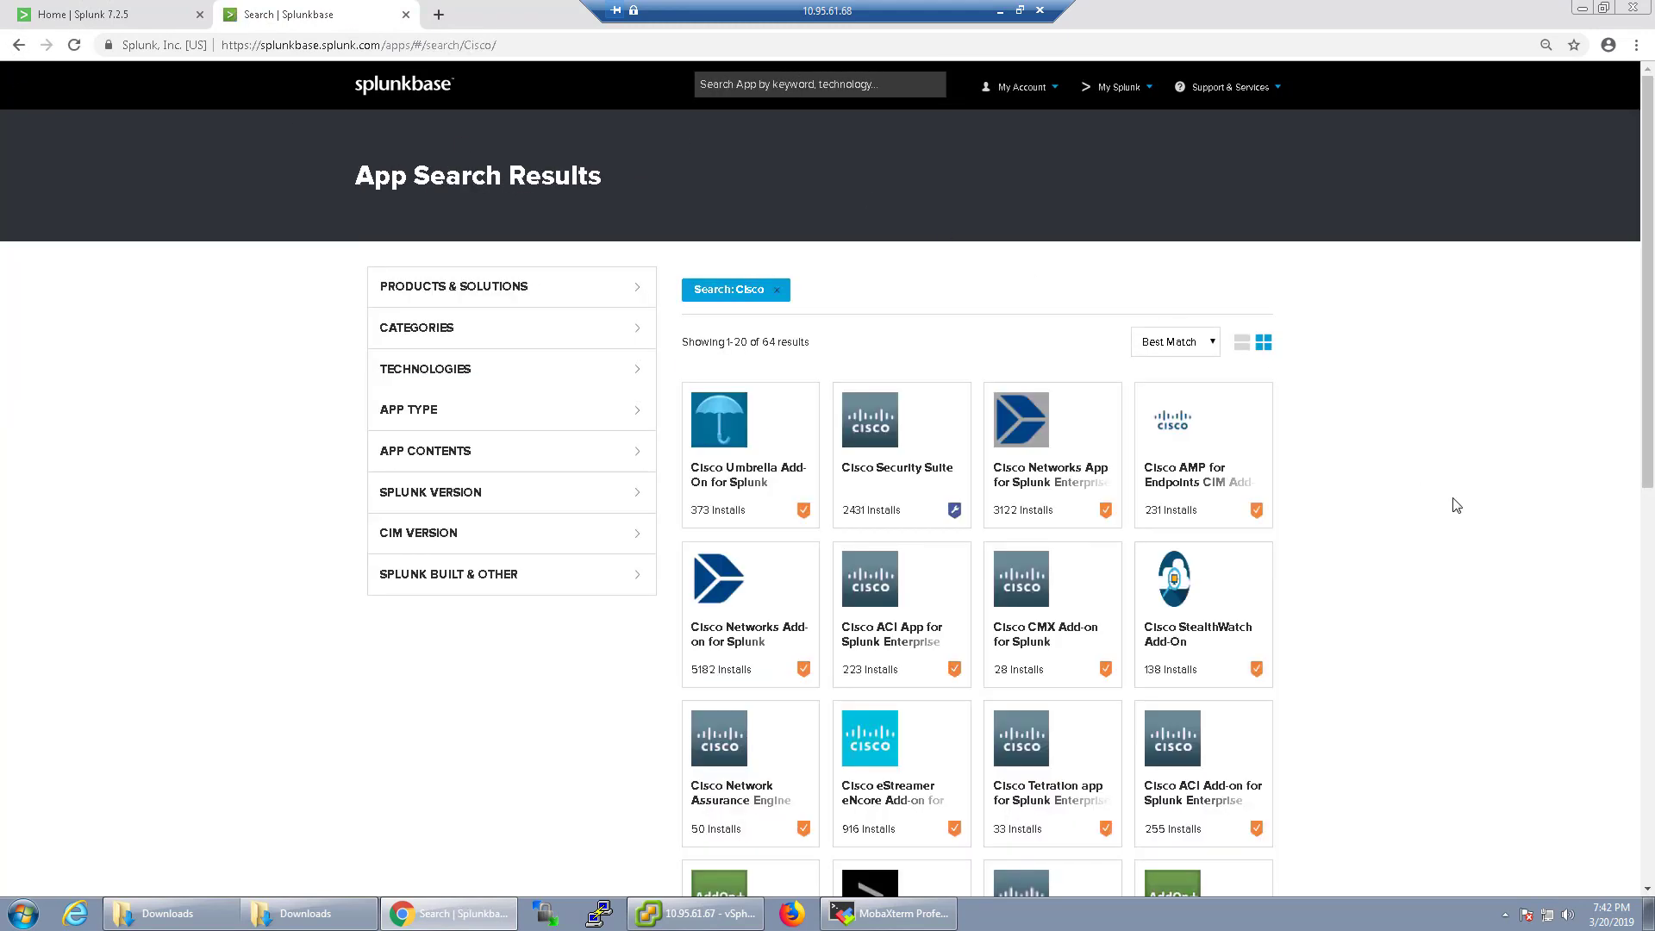
left_click(897, 466)
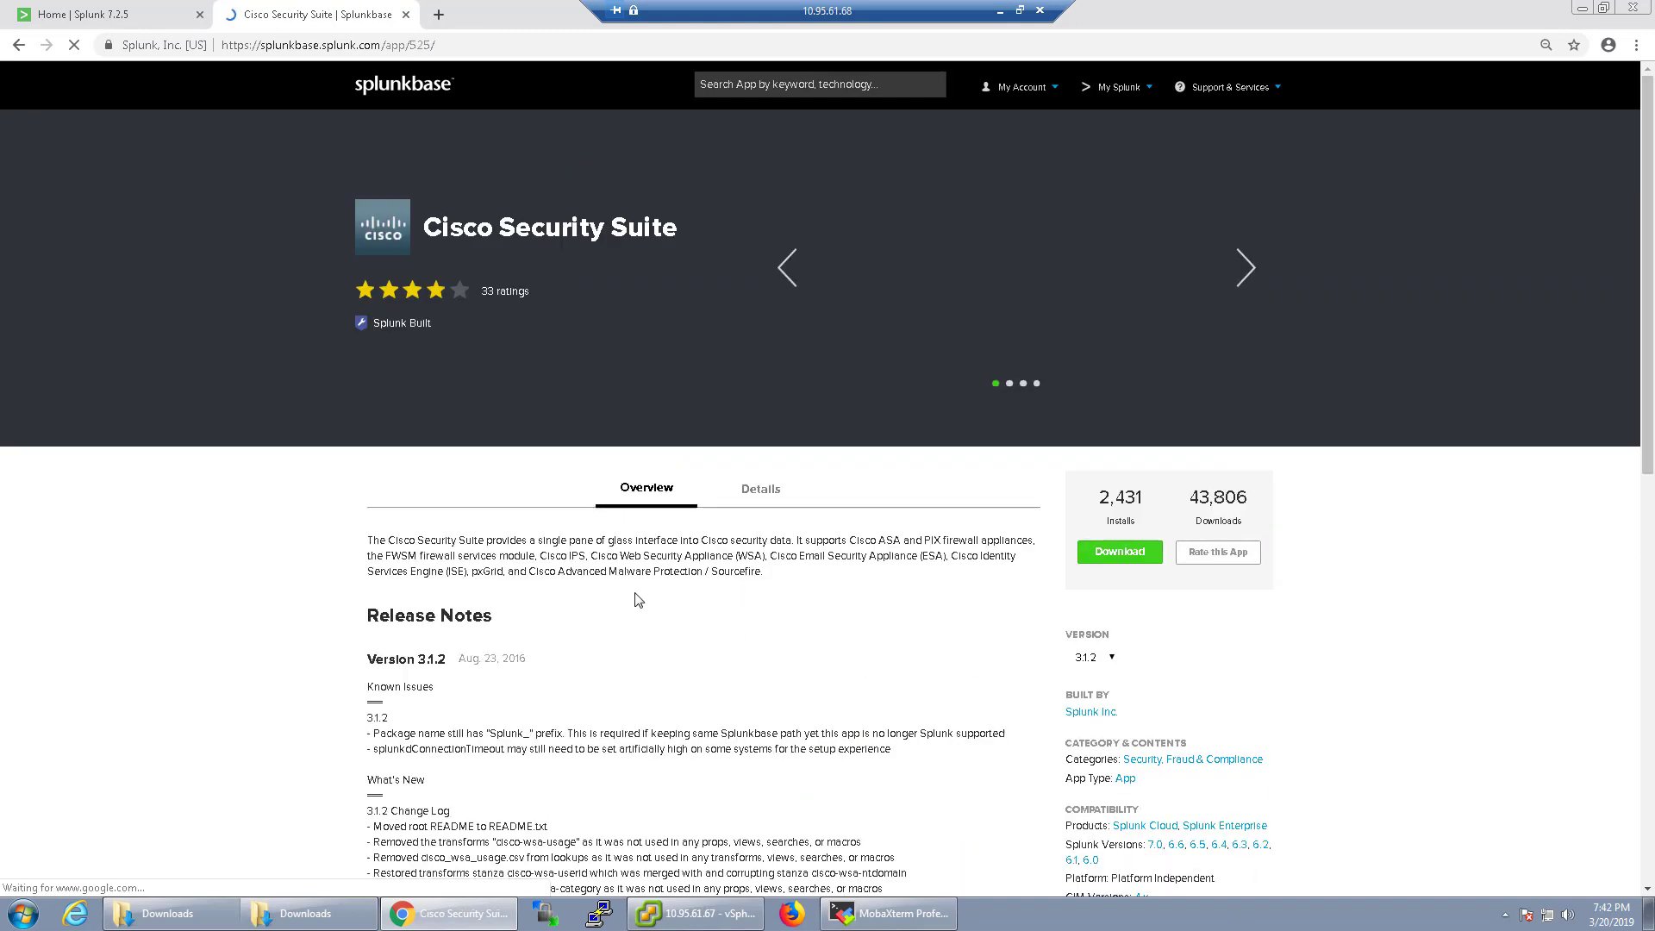
Read the Security Suite's Cisco ASA setup details and open the Add-on for Cisco ASA page
left_click(760, 488)
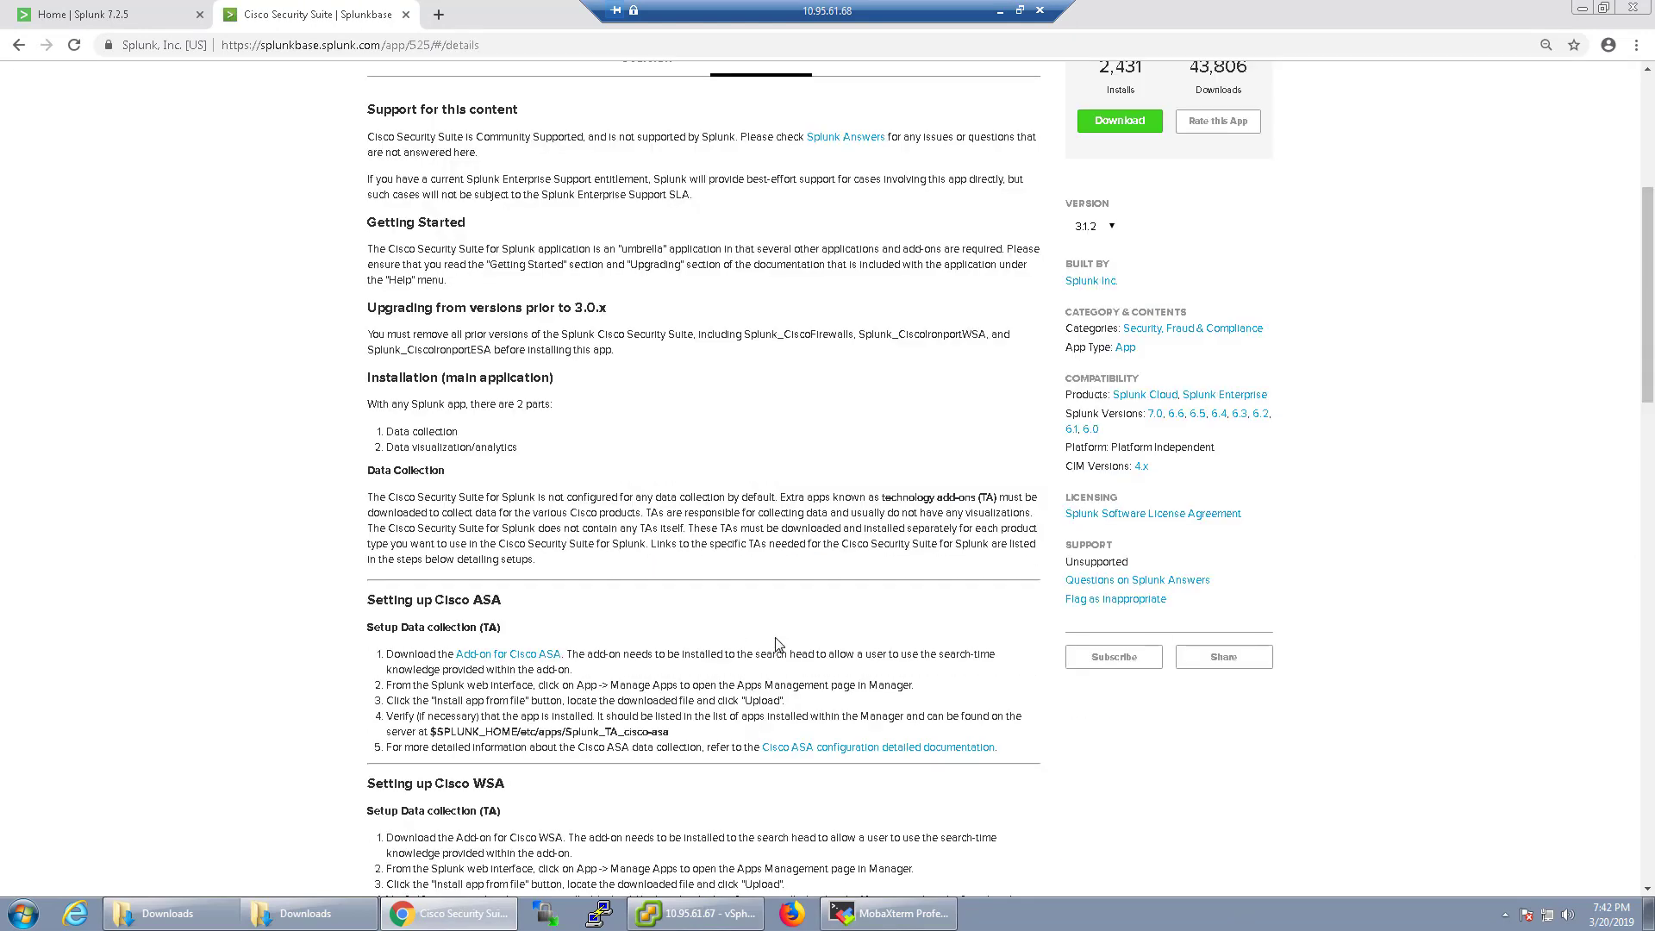
scroll("down", 3)
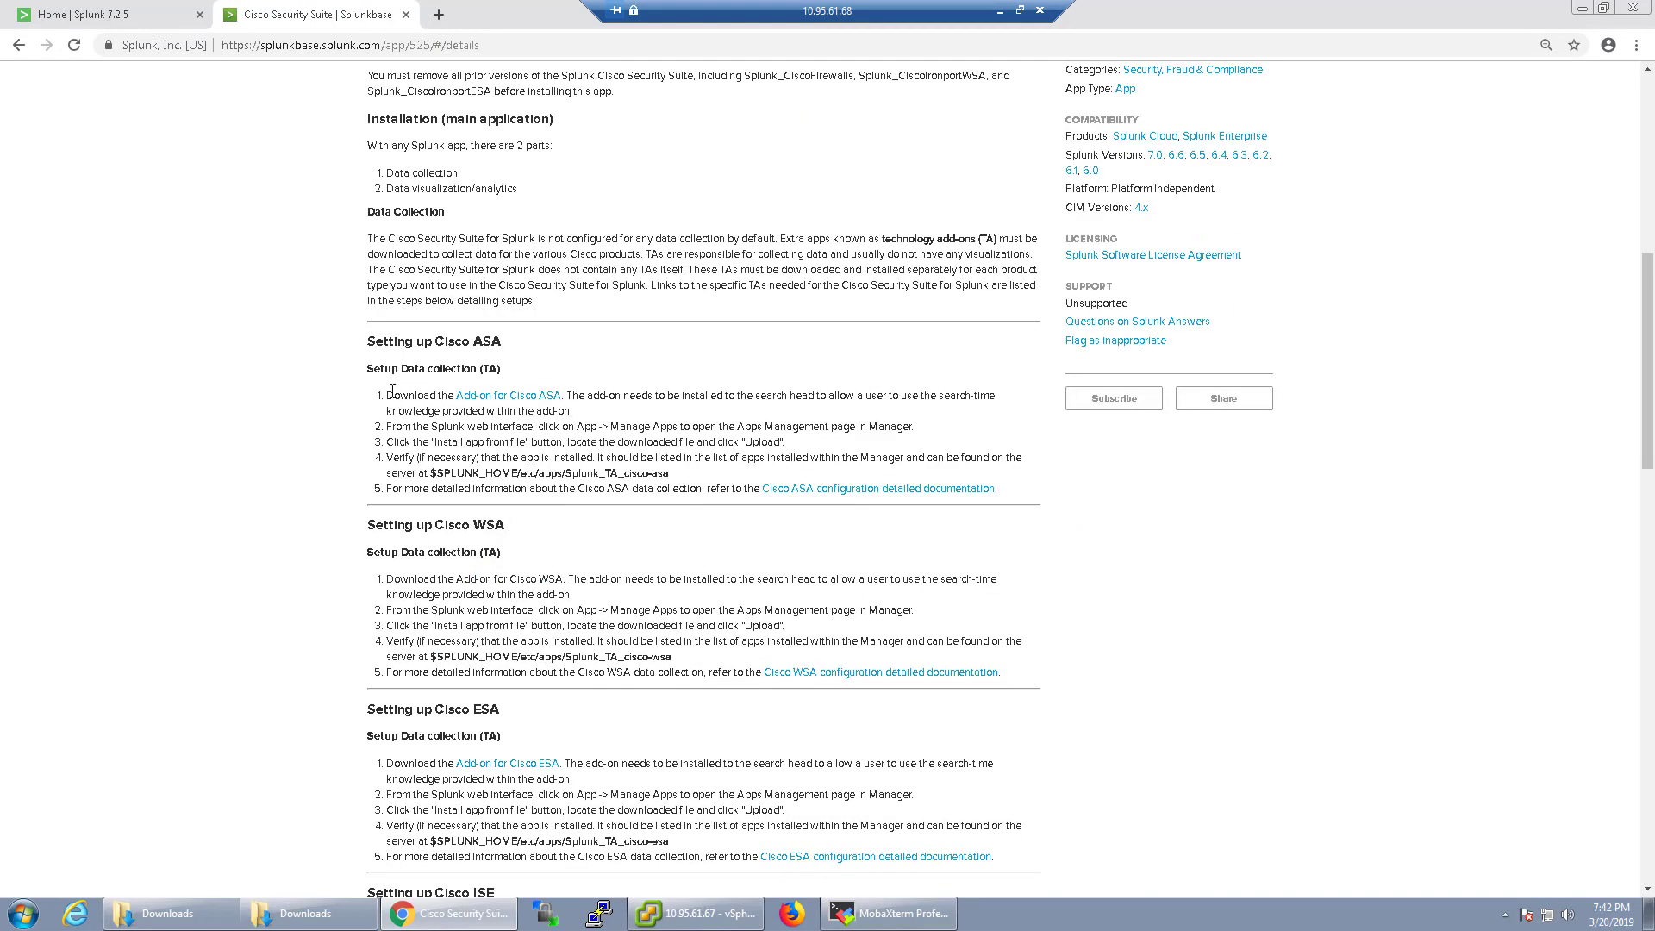
mouse_move(507, 349)
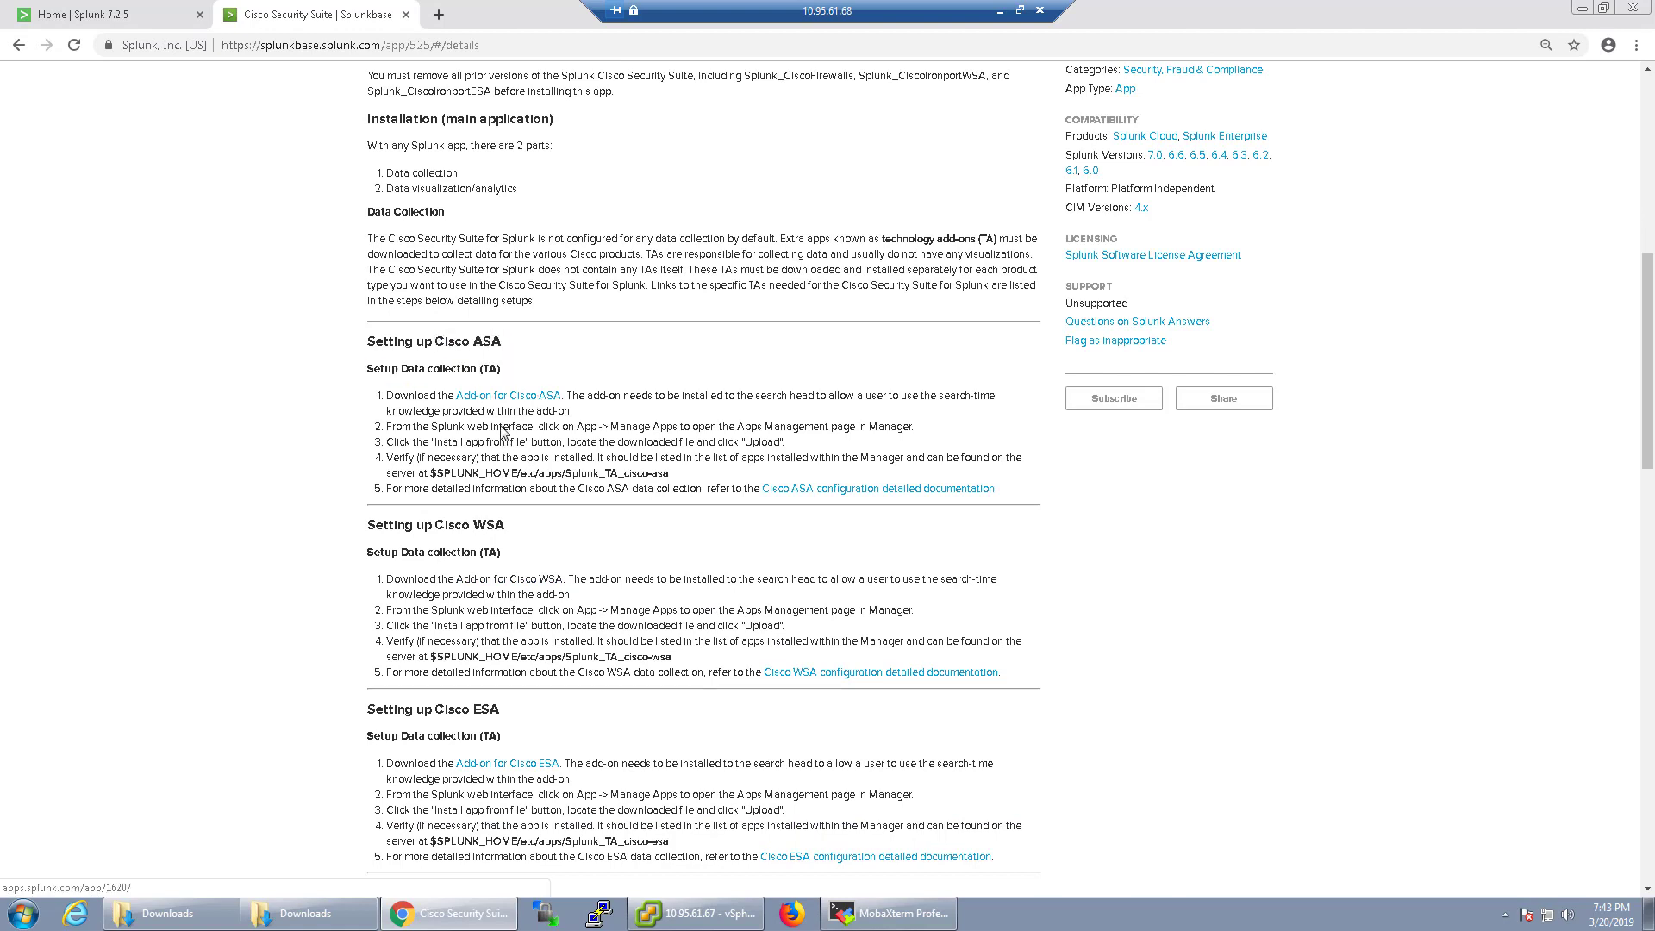
left_click(508, 394)
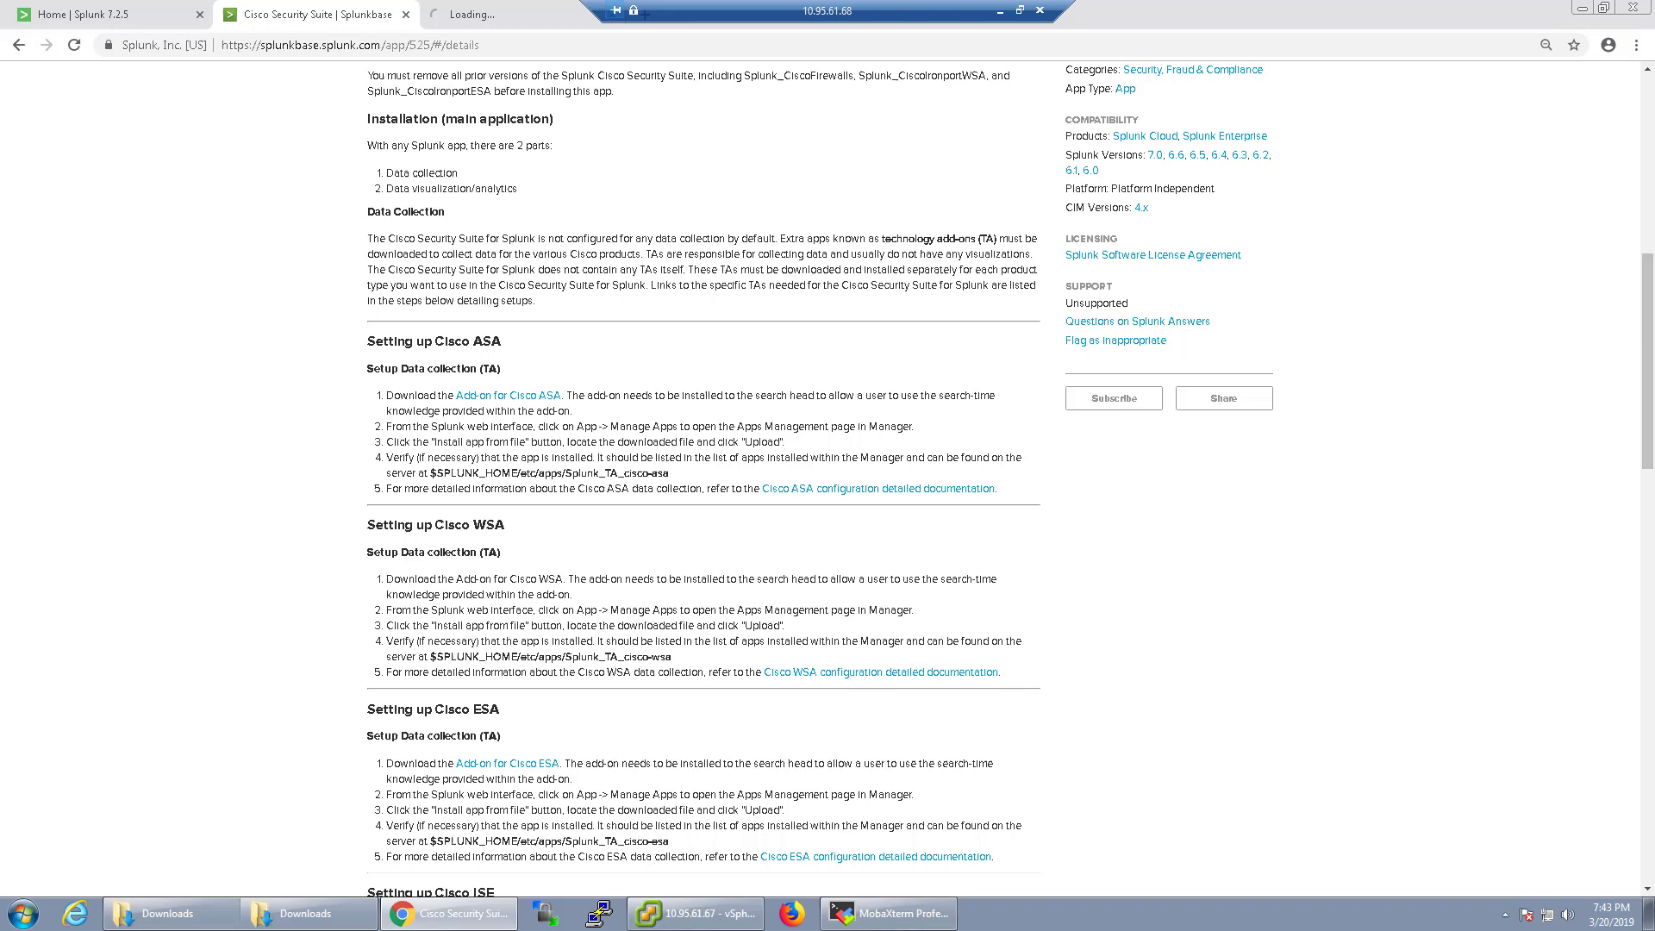
left_click(506, 394)
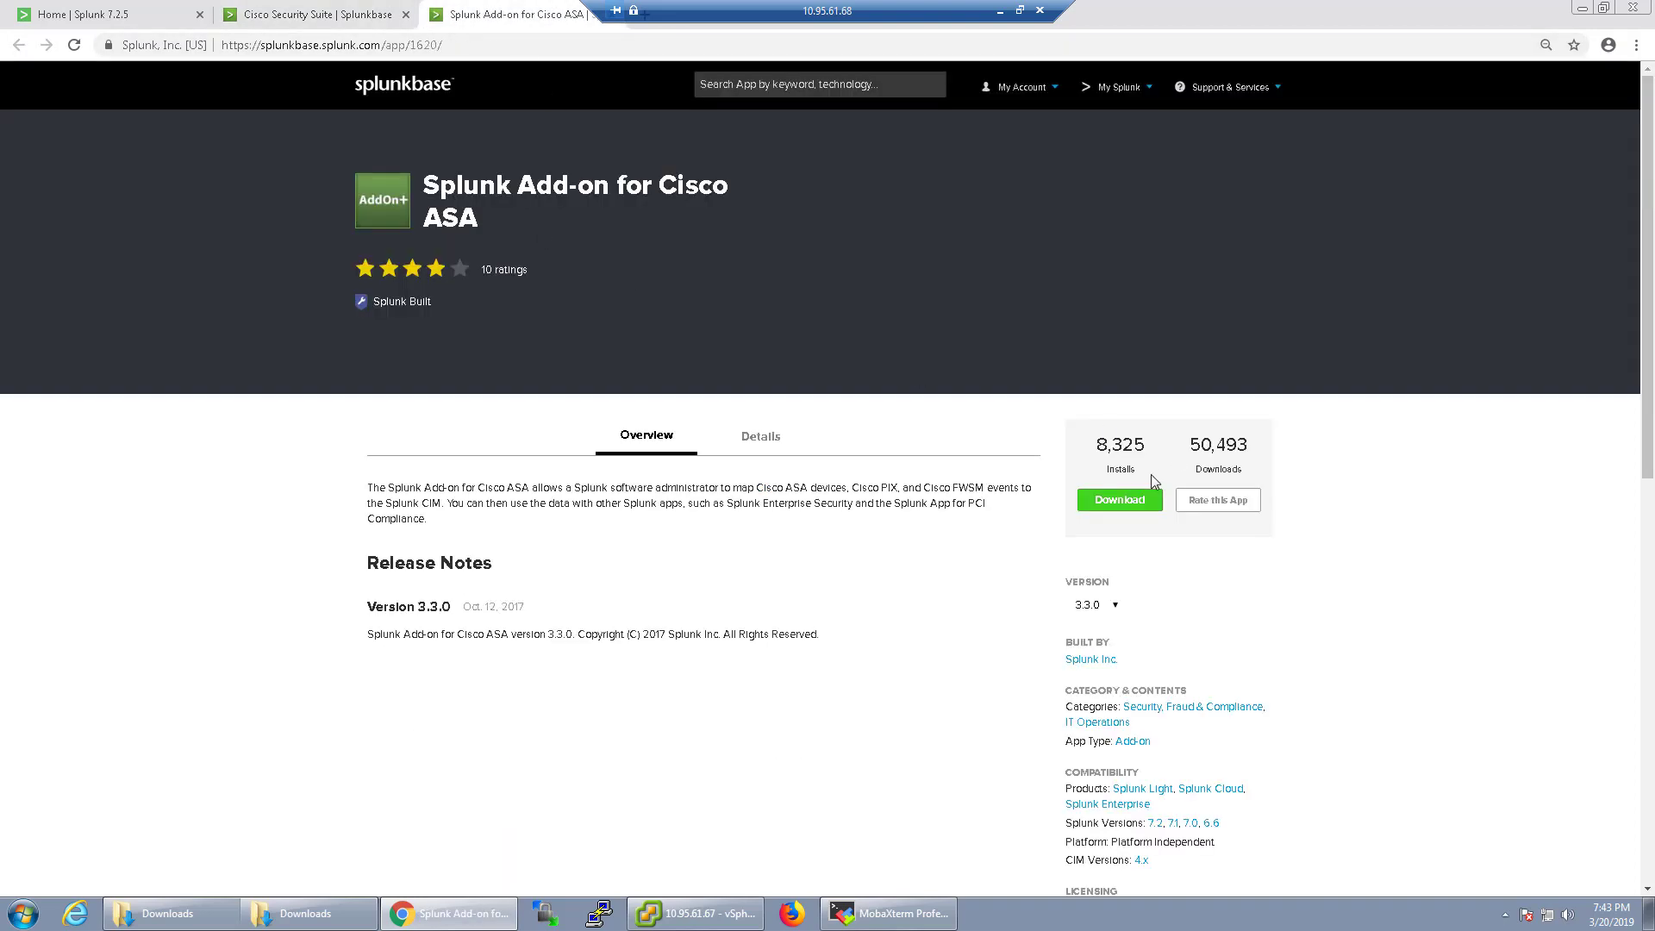
Download the Splunk Add-on for Cisco ASA, accepting the license, then return to Security Suite
left_click(1118, 499)
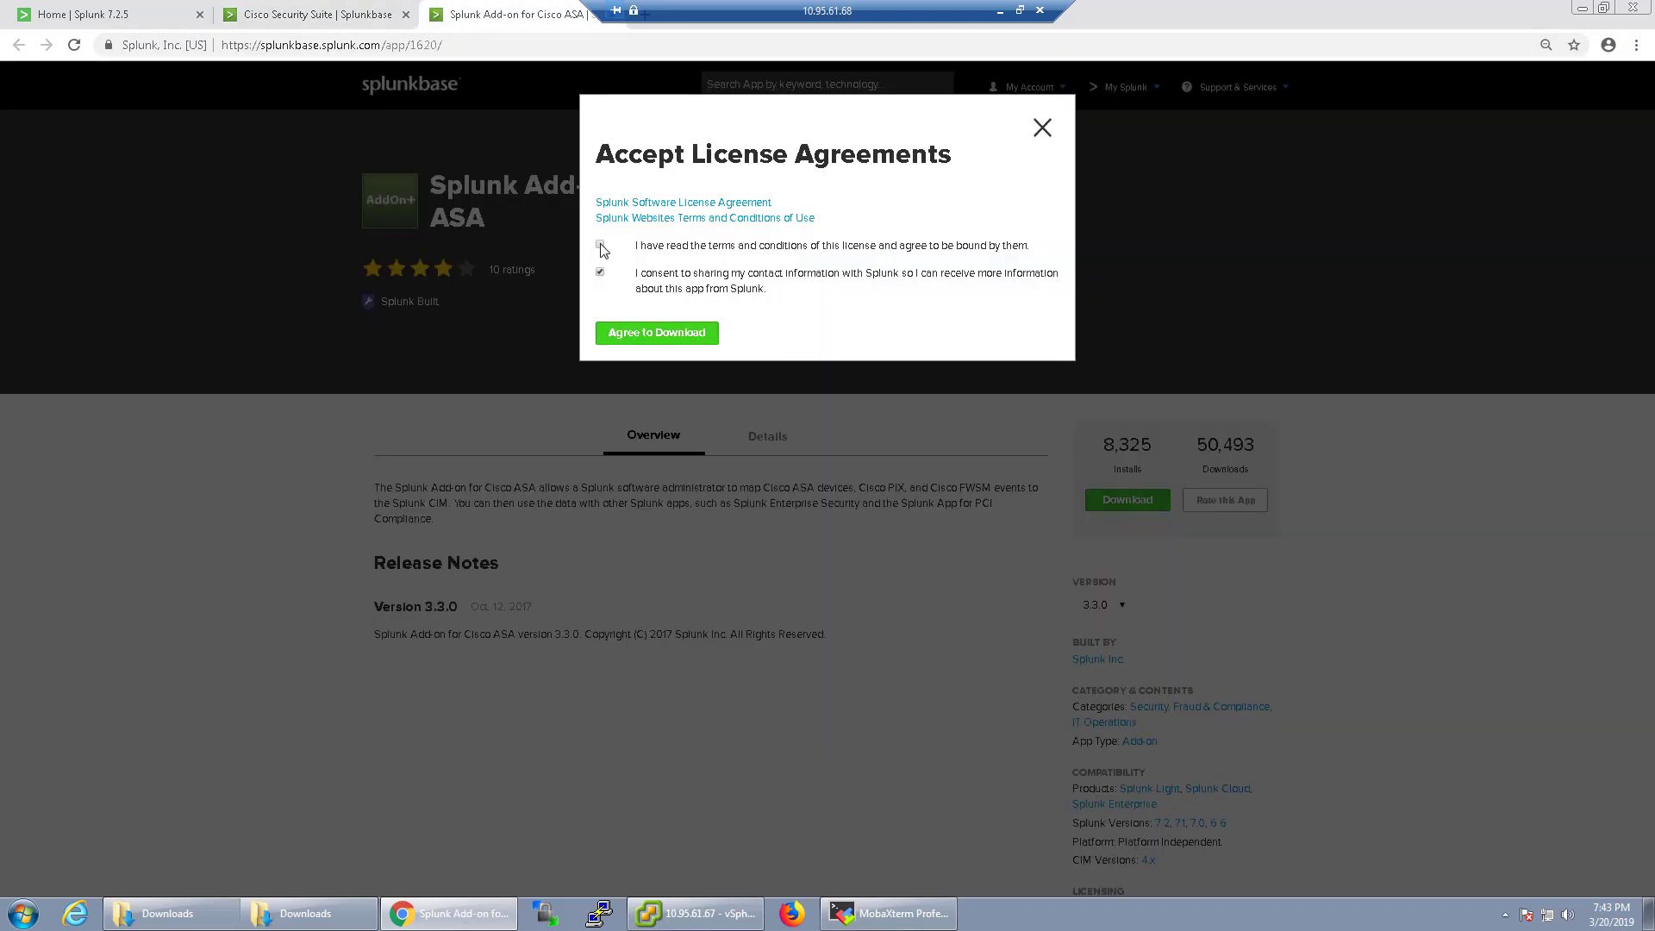
left_click(655, 333)
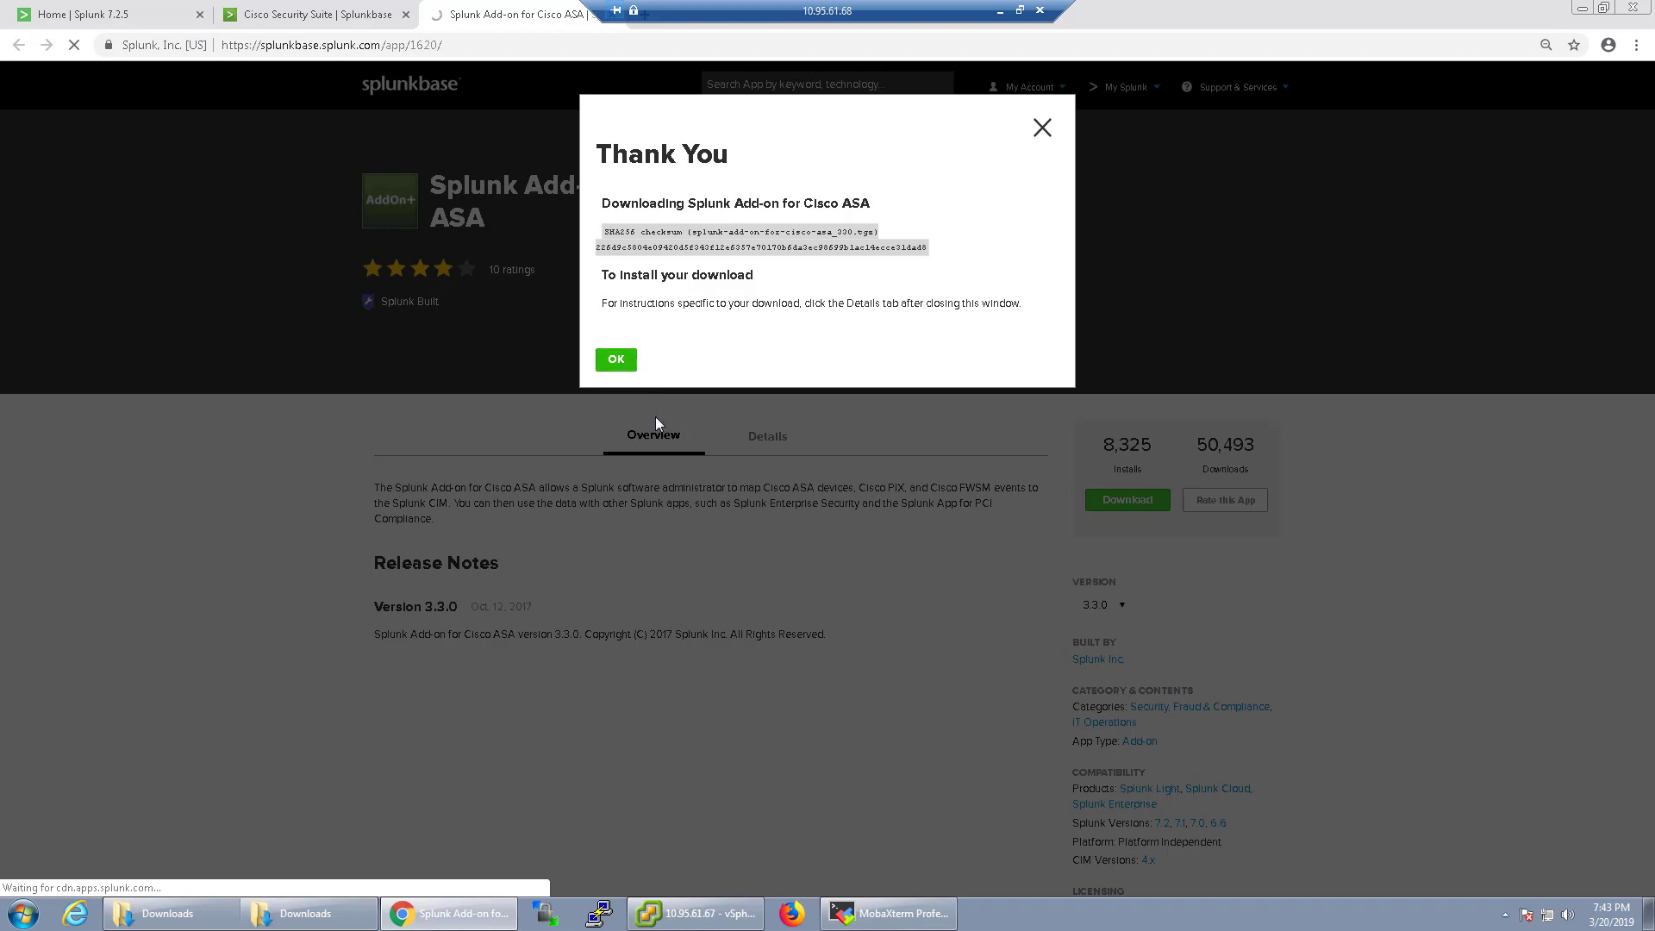
left_click(616, 359)
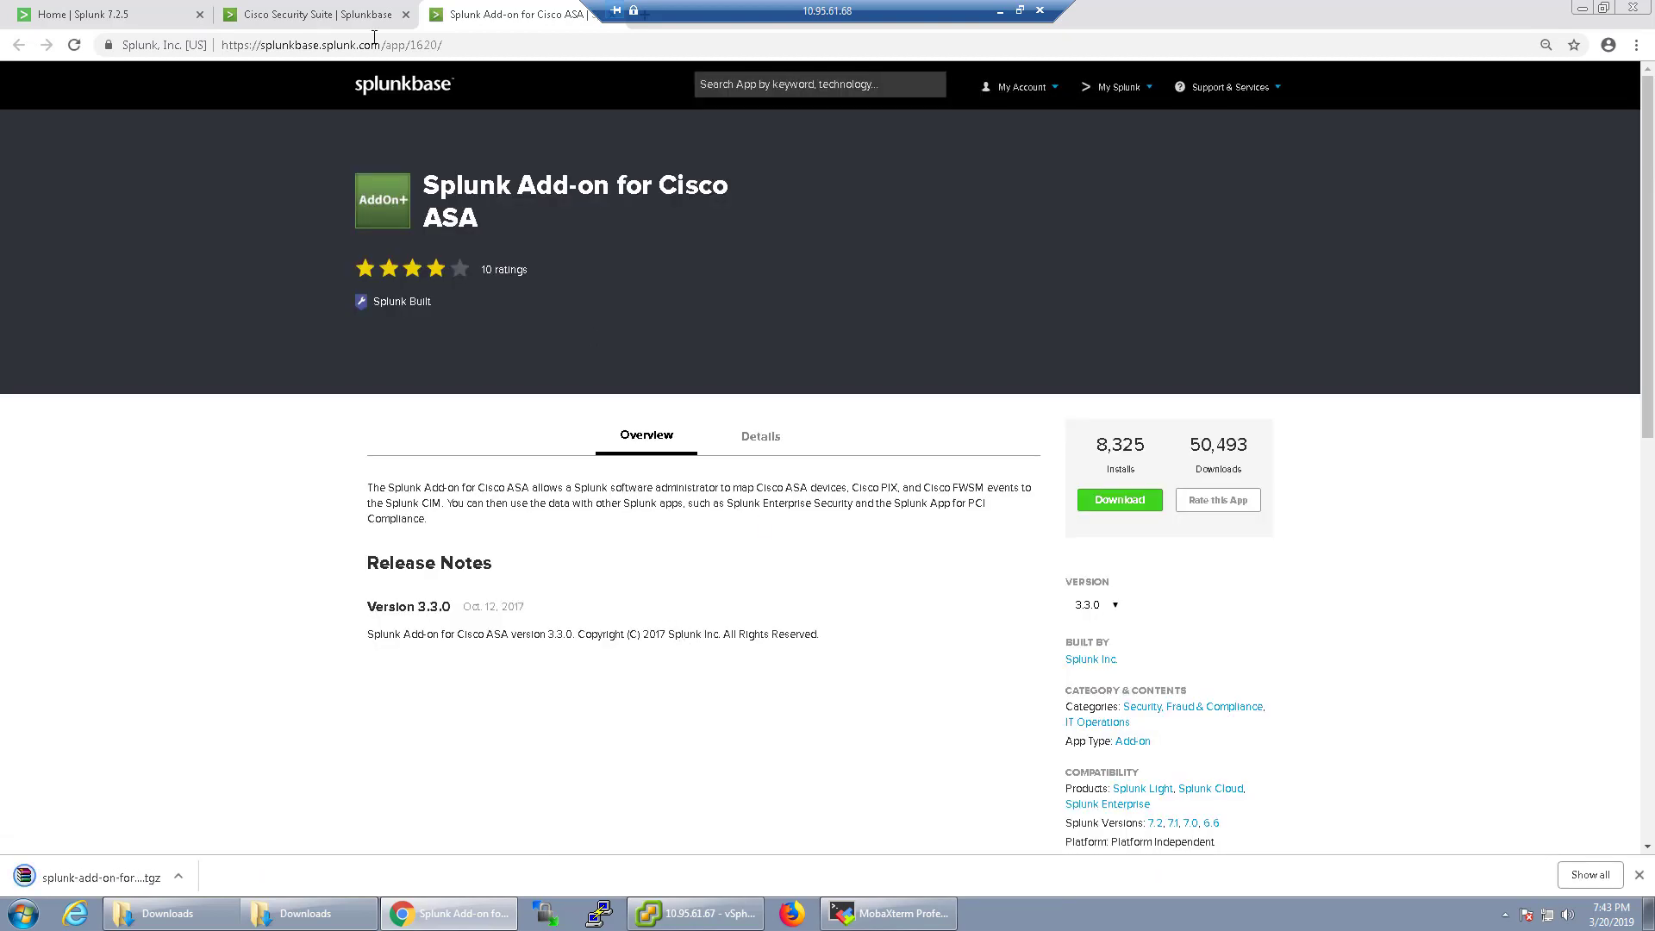
left_click(311, 14)
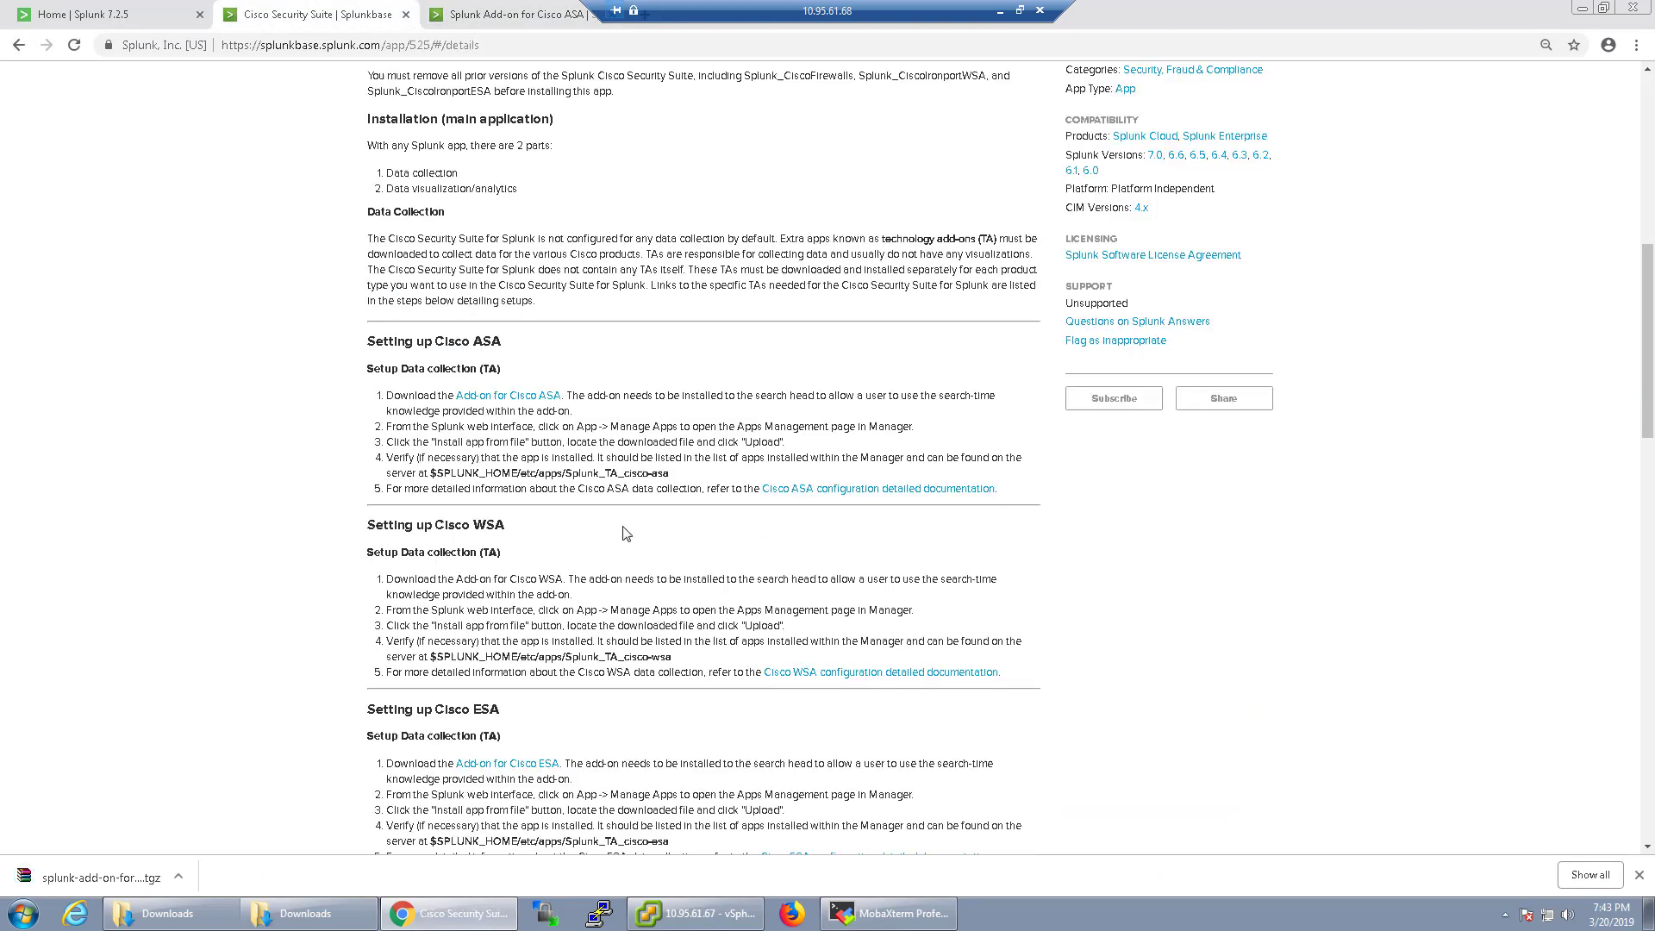
mouse_move(710, 519)
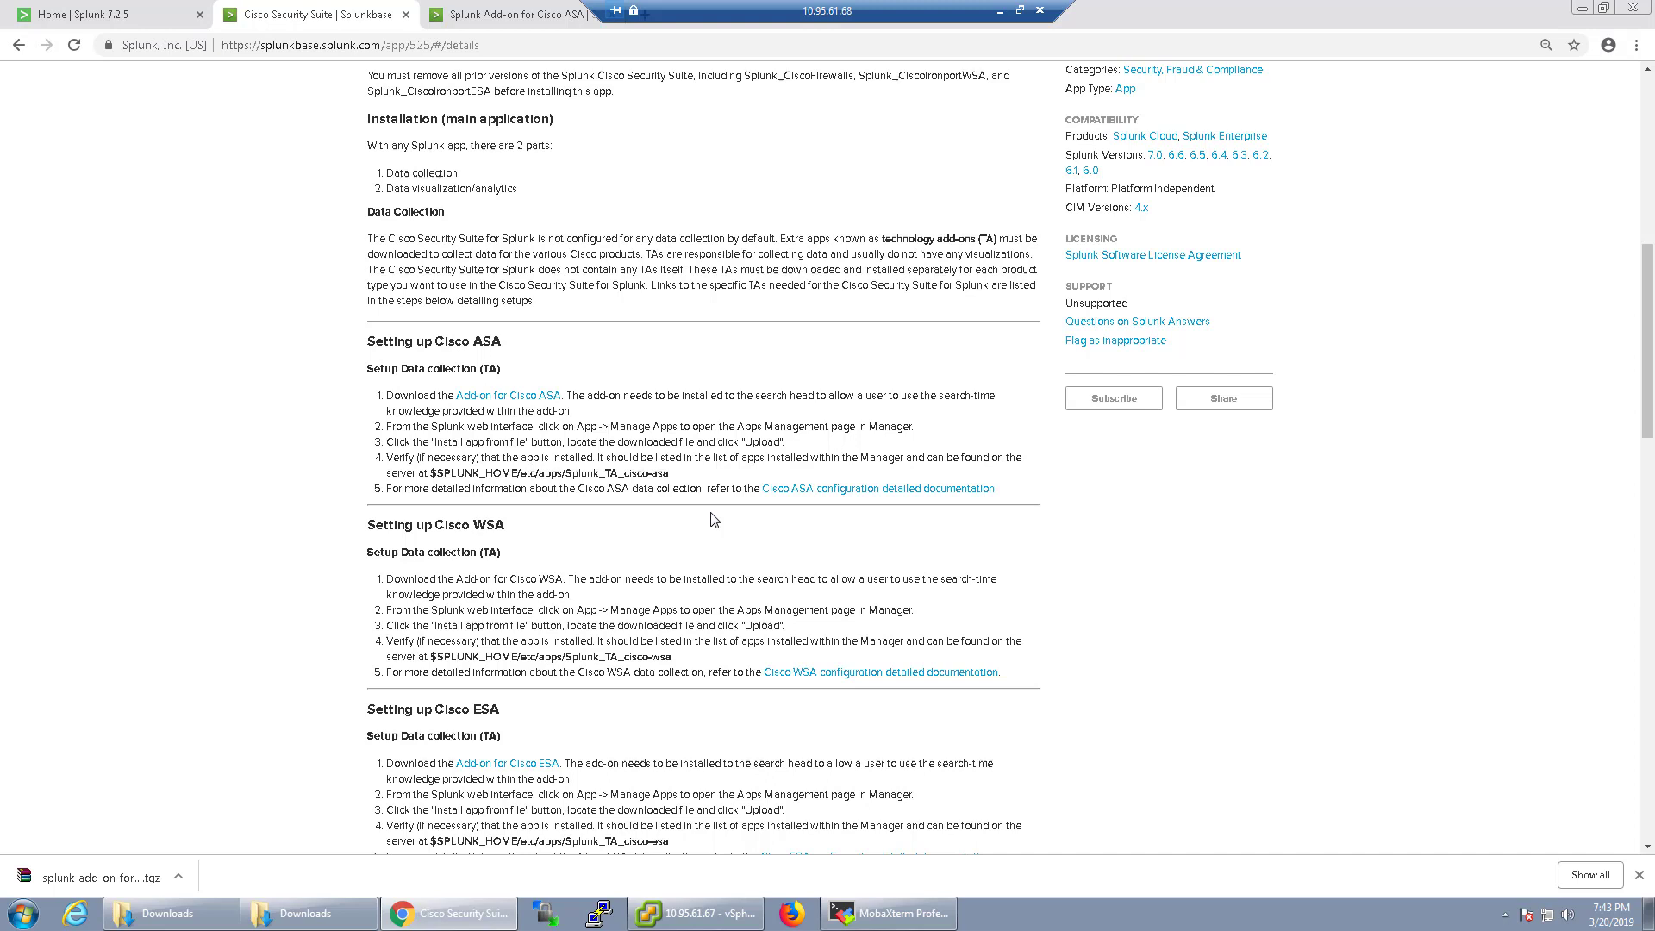
mouse_move(623, 172)
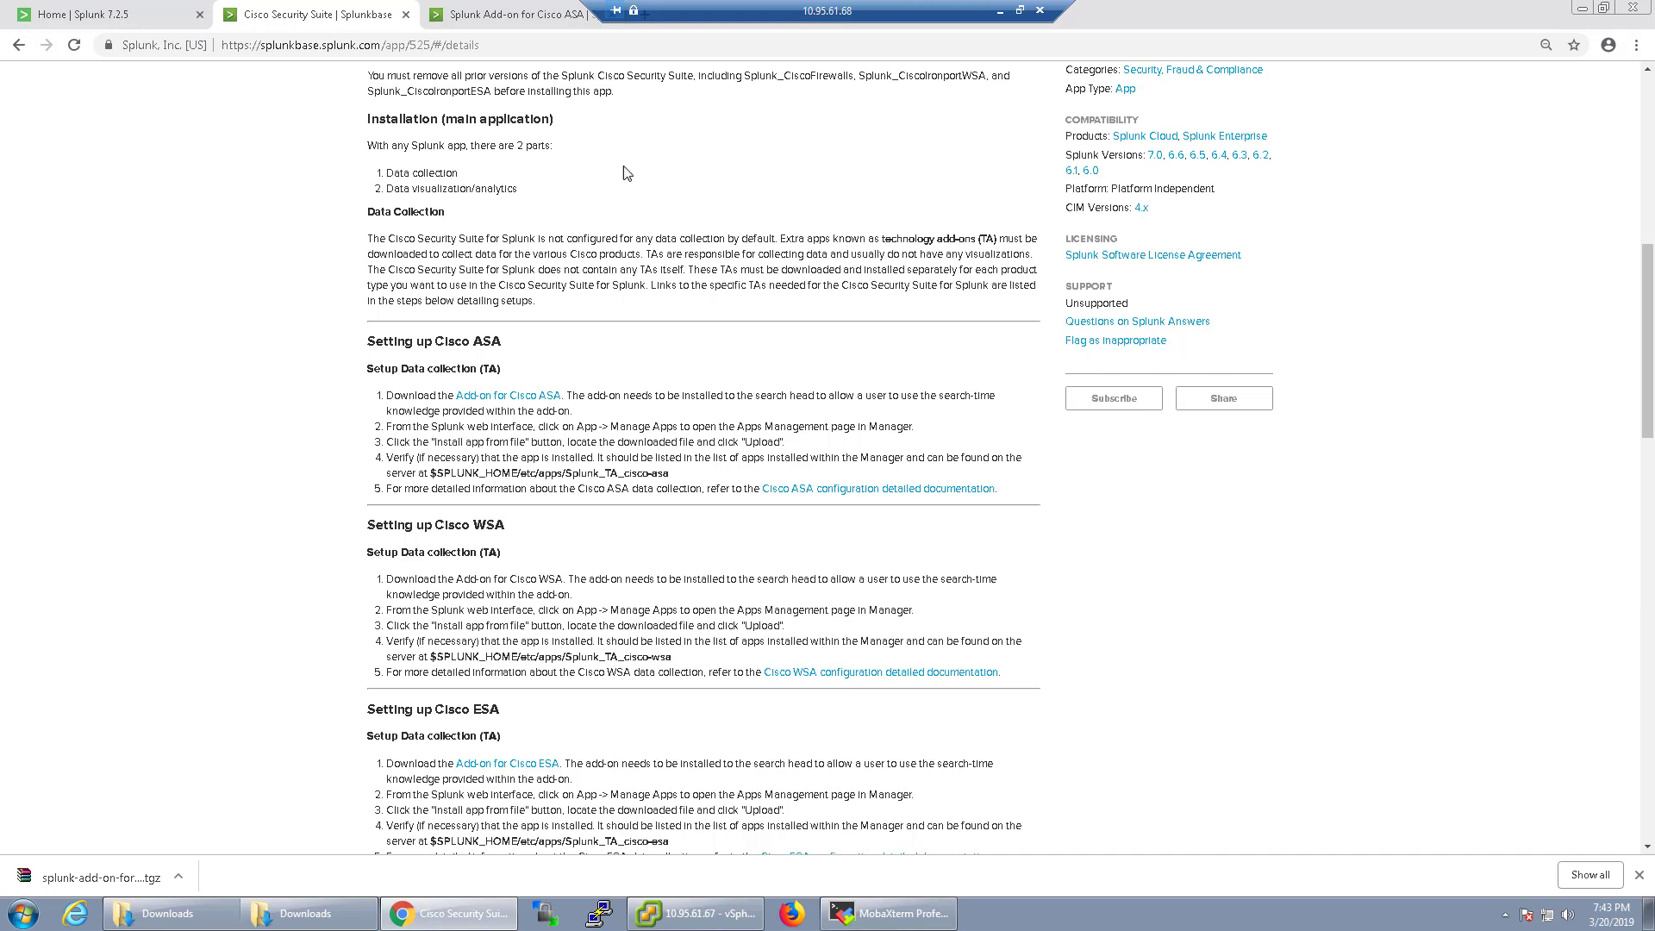